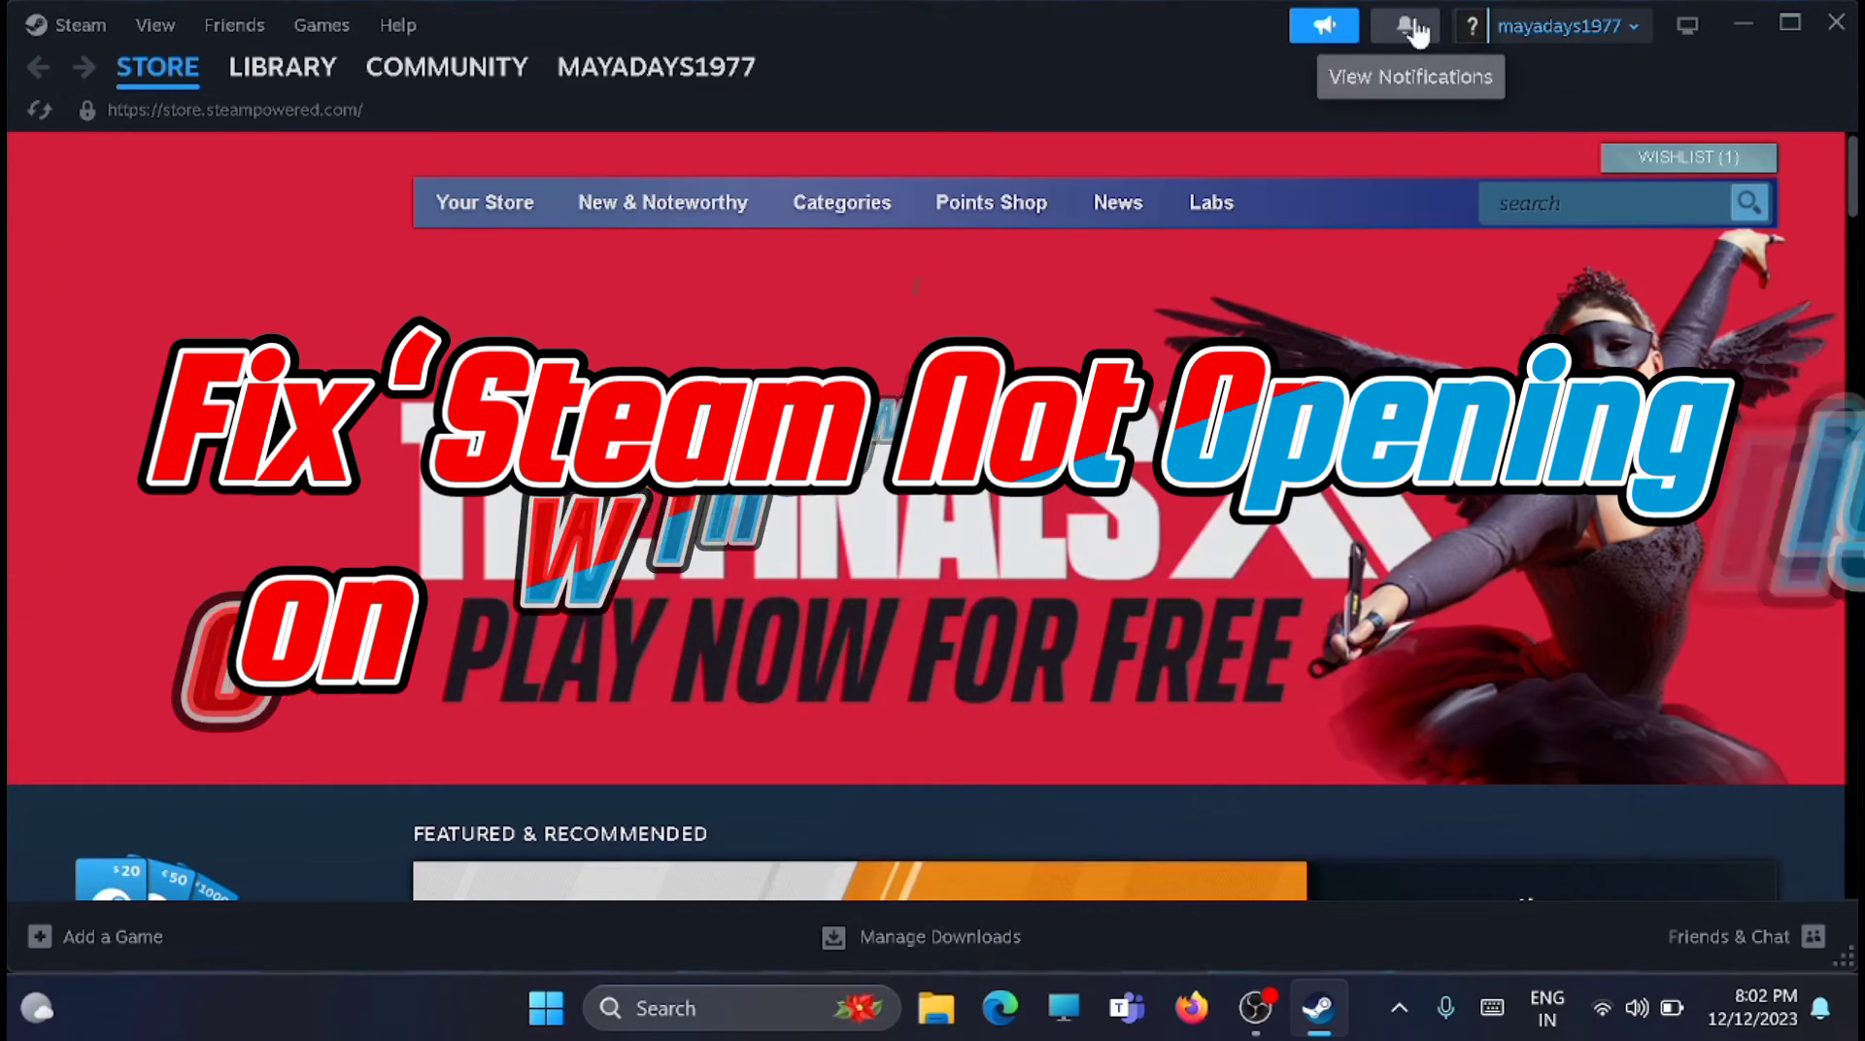
{"action": "mouse_move", "coordinate": [1742, 26]}
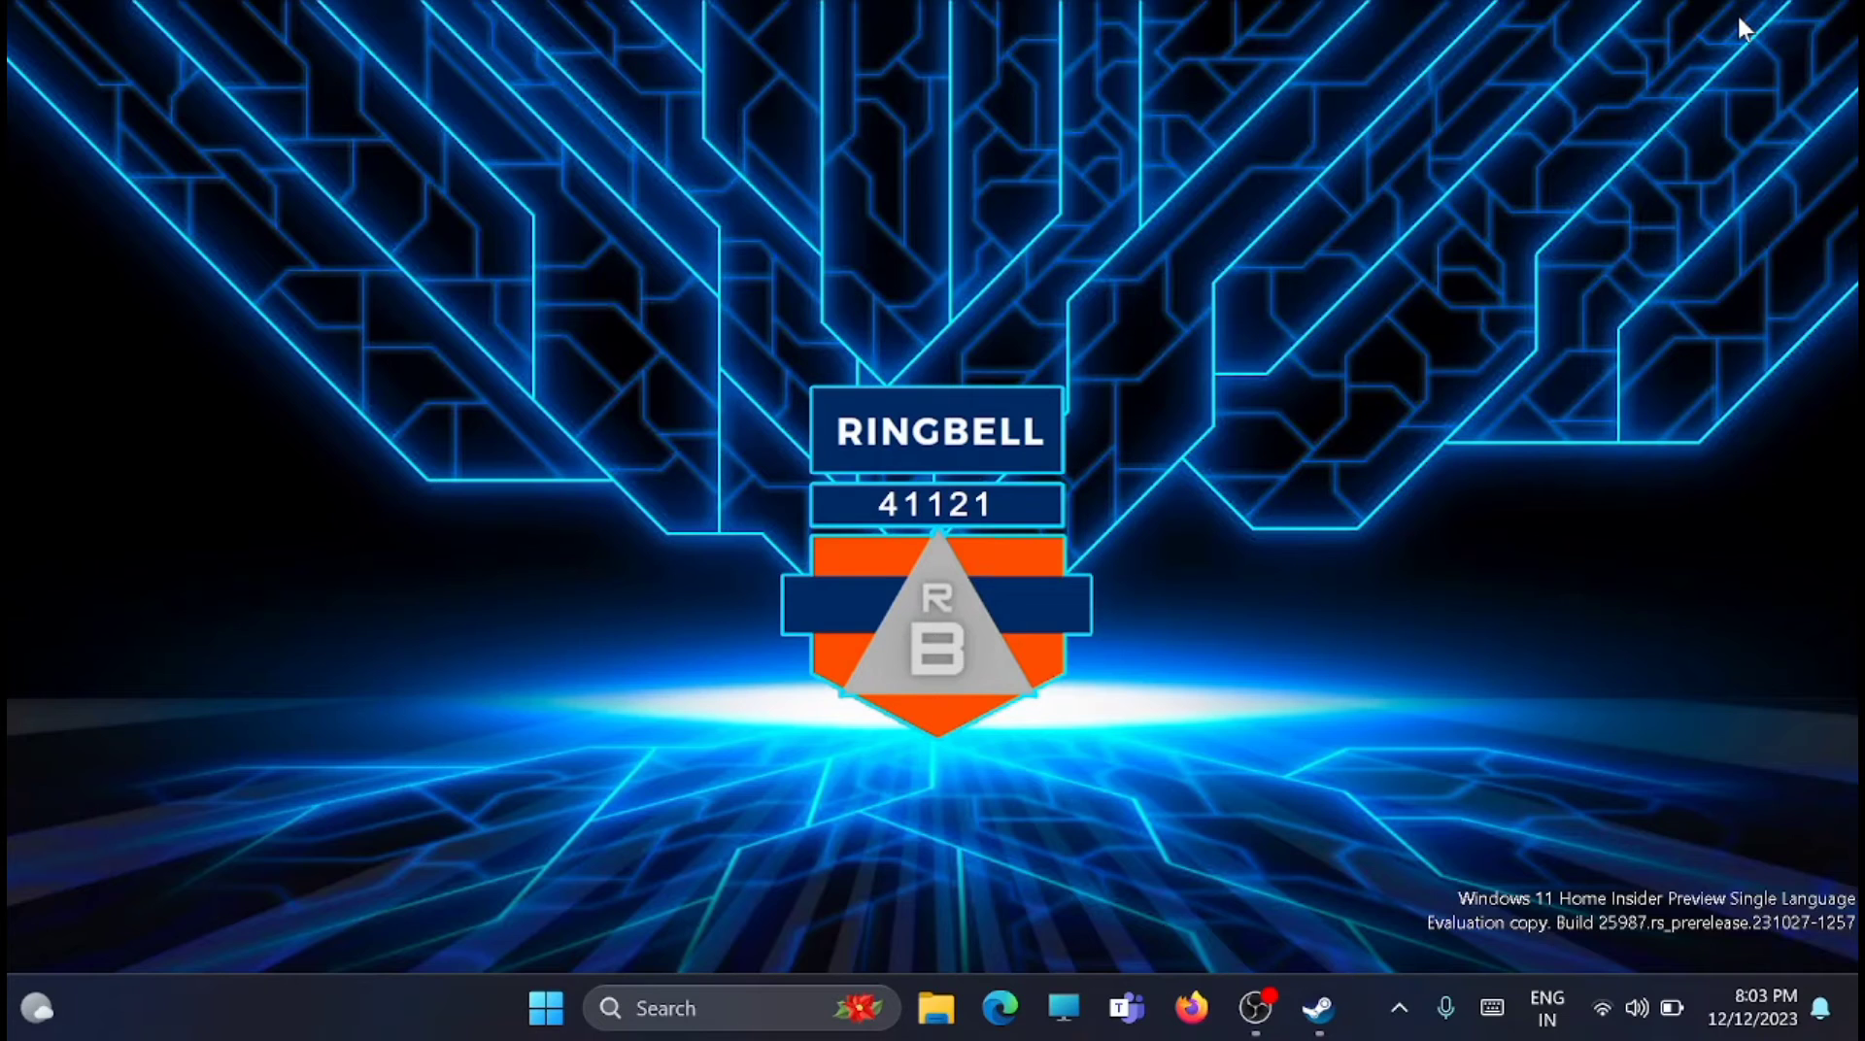
{"action": "mouse_move", "coordinate": [1372, 541]}
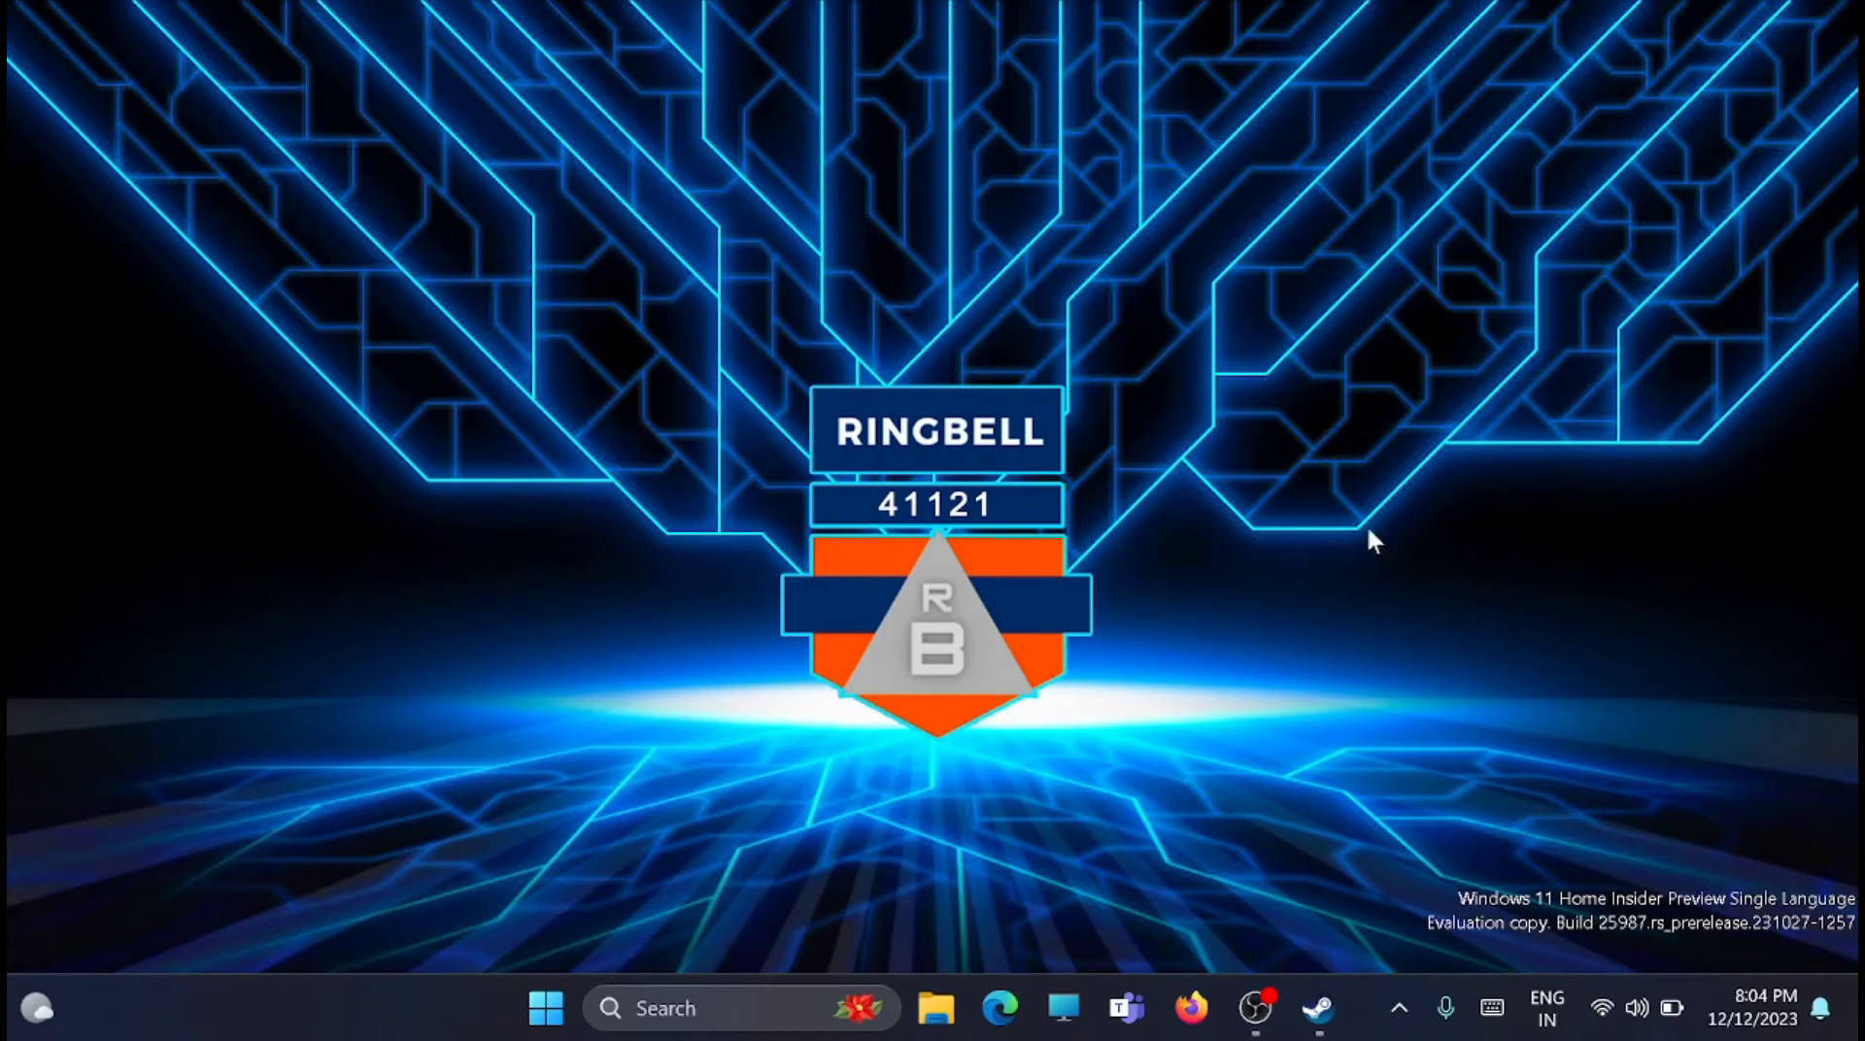
Reopen Steam, check for client updates and download the update that was found
{"action": "left_click", "coordinate": [1317, 1008]}
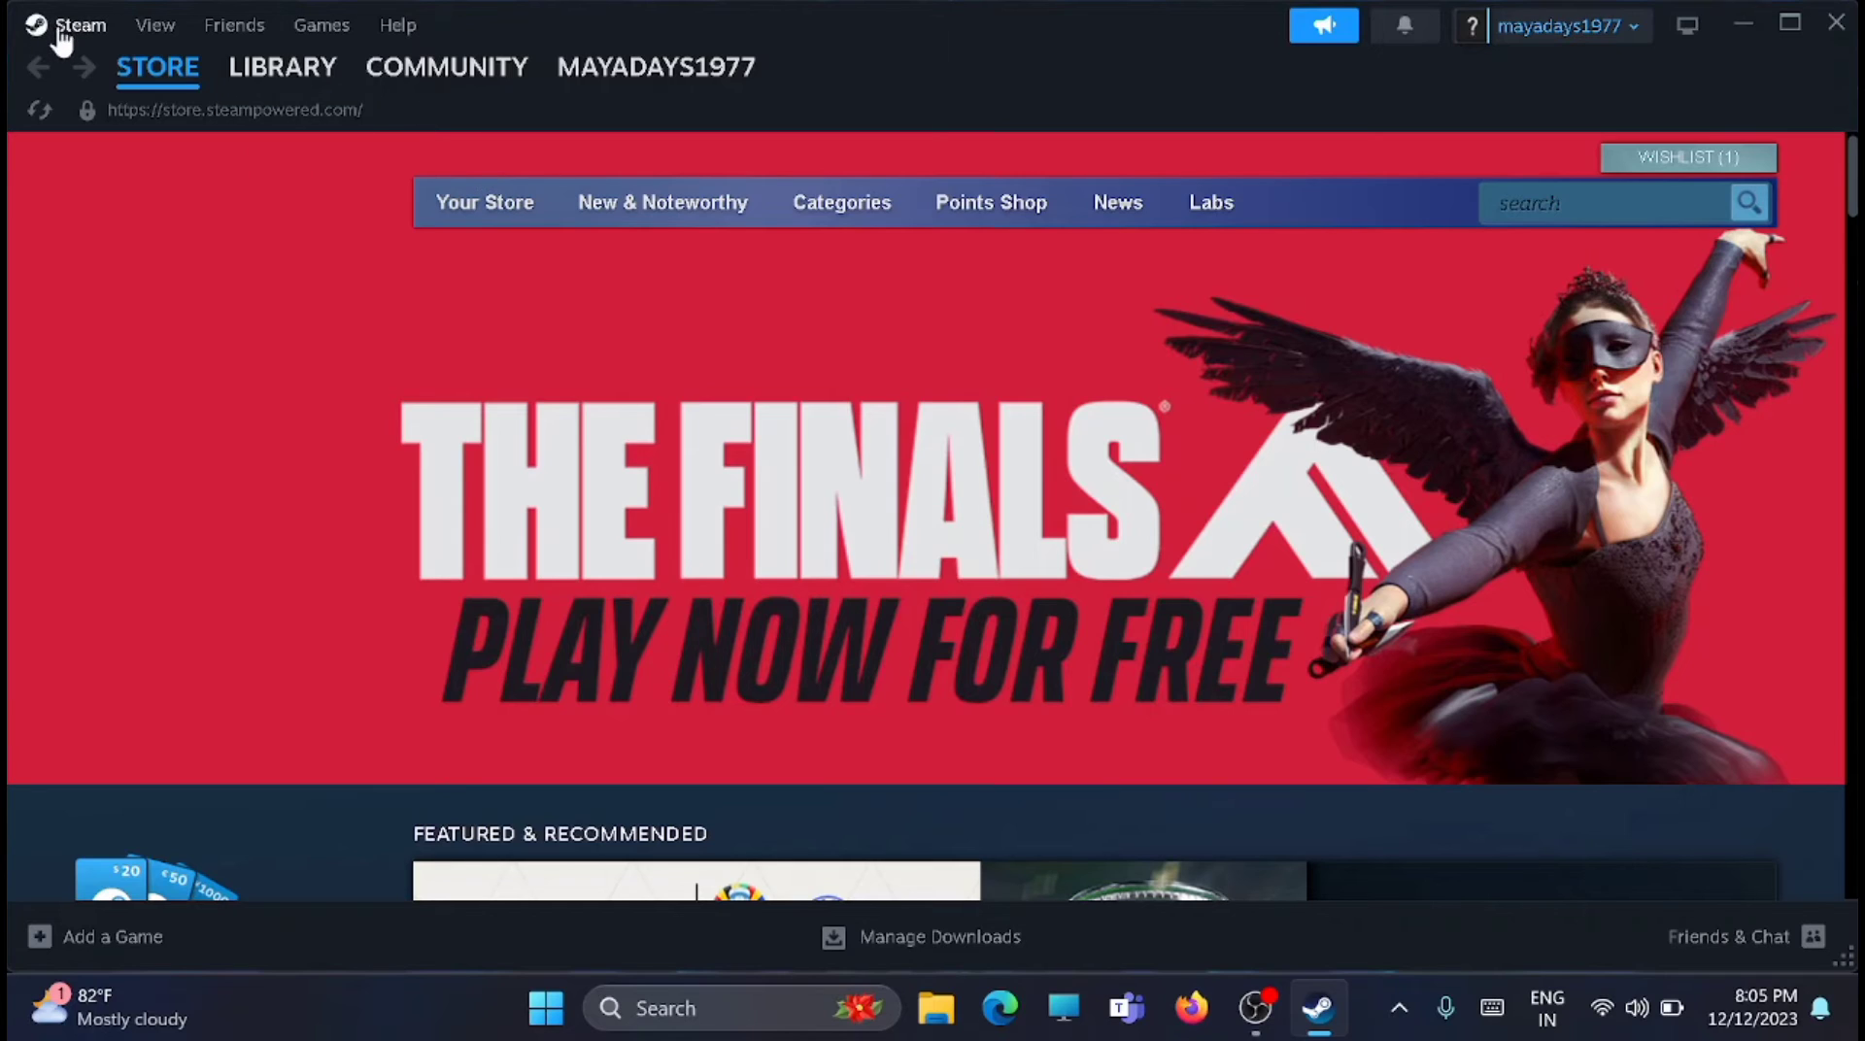
{"action": "left_click", "coordinate": [79, 24]}
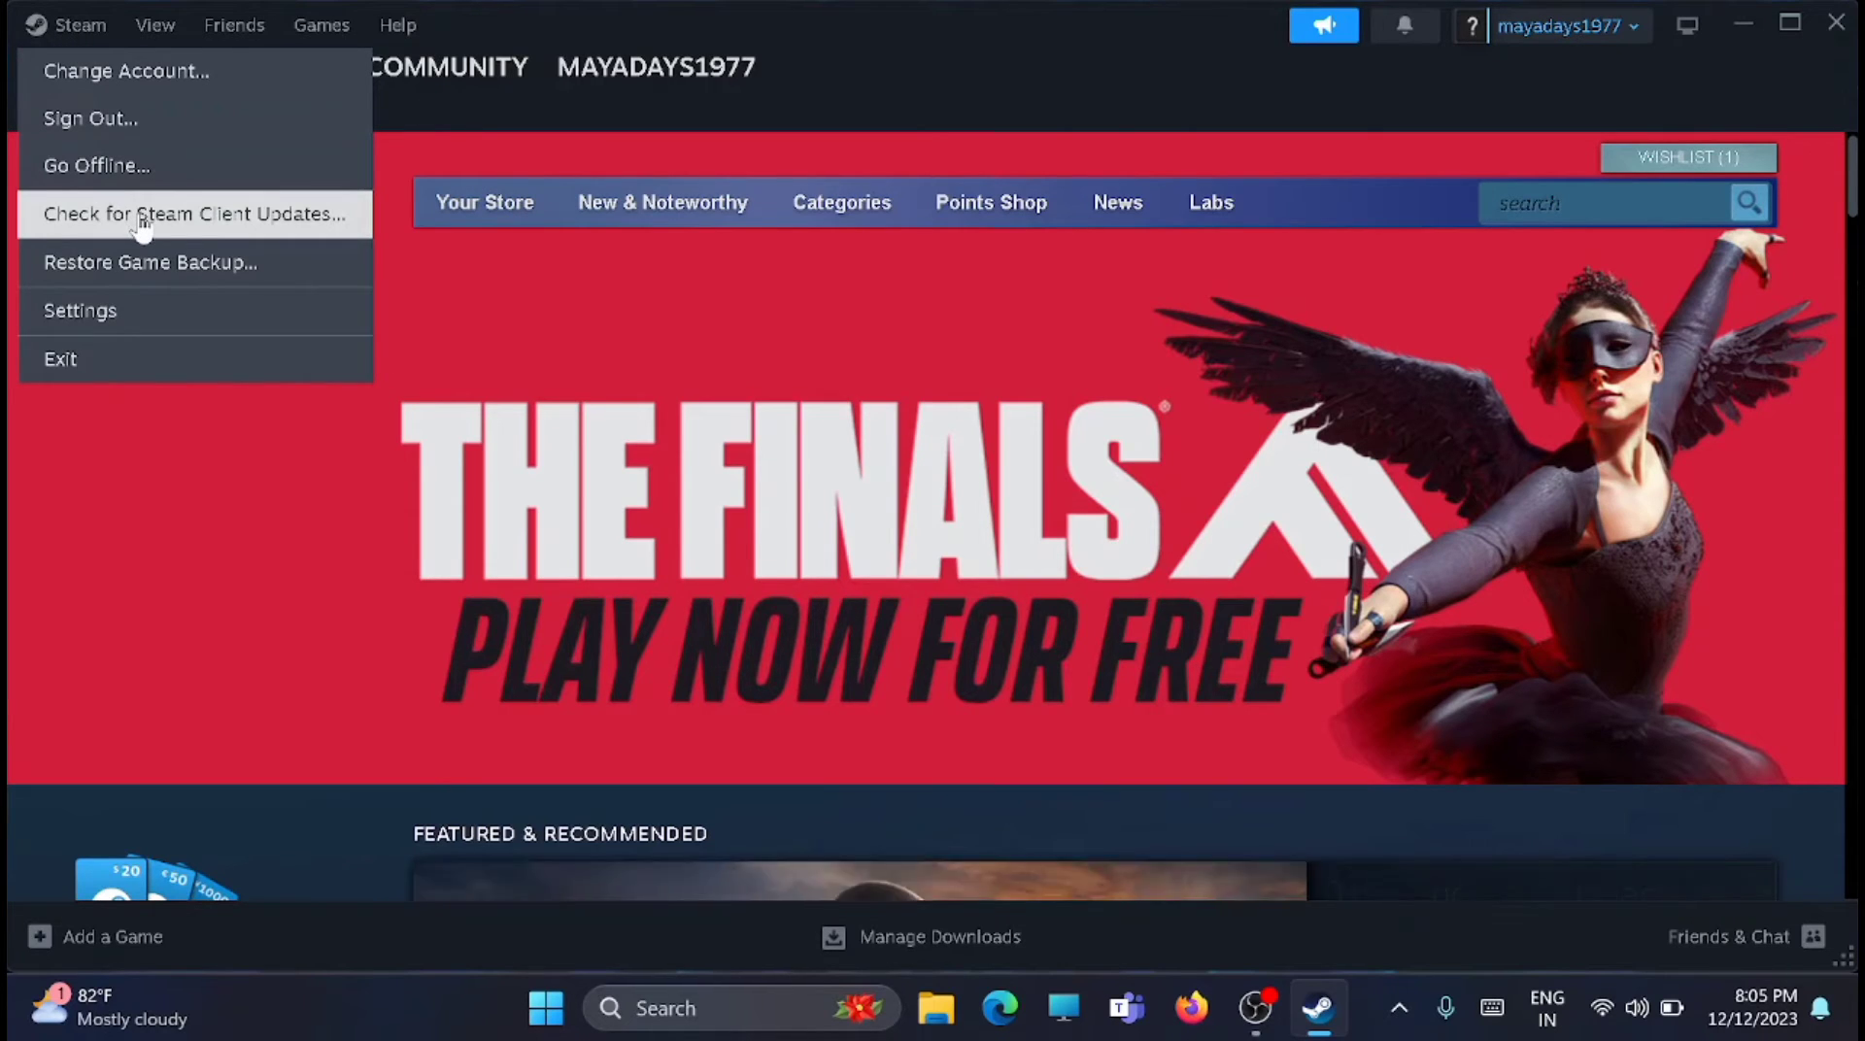
{"action": "left_click", "coordinate": [194, 214]}
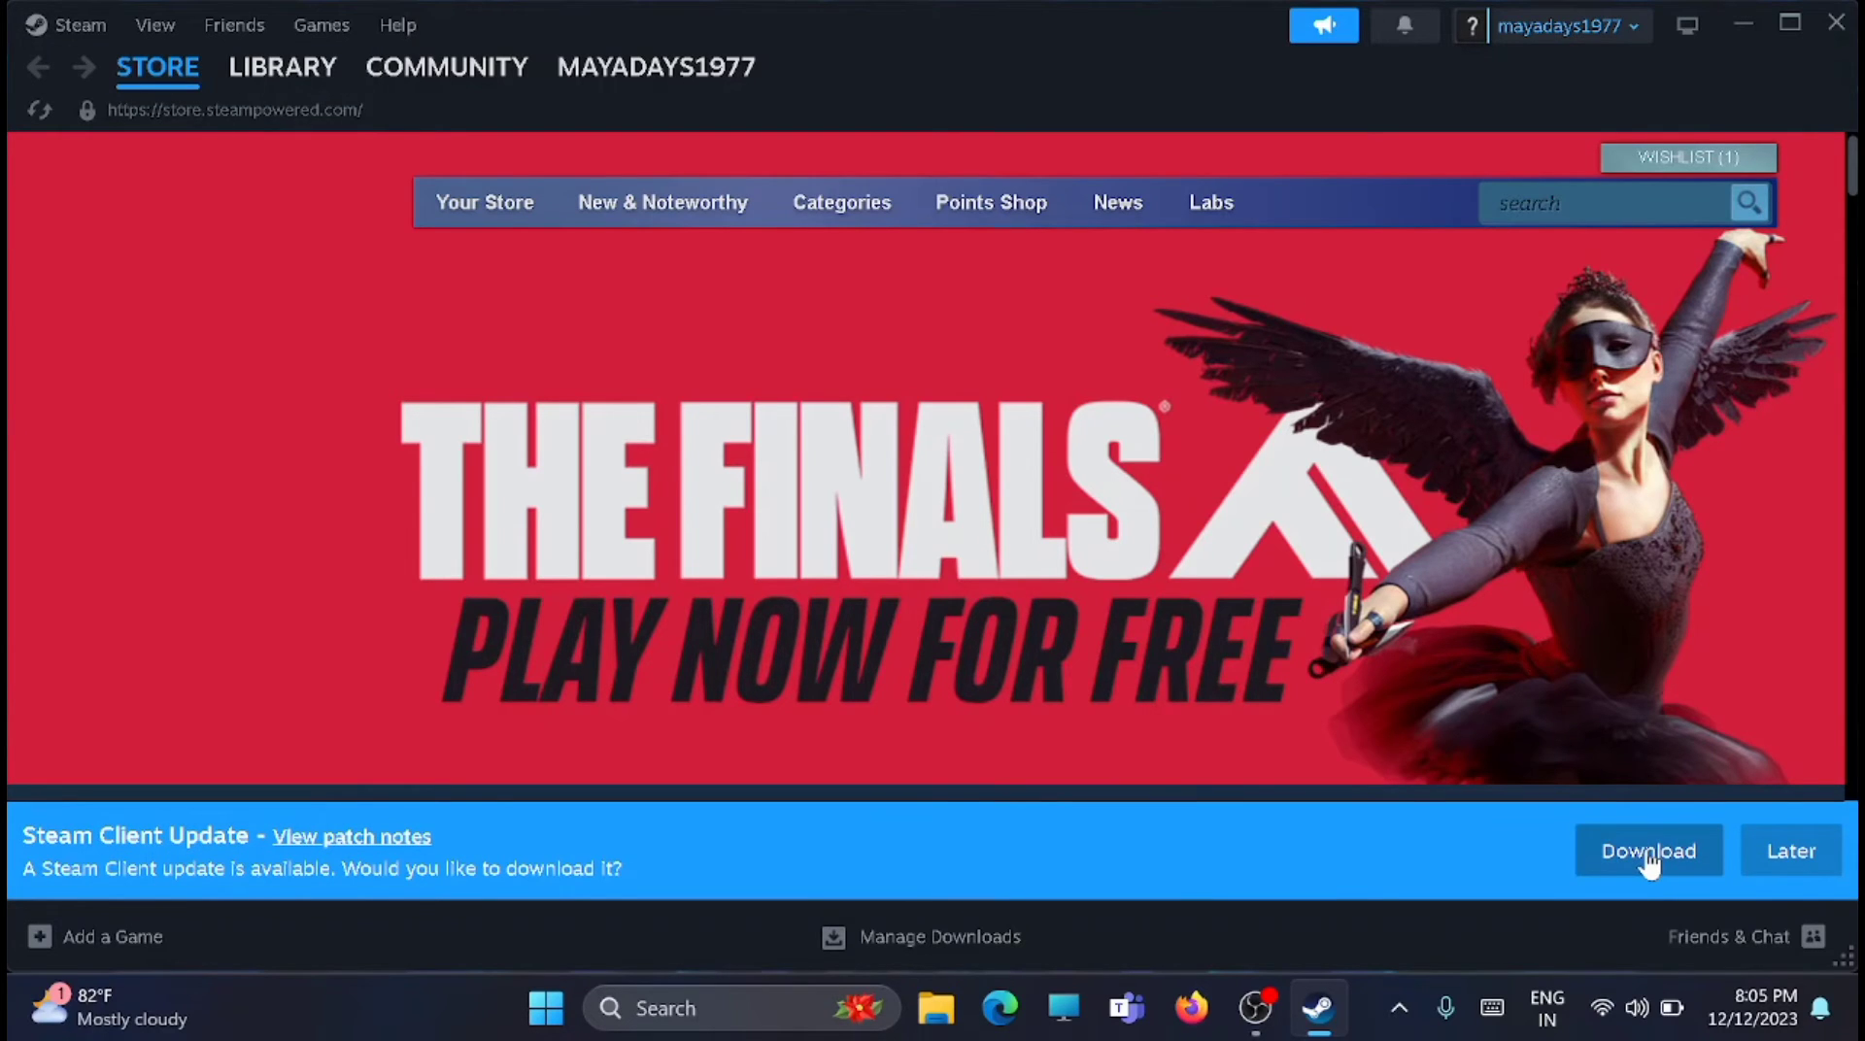
{"action": "left_click", "coordinate": [1648, 851]}
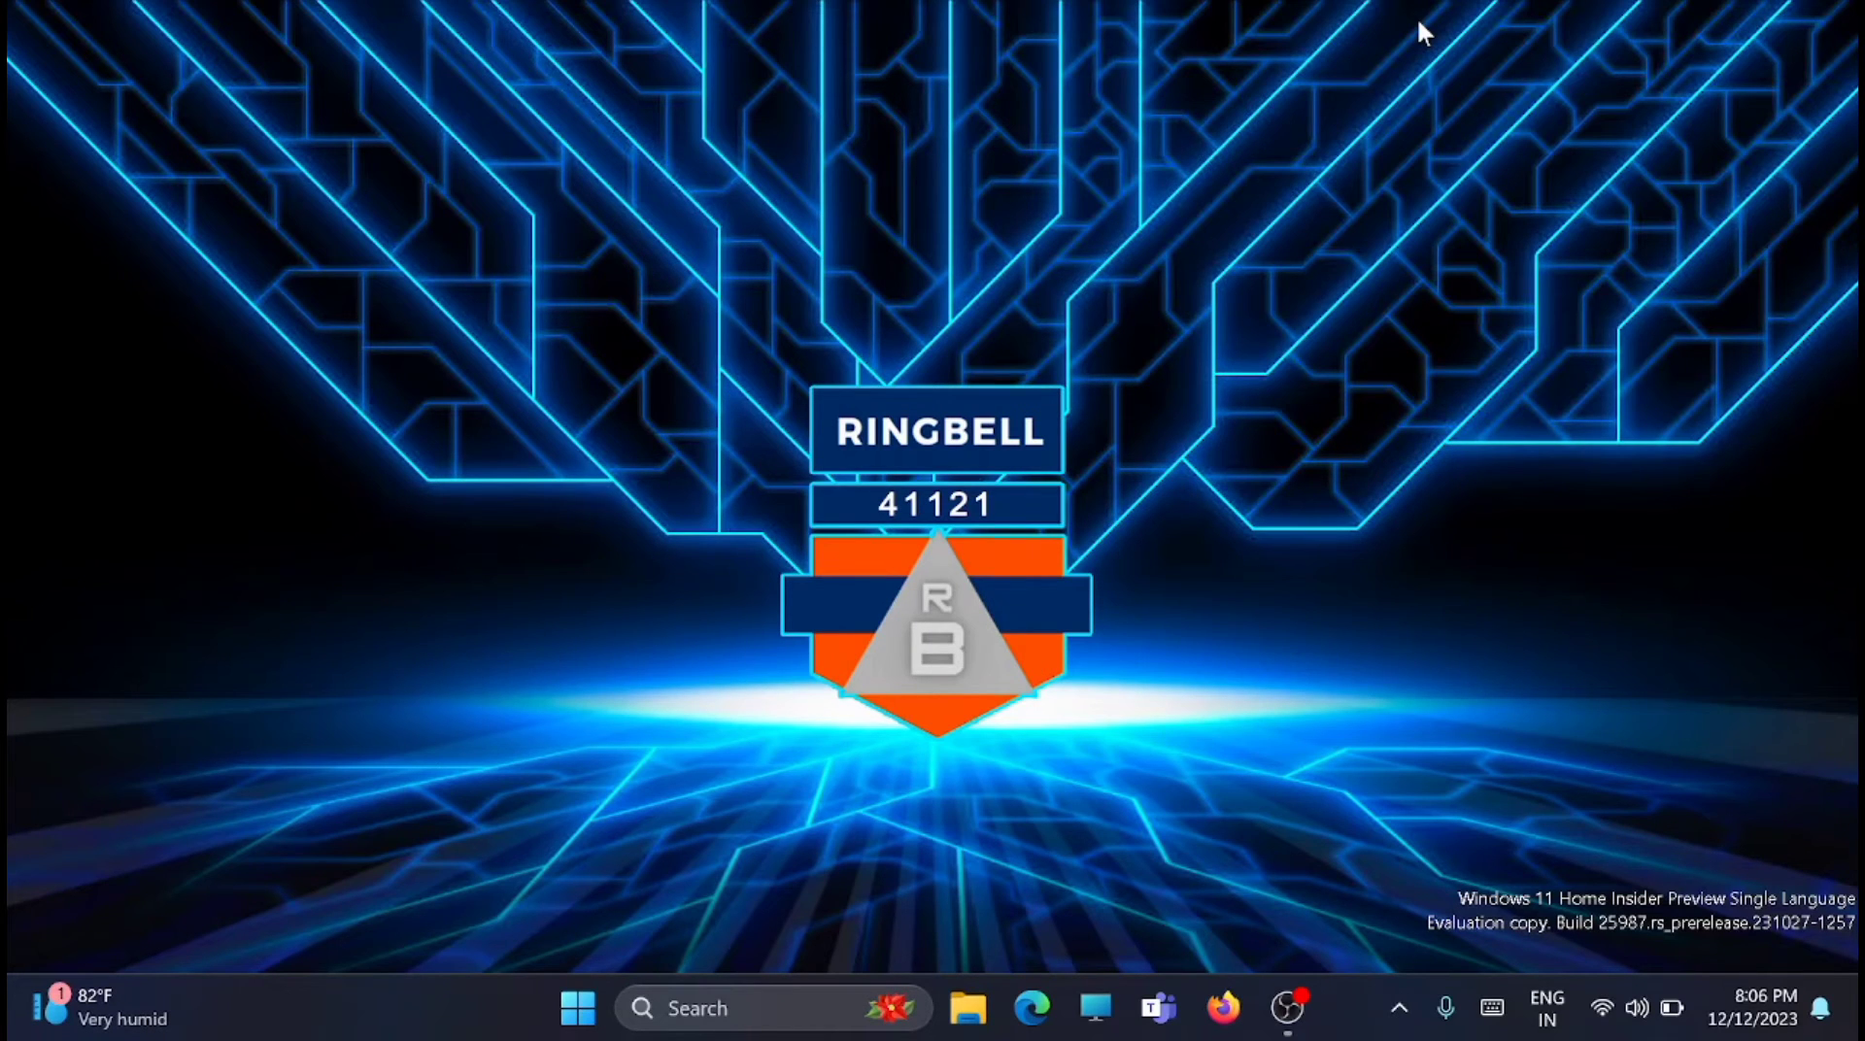
{"action": "mouse_move", "coordinate": [499, 998]}
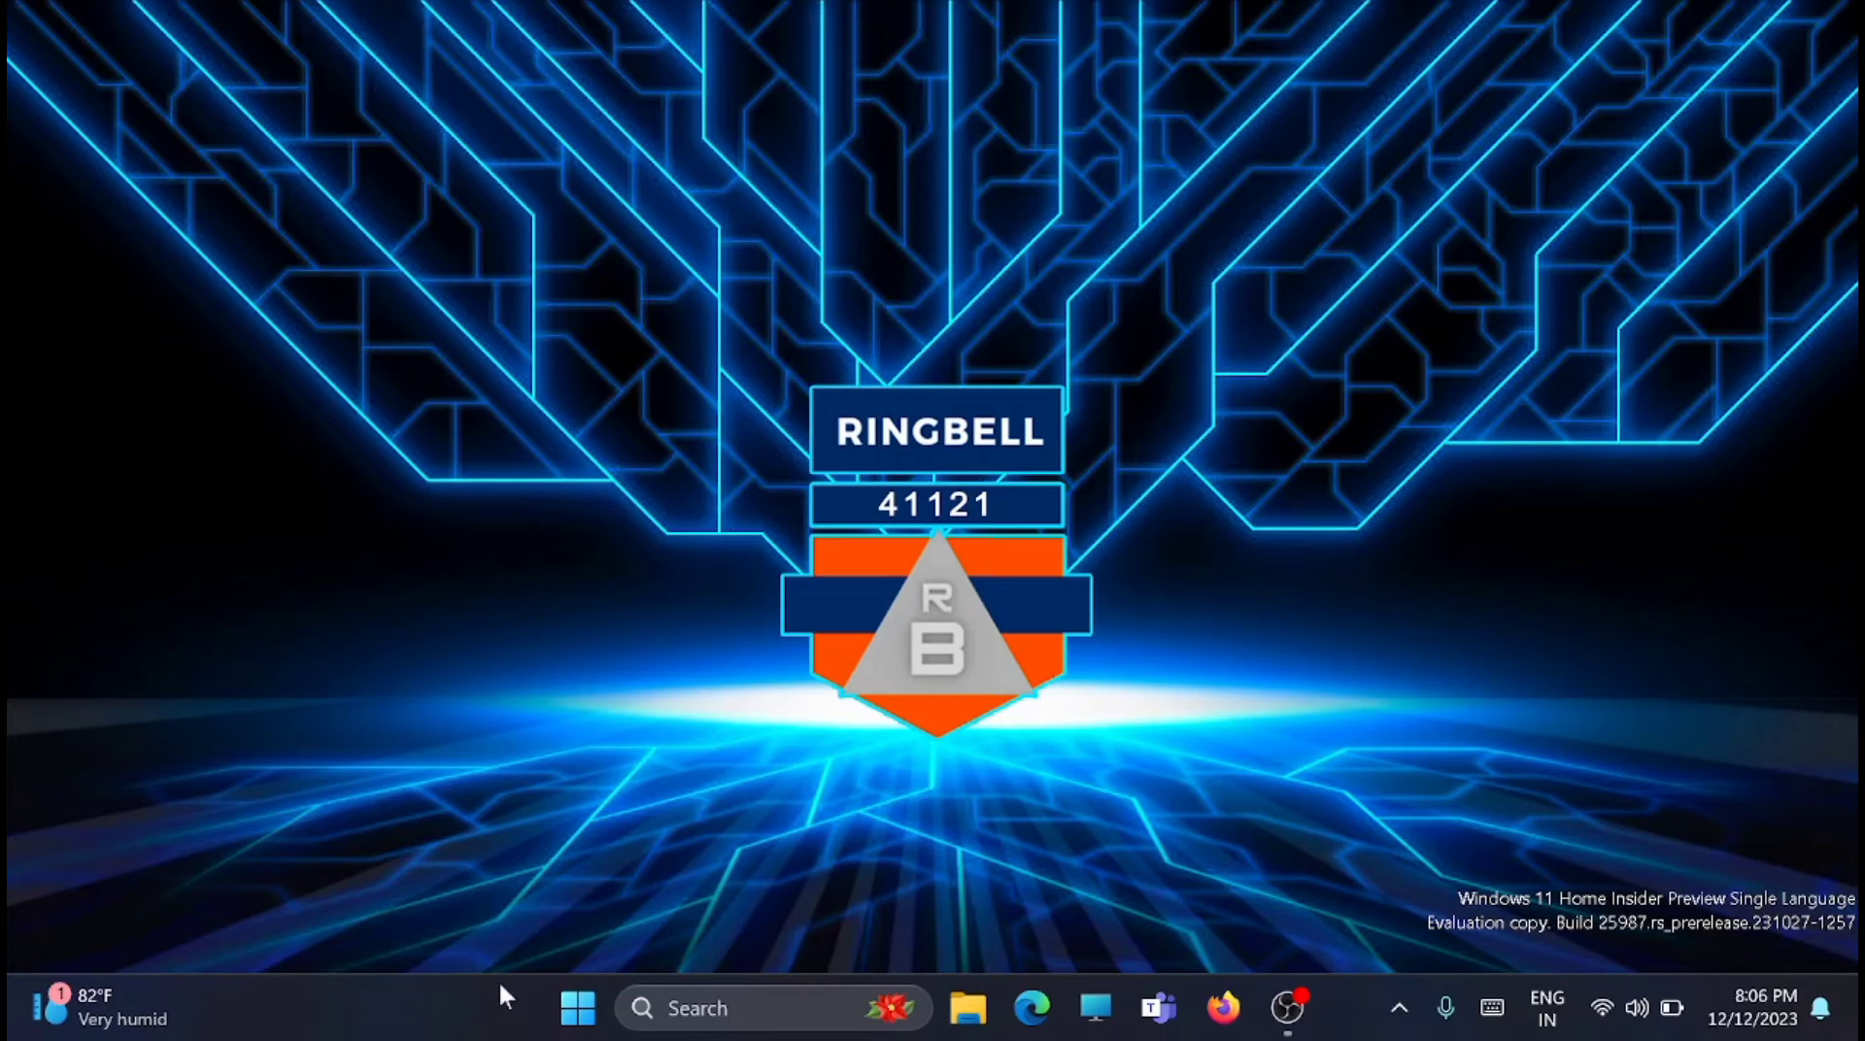
Relaunch Steam from the Recommended list in the Start menu
{"action": "left_click", "coordinate": [578, 1008]}
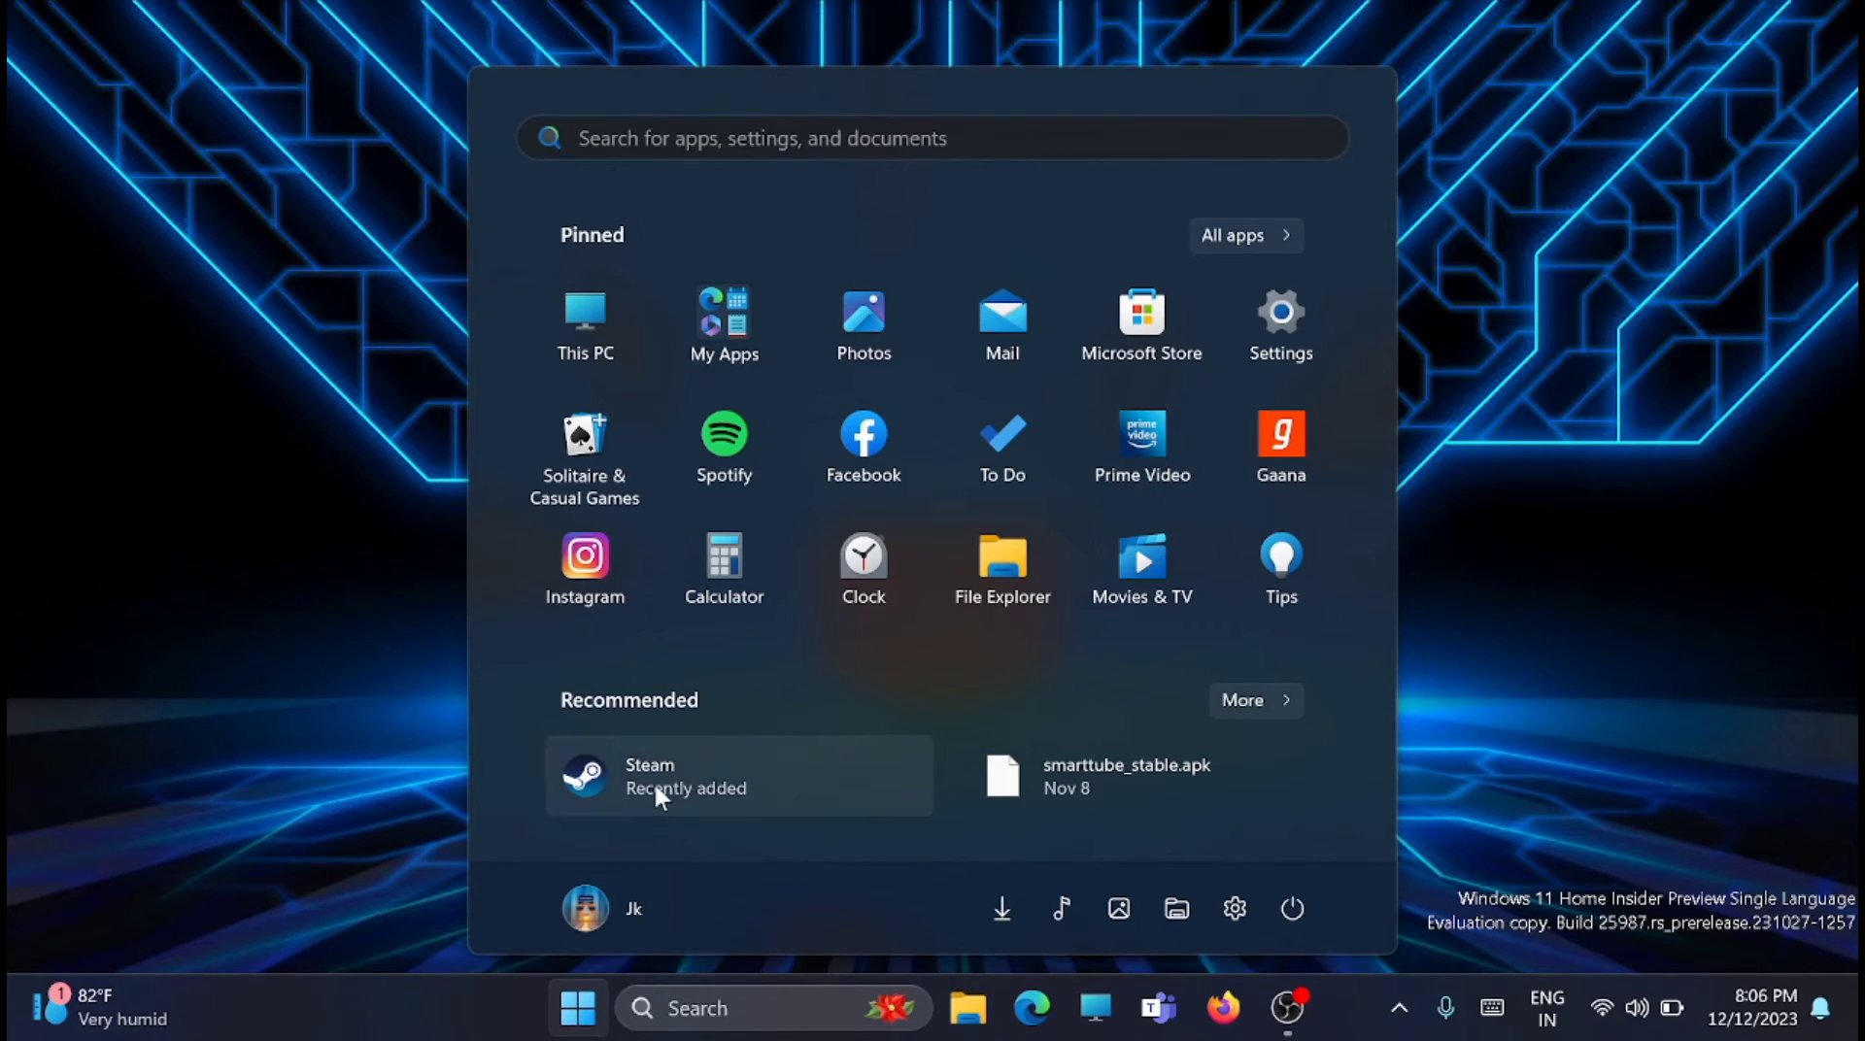
{"action": "right_click", "coordinate": [653, 776]}
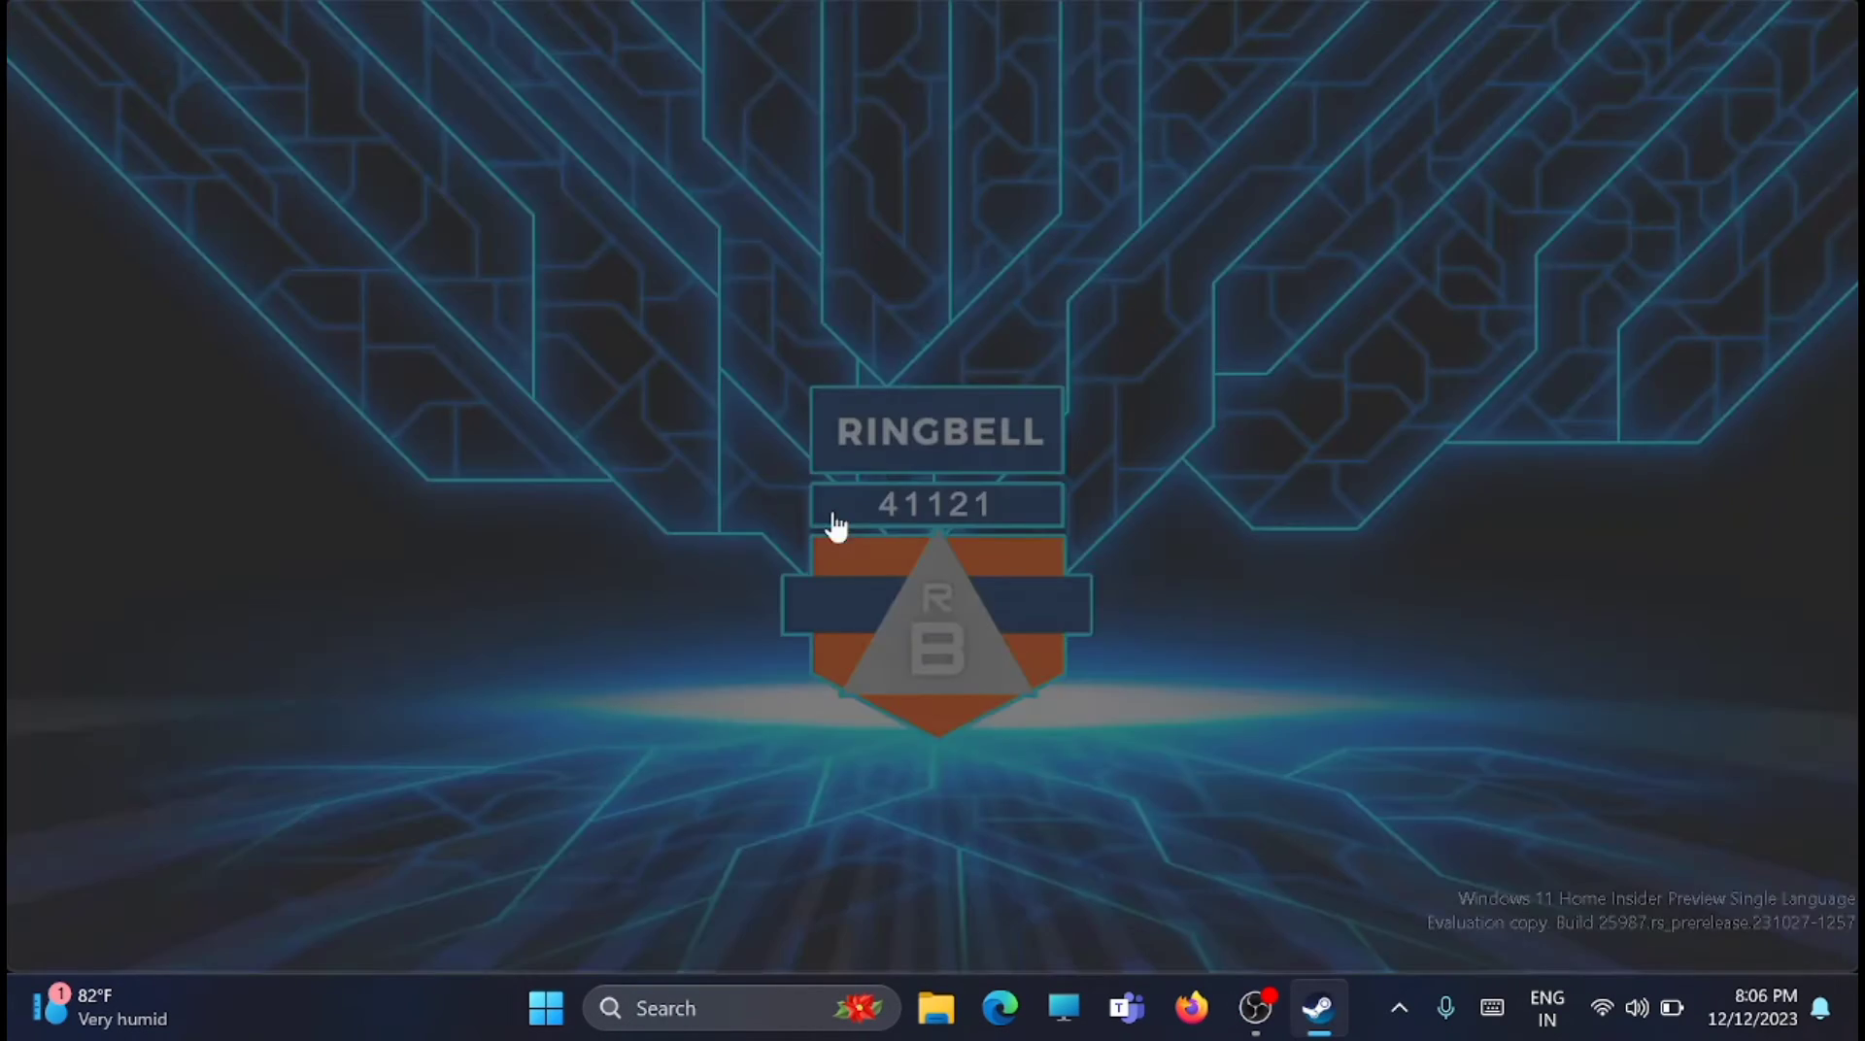
{"action": "left_click", "coordinate": [1317, 1008]}
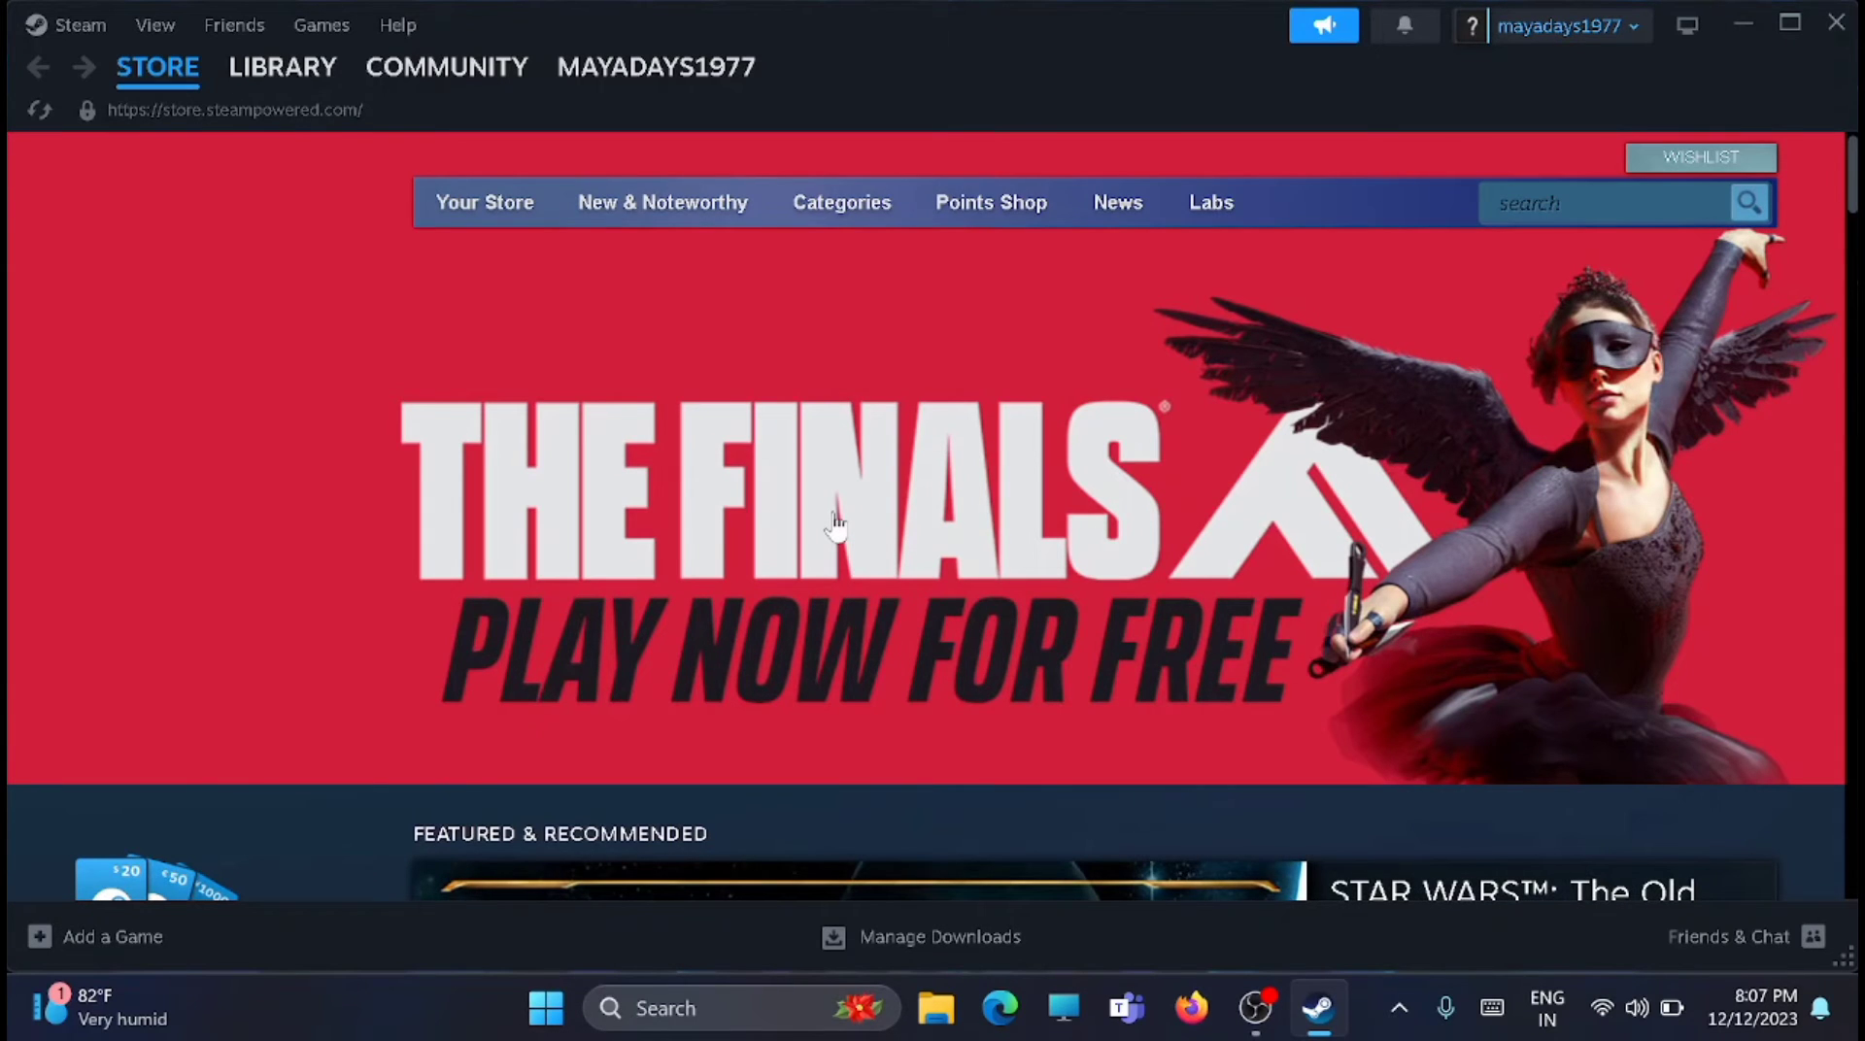
{"action": "mouse_move", "coordinate": [1764, 79]}
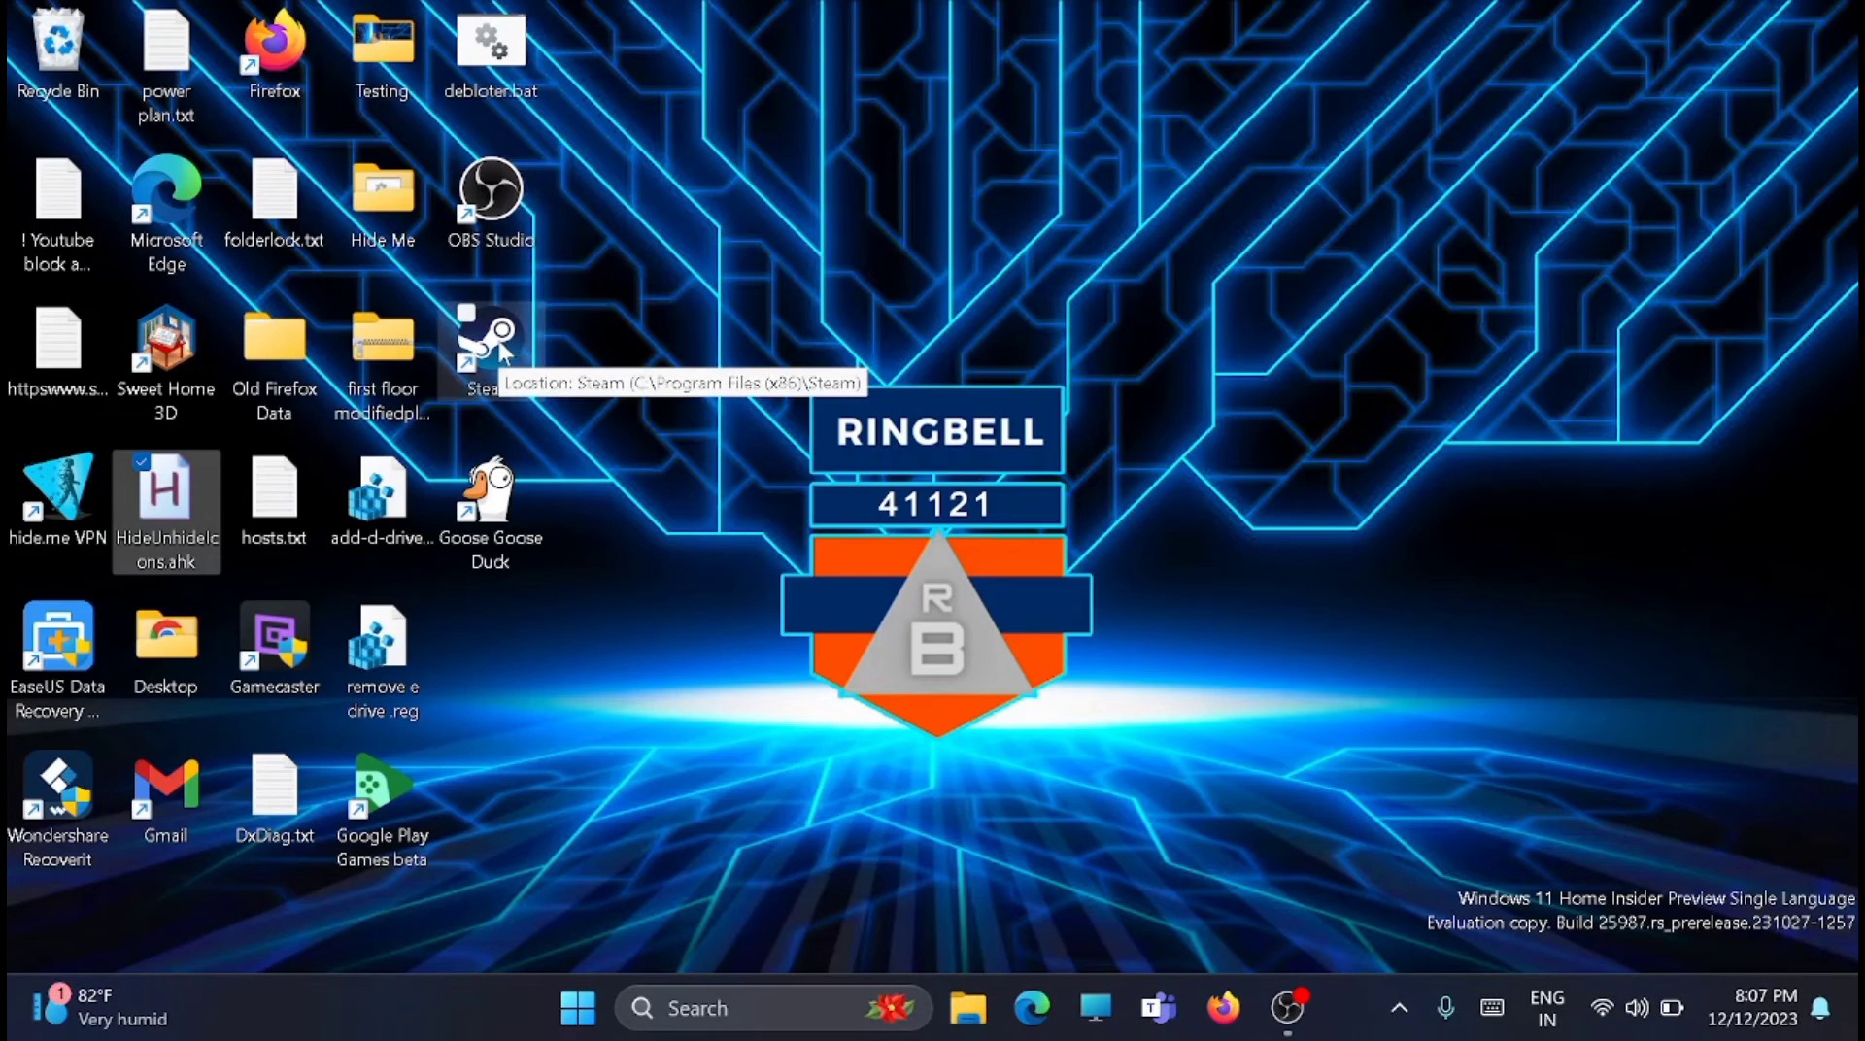
Tick 'Run this program as an administrator' in the Steam shortcut's Compatibility properties
{"action": "right_click", "coordinate": [488, 345]}
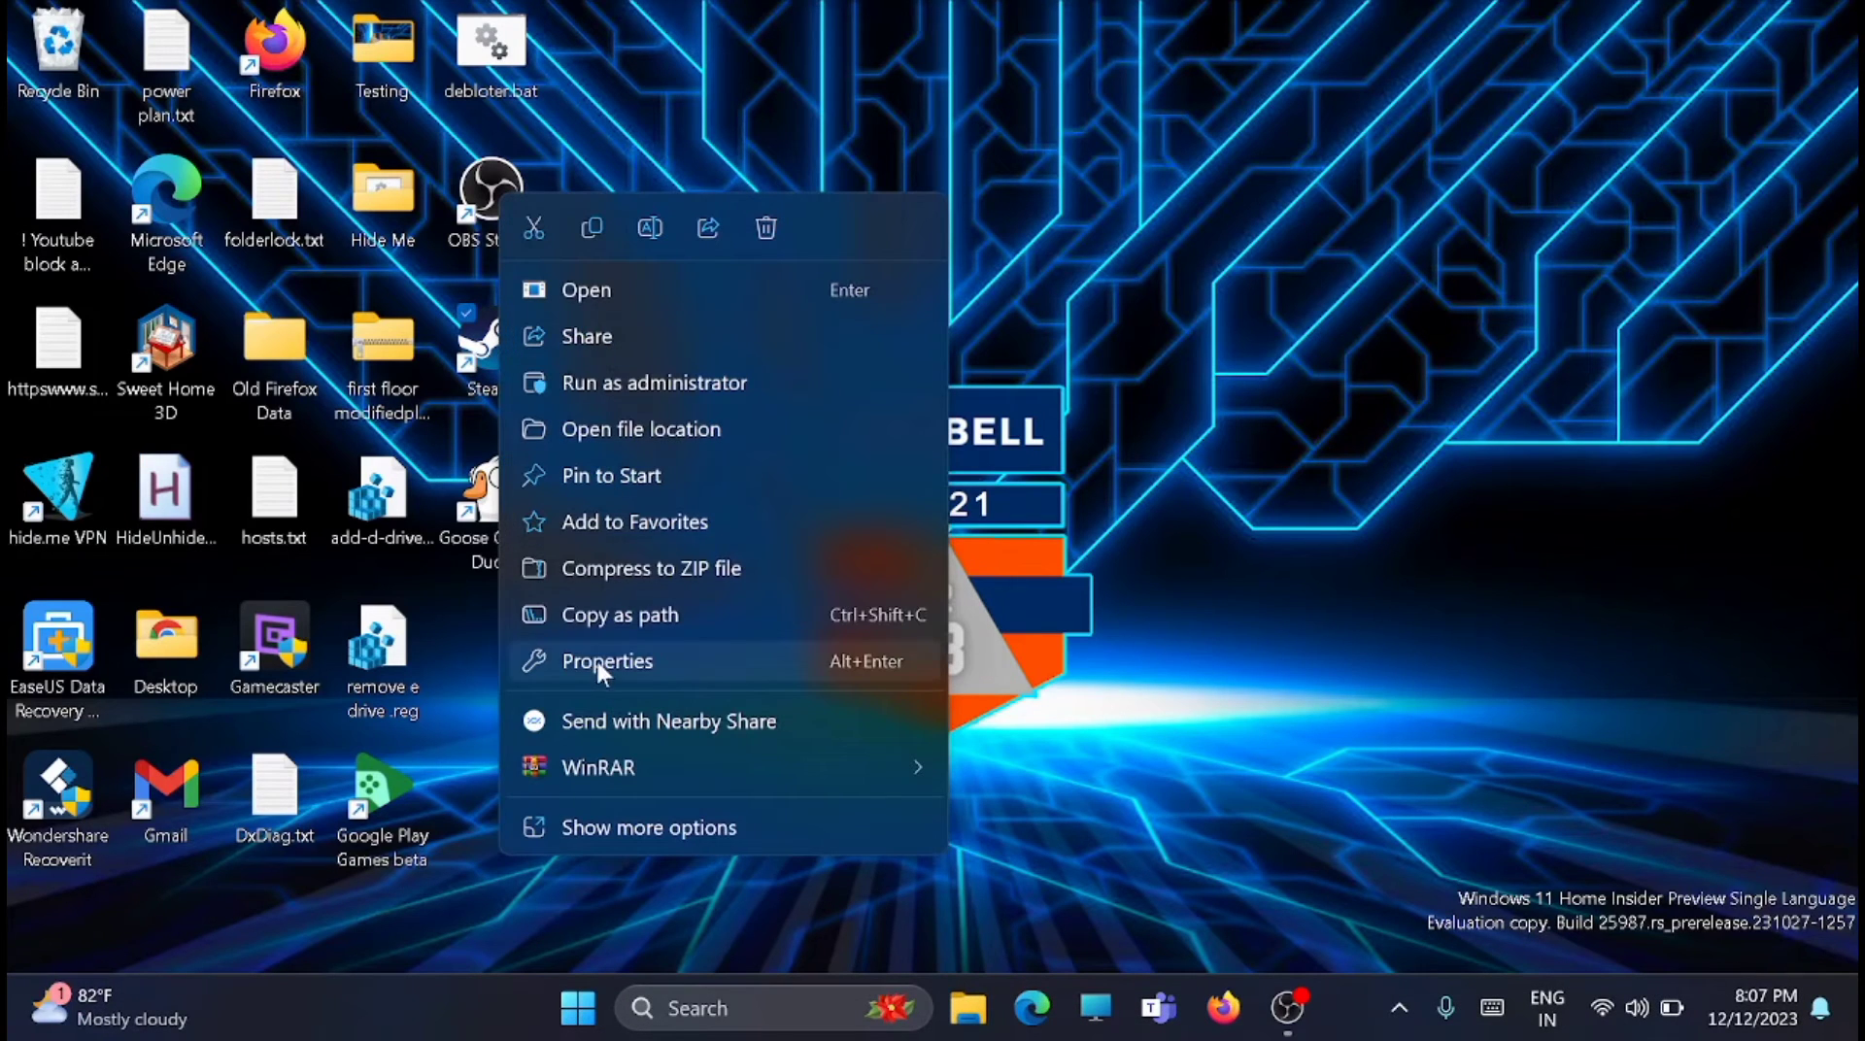
{"action": "left_click", "coordinate": [606, 661]}
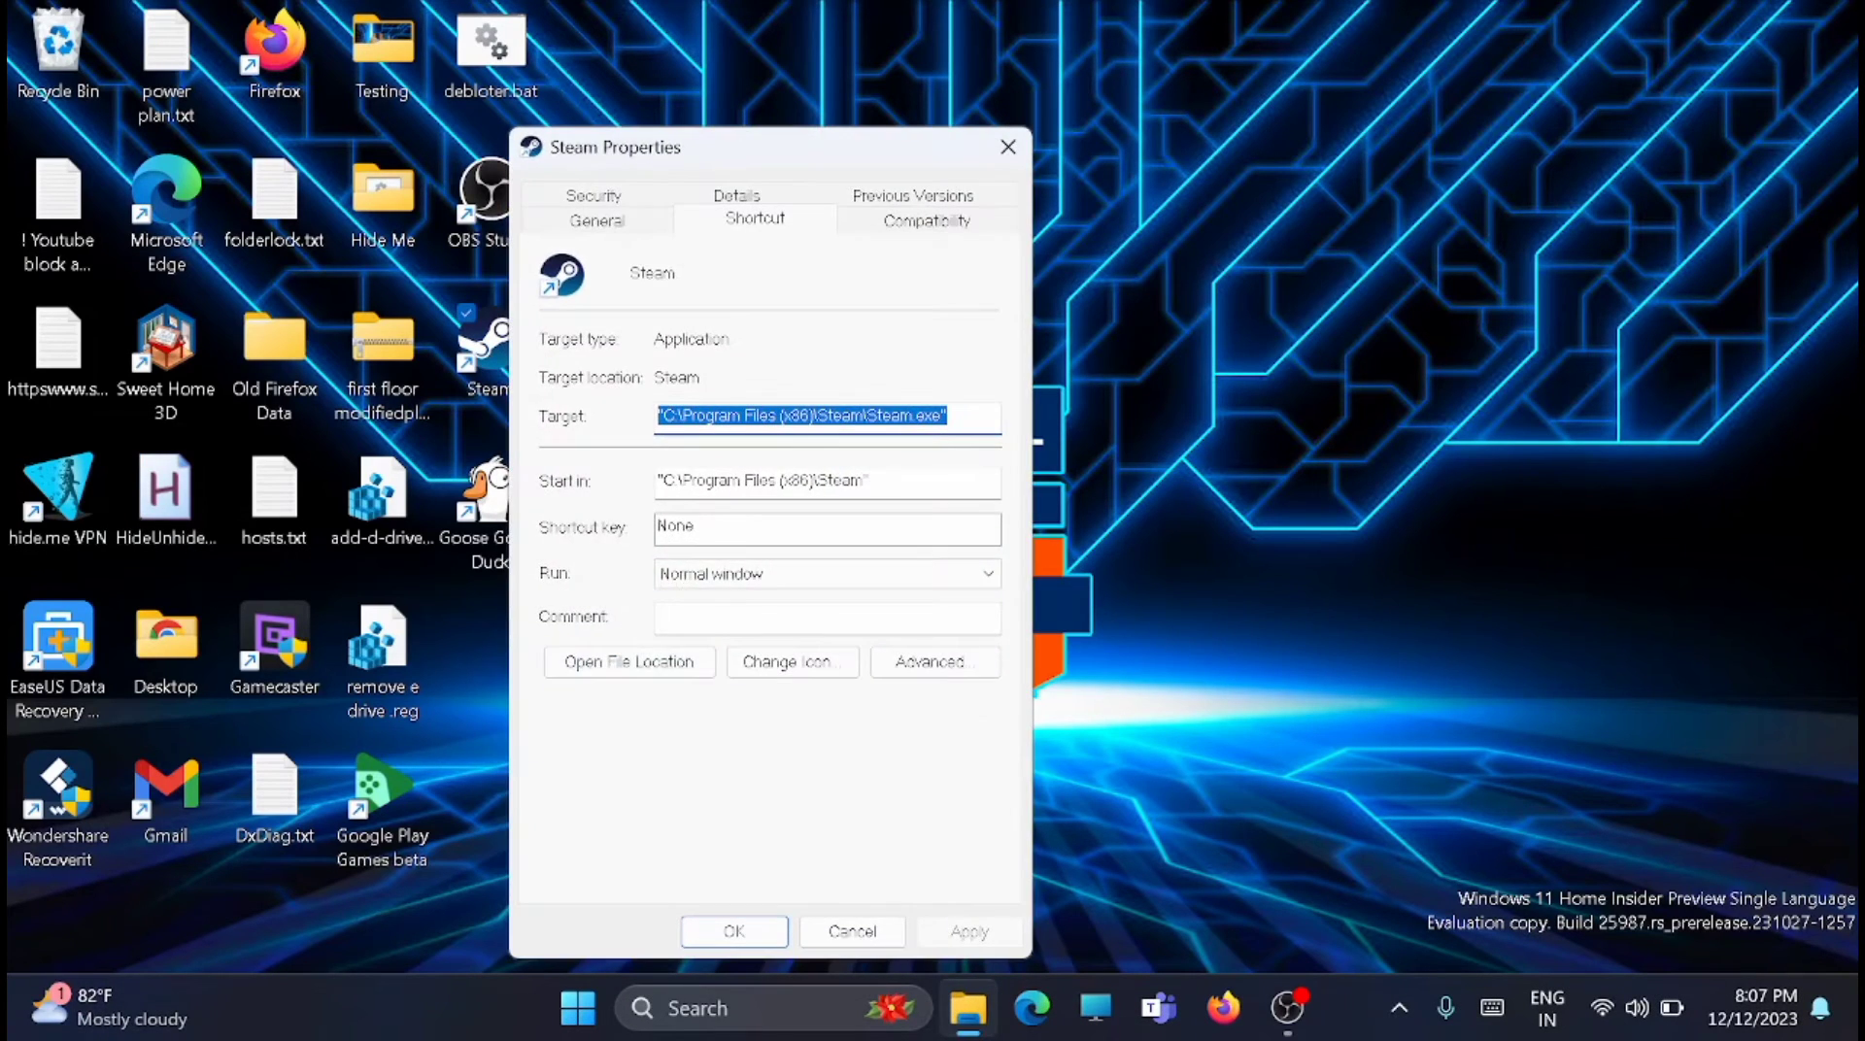
{"action": "left_click", "coordinate": [927, 219]}
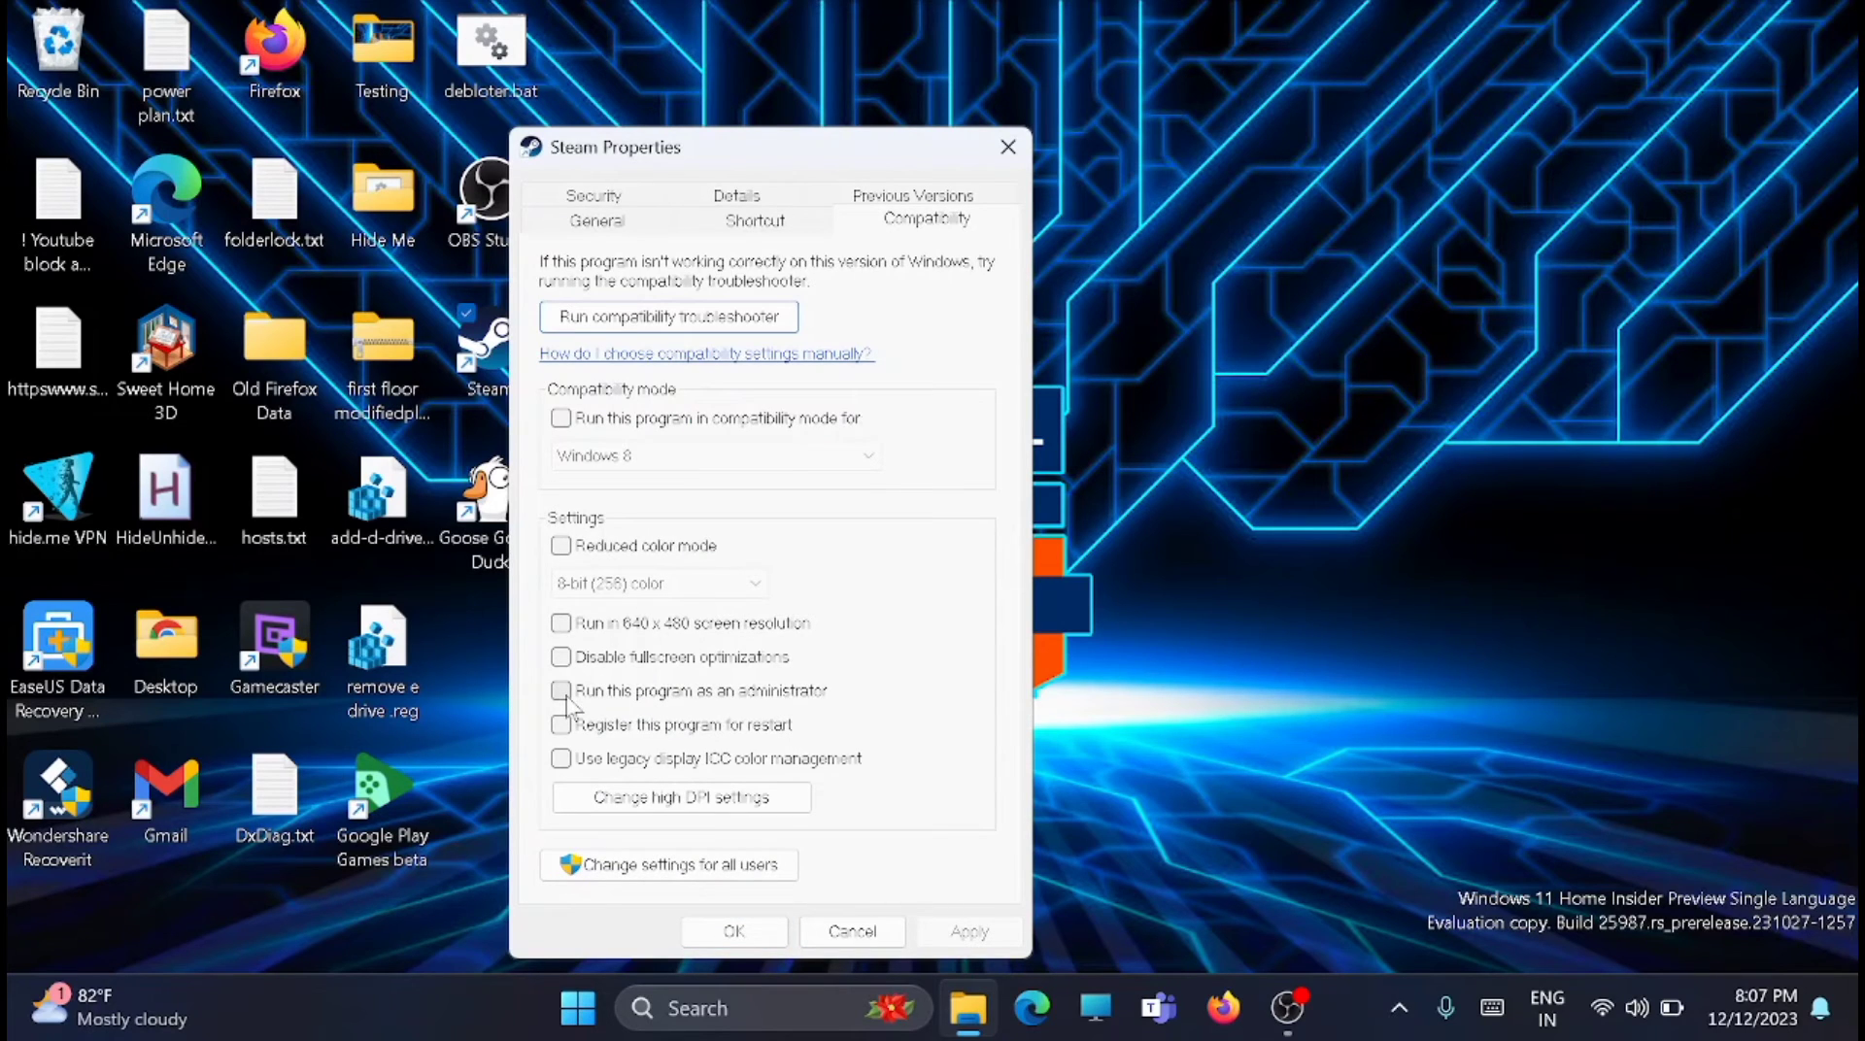
{"action": "left_click", "coordinate": [560, 691]}
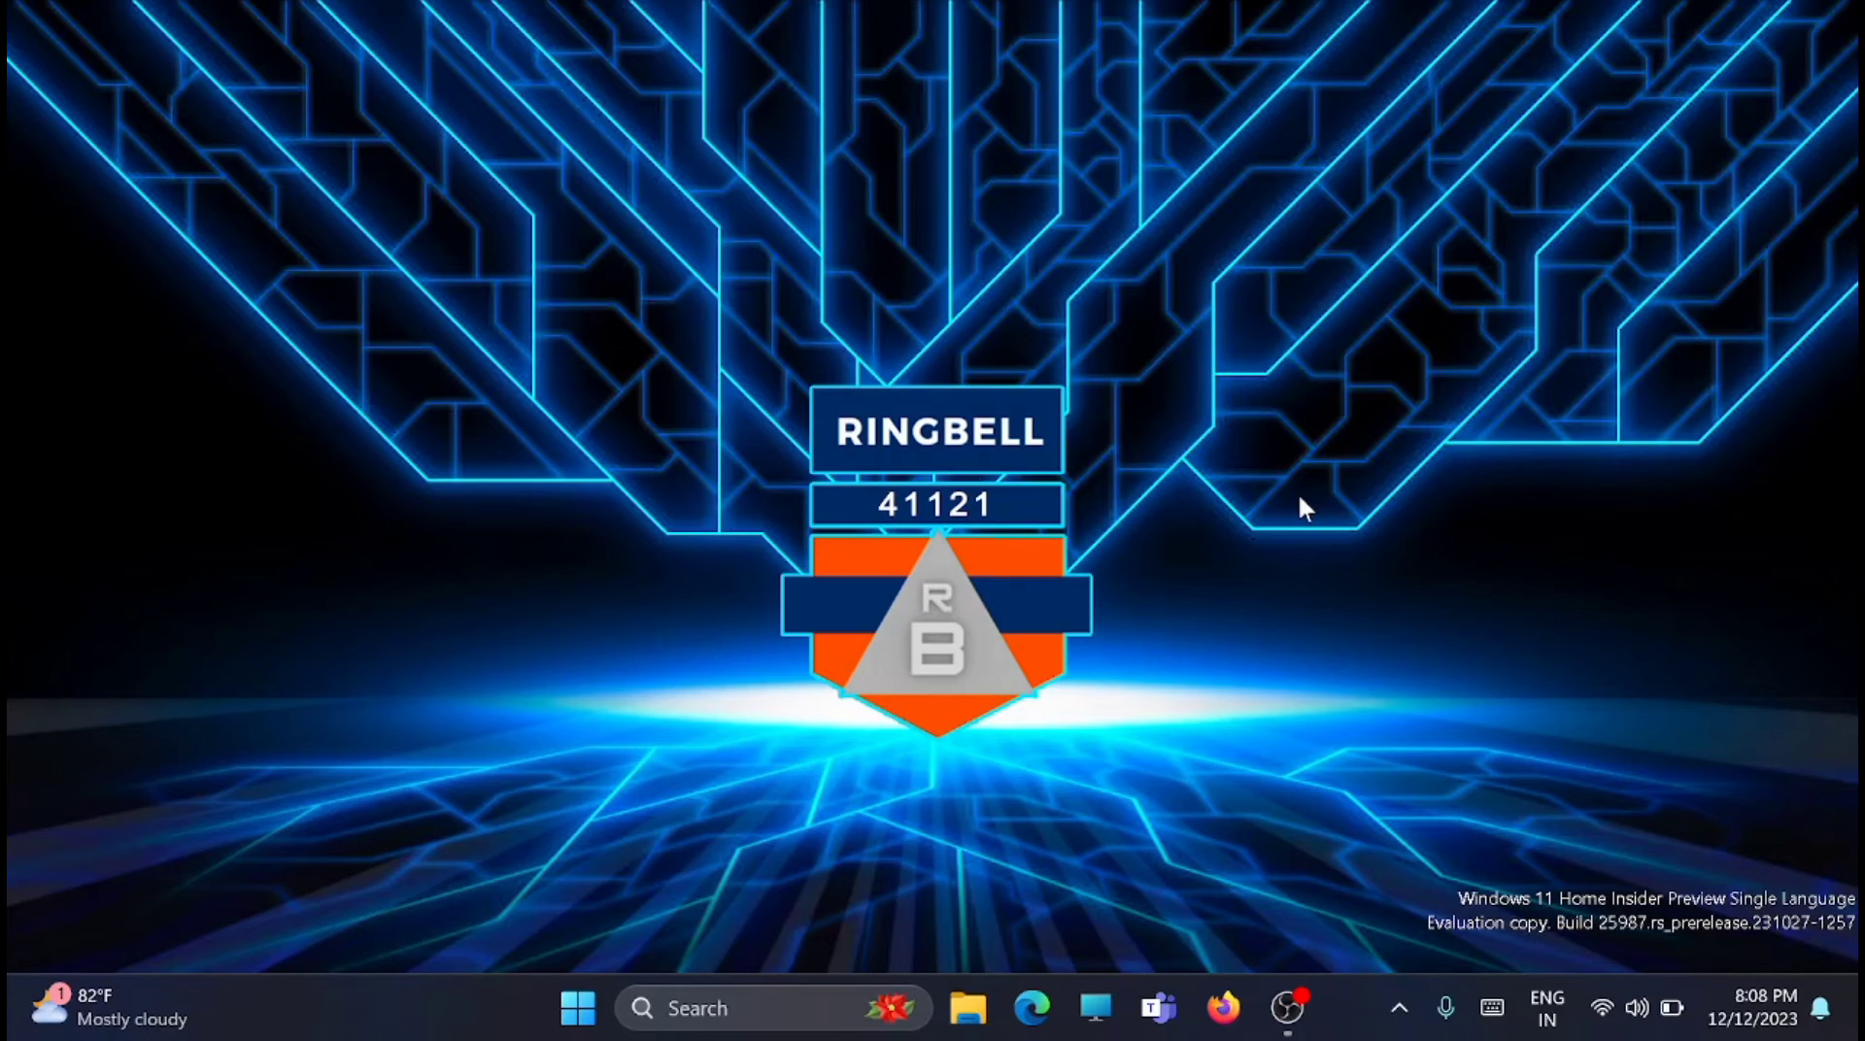
{"action": "mouse_move", "coordinate": [424, 1023]}
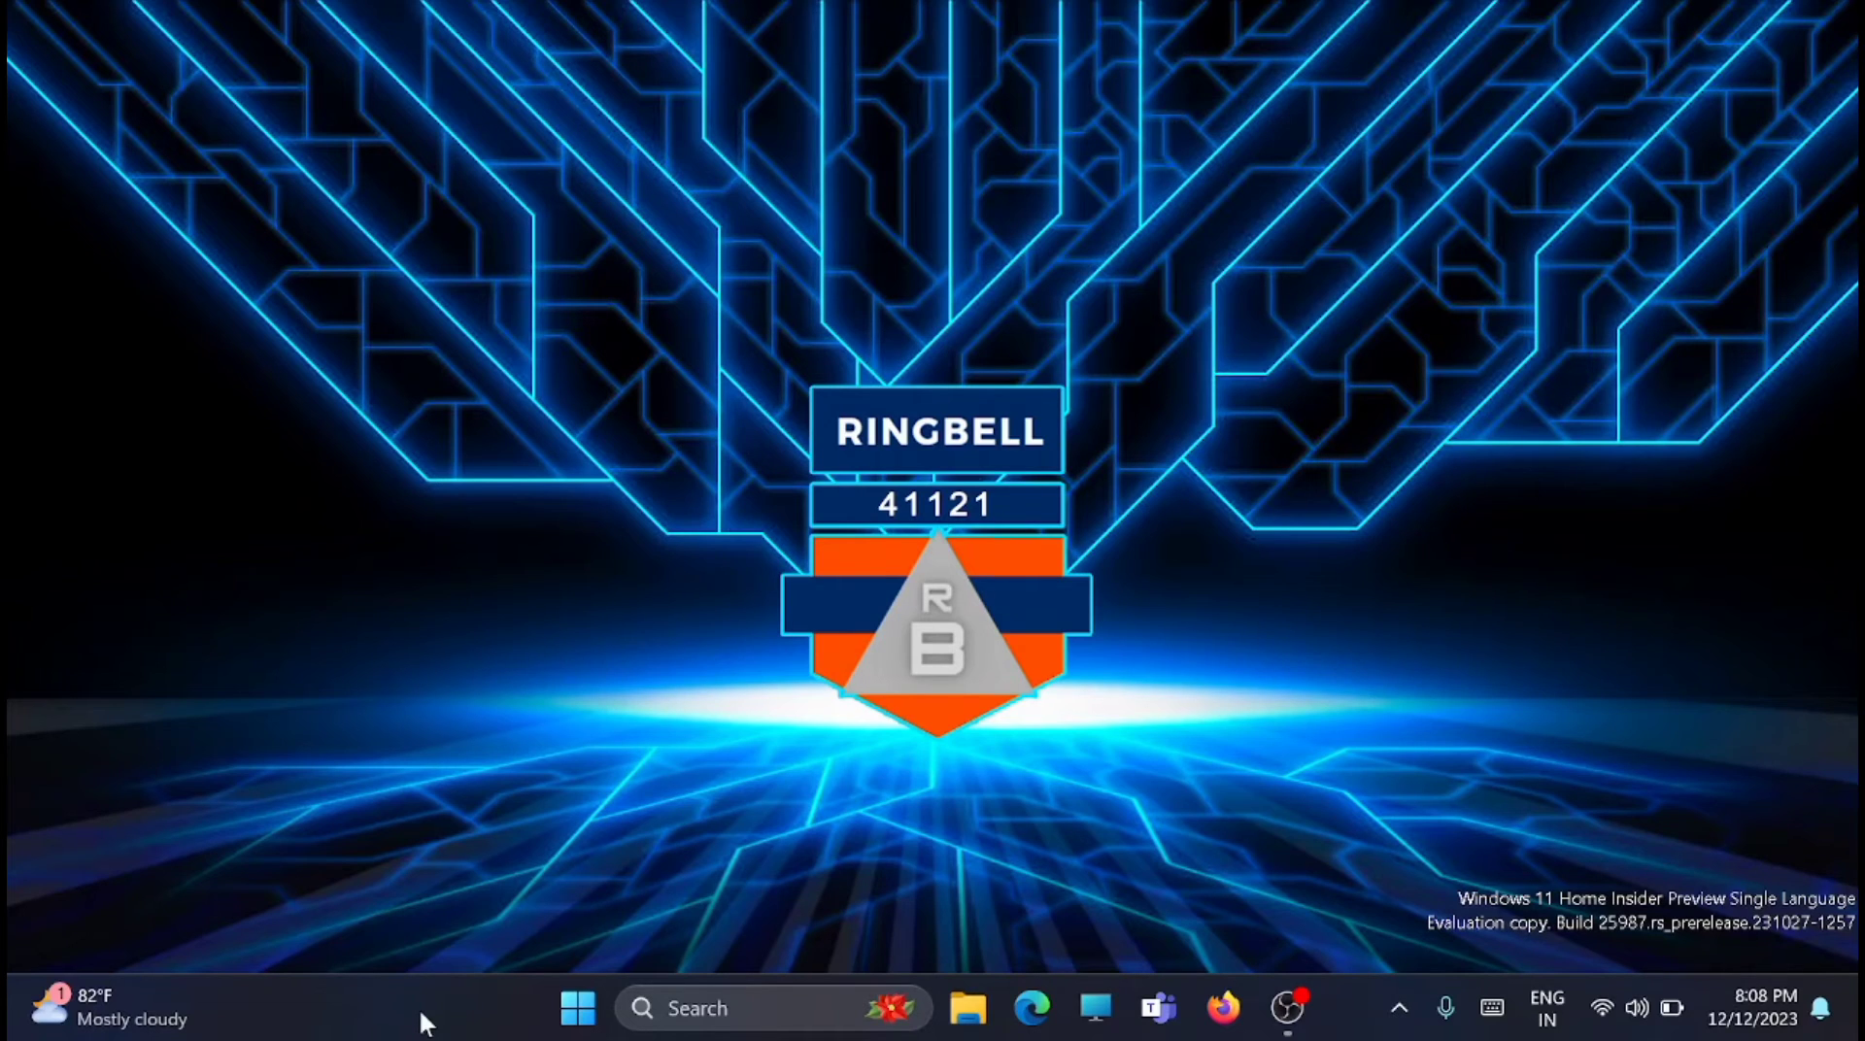
{"action": "mouse_move", "coordinate": [533, 913]}
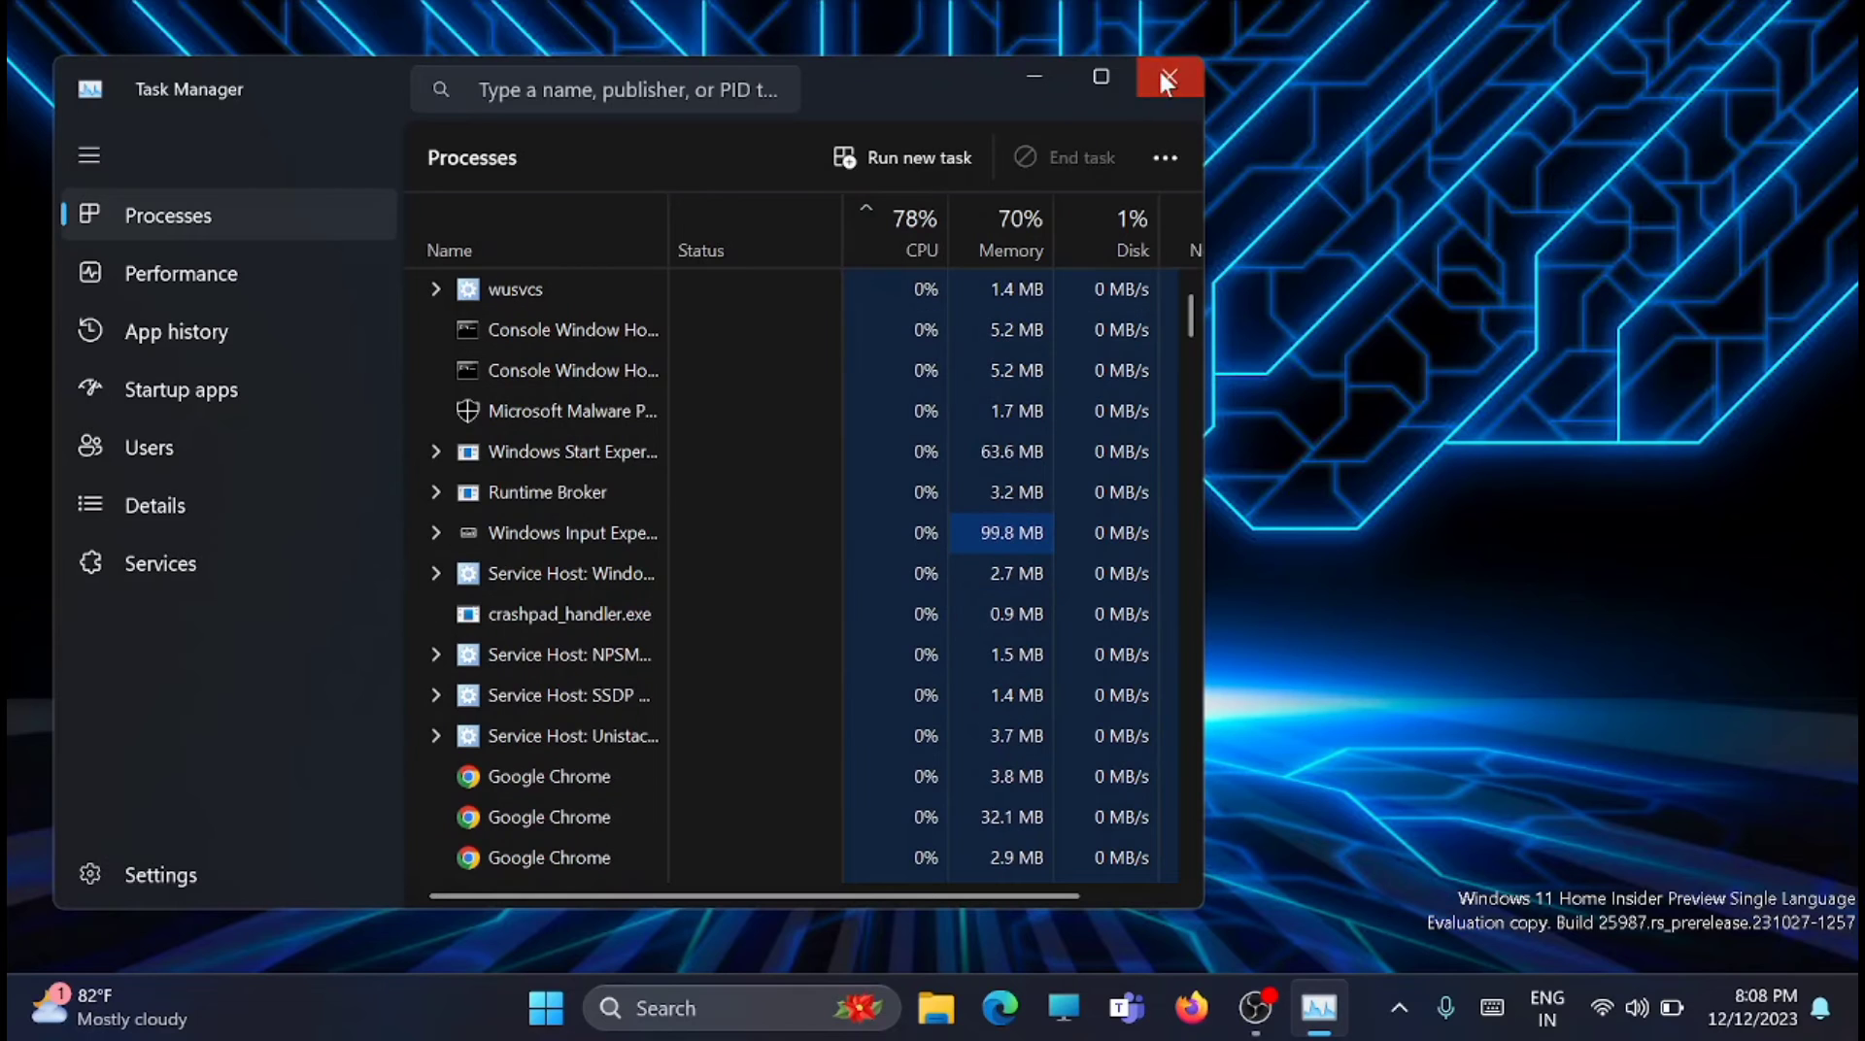
{"action": "left_click", "coordinate": [1167, 79]}
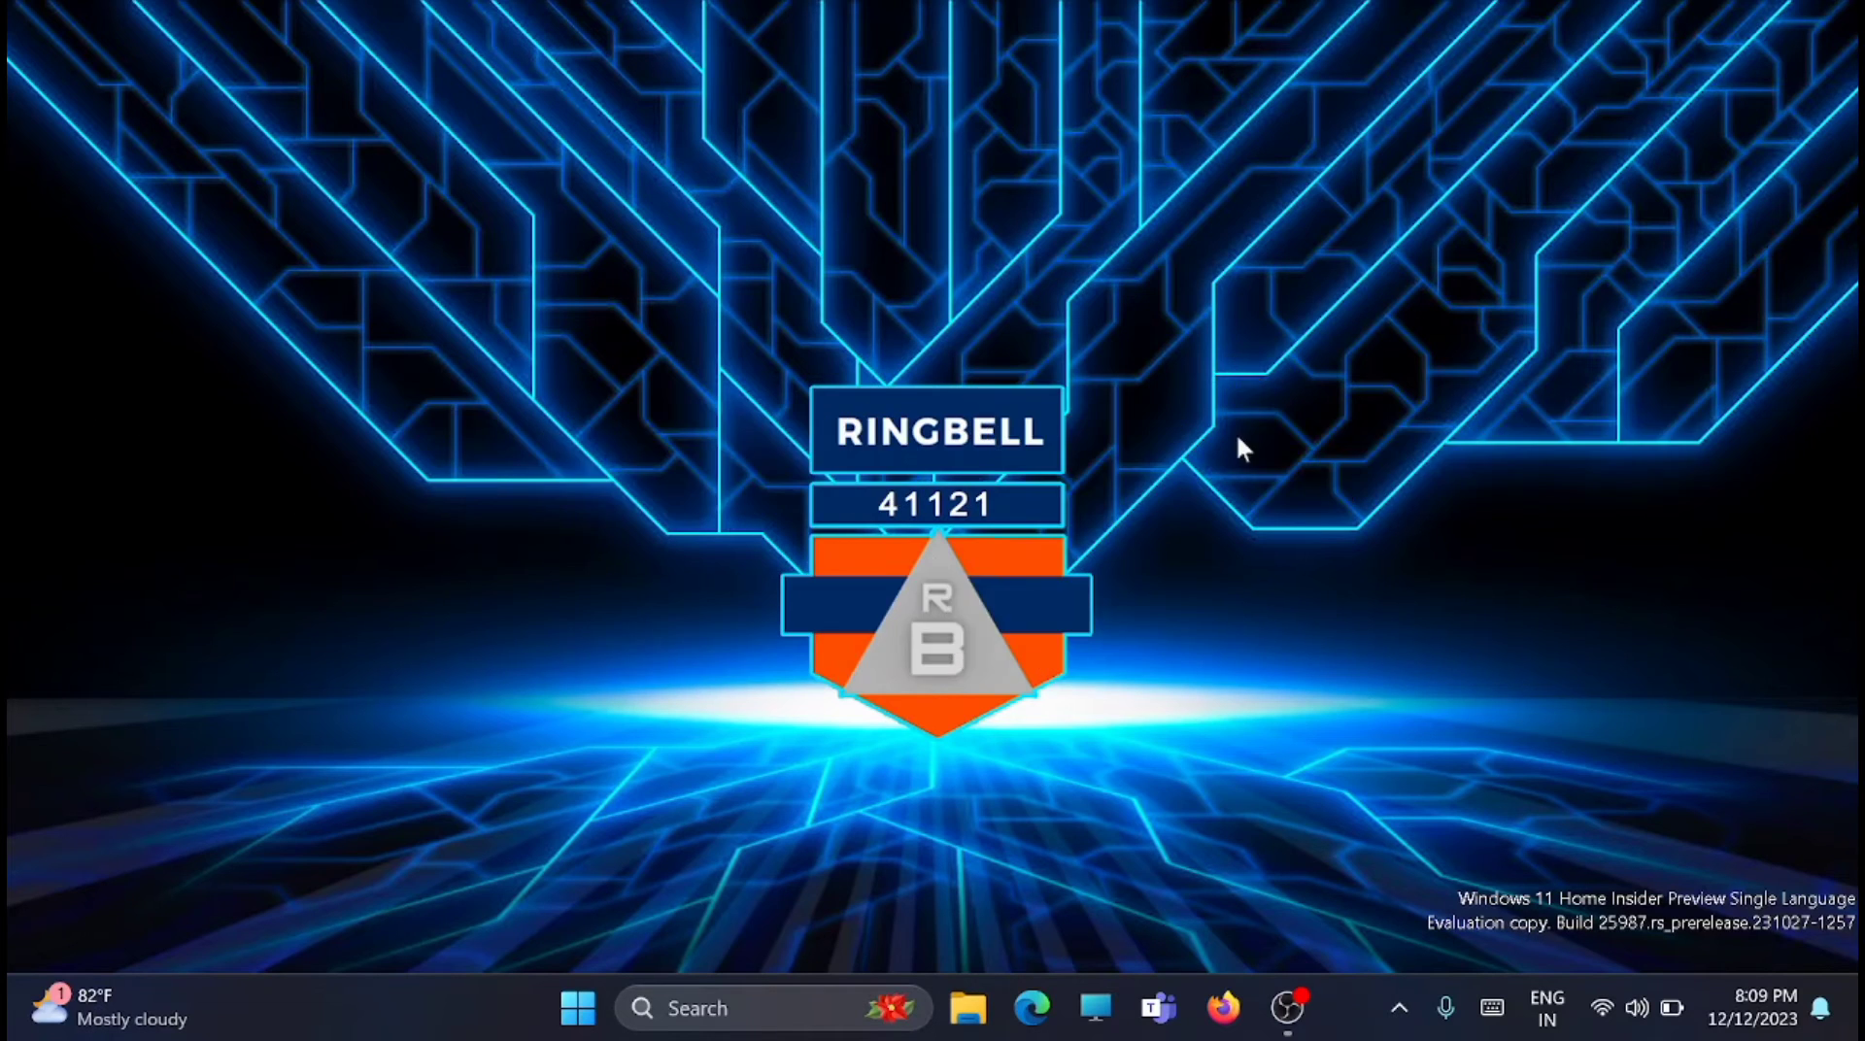
Relaunch Steam and verify Goose Goose Duck's files under Properties > Installed Files
{"action": "left_click", "coordinate": [1315, 1008]}
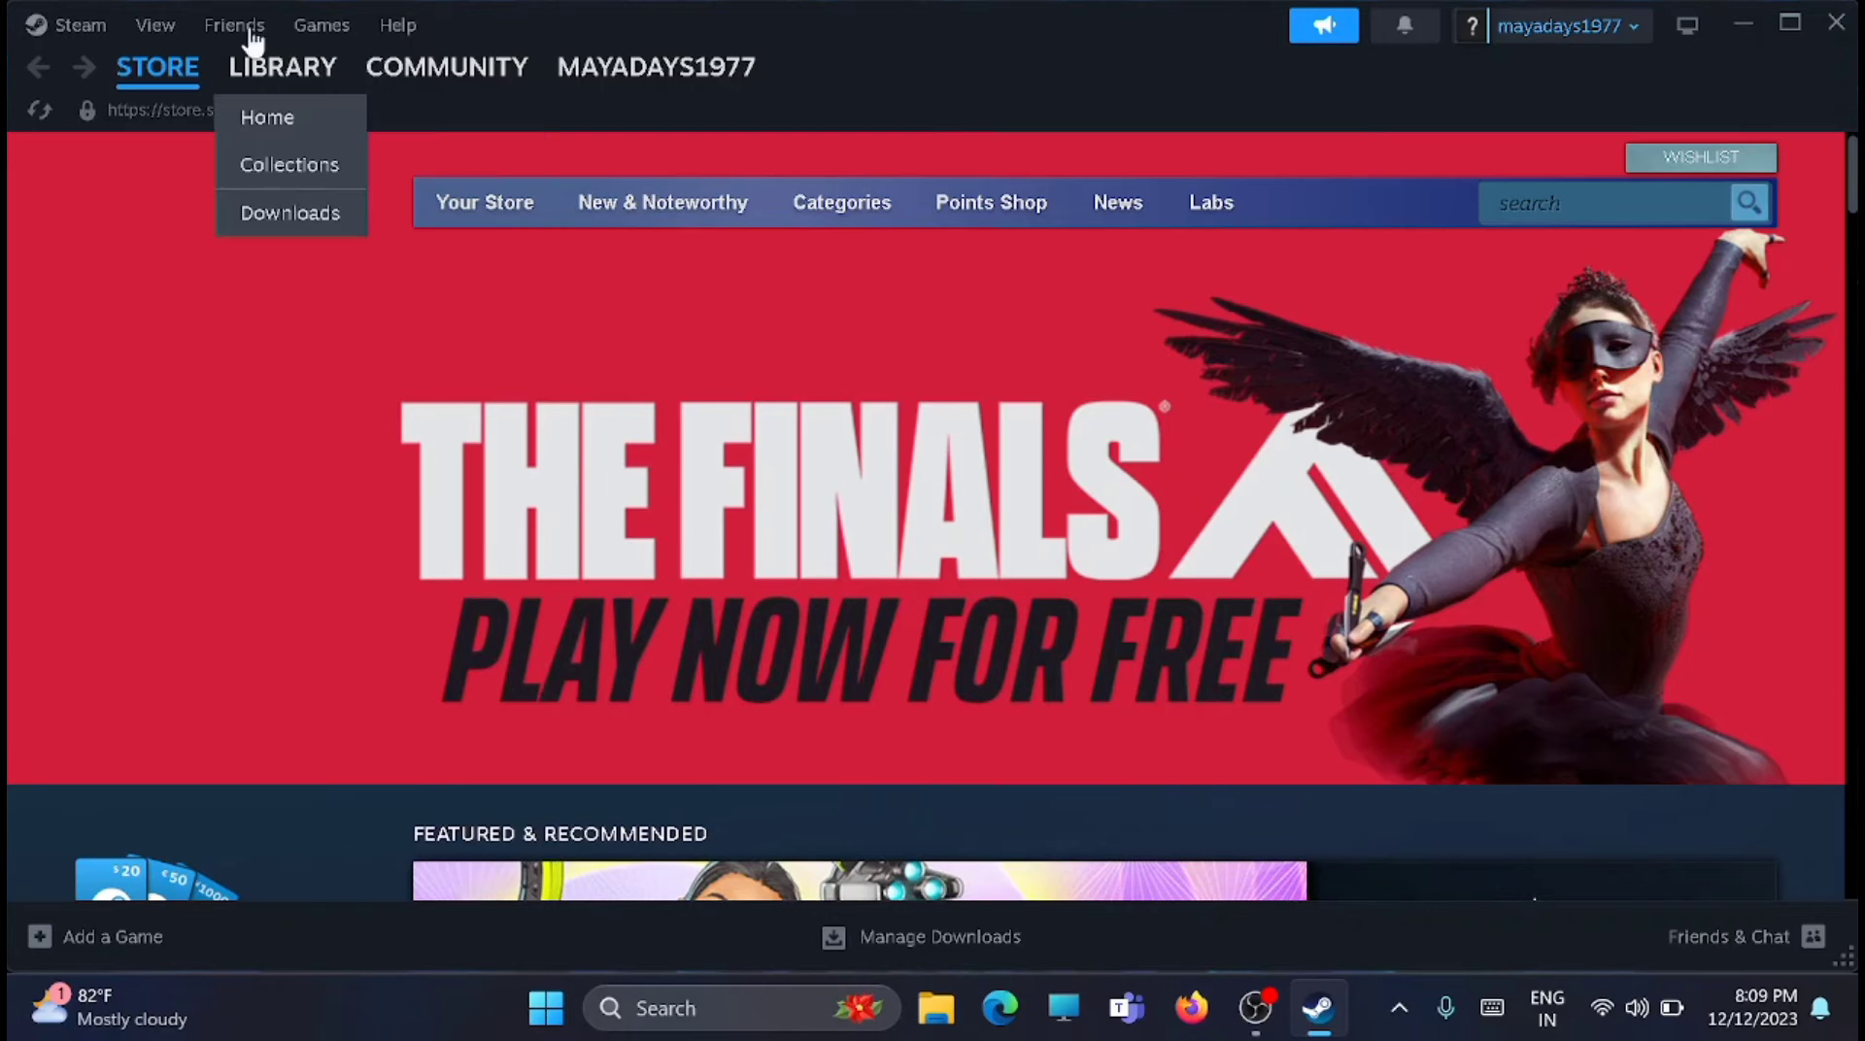
{"action": "left_click", "coordinate": [322, 25]}
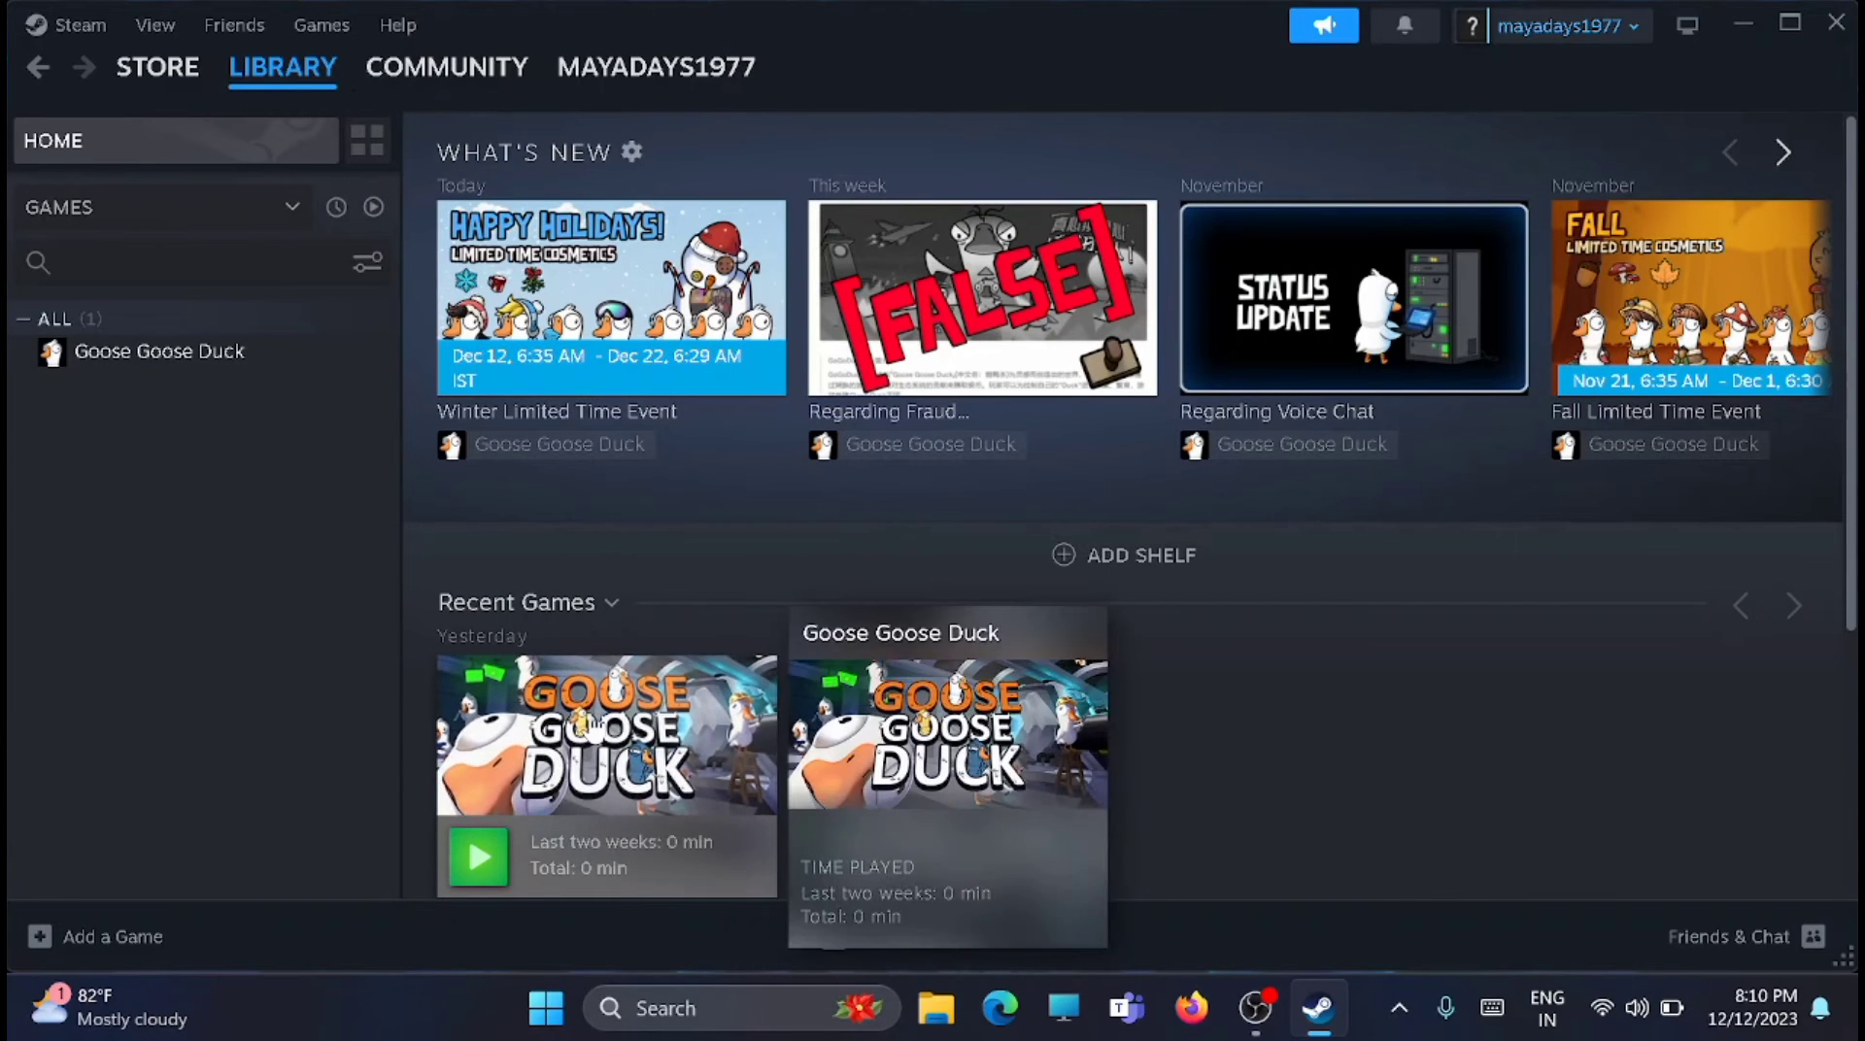
{"action": "right_click", "coordinate": [606, 735]}
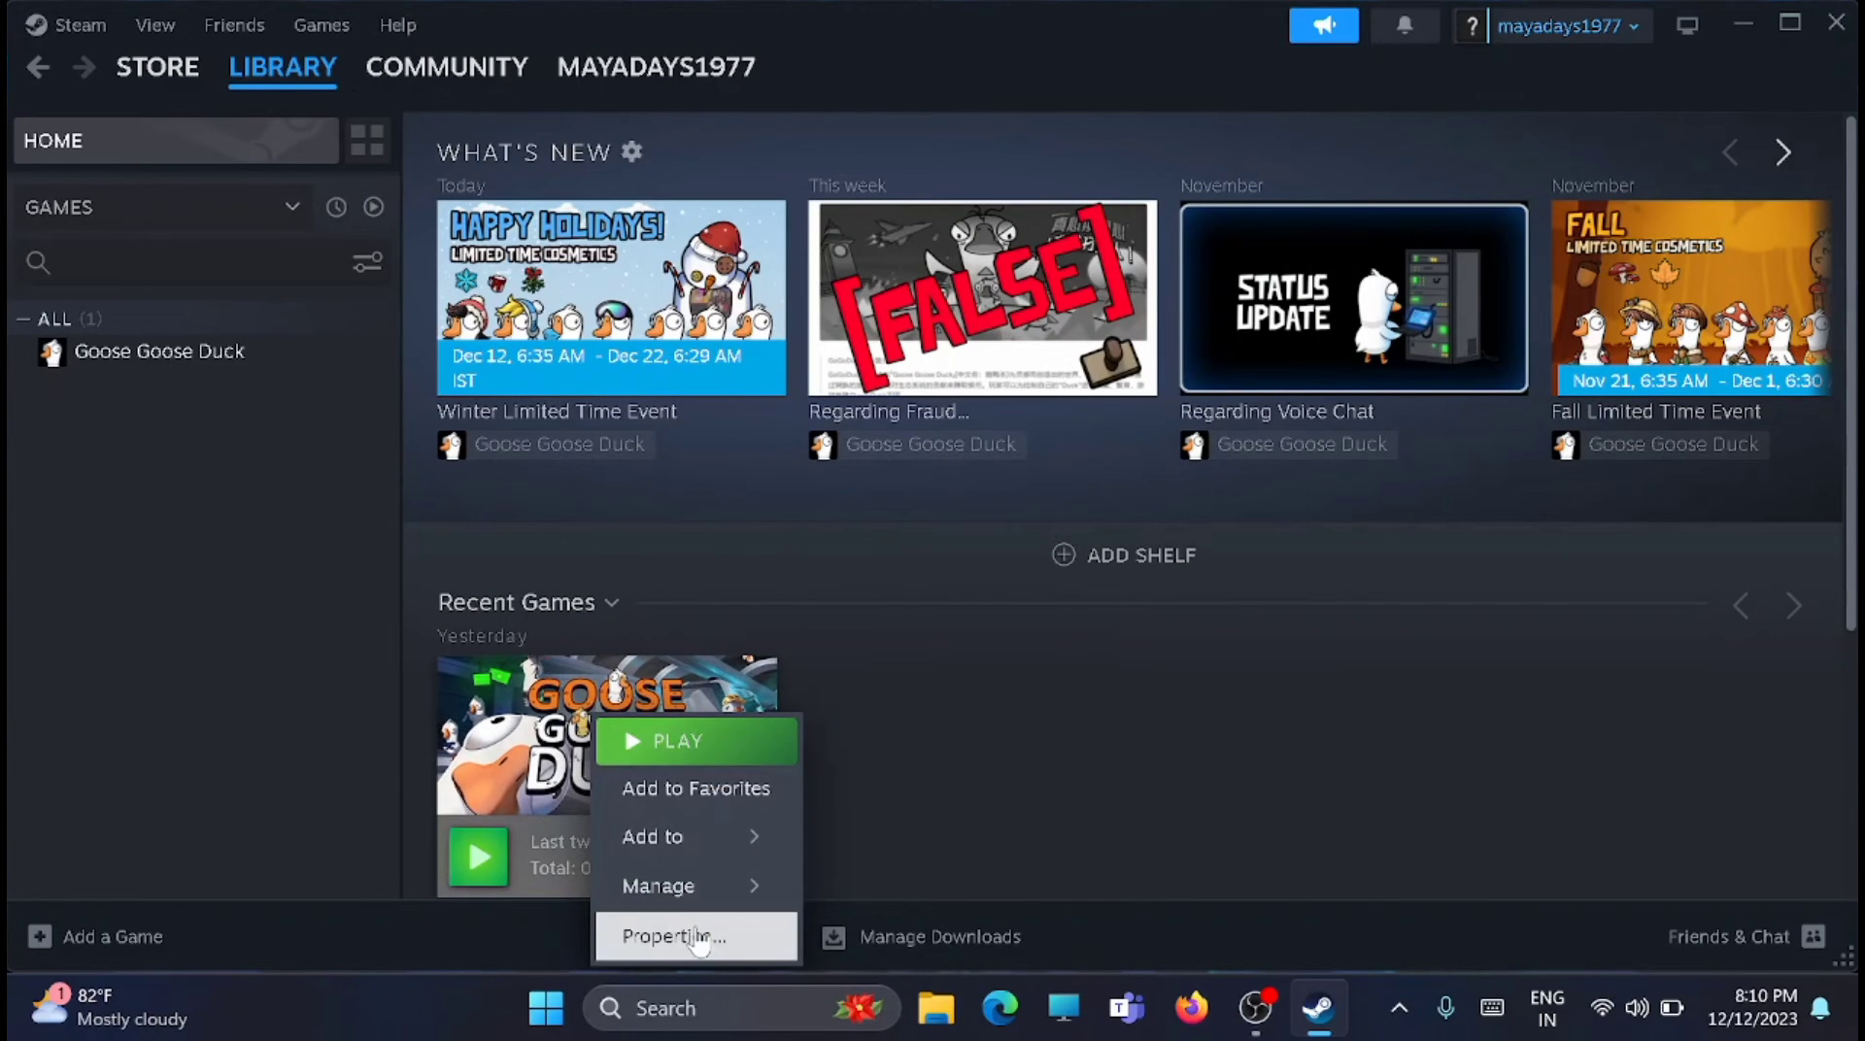
{"action": "left_click", "coordinate": [679, 936]}
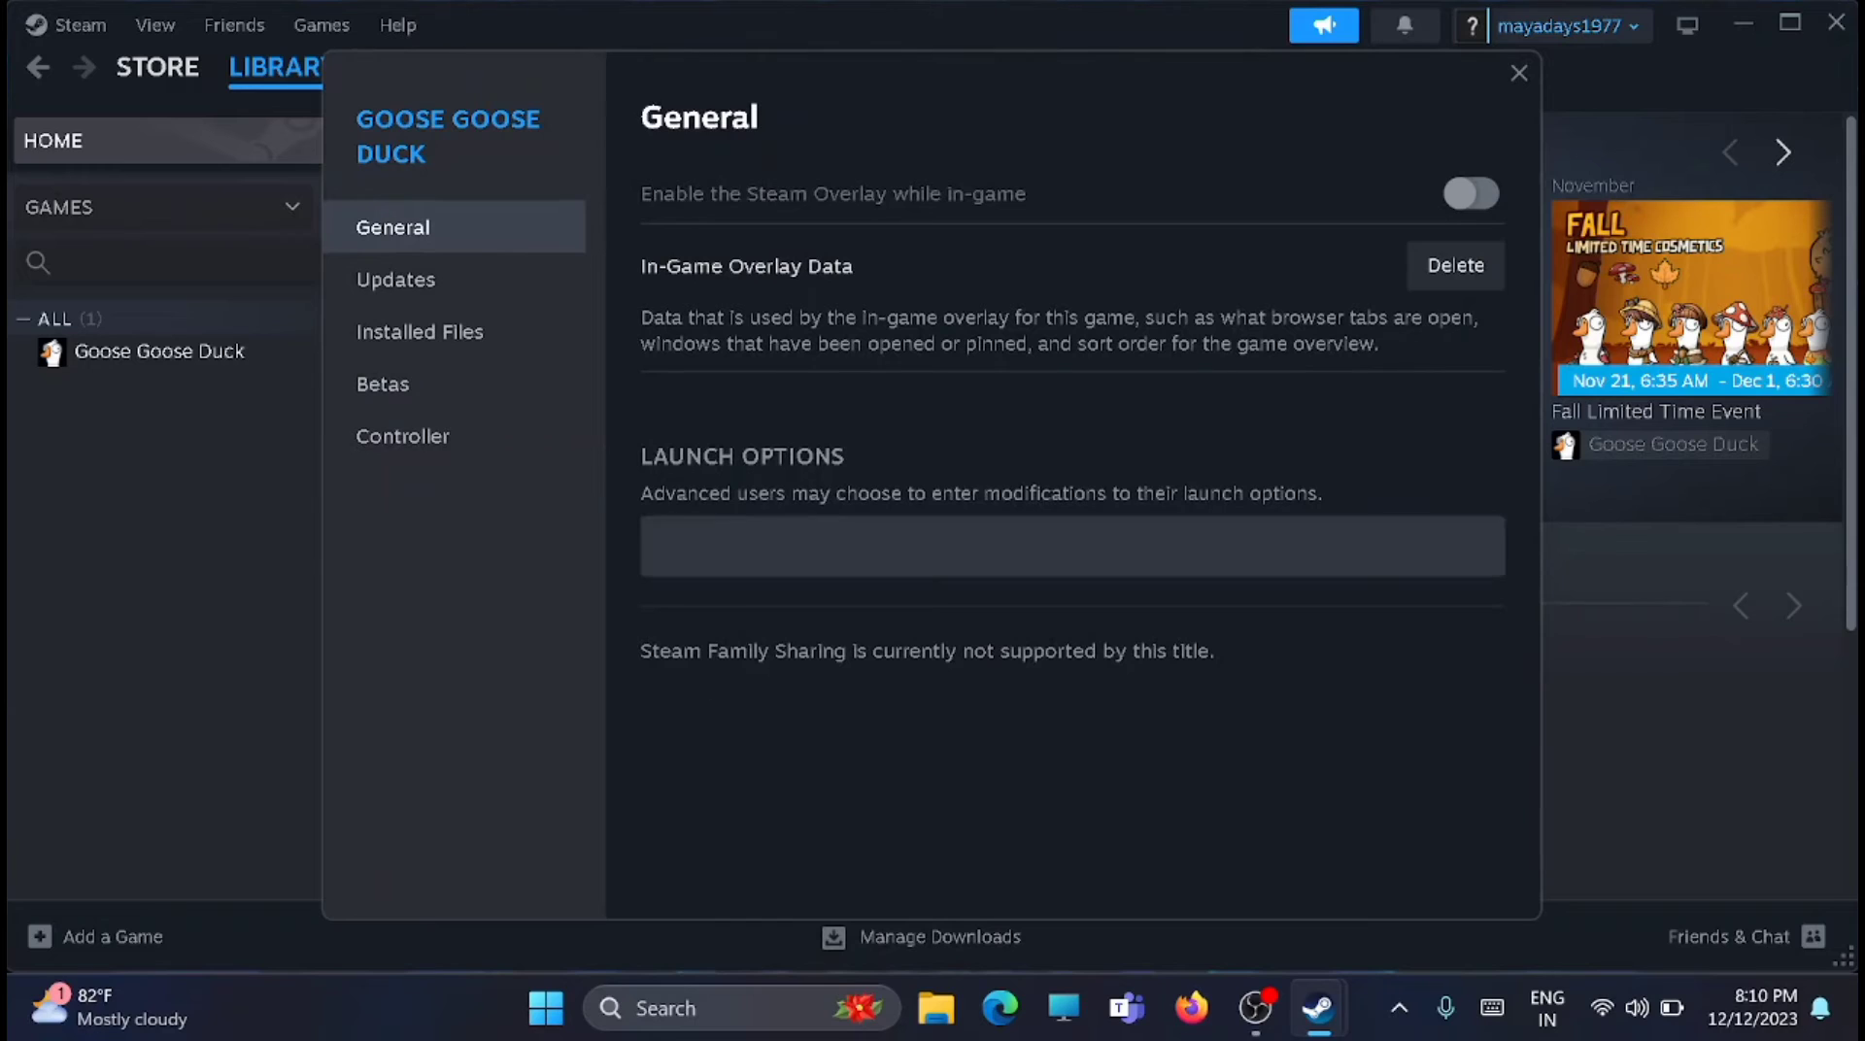
{"action": "left_click", "coordinate": [419, 331]}
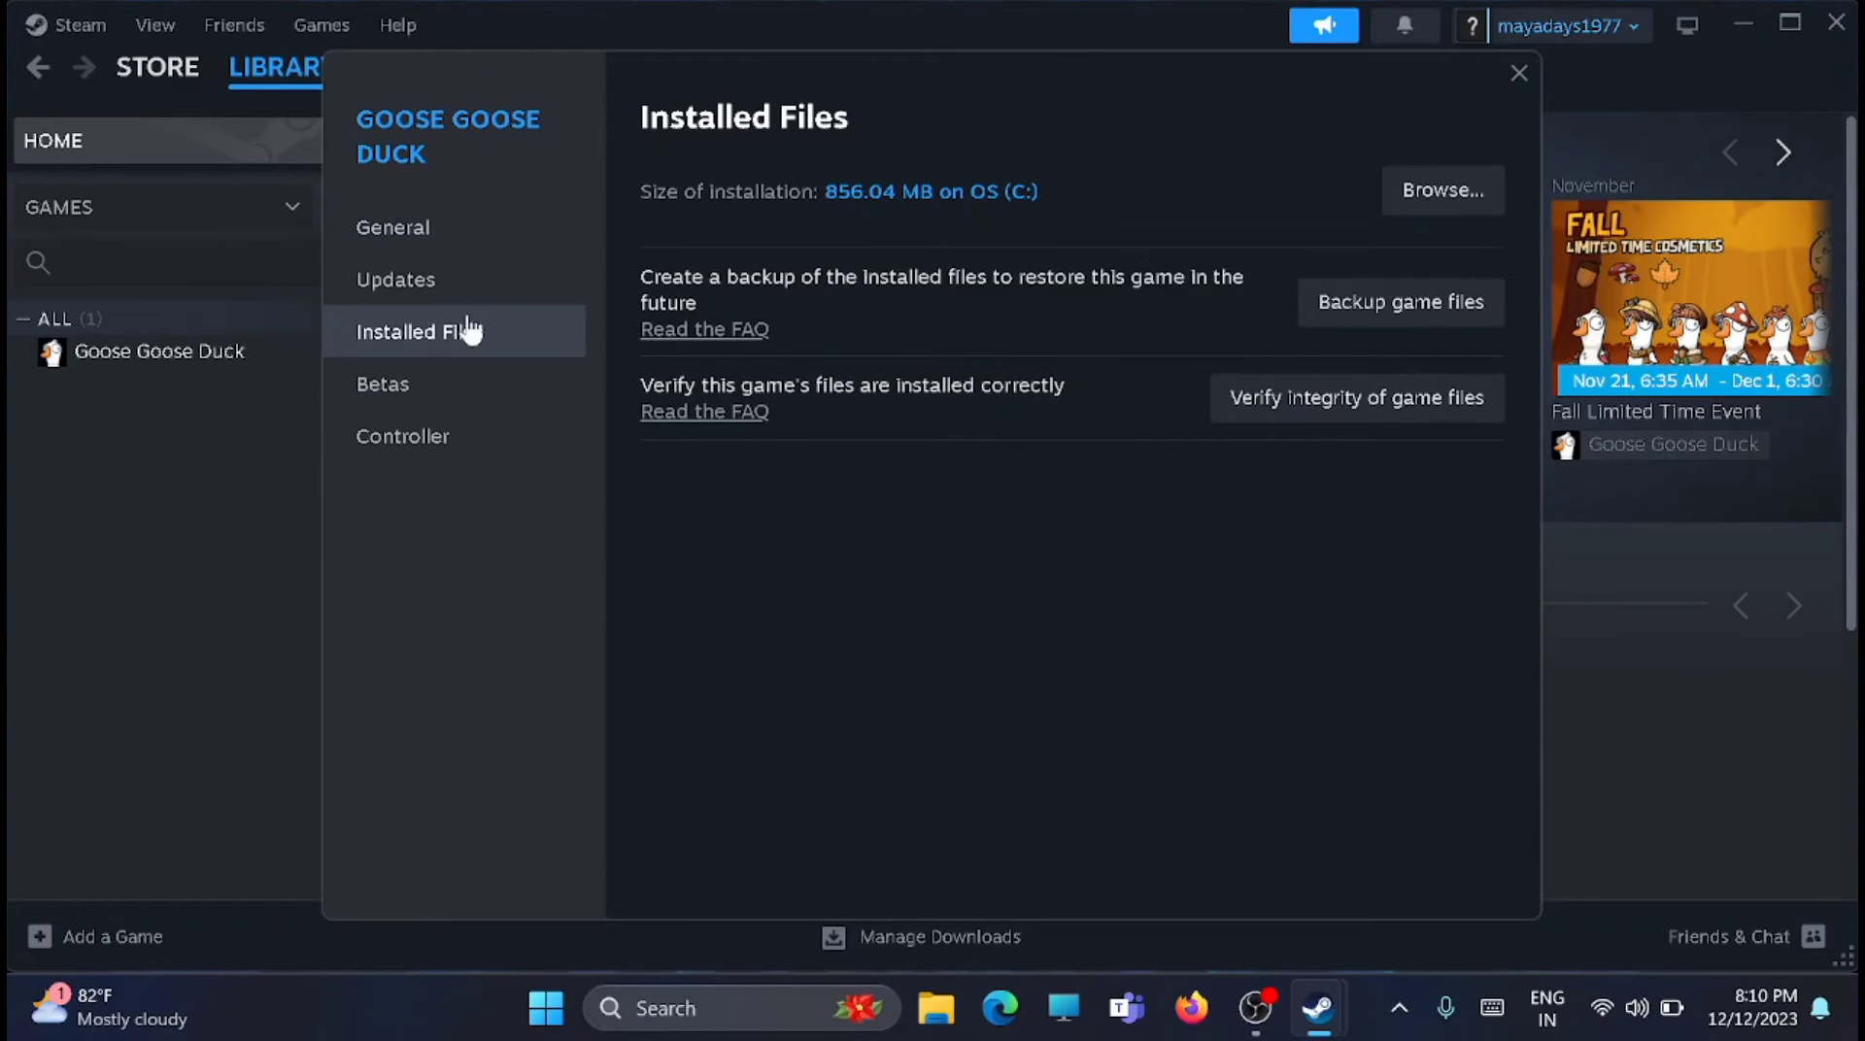
{"action": "mouse_move", "coordinate": [1400, 302]}
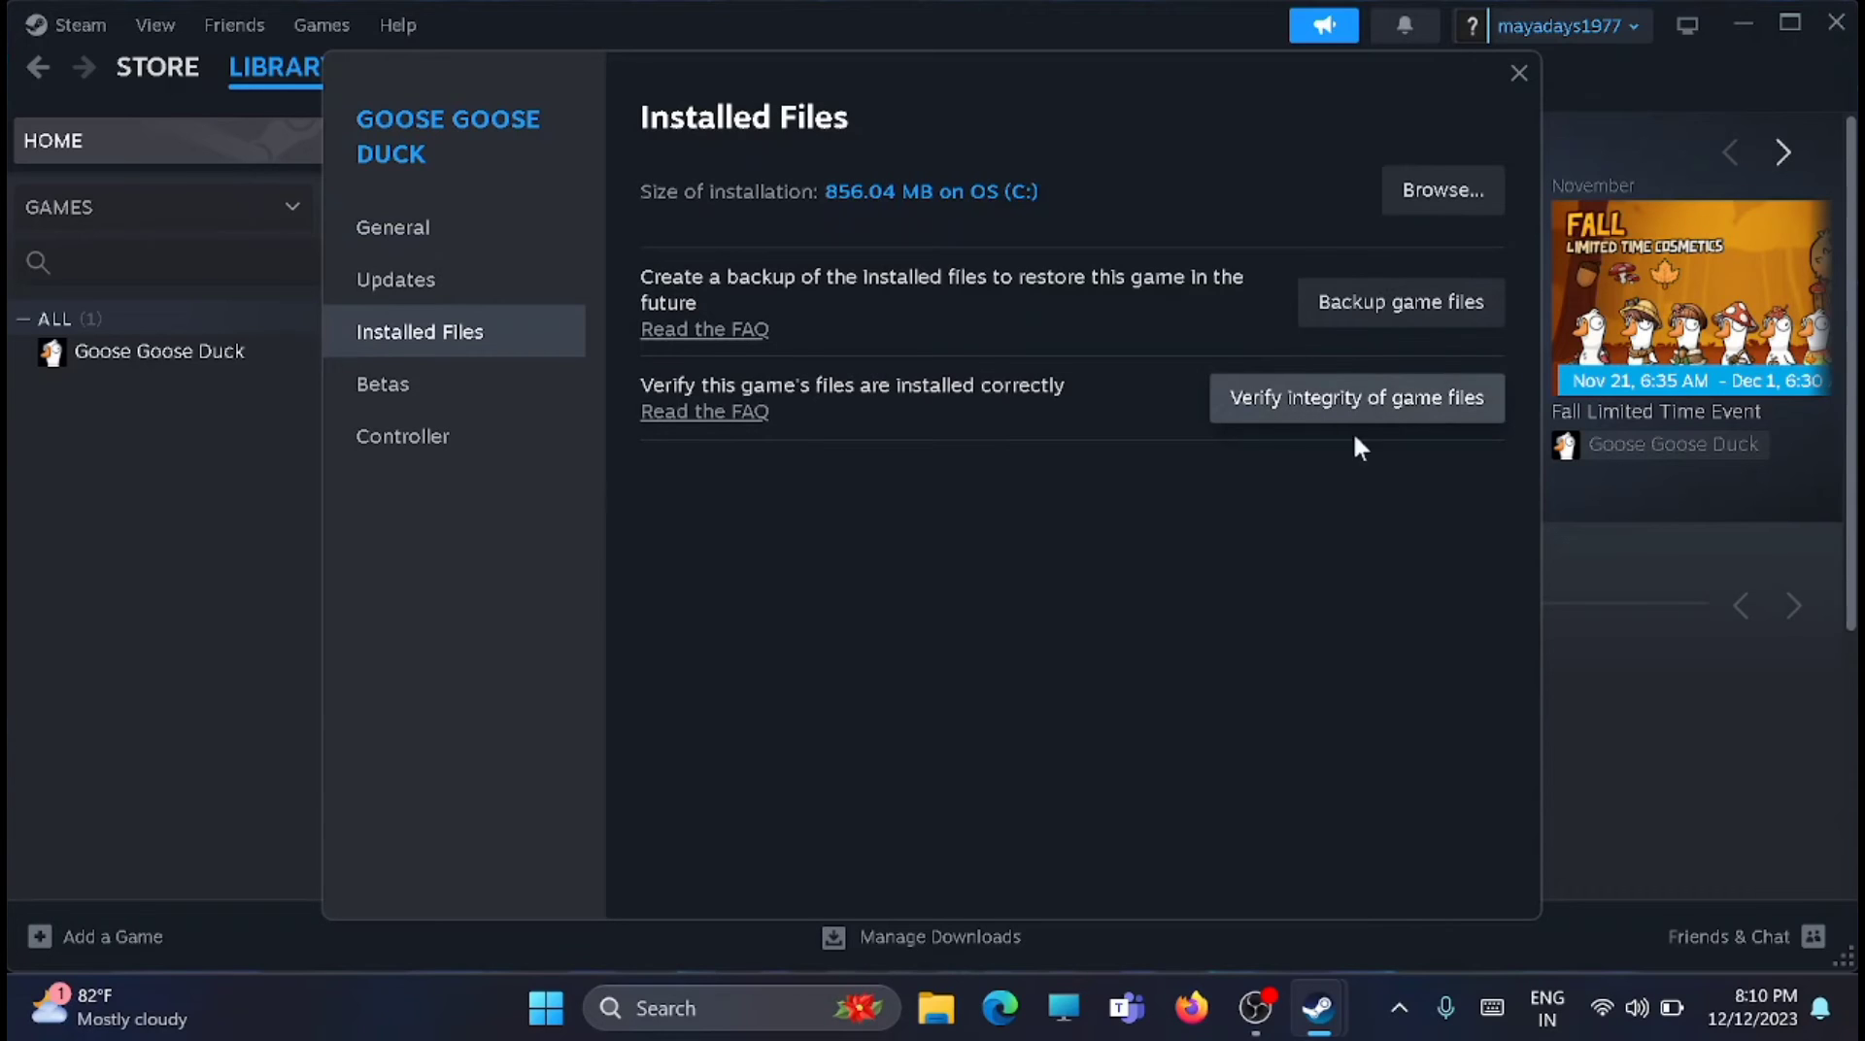
{"action": "left_click", "coordinate": [1355, 397]}
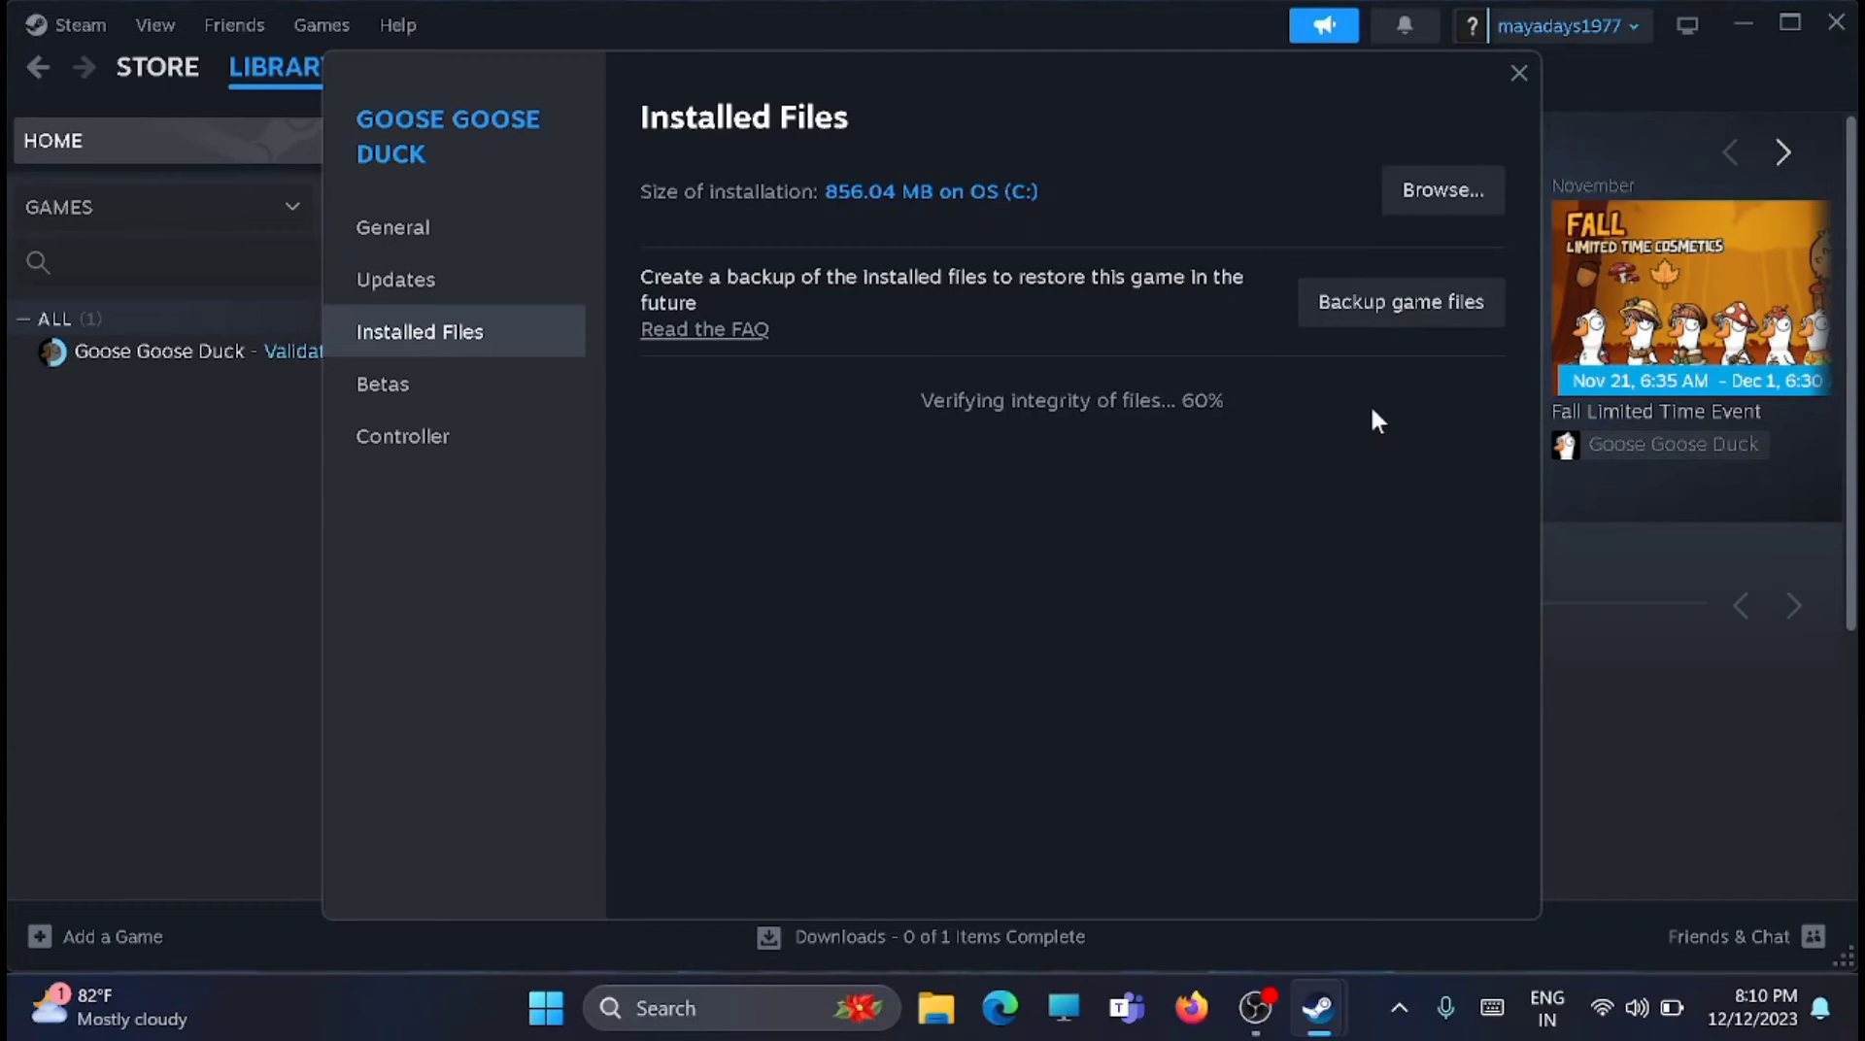
{"action": "left_click", "coordinate": [80, 24]}
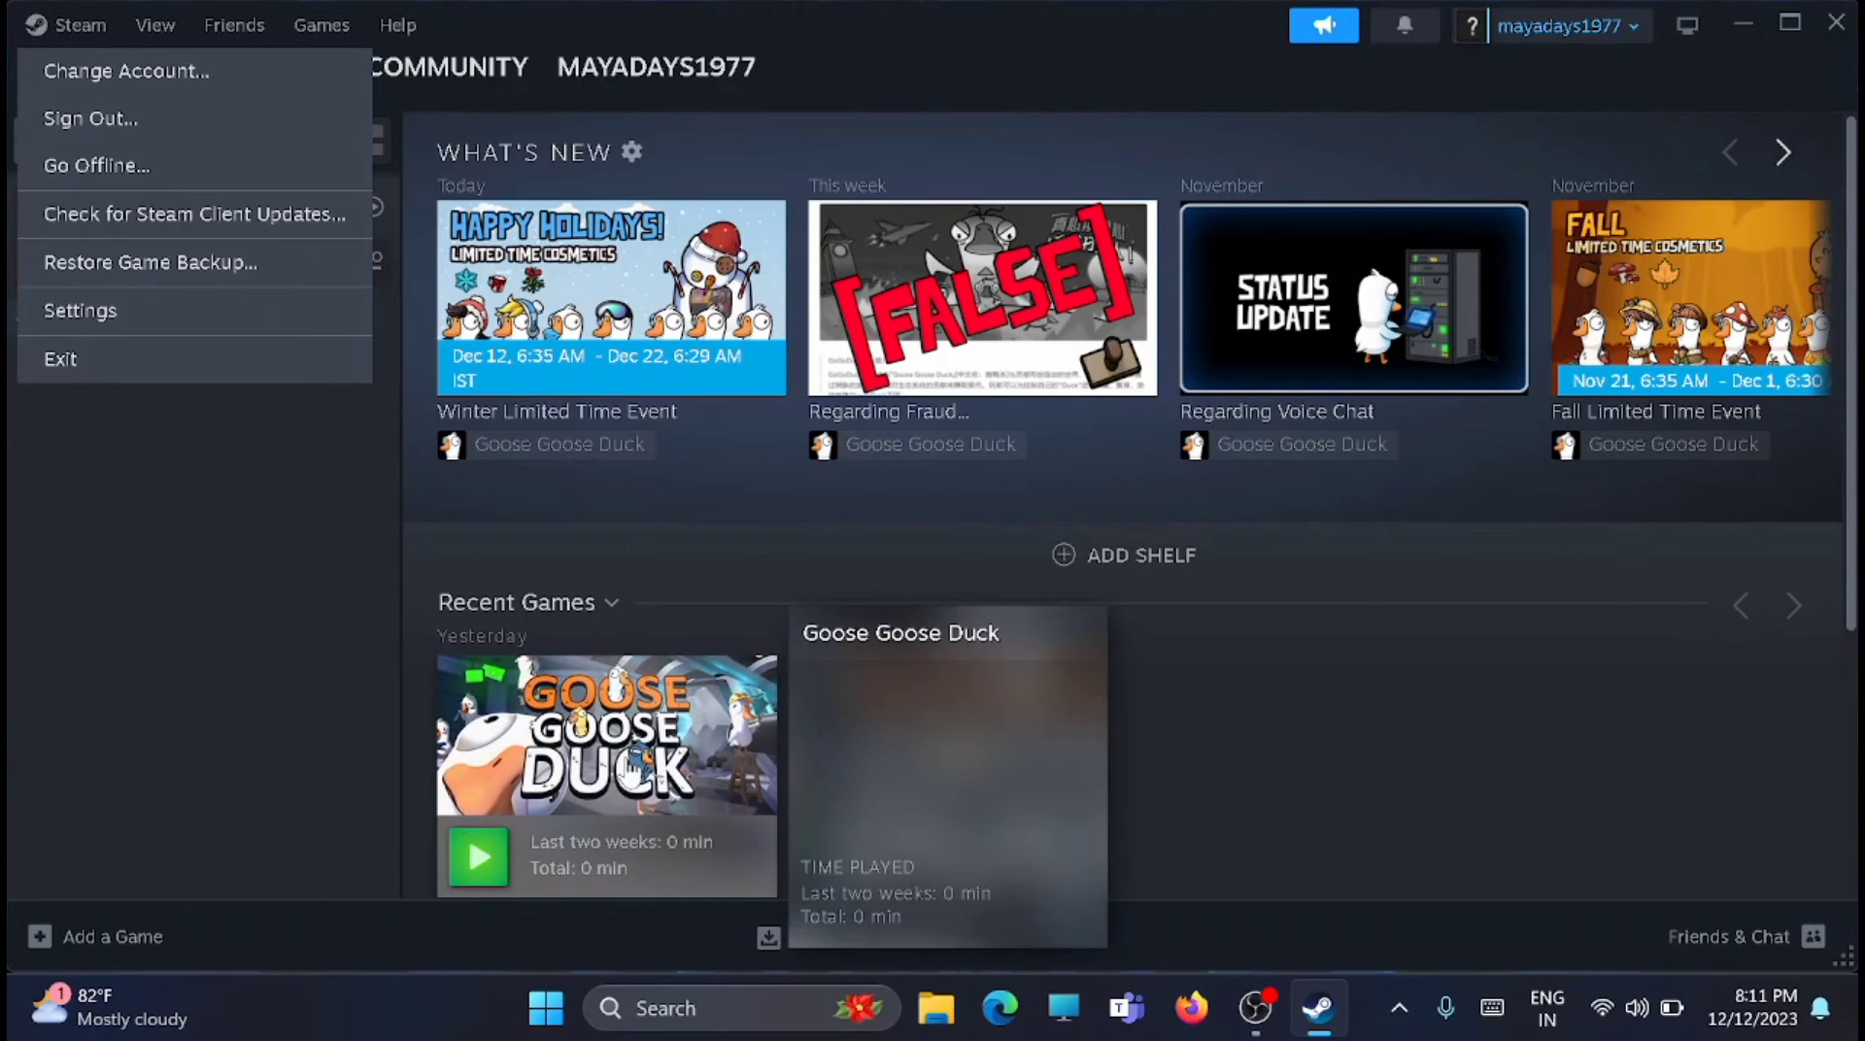
Use Manage > Browse local files on Goose Goose Duck to open its install folder
{"action": "right_click", "coordinate": [606, 735]}
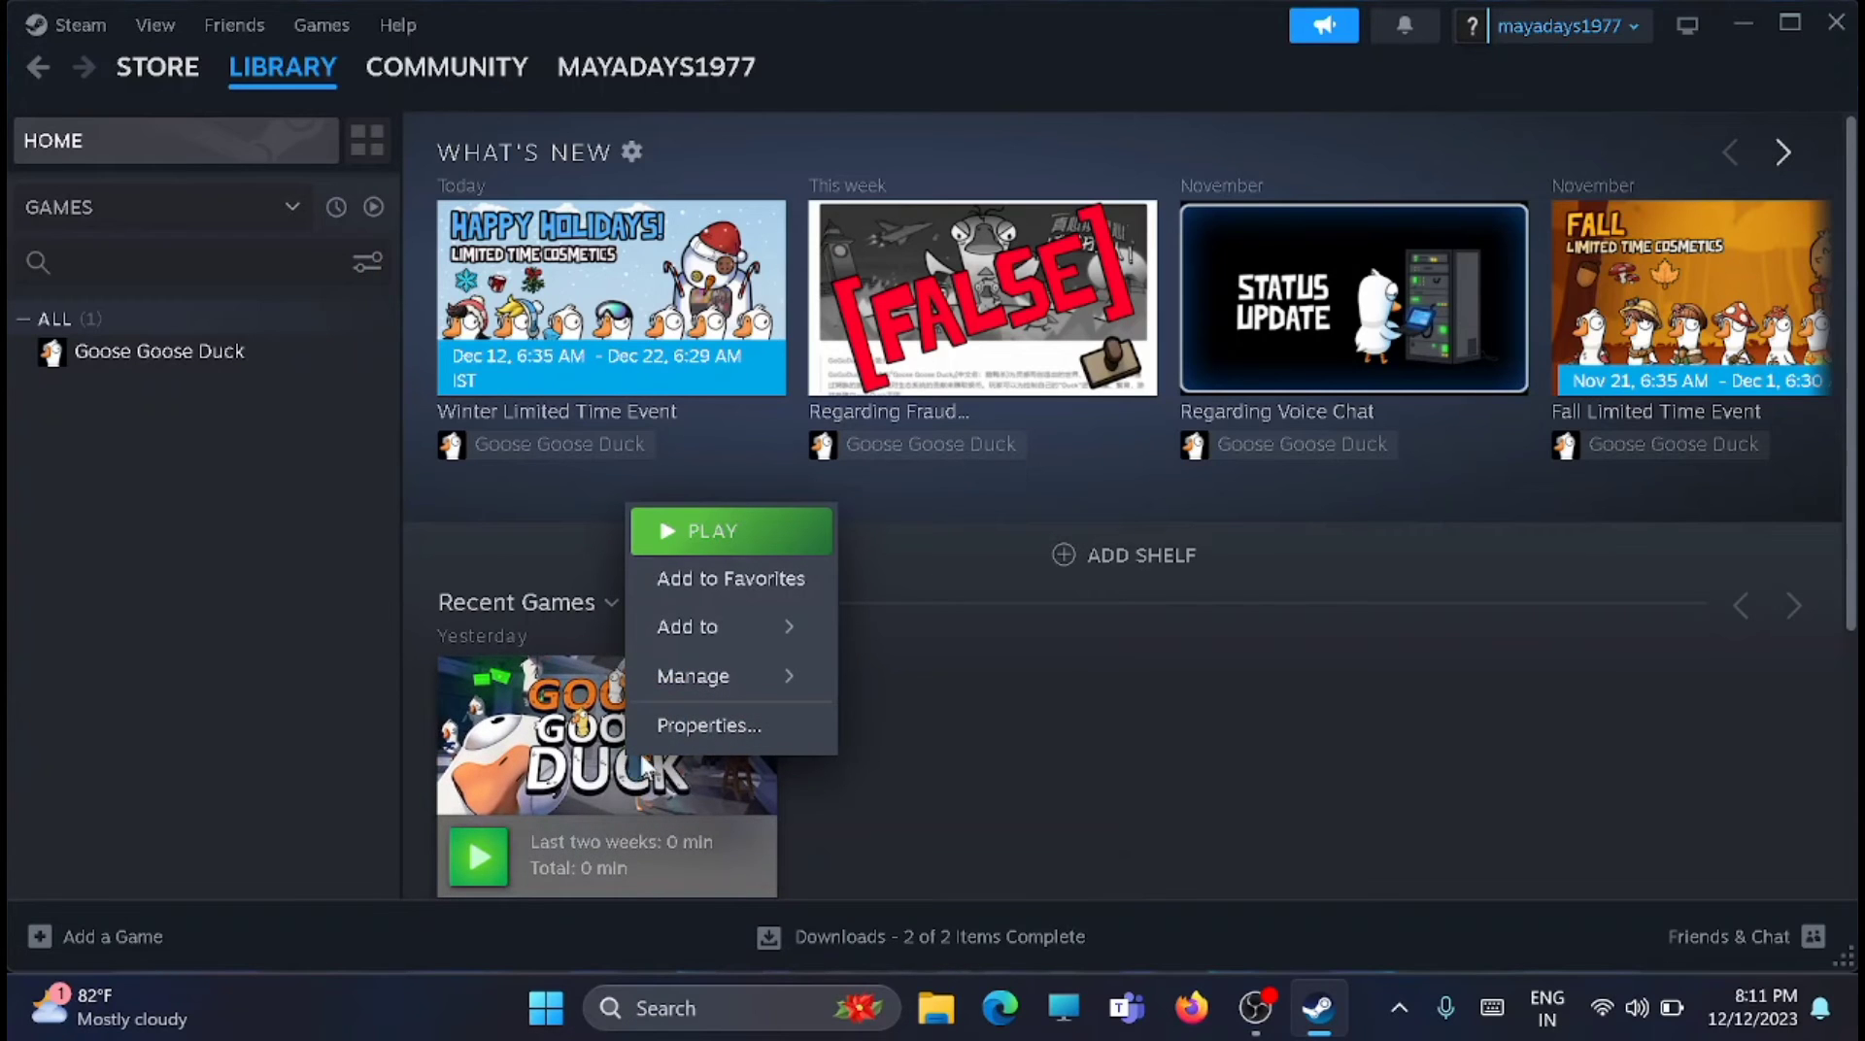
{"action": "mouse_move", "coordinate": [693, 676]}
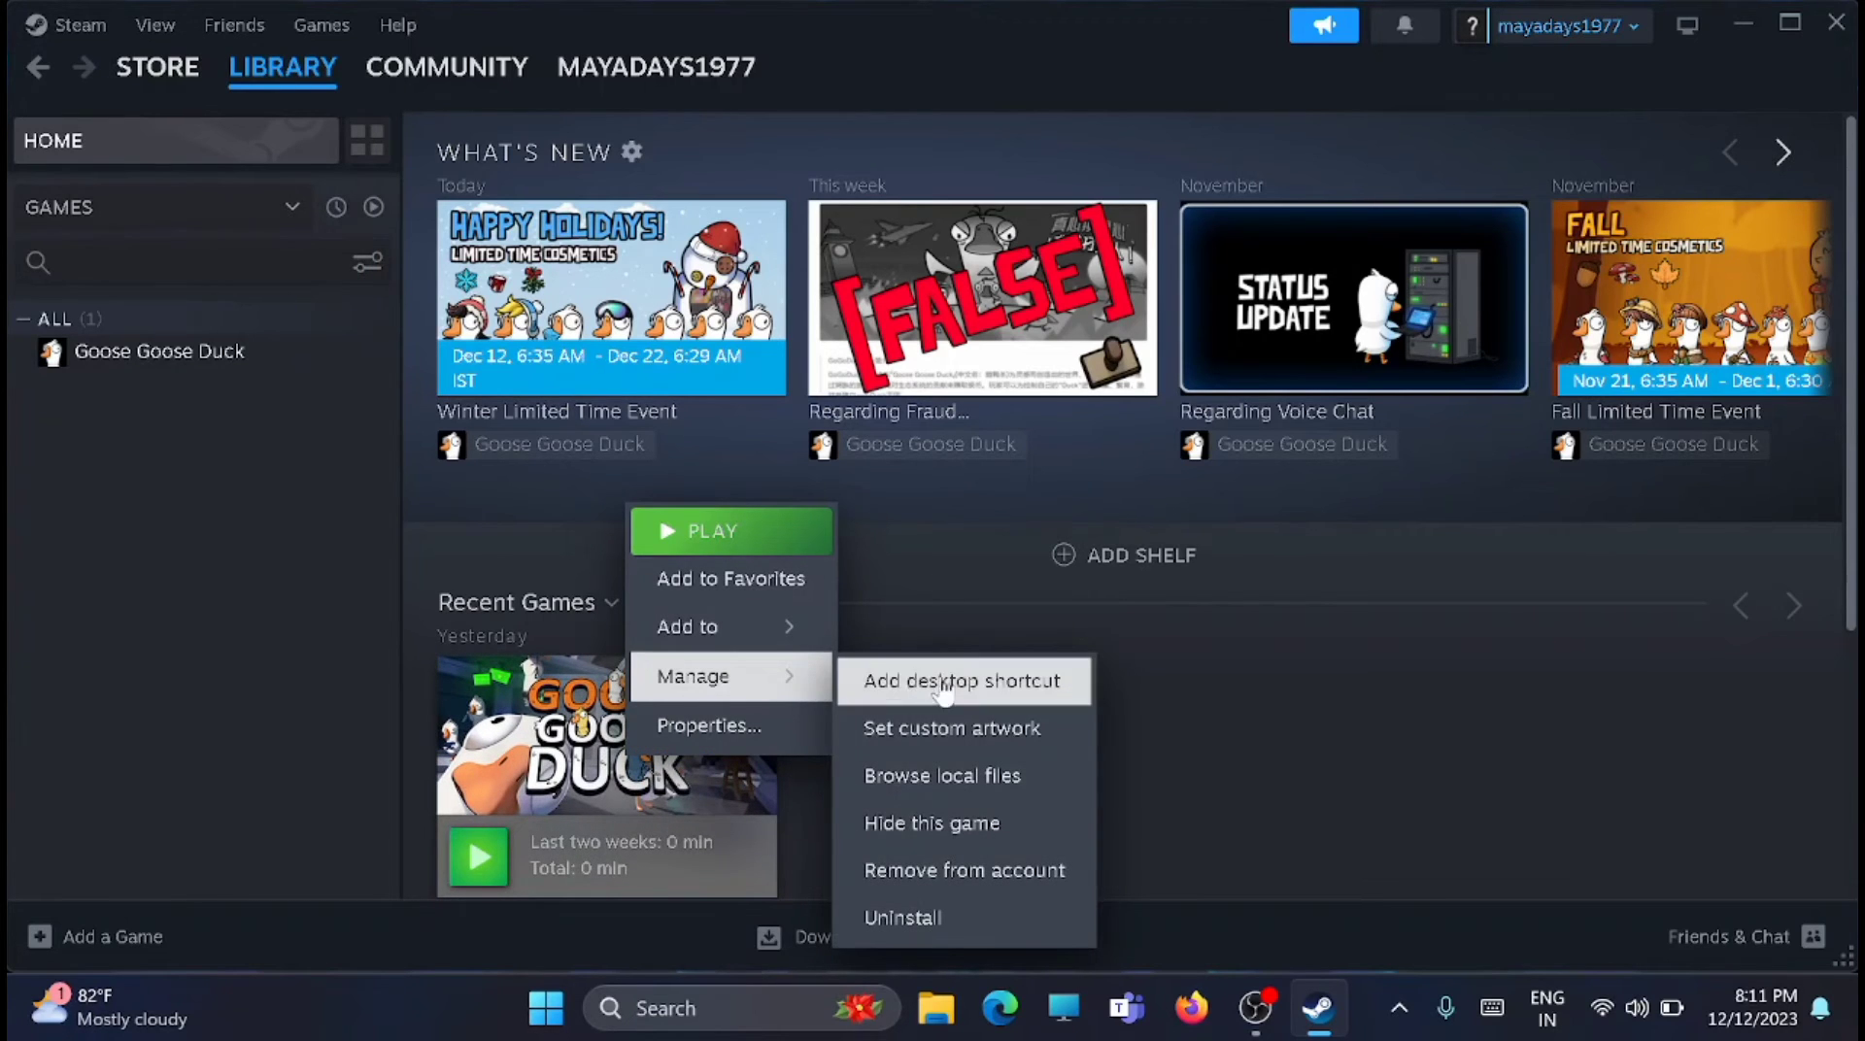
{"action": "left_click", "coordinate": [952, 776]}
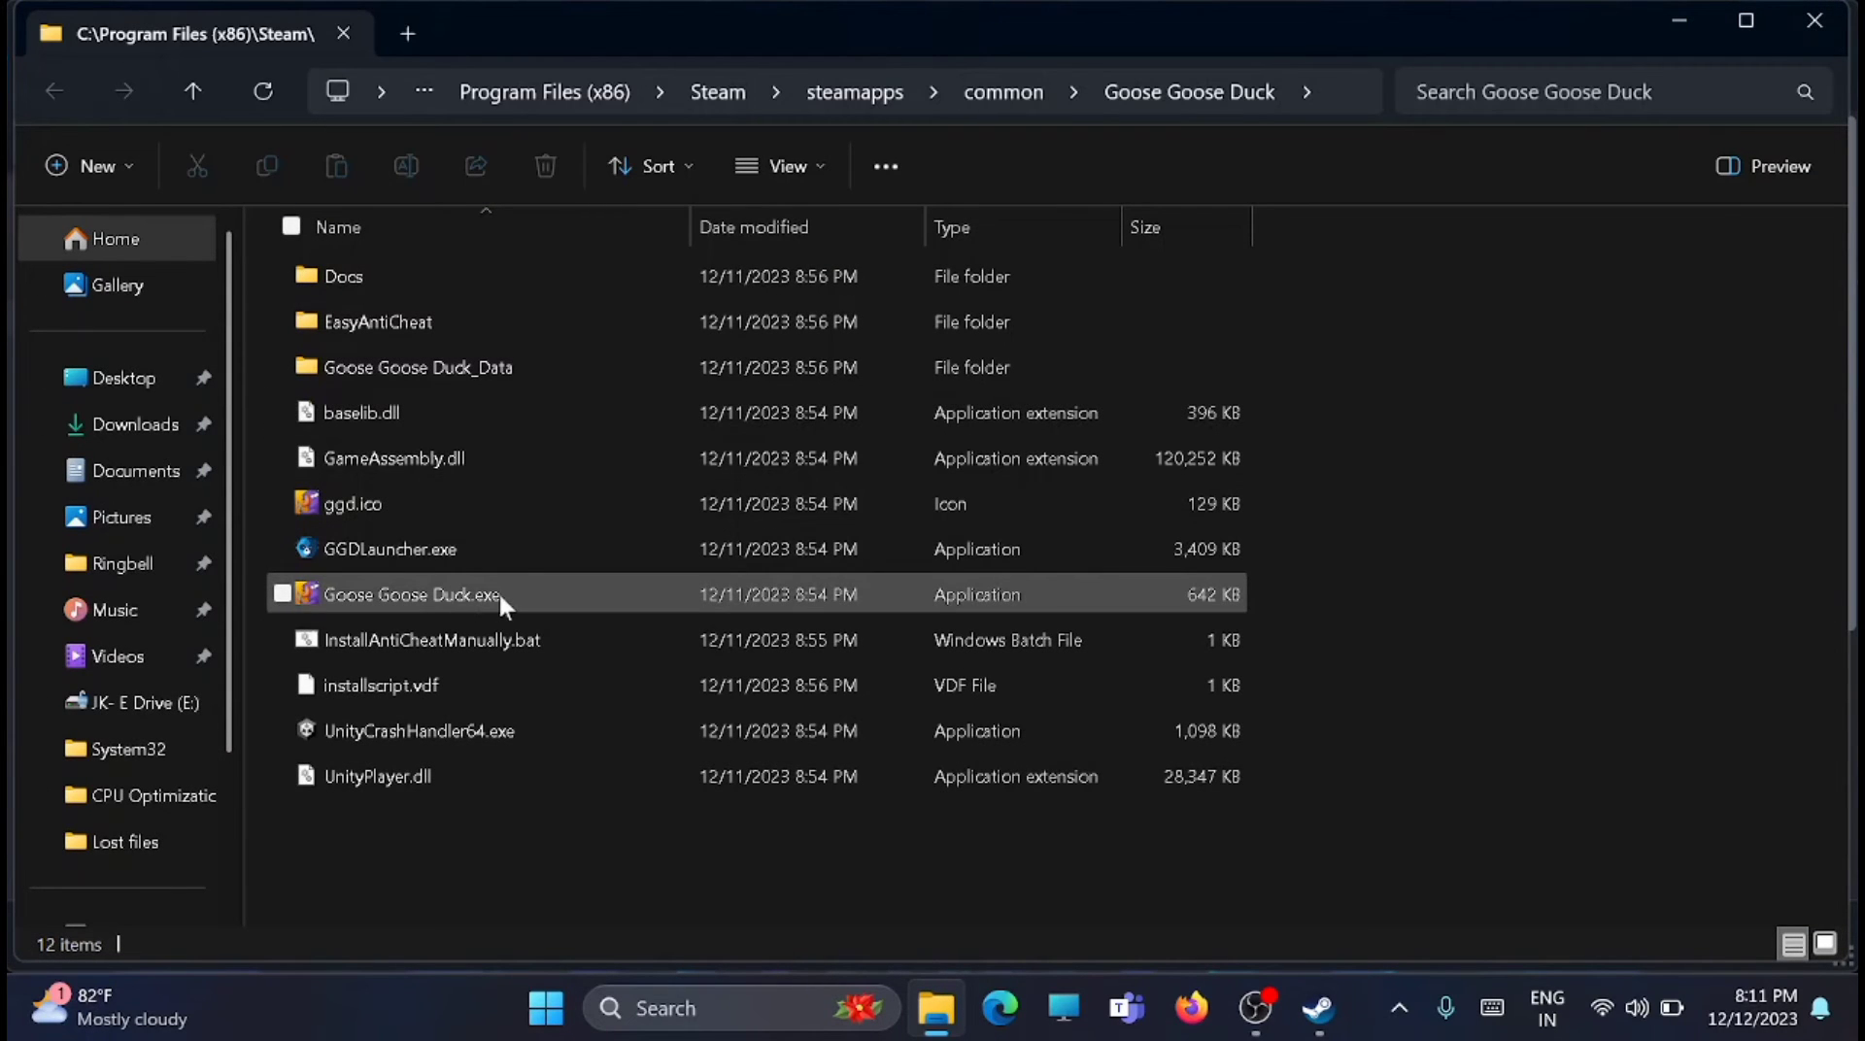
{"action": "mouse_move", "coordinate": [452, 607]}
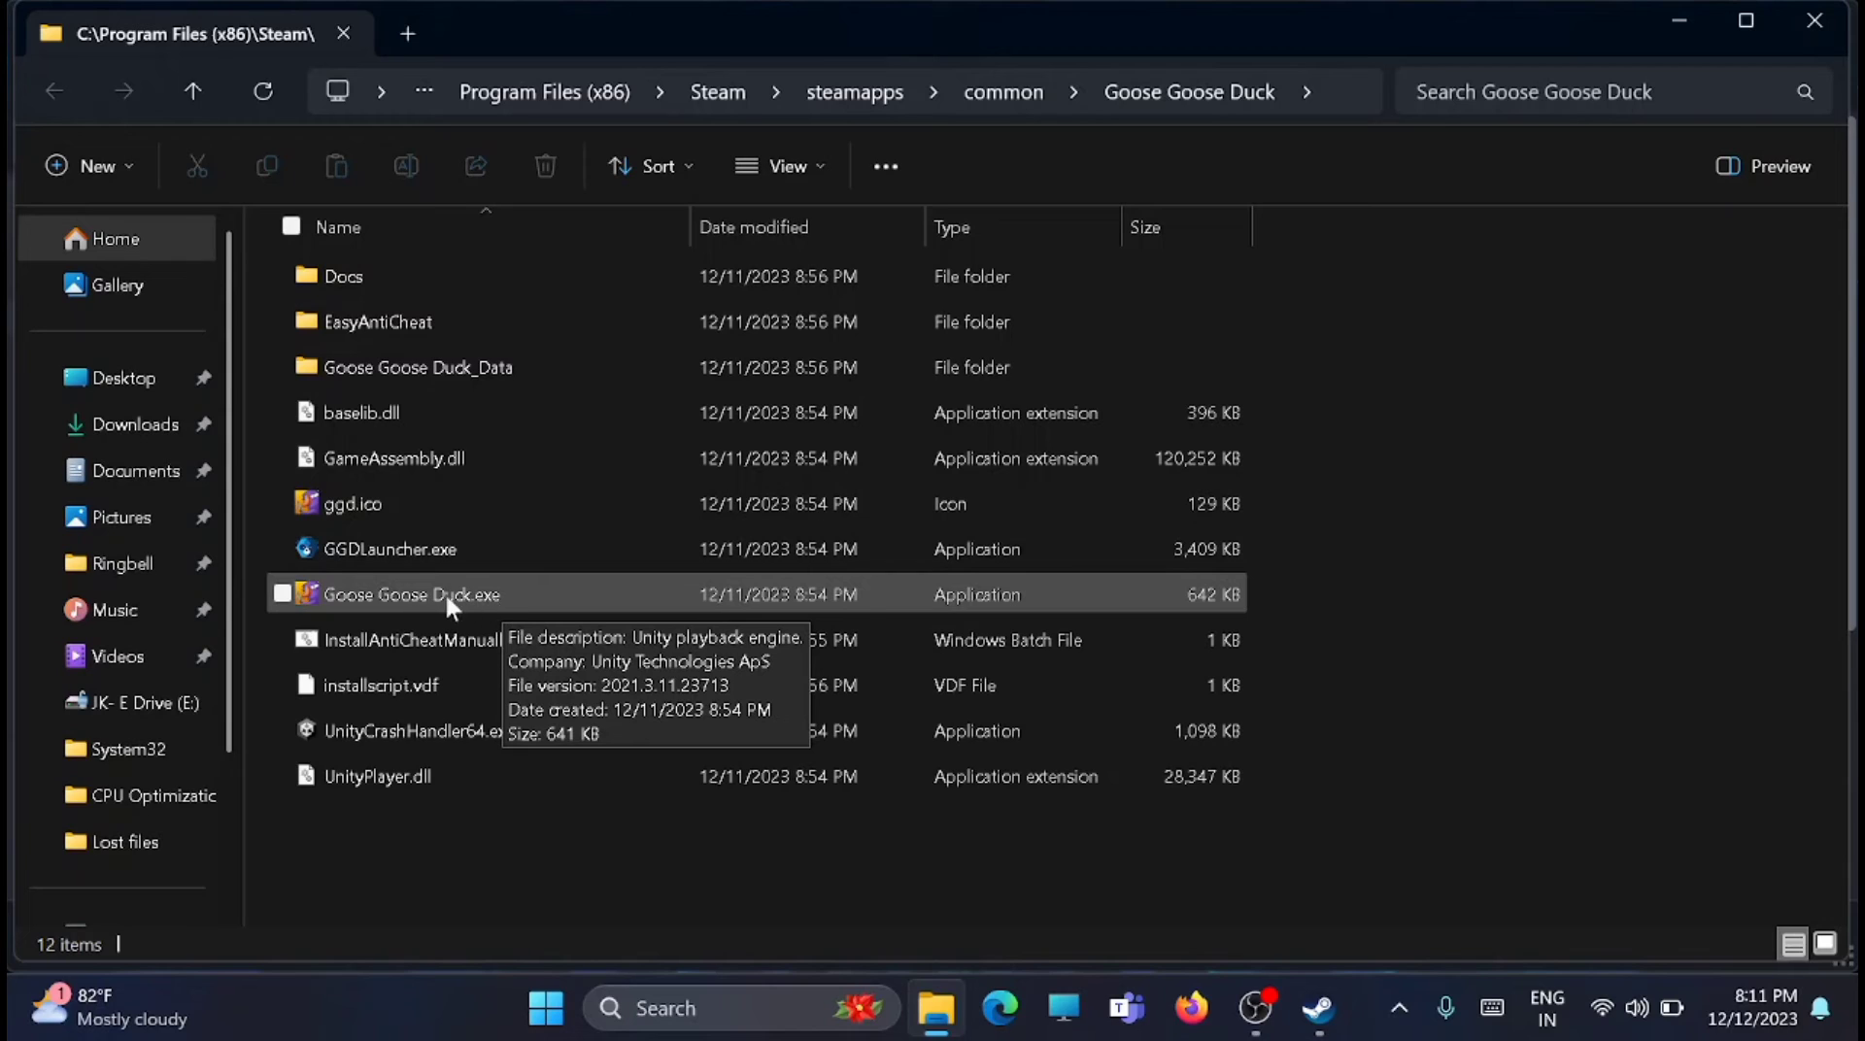
Select Goose Goose Duck.exe in the install folder, then return to Steam
{"action": "left_click", "coordinate": [412, 595]}
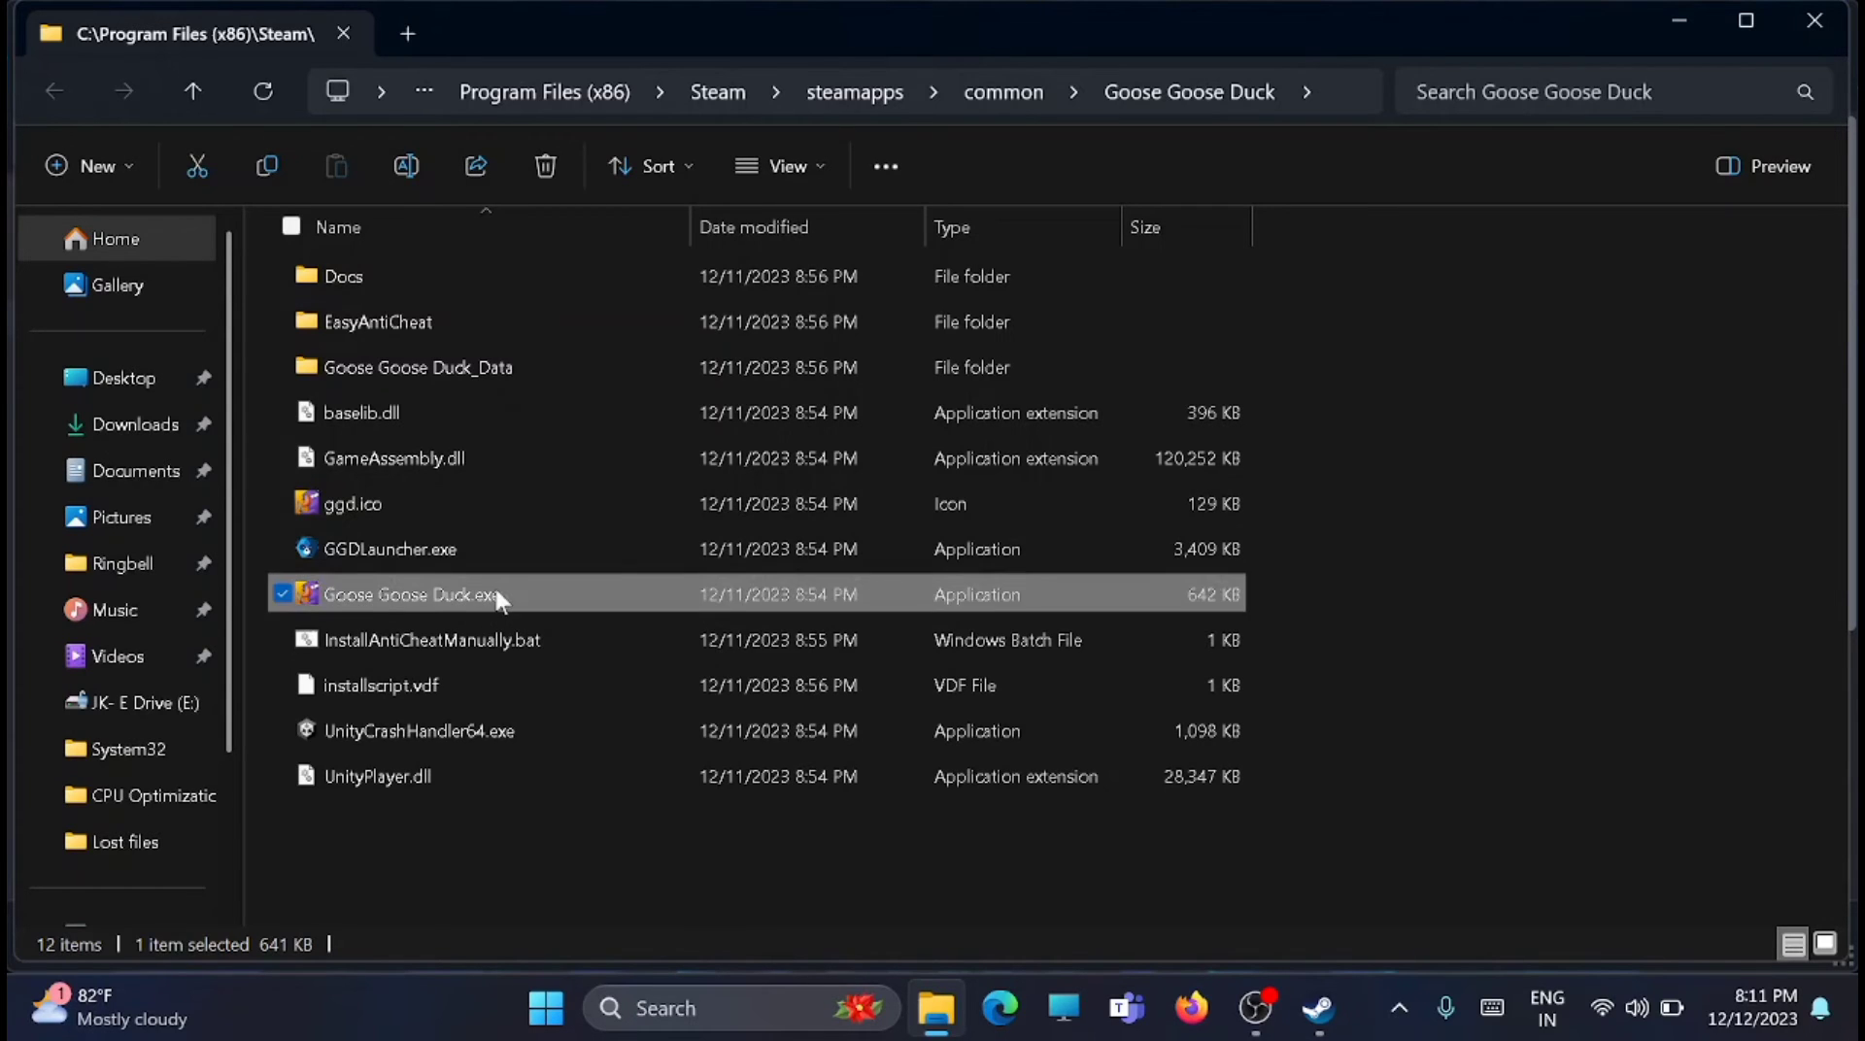
{"action": "right_click", "coordinate": [410, 593]}
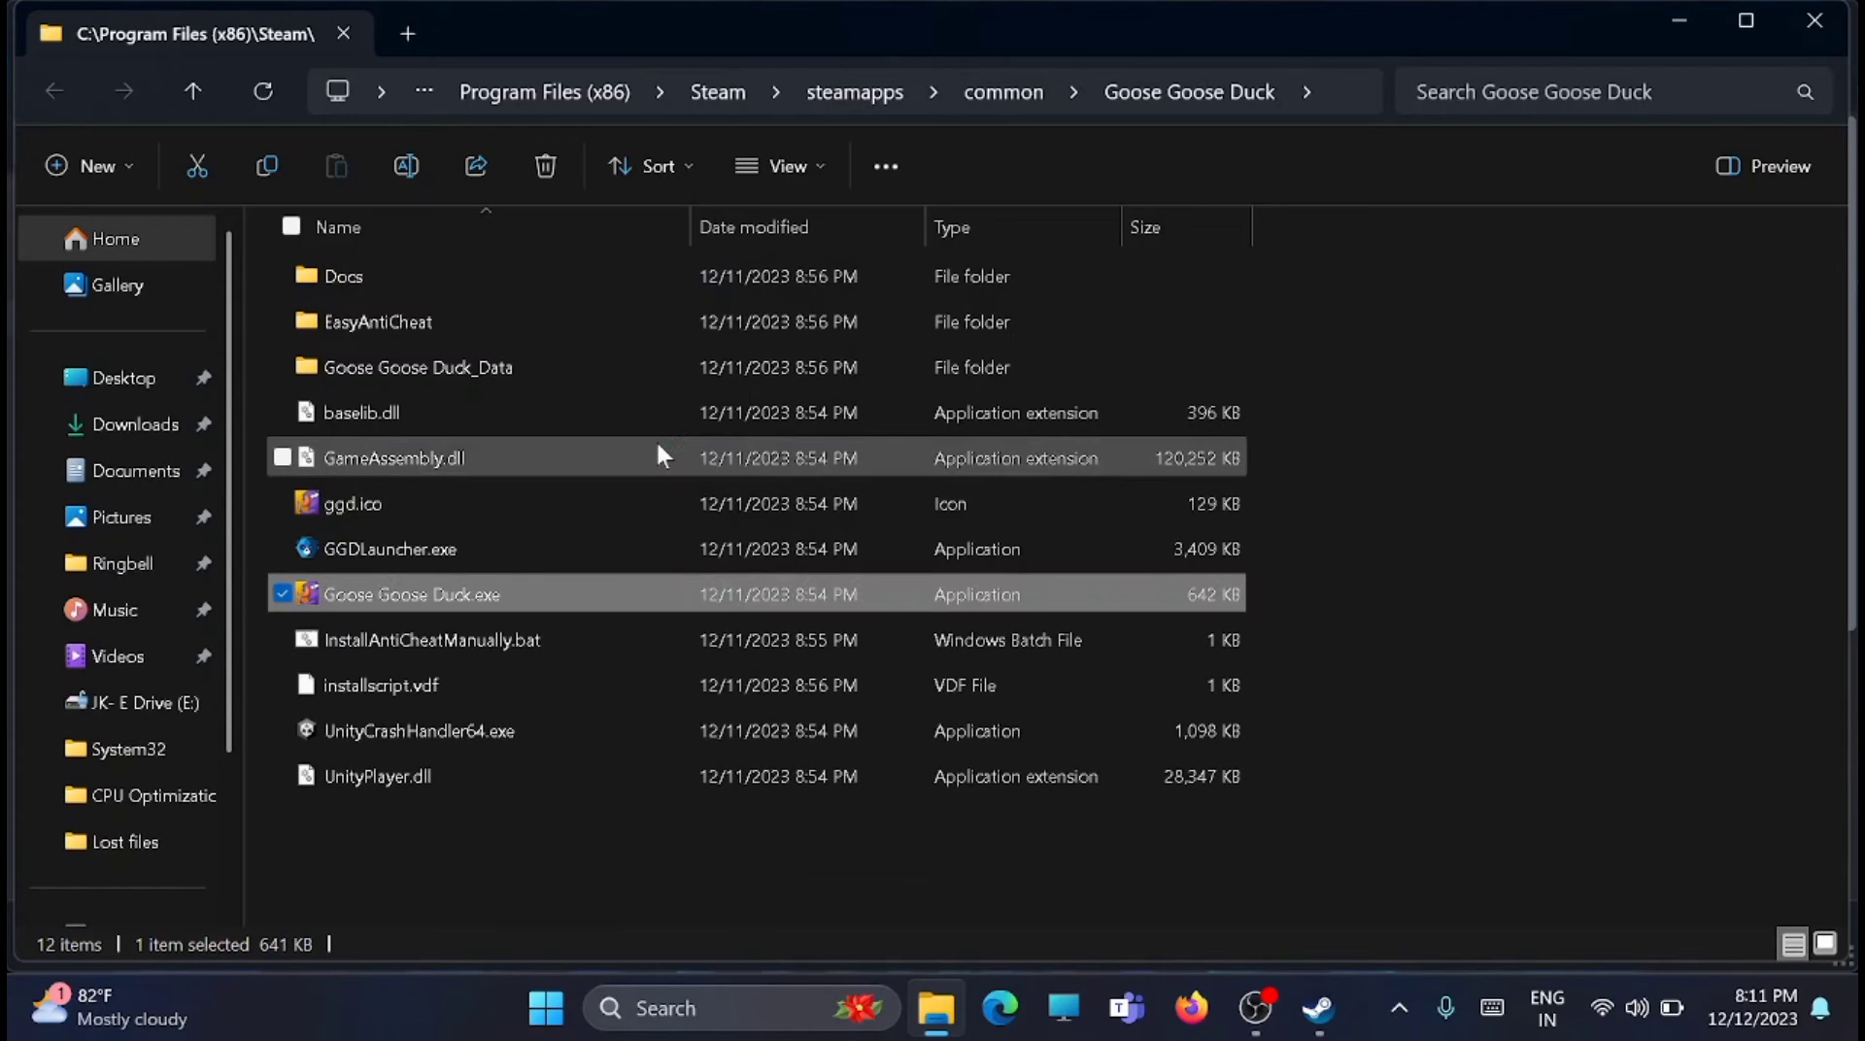
{"action": "mouse_move", "coordinate": [664, 456]}
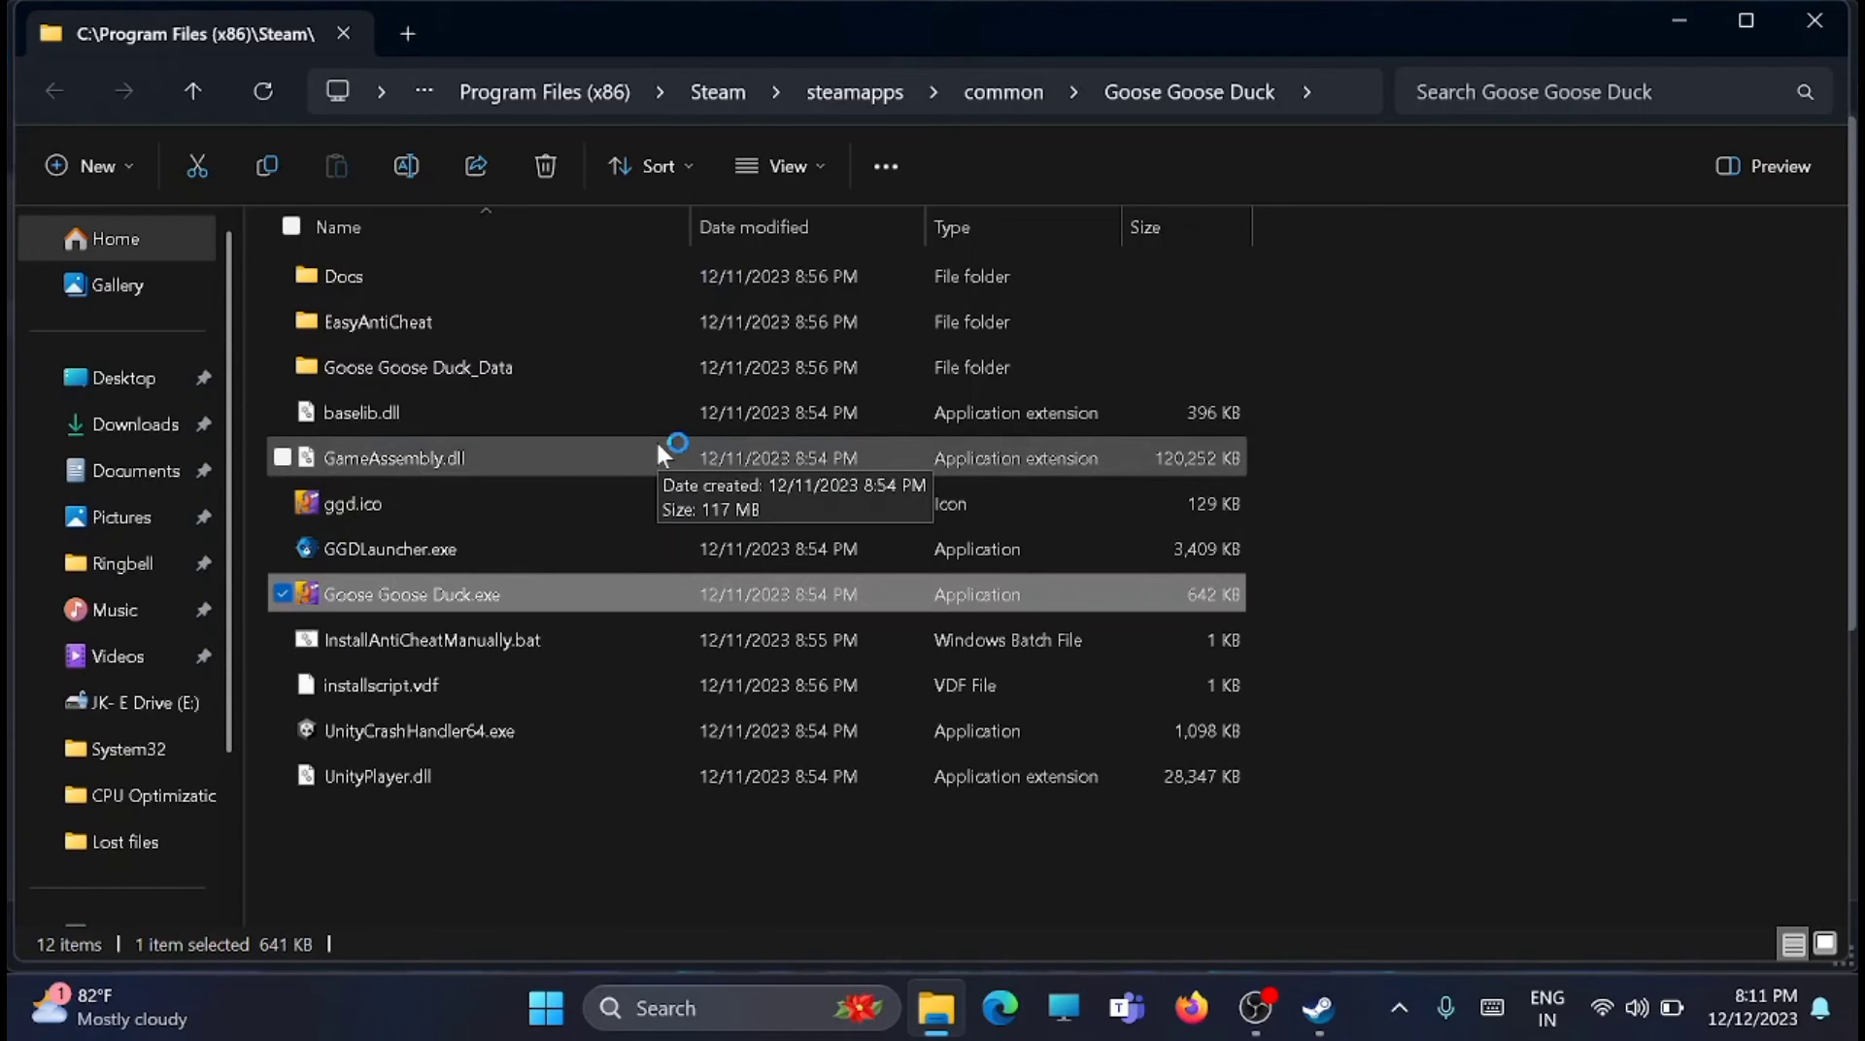
{"action": "left_click", "coordinate": [1317, 1008]}
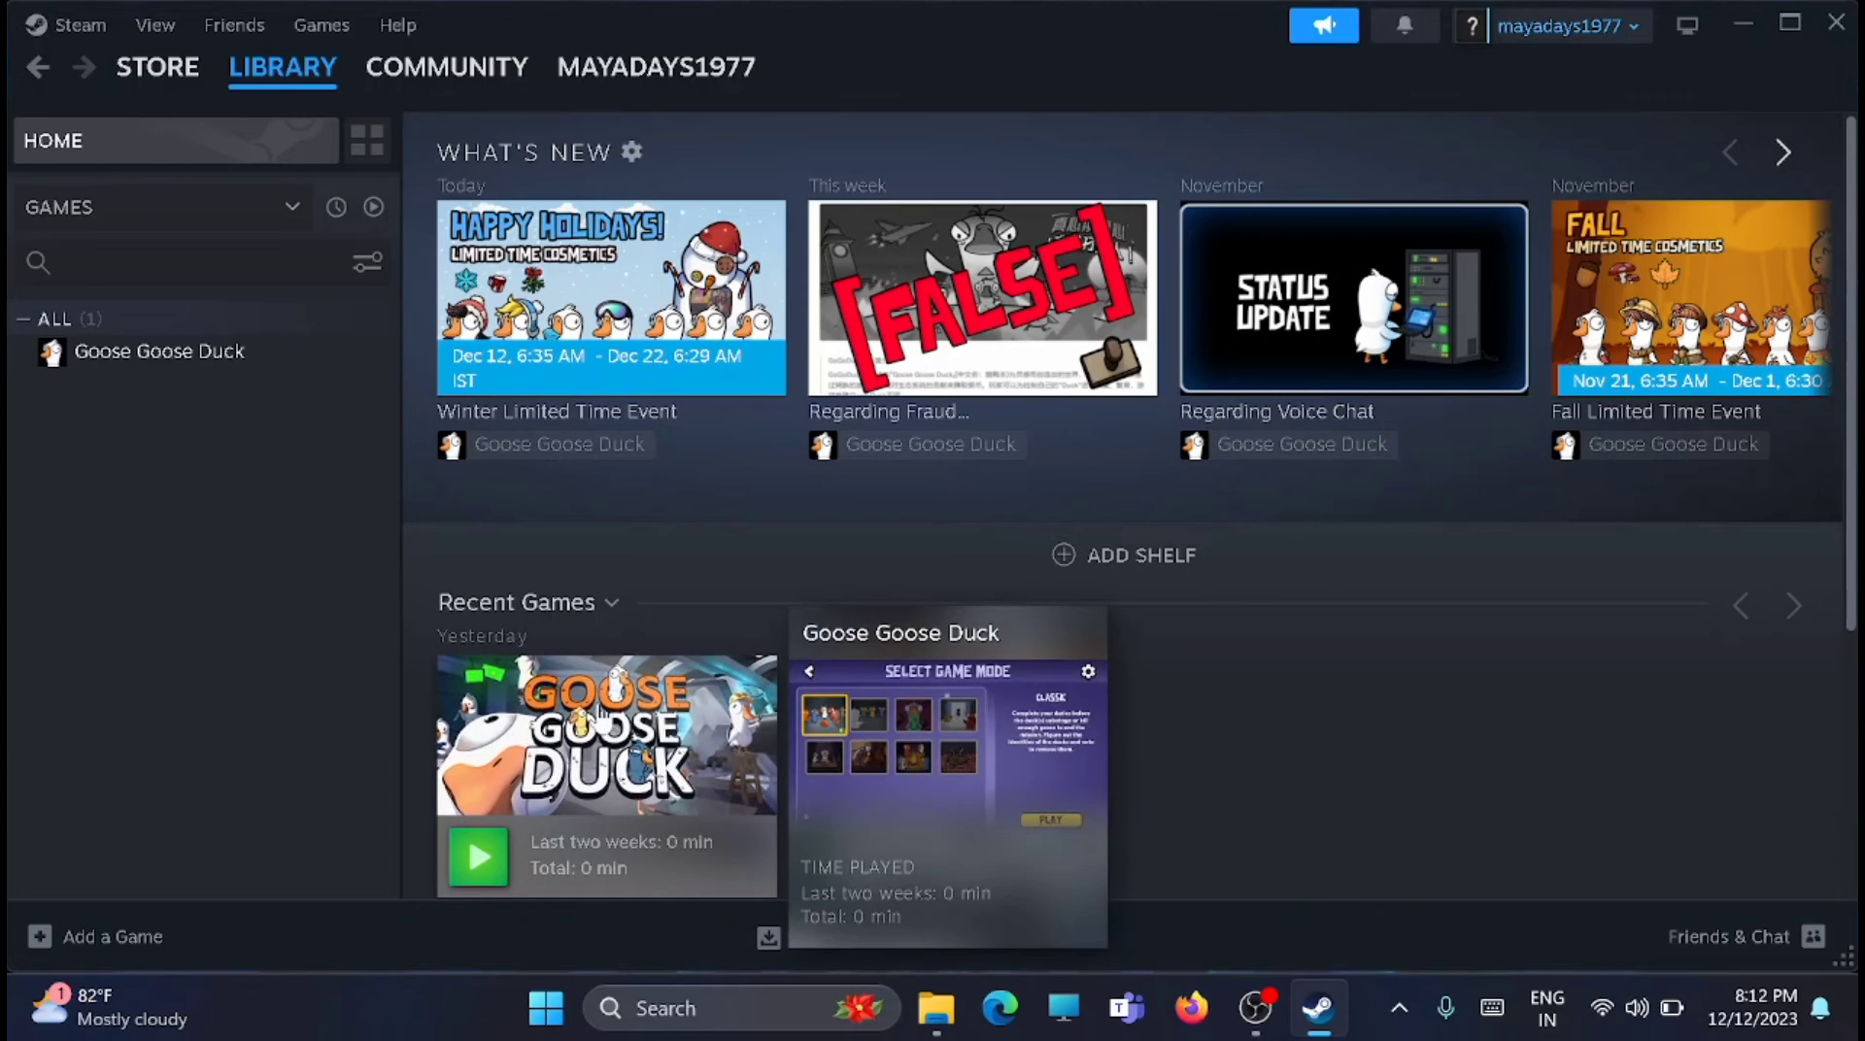
Right-click the Goose Goose Duck card to show its Manage options
{"action": "right_click", "coordinate": [607, 734]}
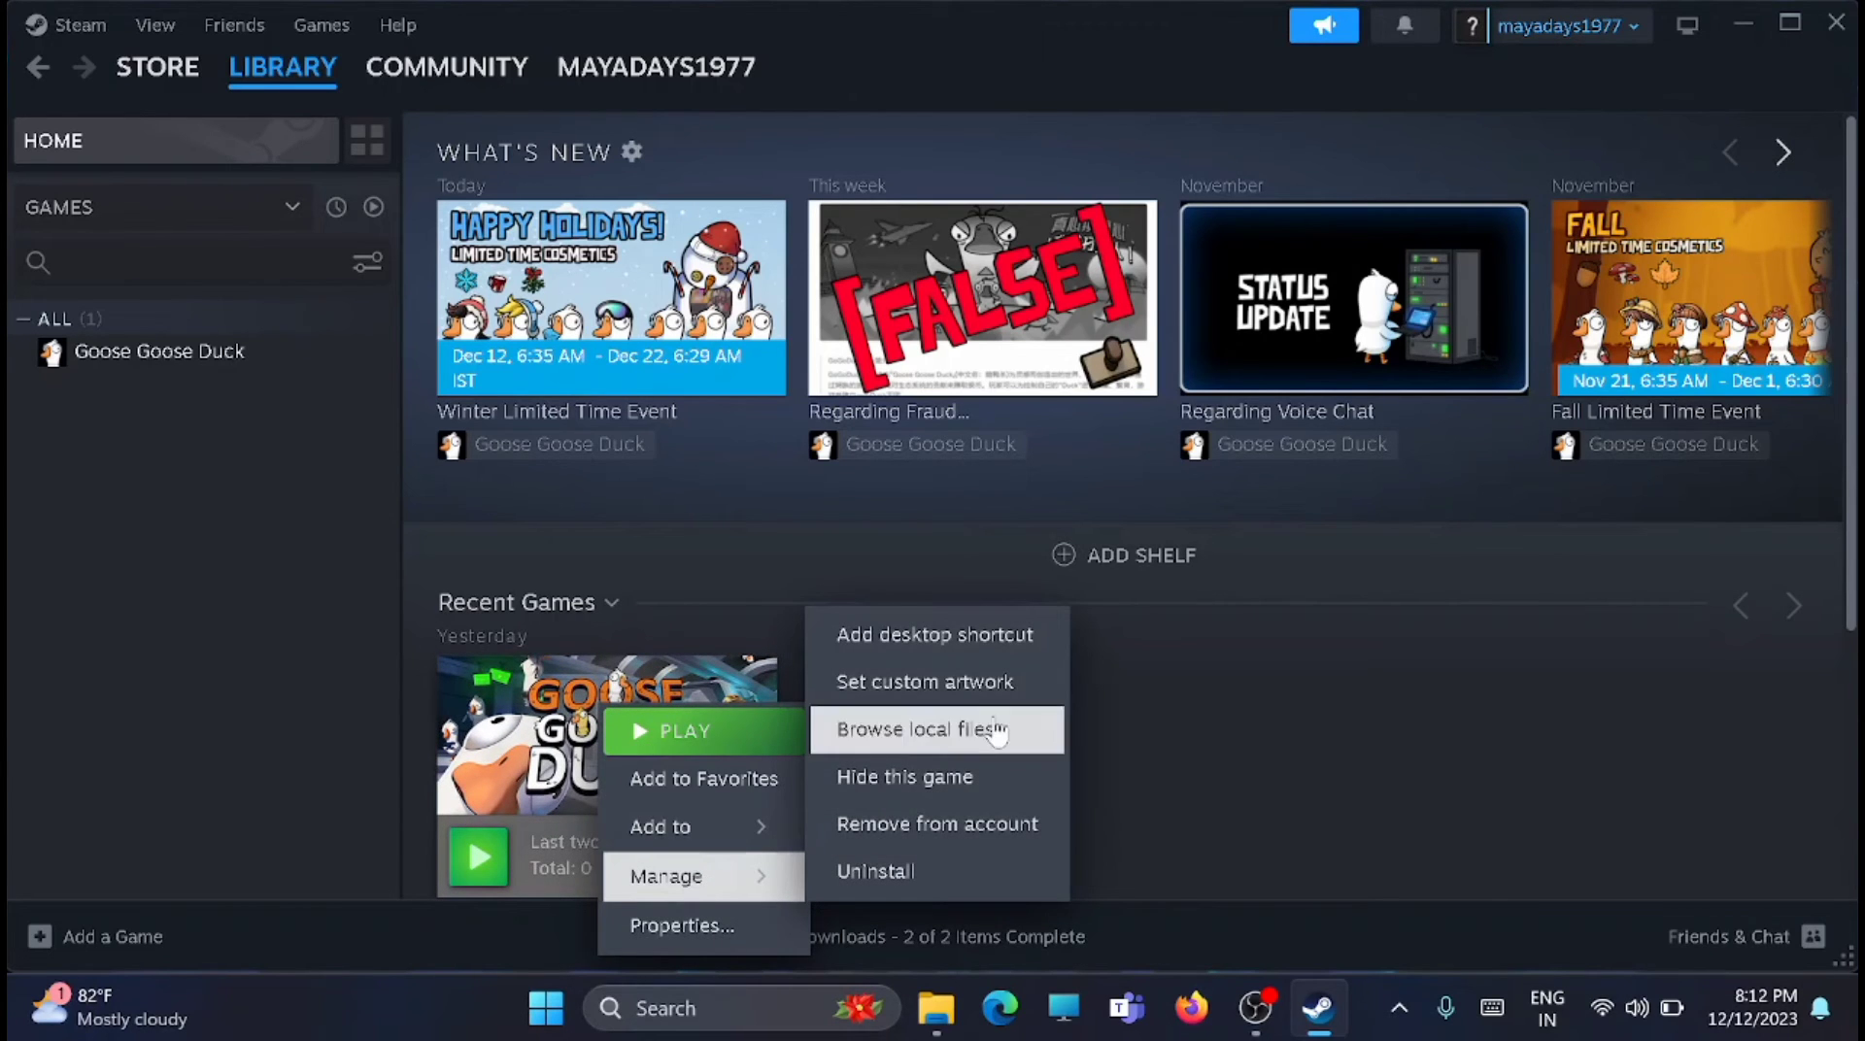
{"action": "mouse_move", "coordinate": [1005, 744]}
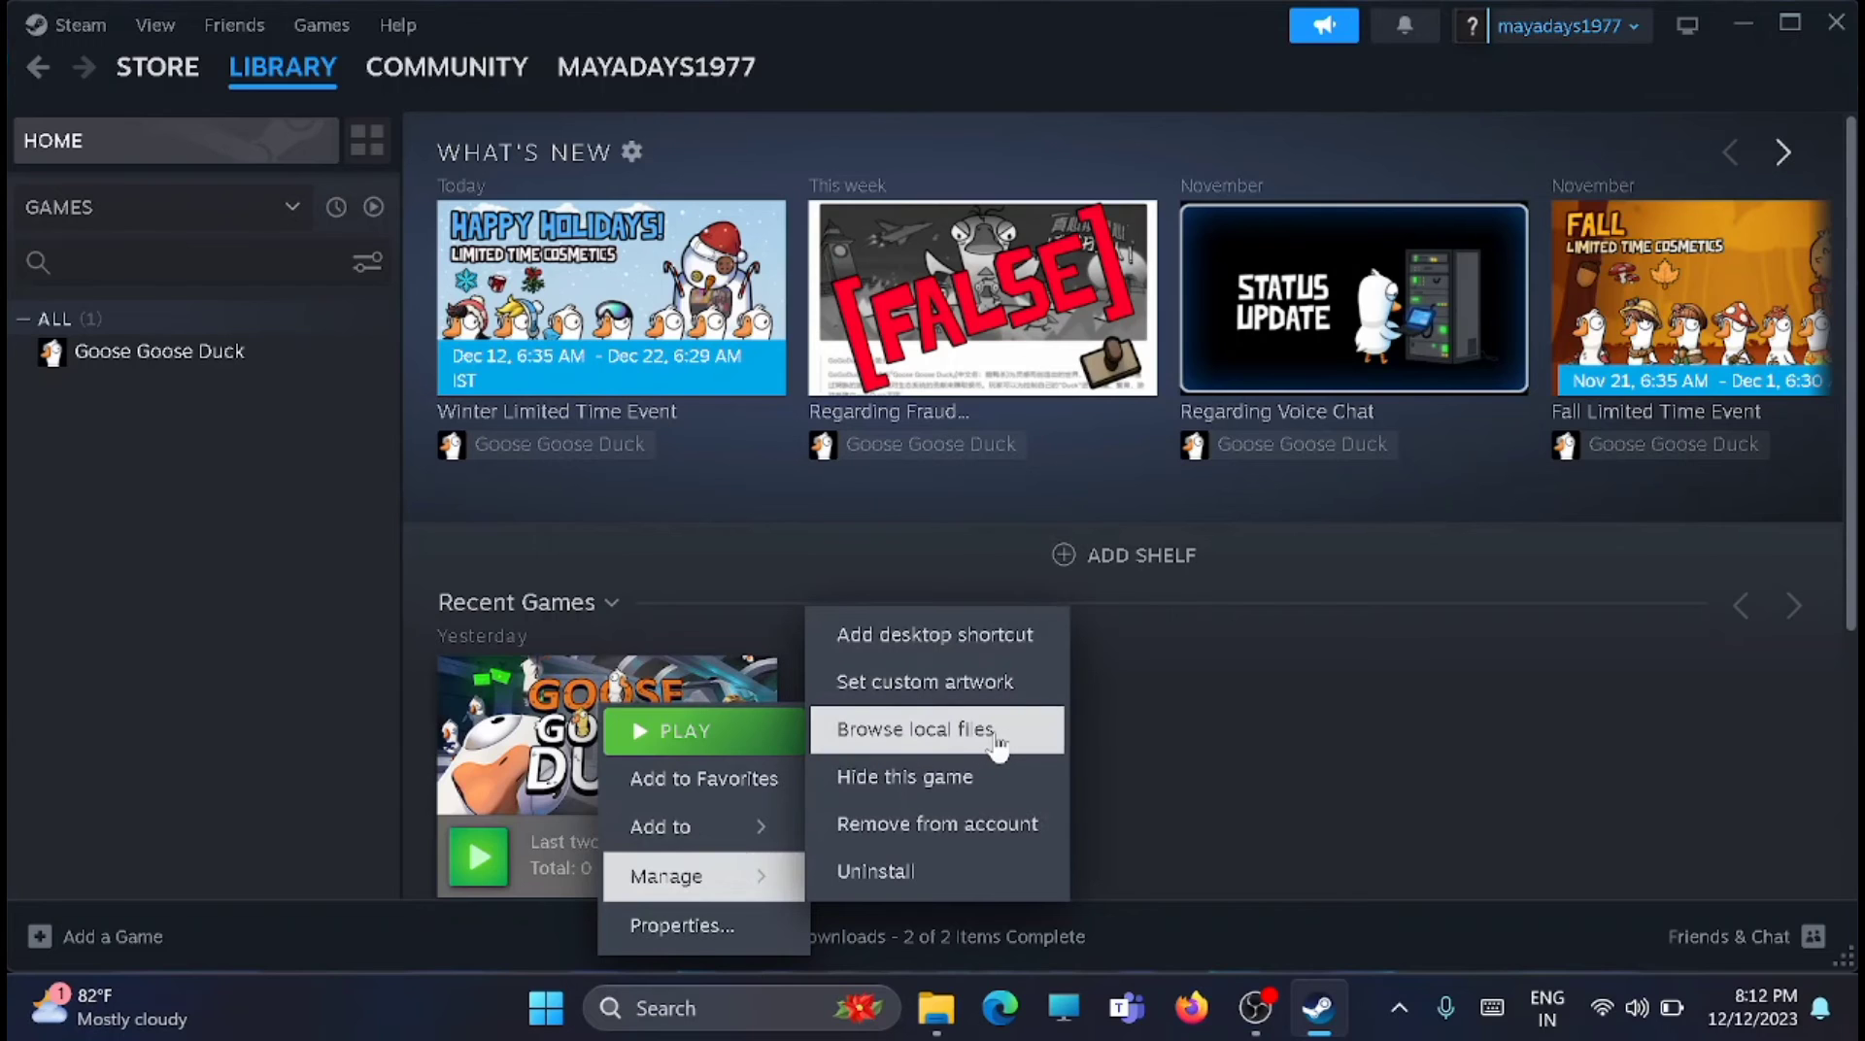
Enable Windows 8 compatibility mode in Goose Goose Duck.exe's Compatibility properties
{"action": "left_click", "coordinate": [912, 730]}
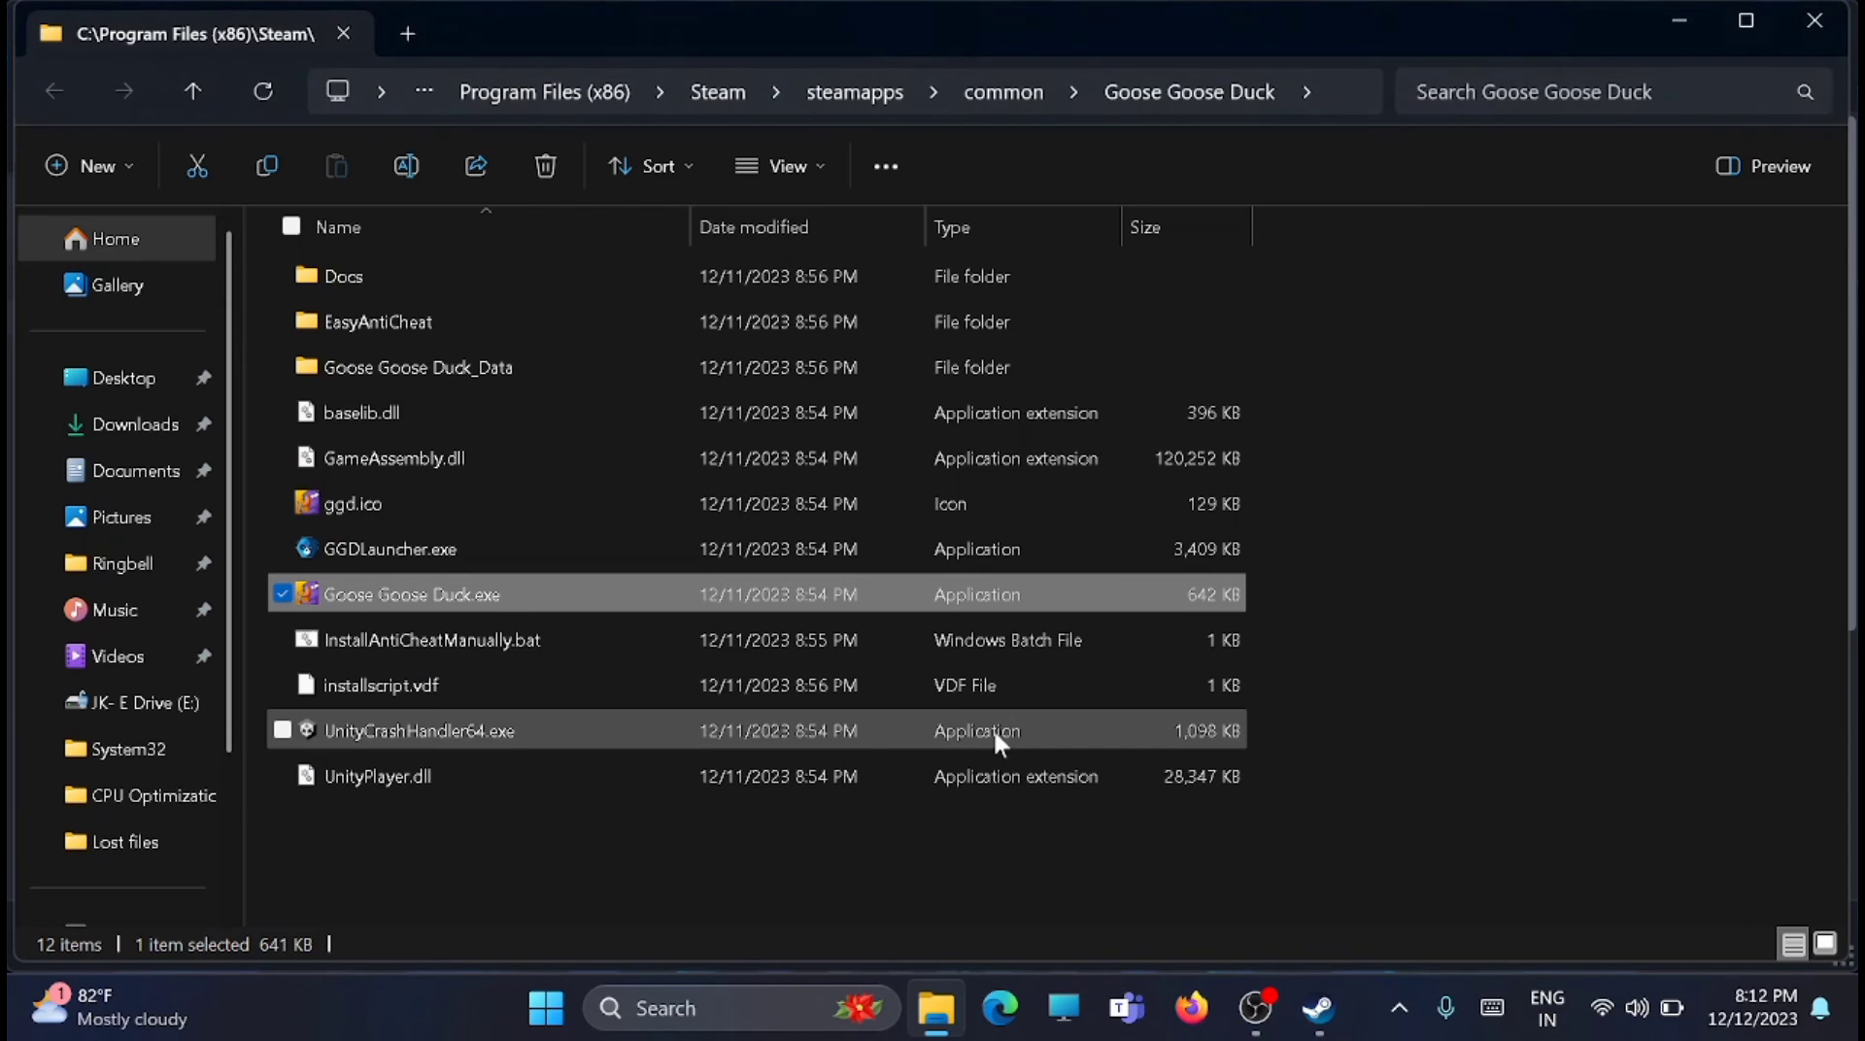
{"action": "right_click", "coordinate": [410, 593]}
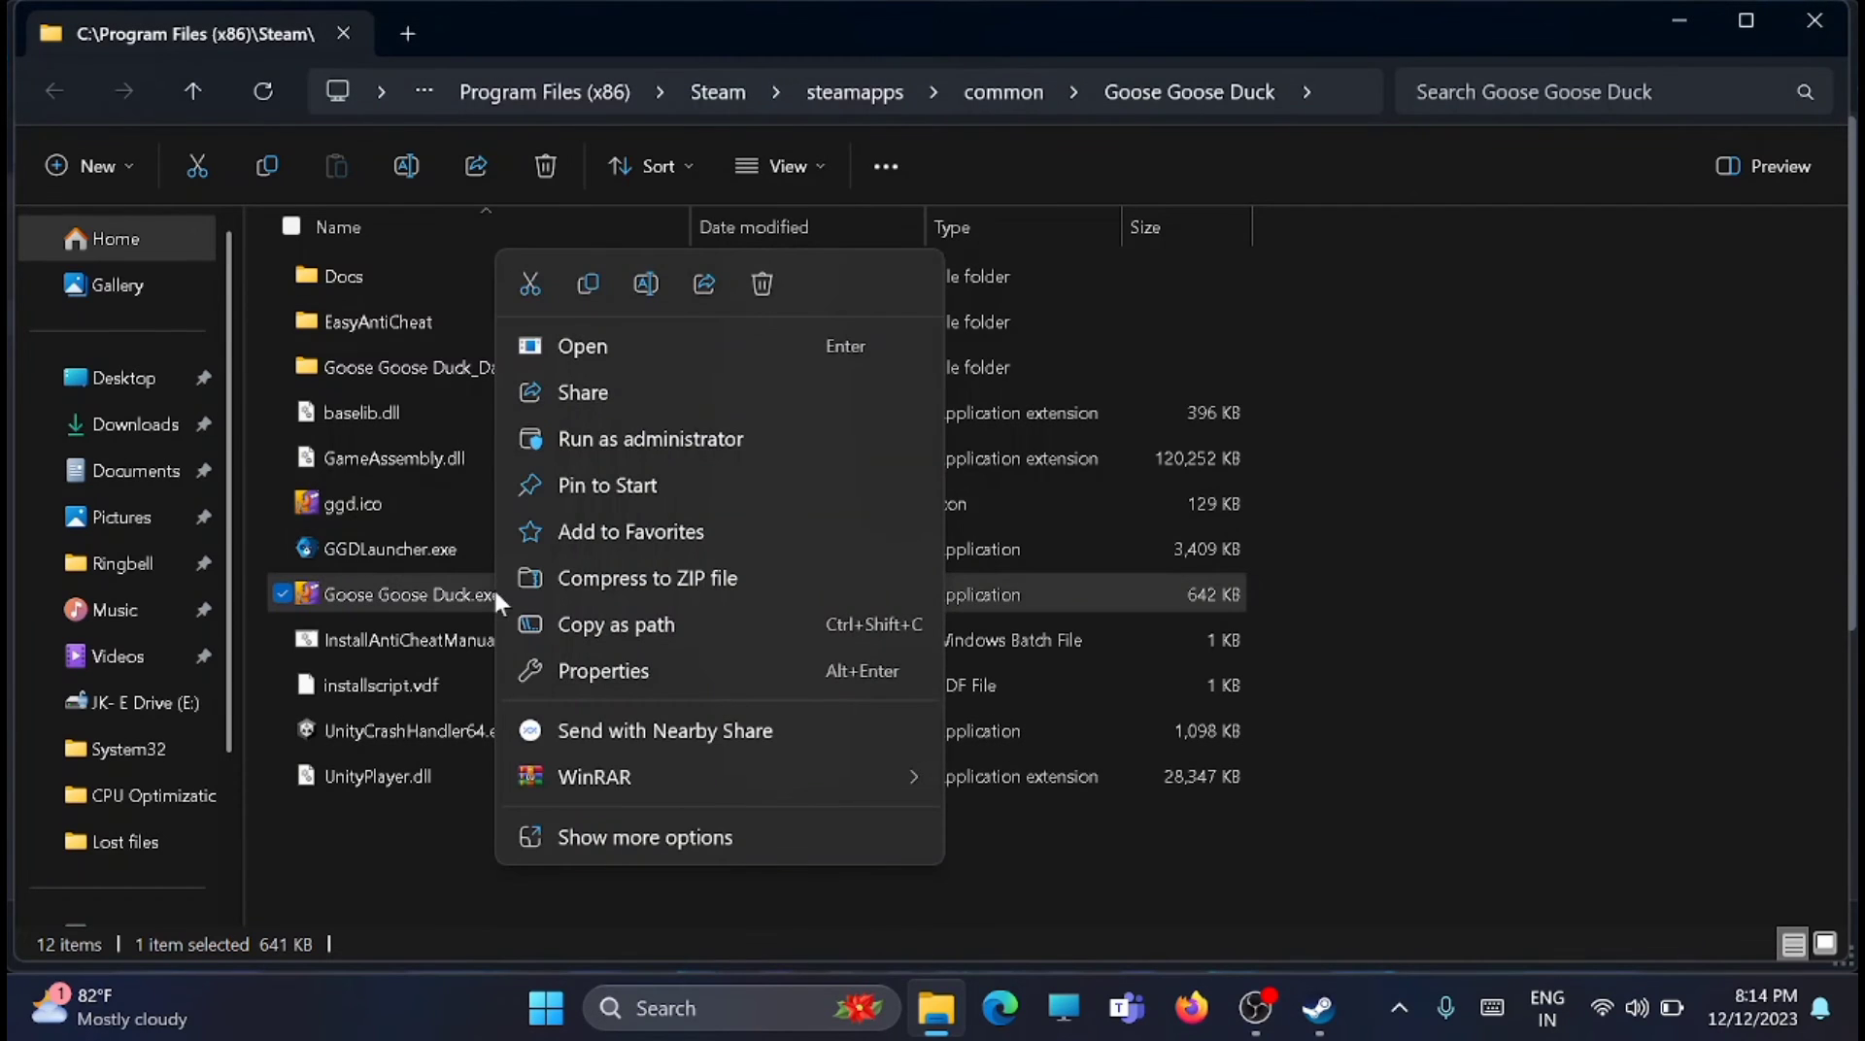
{"action": "mouse_move", "coordinate": [642, 684]}
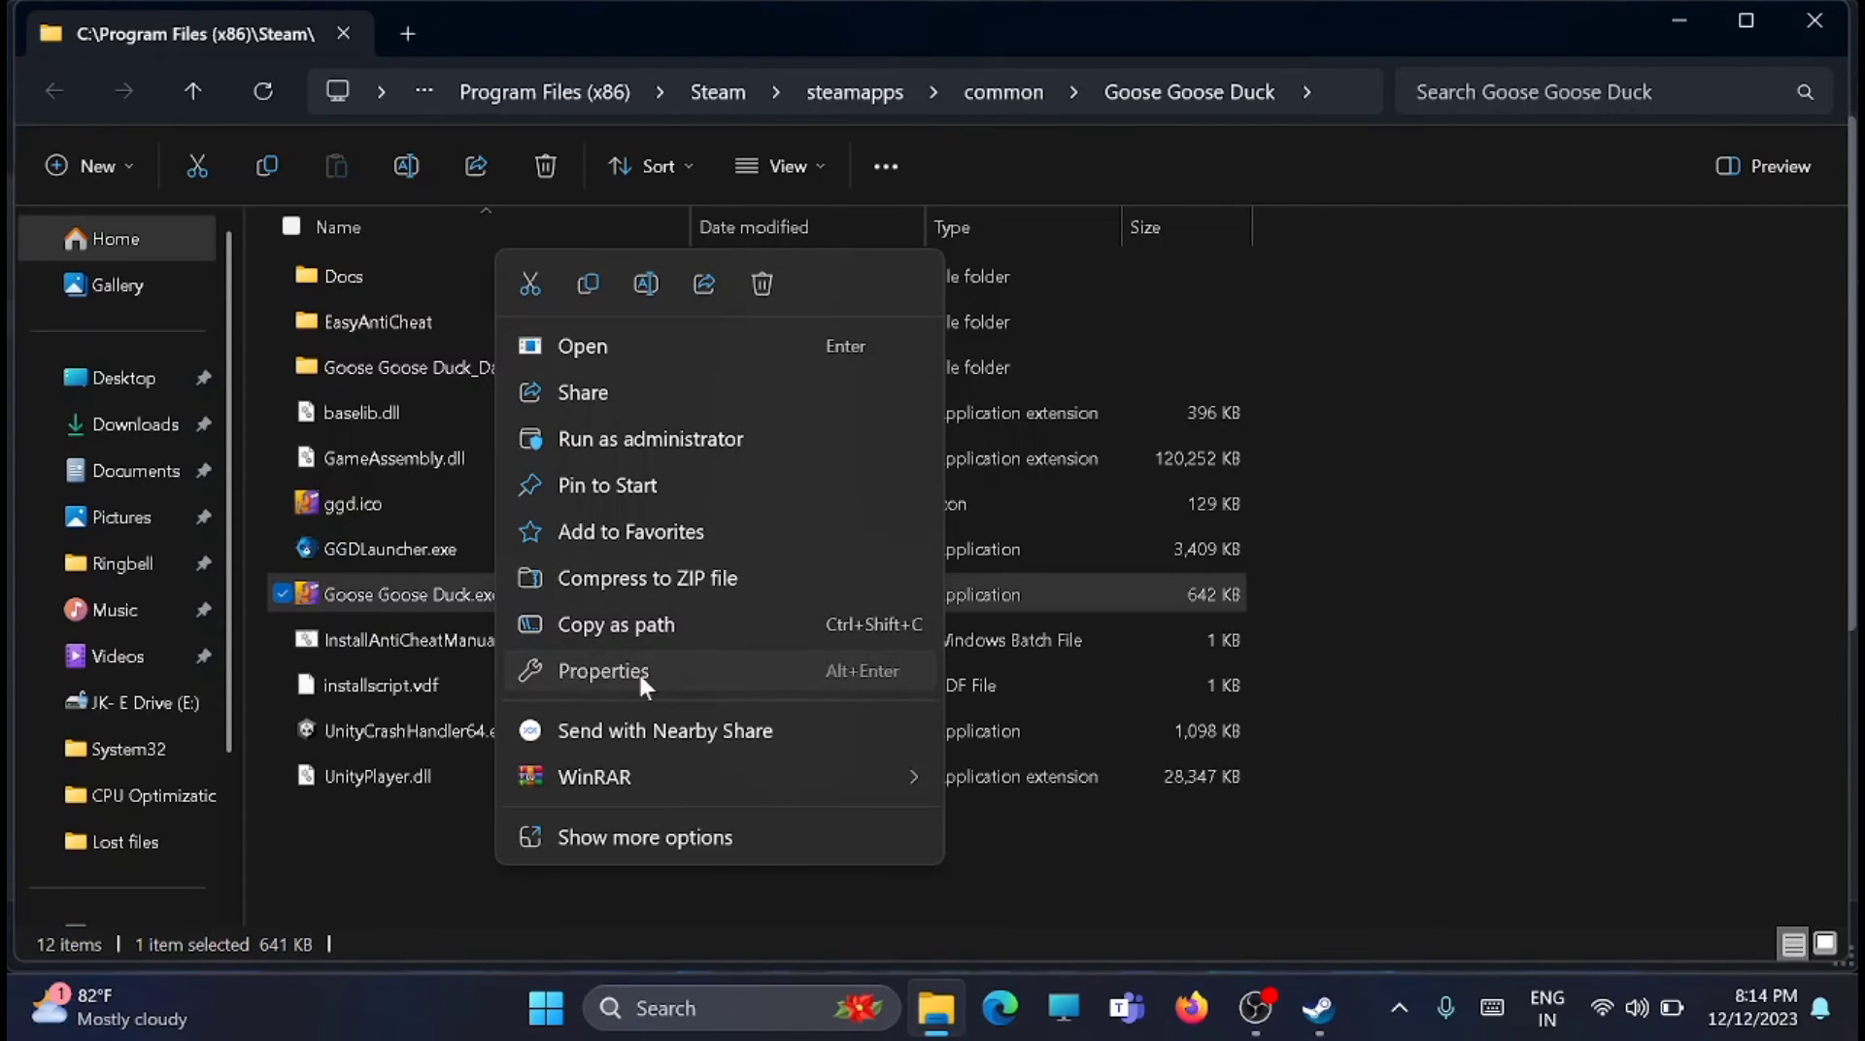
{"action": "left_click", "coordinate": [603, 671]}
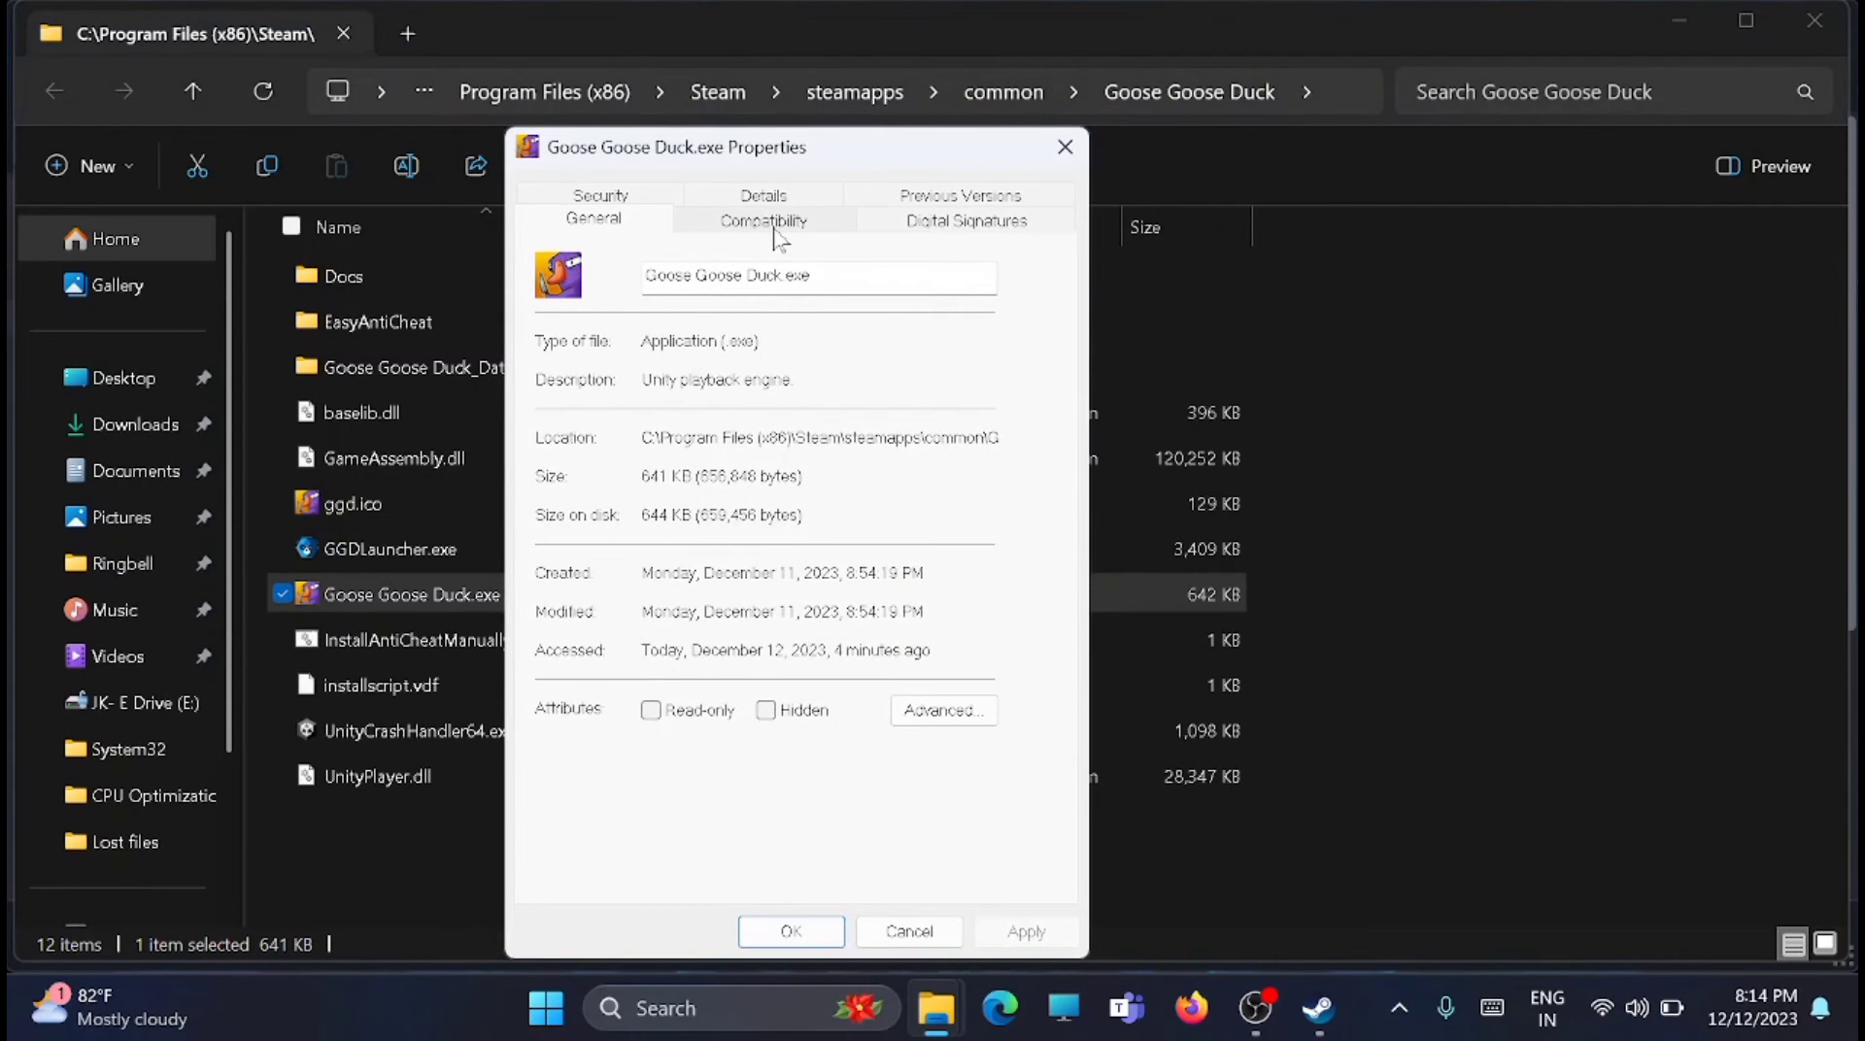
{"action": "left_click", "coordinate": [764, 220]}
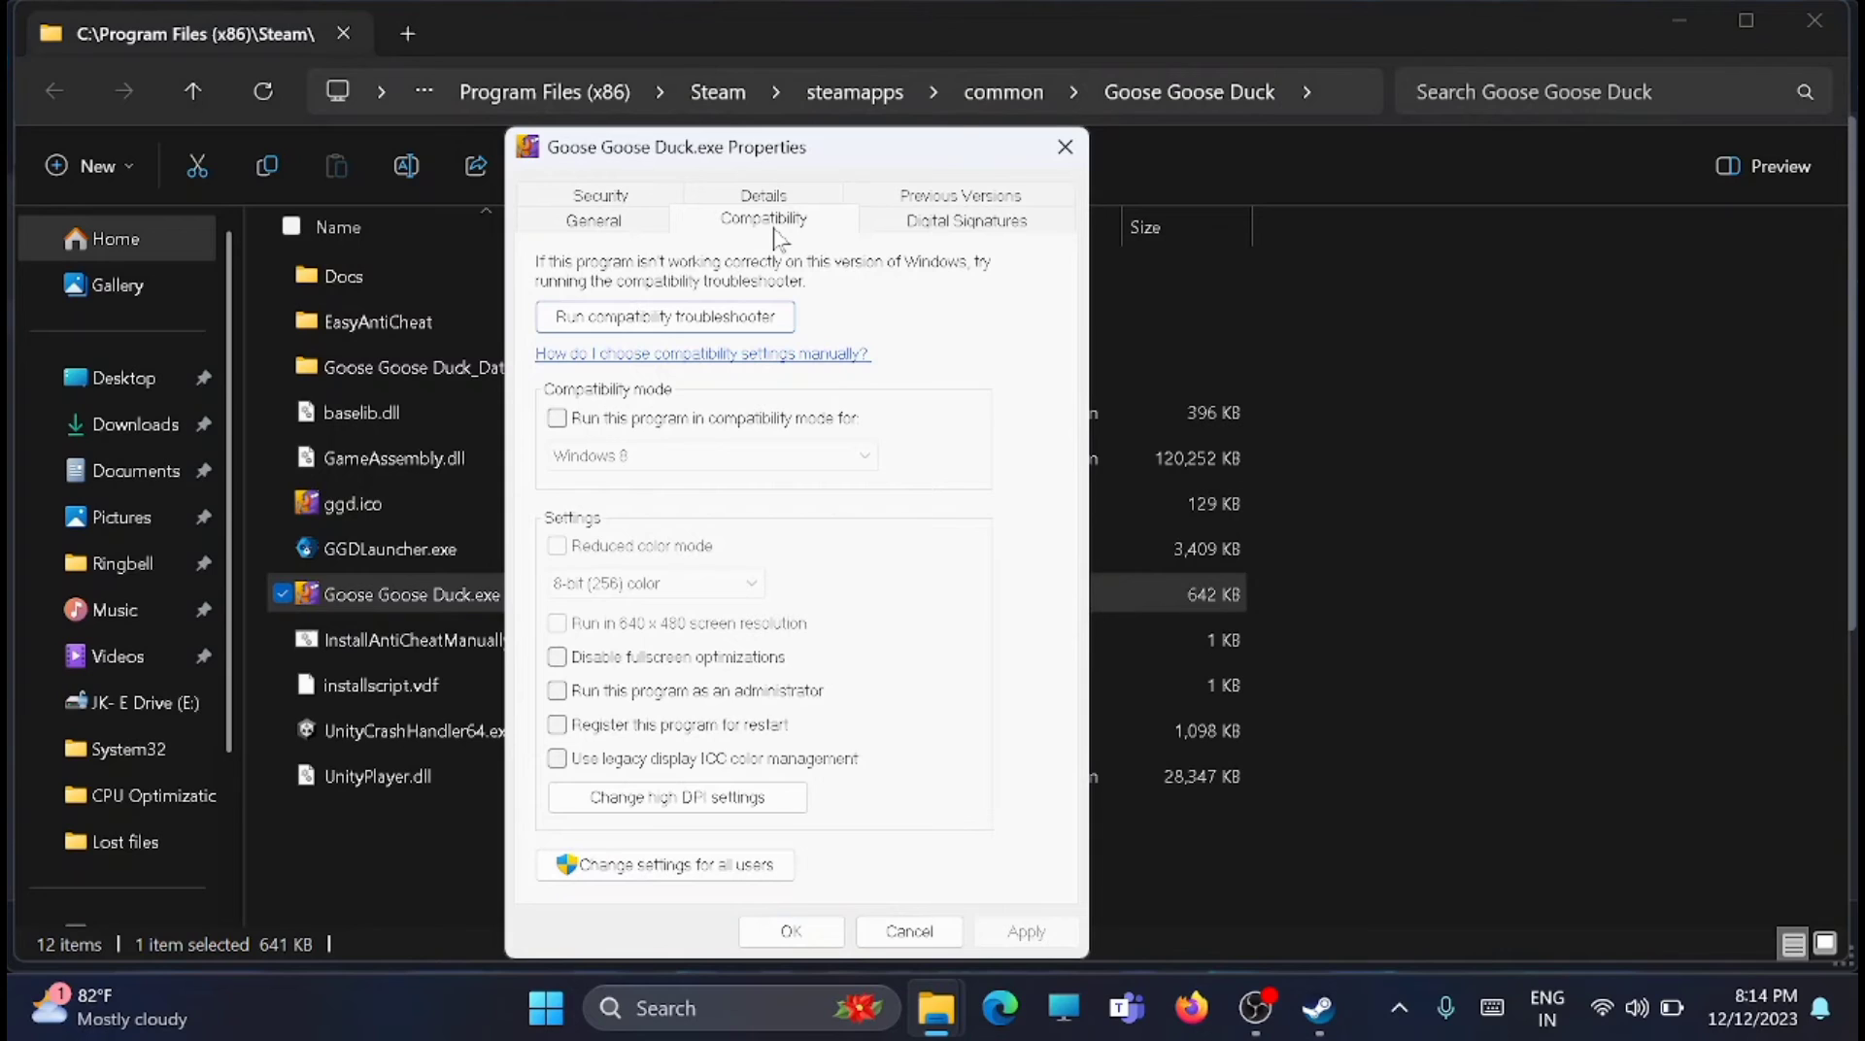
{"action": "left_click", "coordinate": [556, 418]}
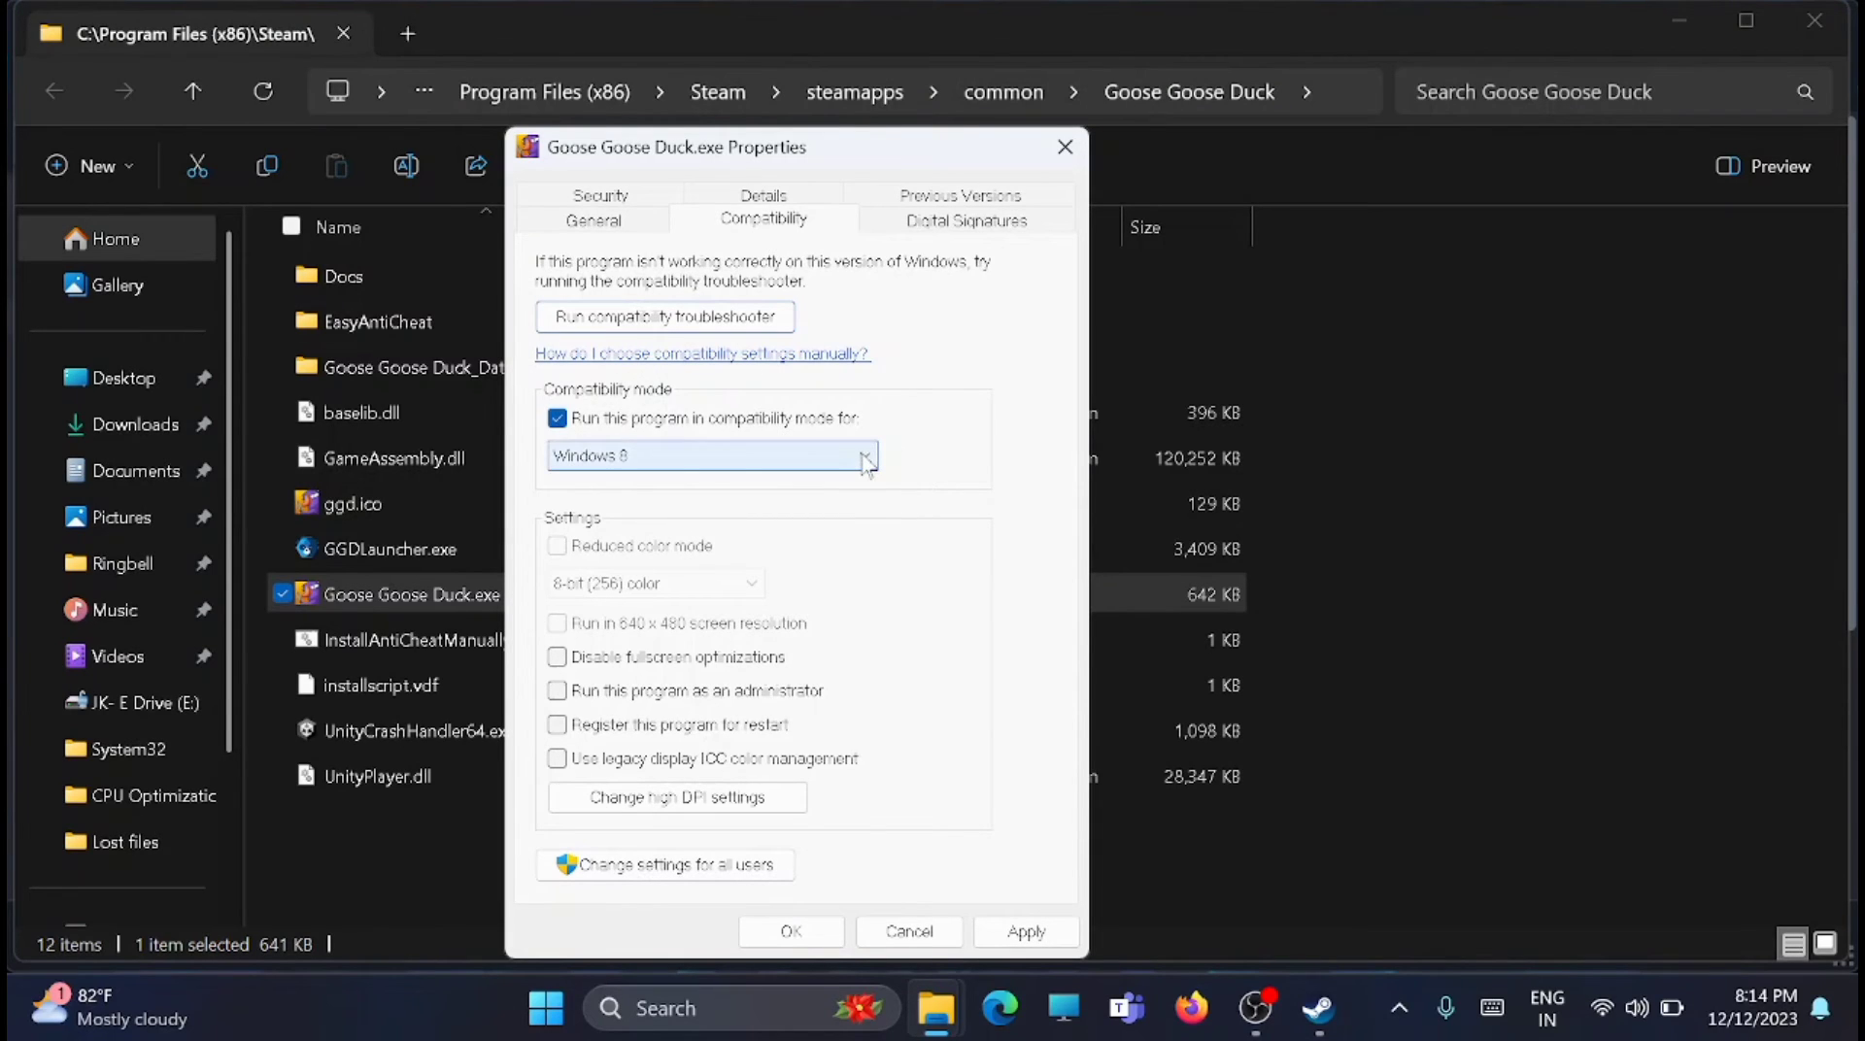
{"action": "left_click", "coordinate": [862, 455]}
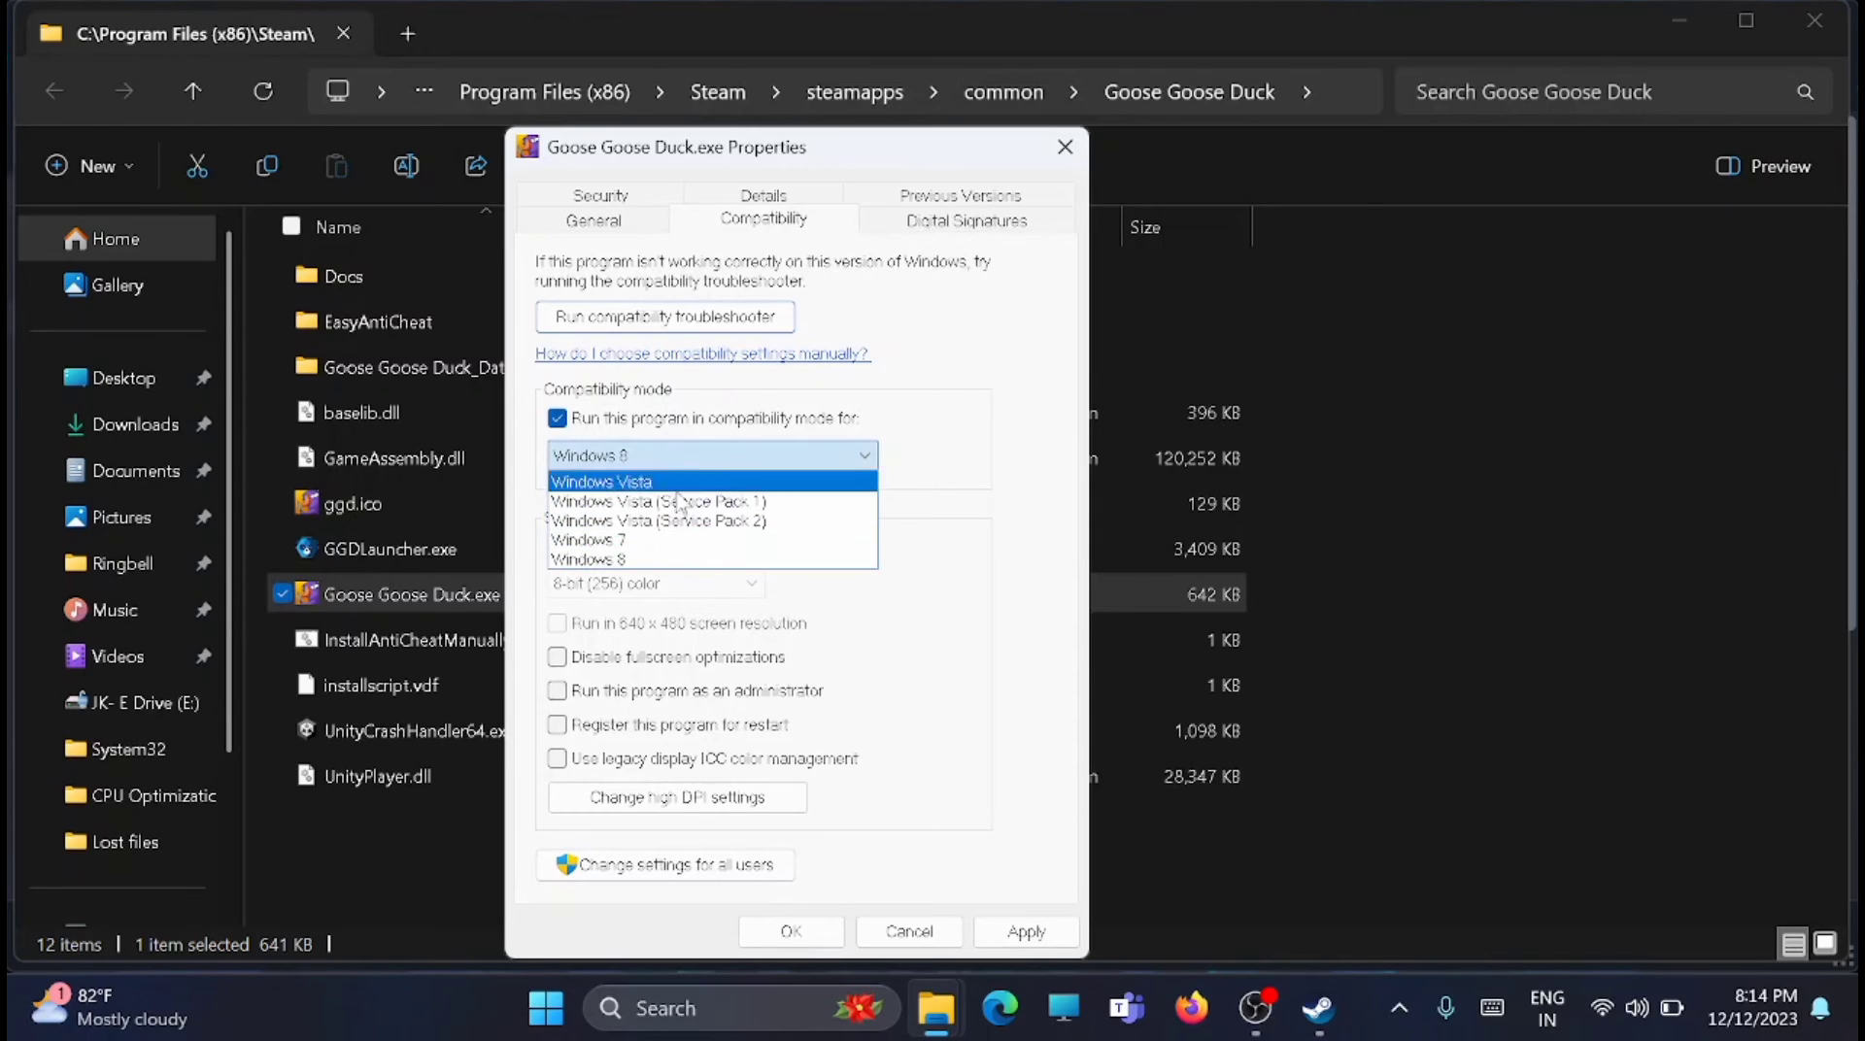
{"action": "mouse_move", "coordinate": [656, 502]}
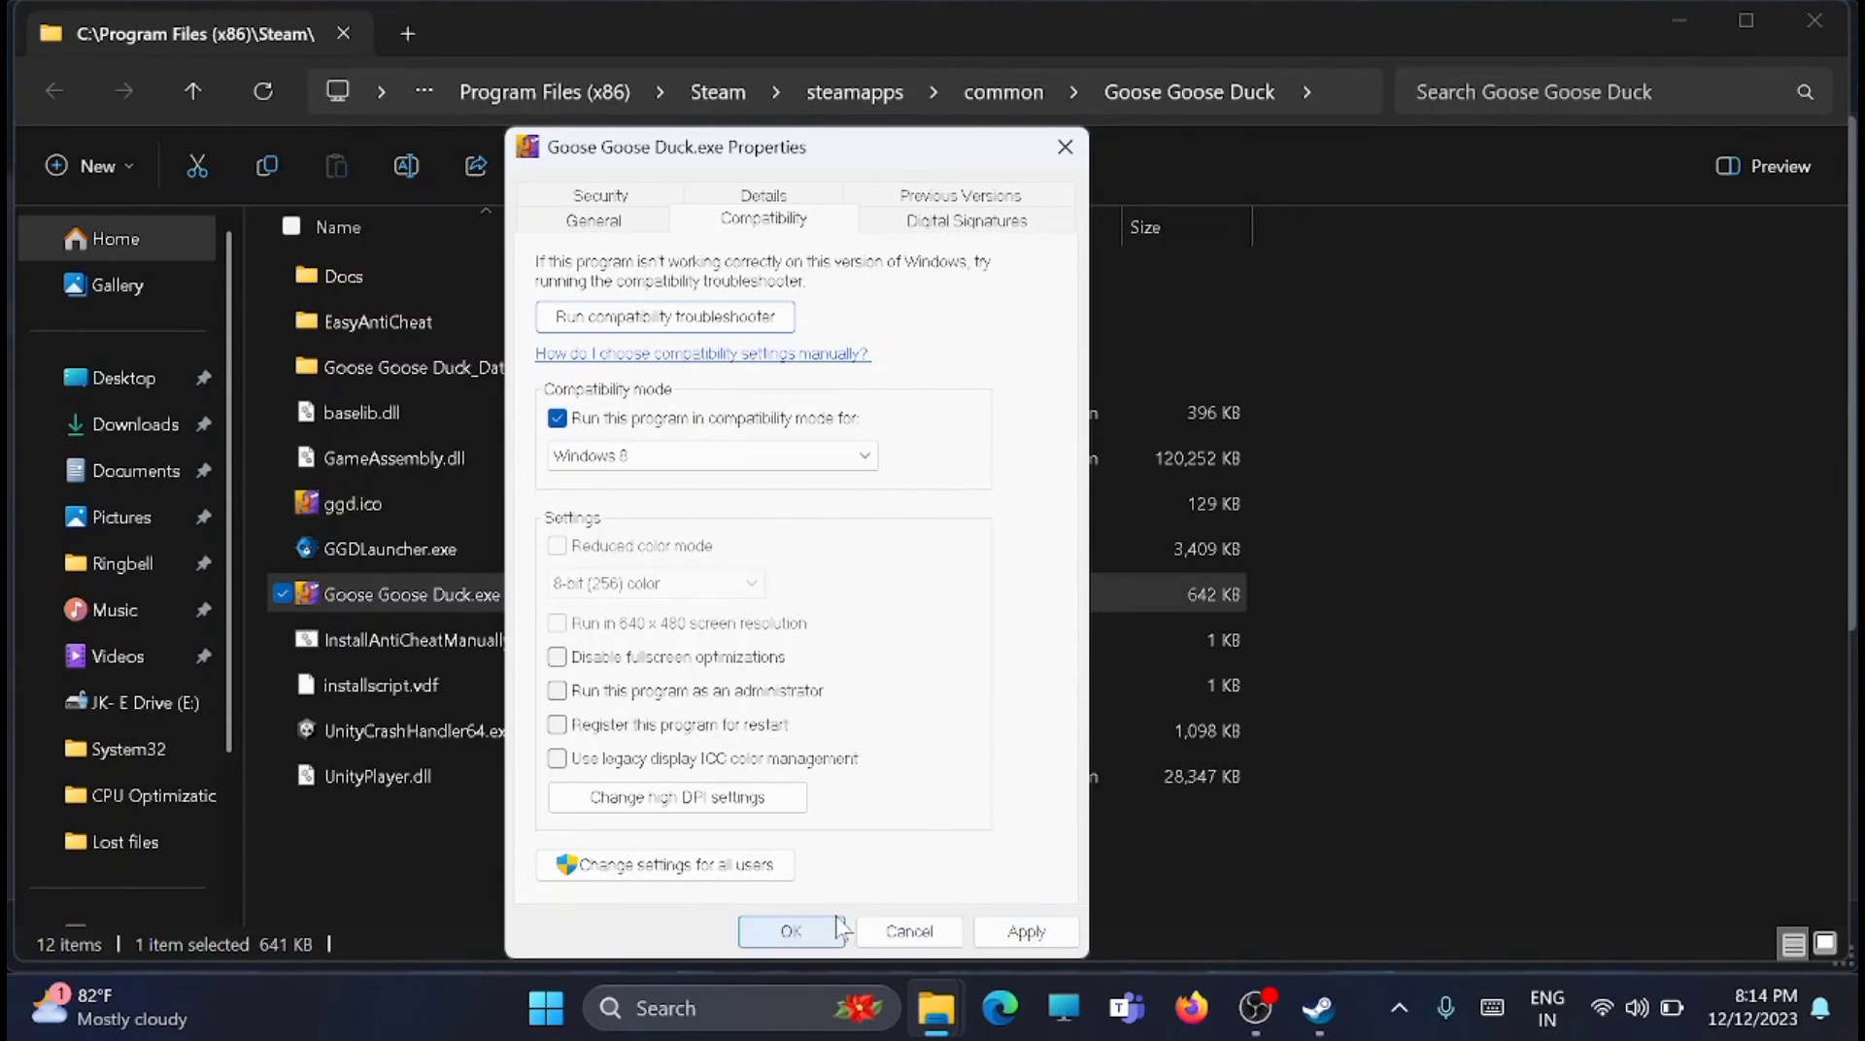
{"action": "mouse_move", "coordinate": [1085, 175]}
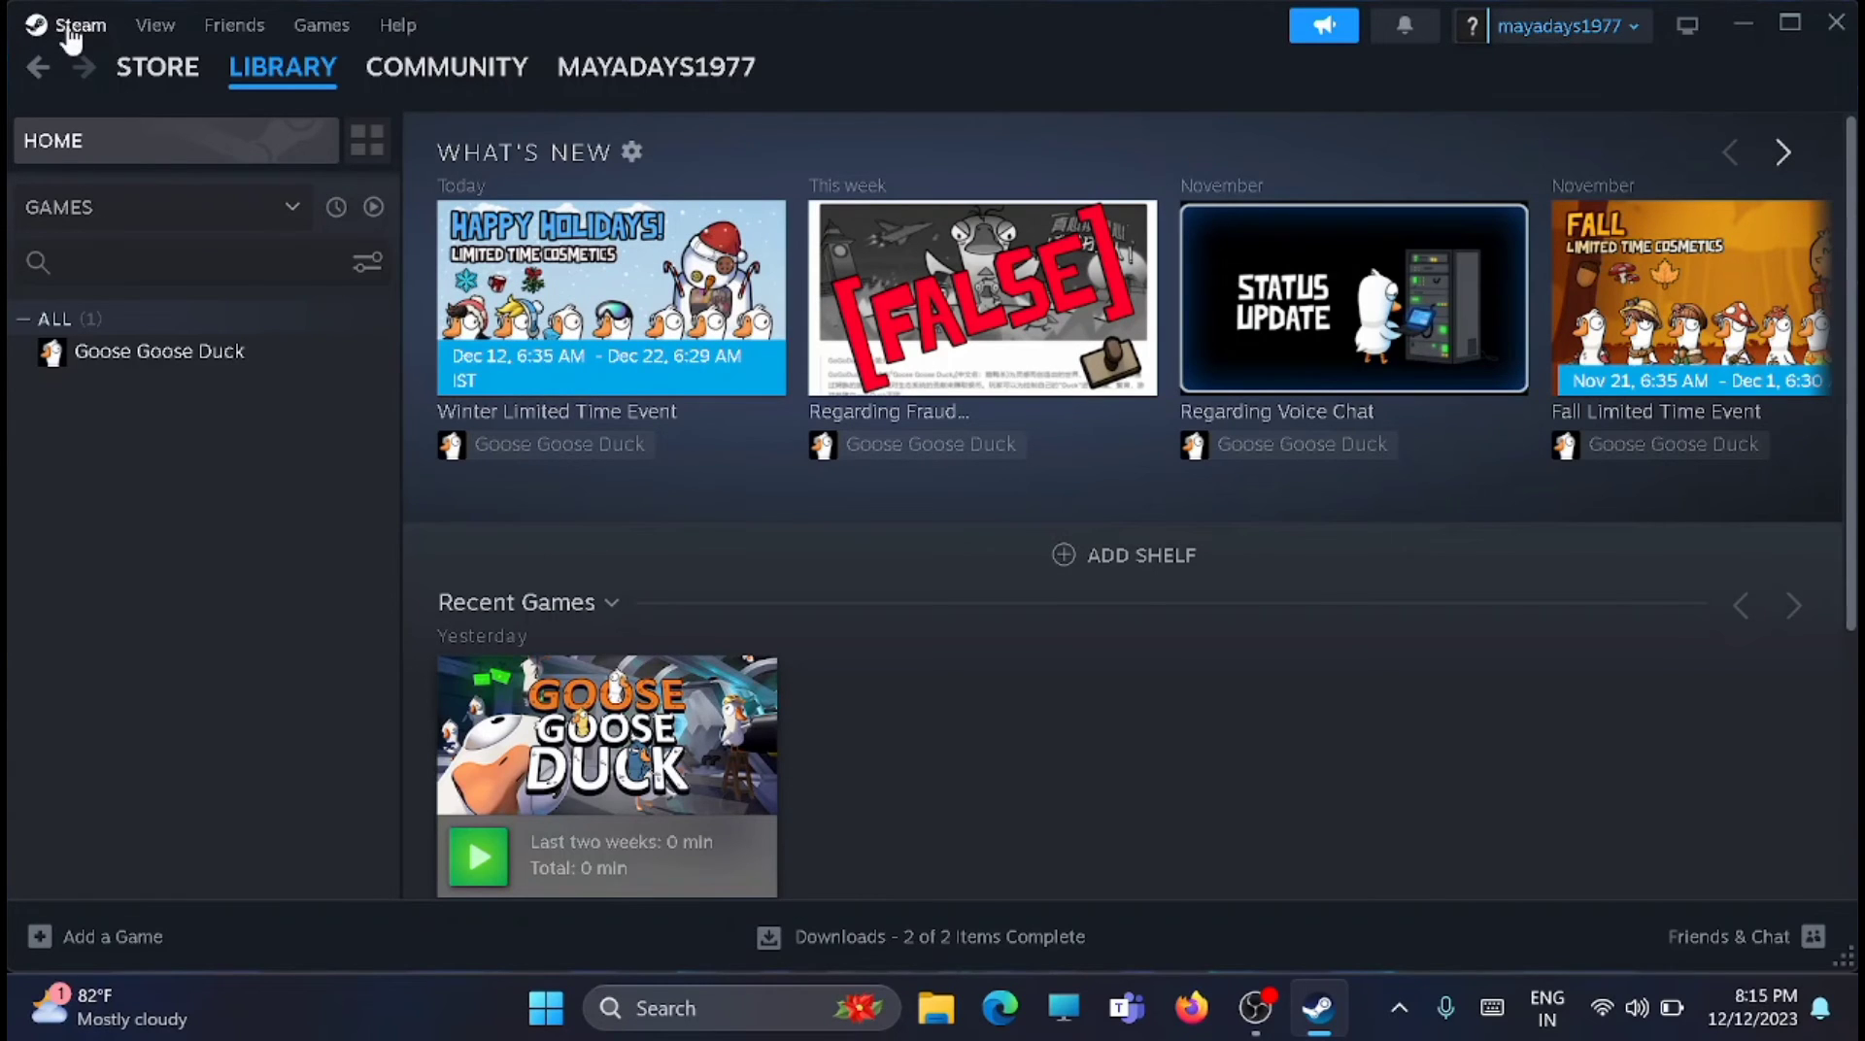
Clear the download cache in Steam's Downloads settings and let the client restart
{"action": "left_click", "coordinate": [79, 25]}
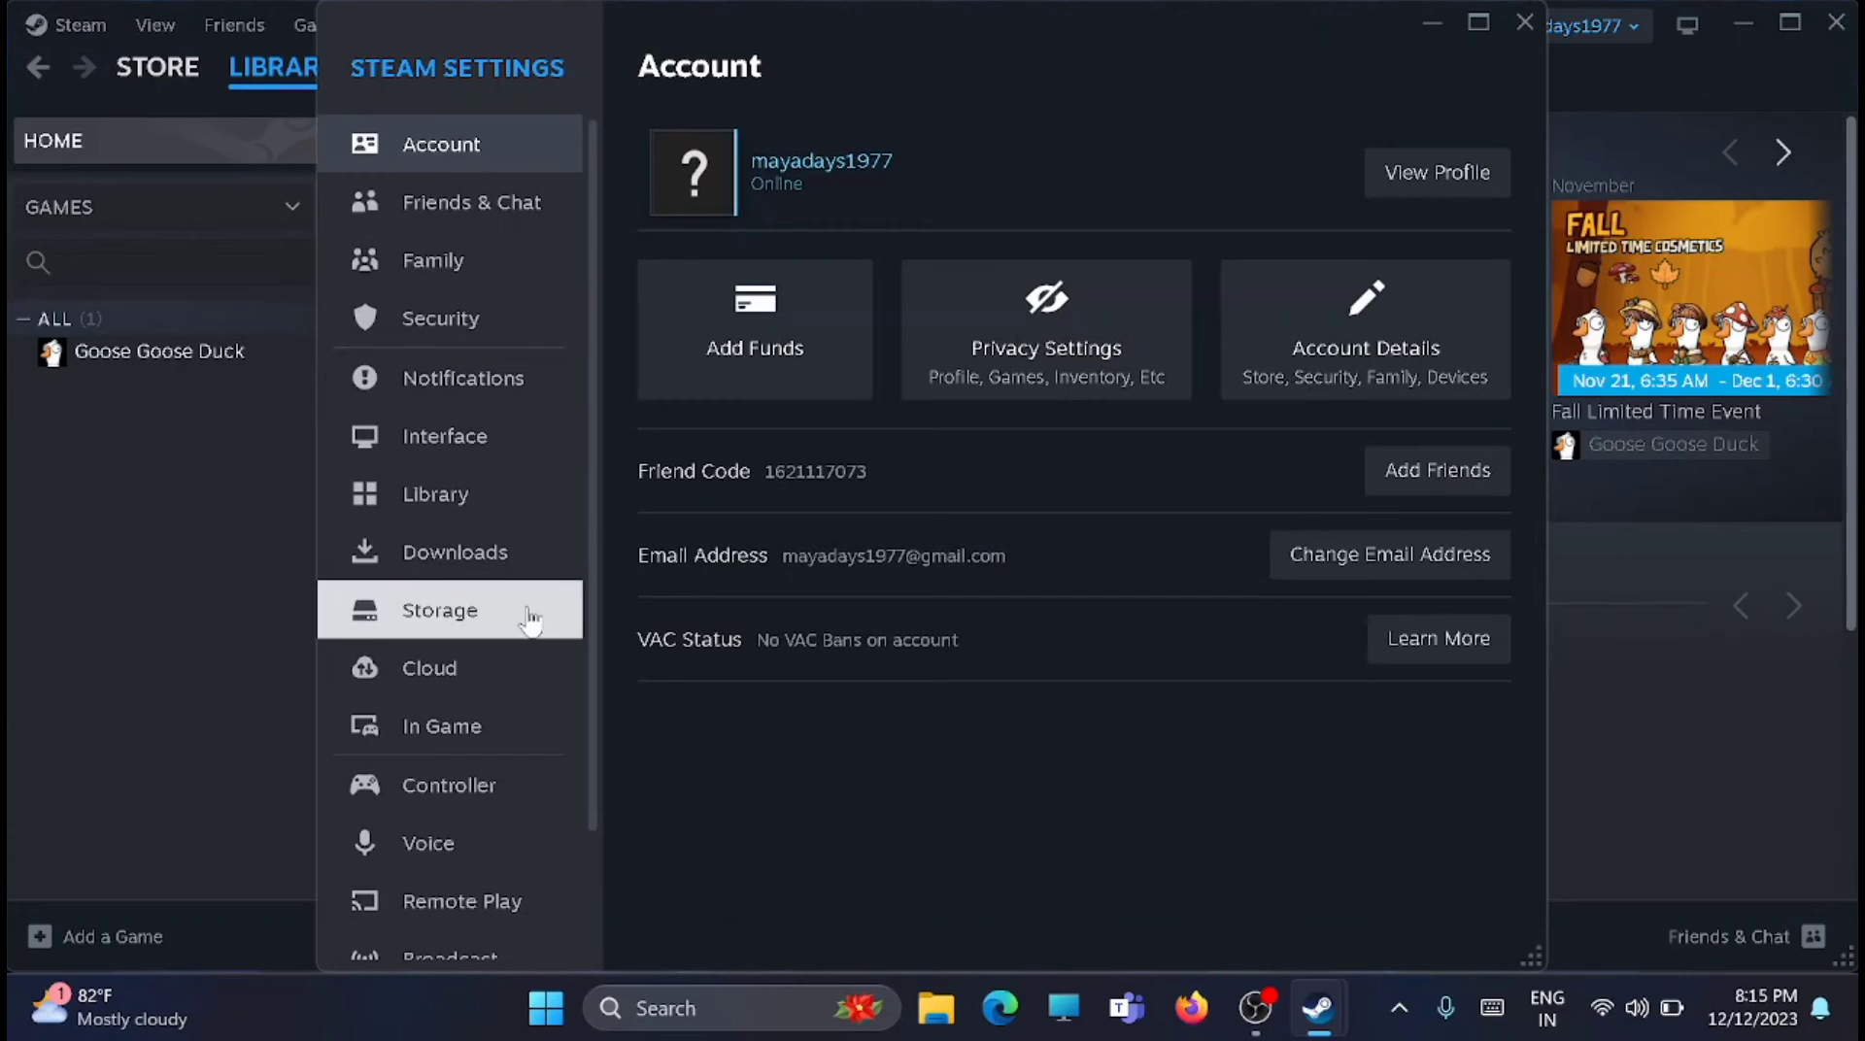
{"action": "left_click", "coordinate": [454, 551]}
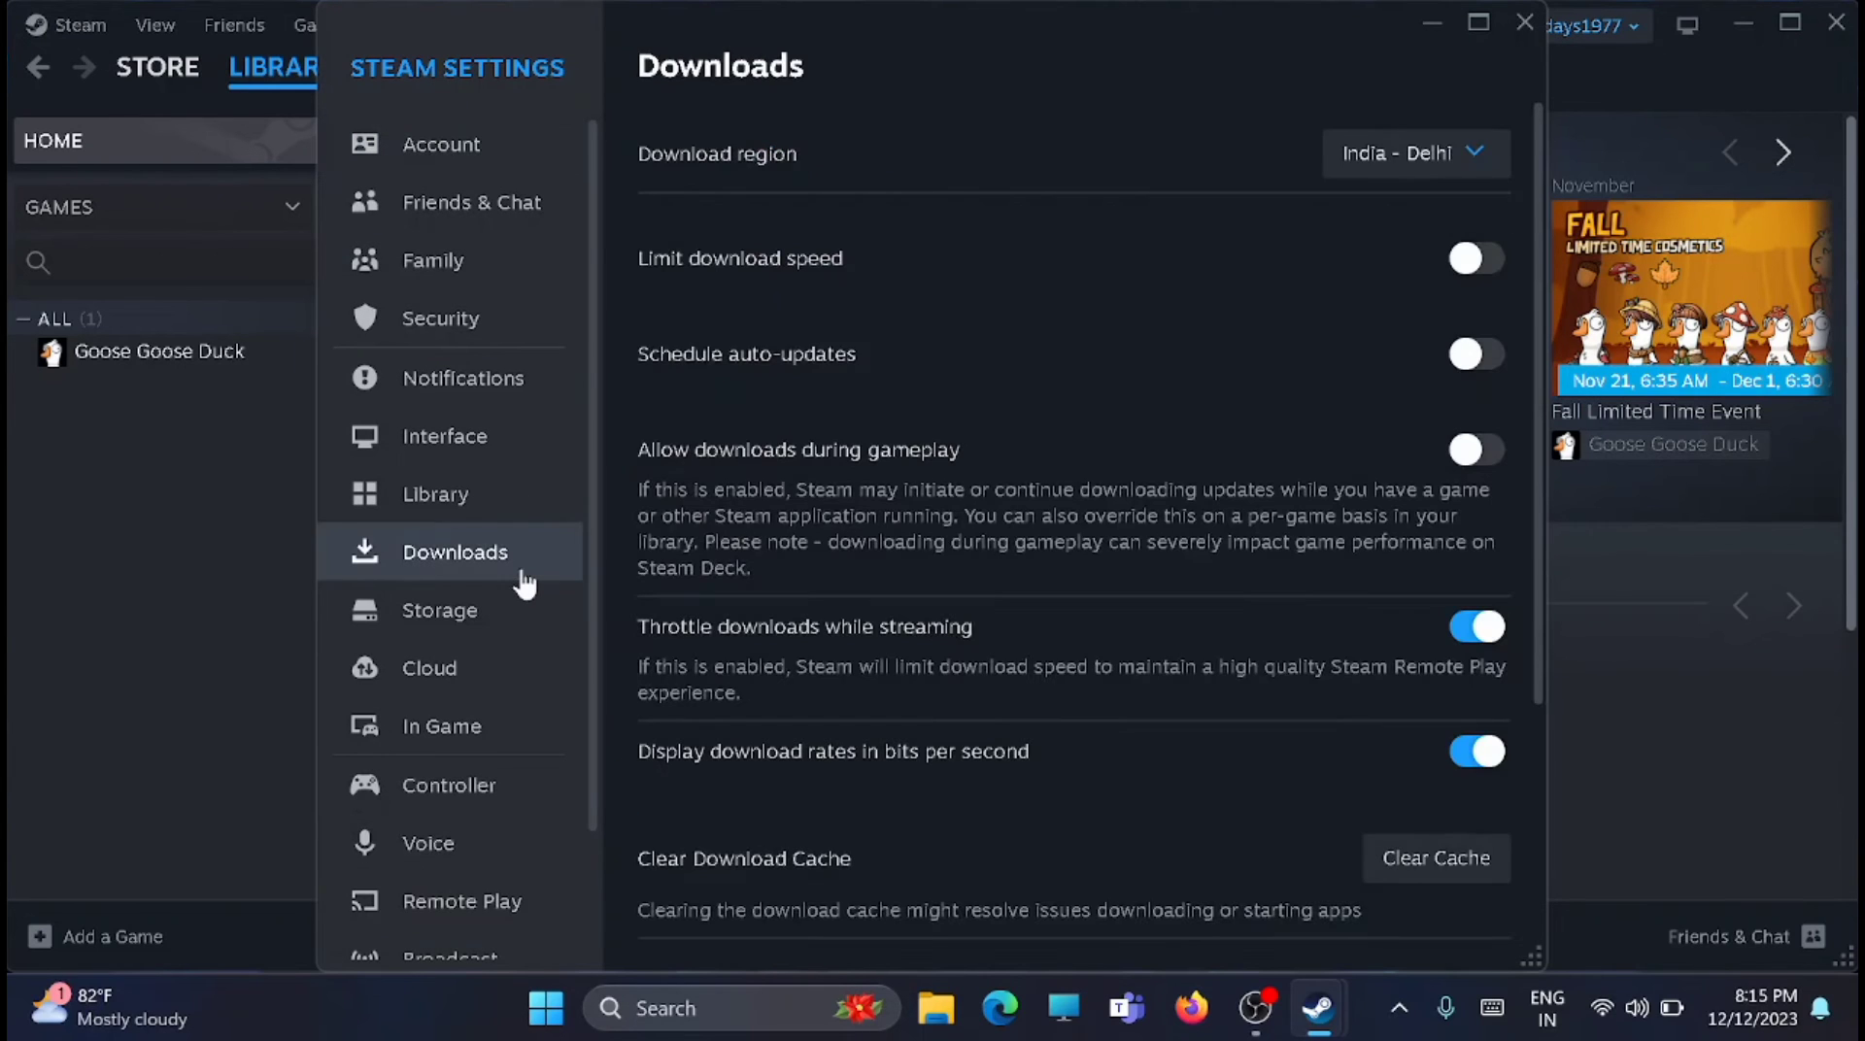
{"action": "mouse_move", "coordinate": [1059, 429]}
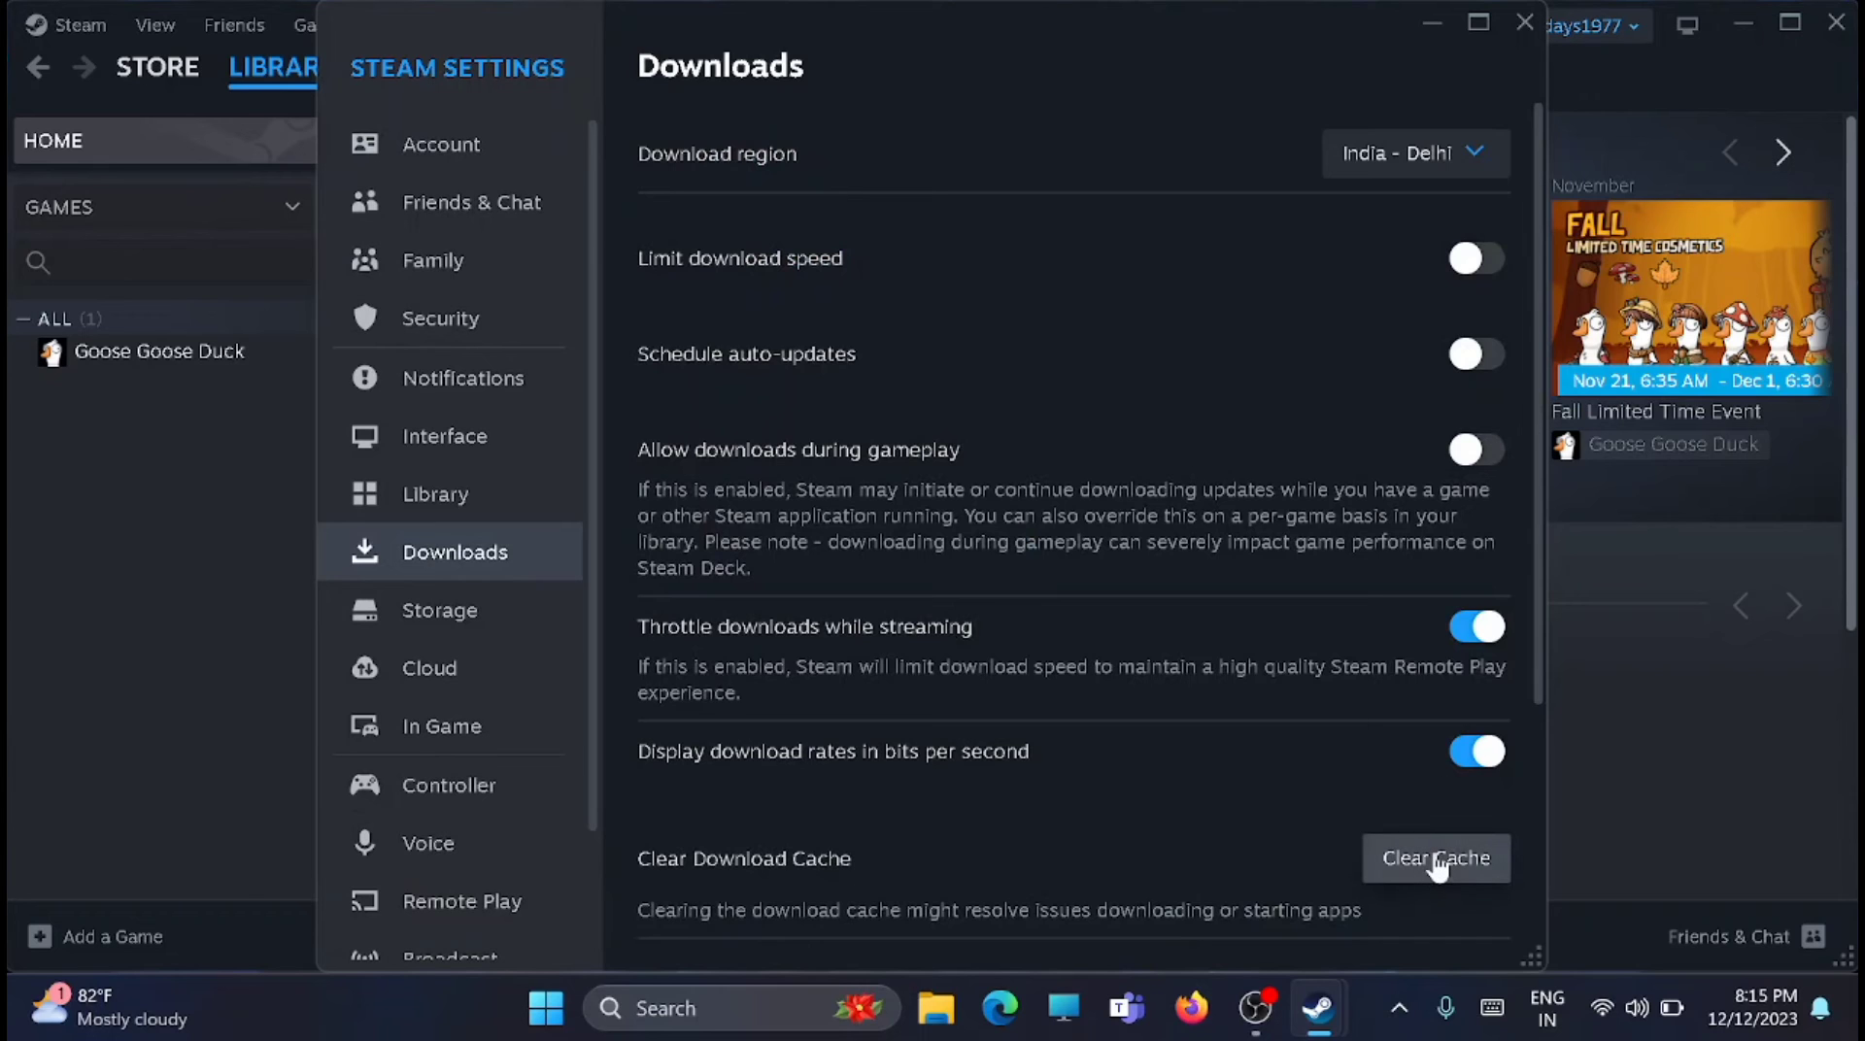
{"action": "left_click", "coordinate": [1436, 858]}
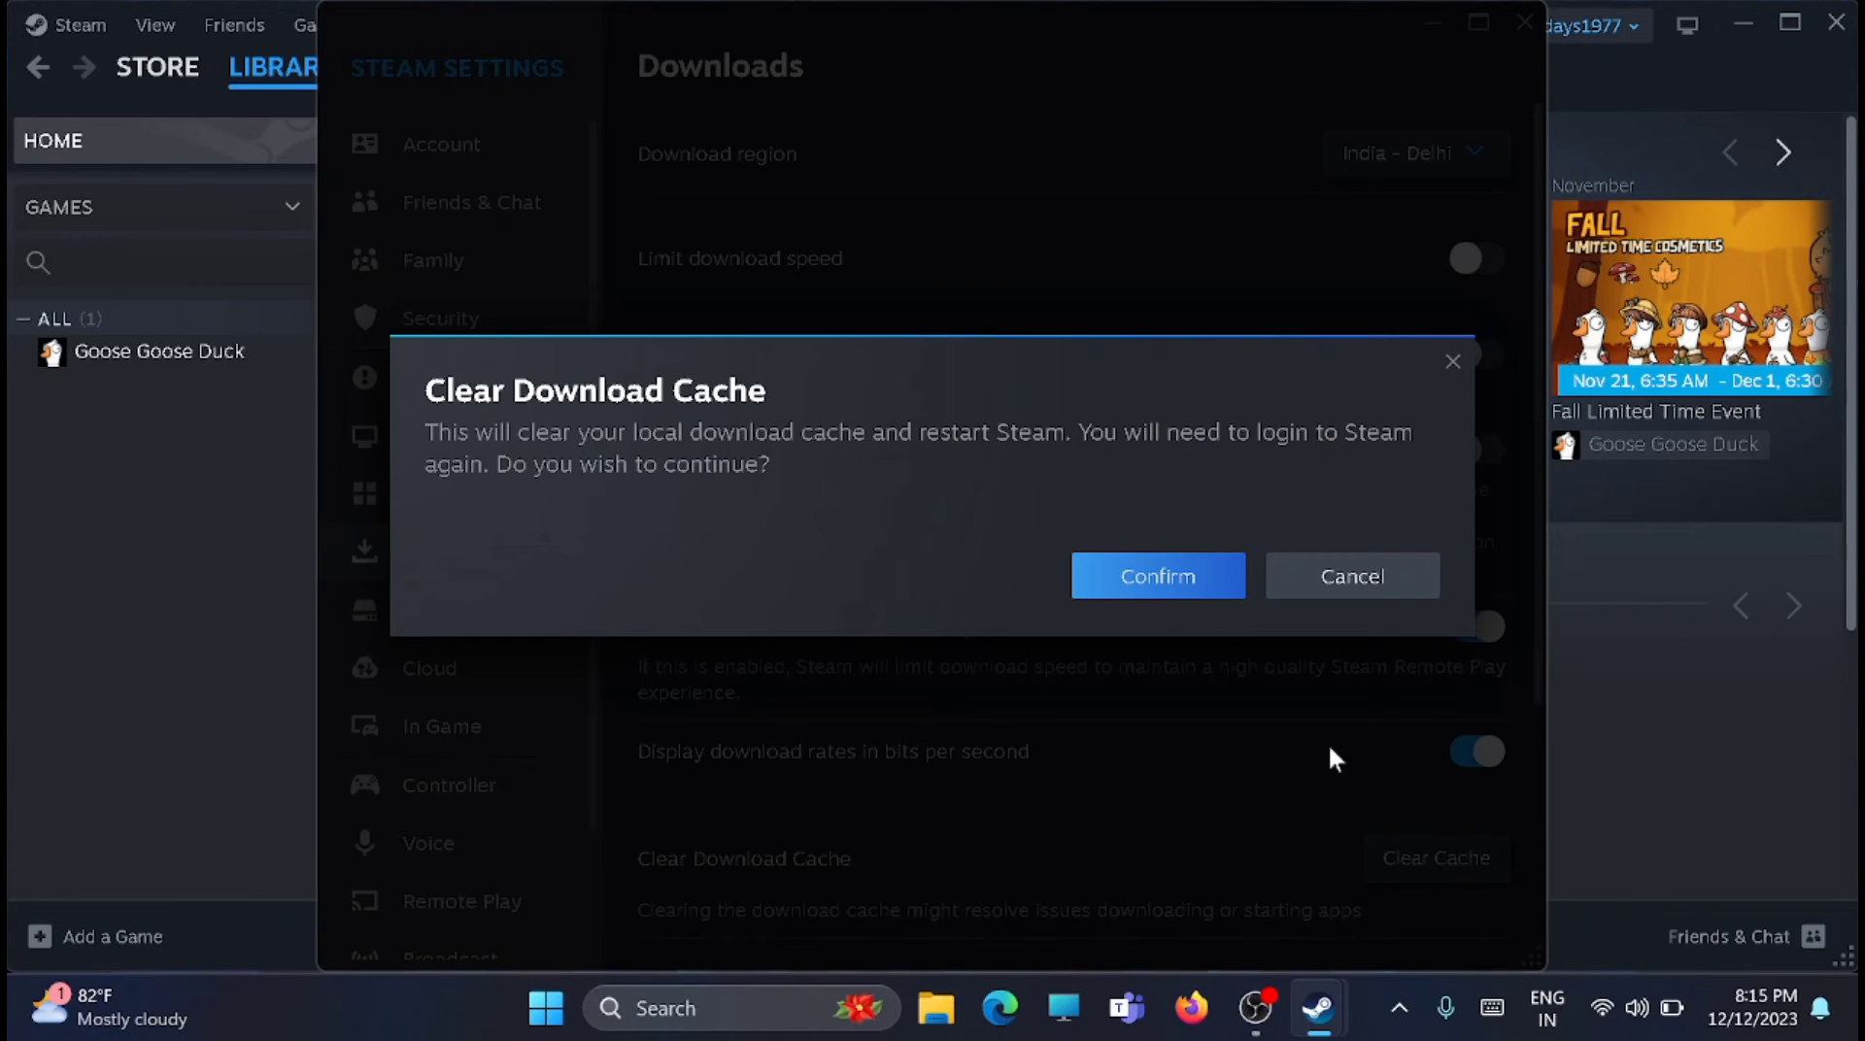
{"action": "left_click", "coordinate": [1155, 576]}
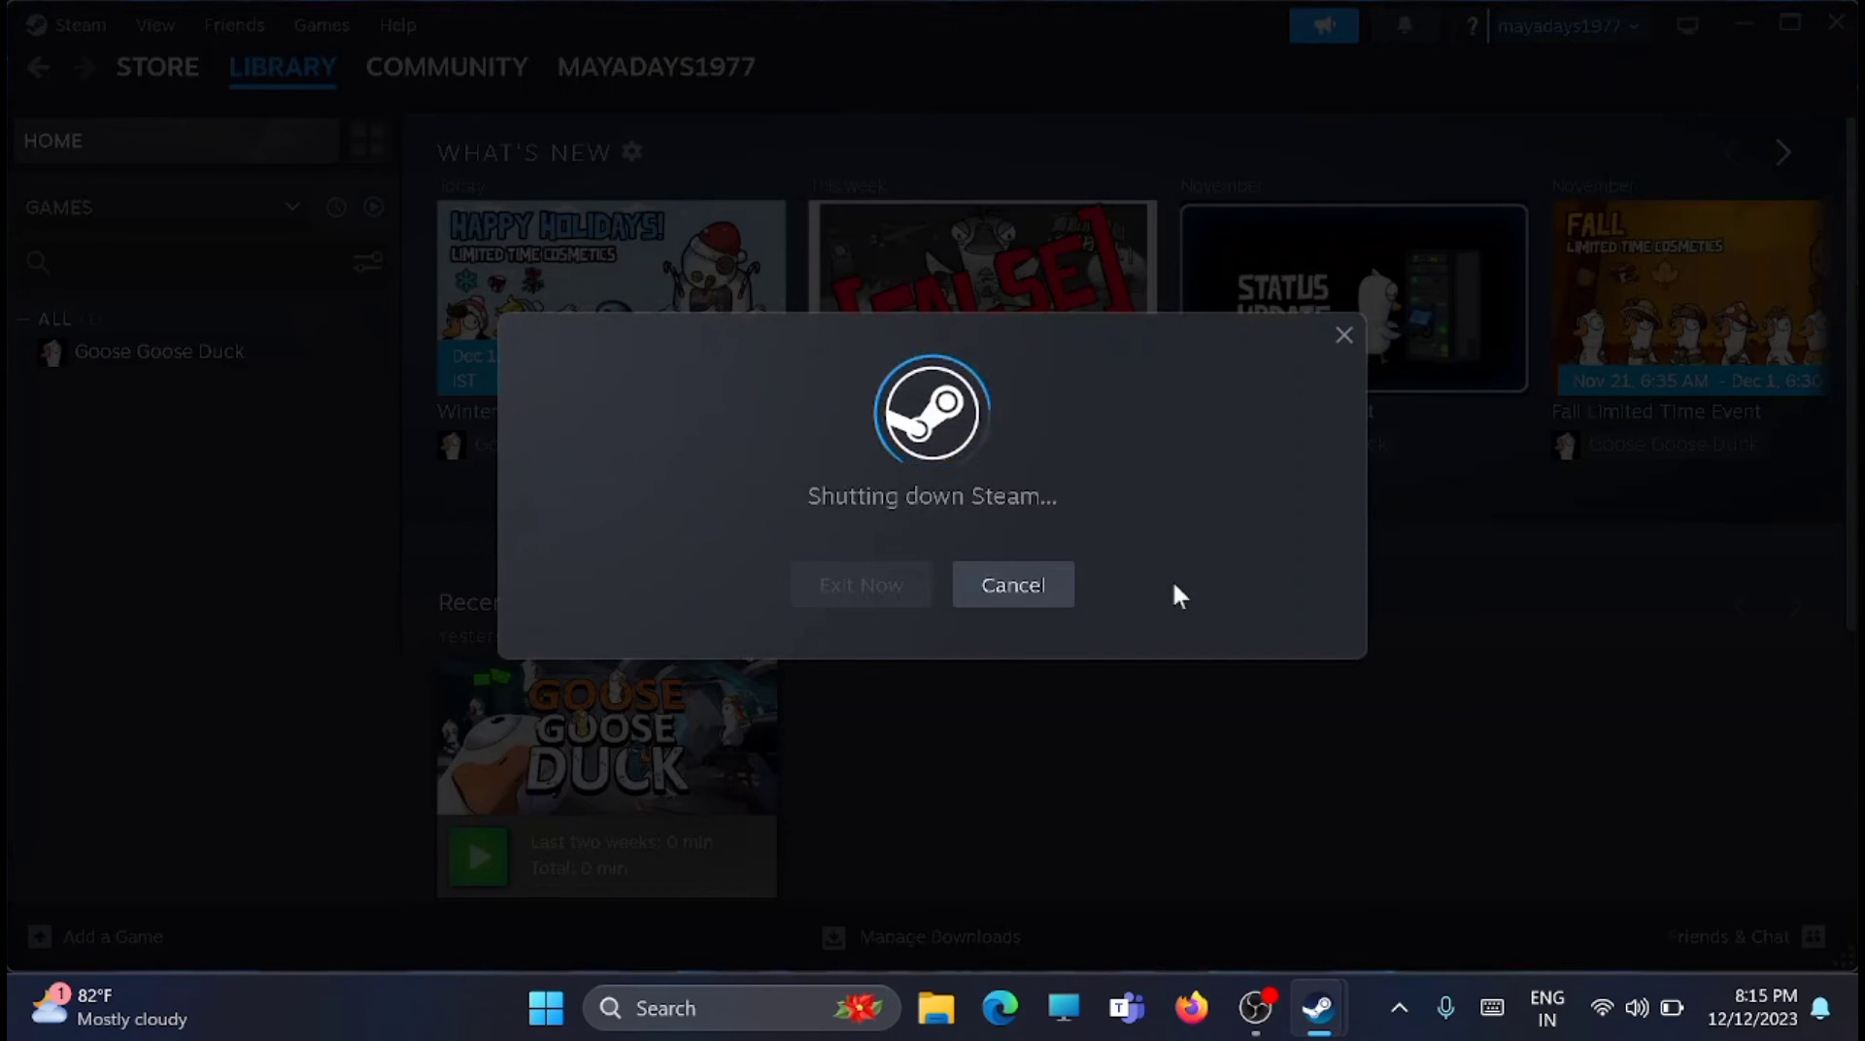
{"action": "left_click", "coordinate": [859, 585]}
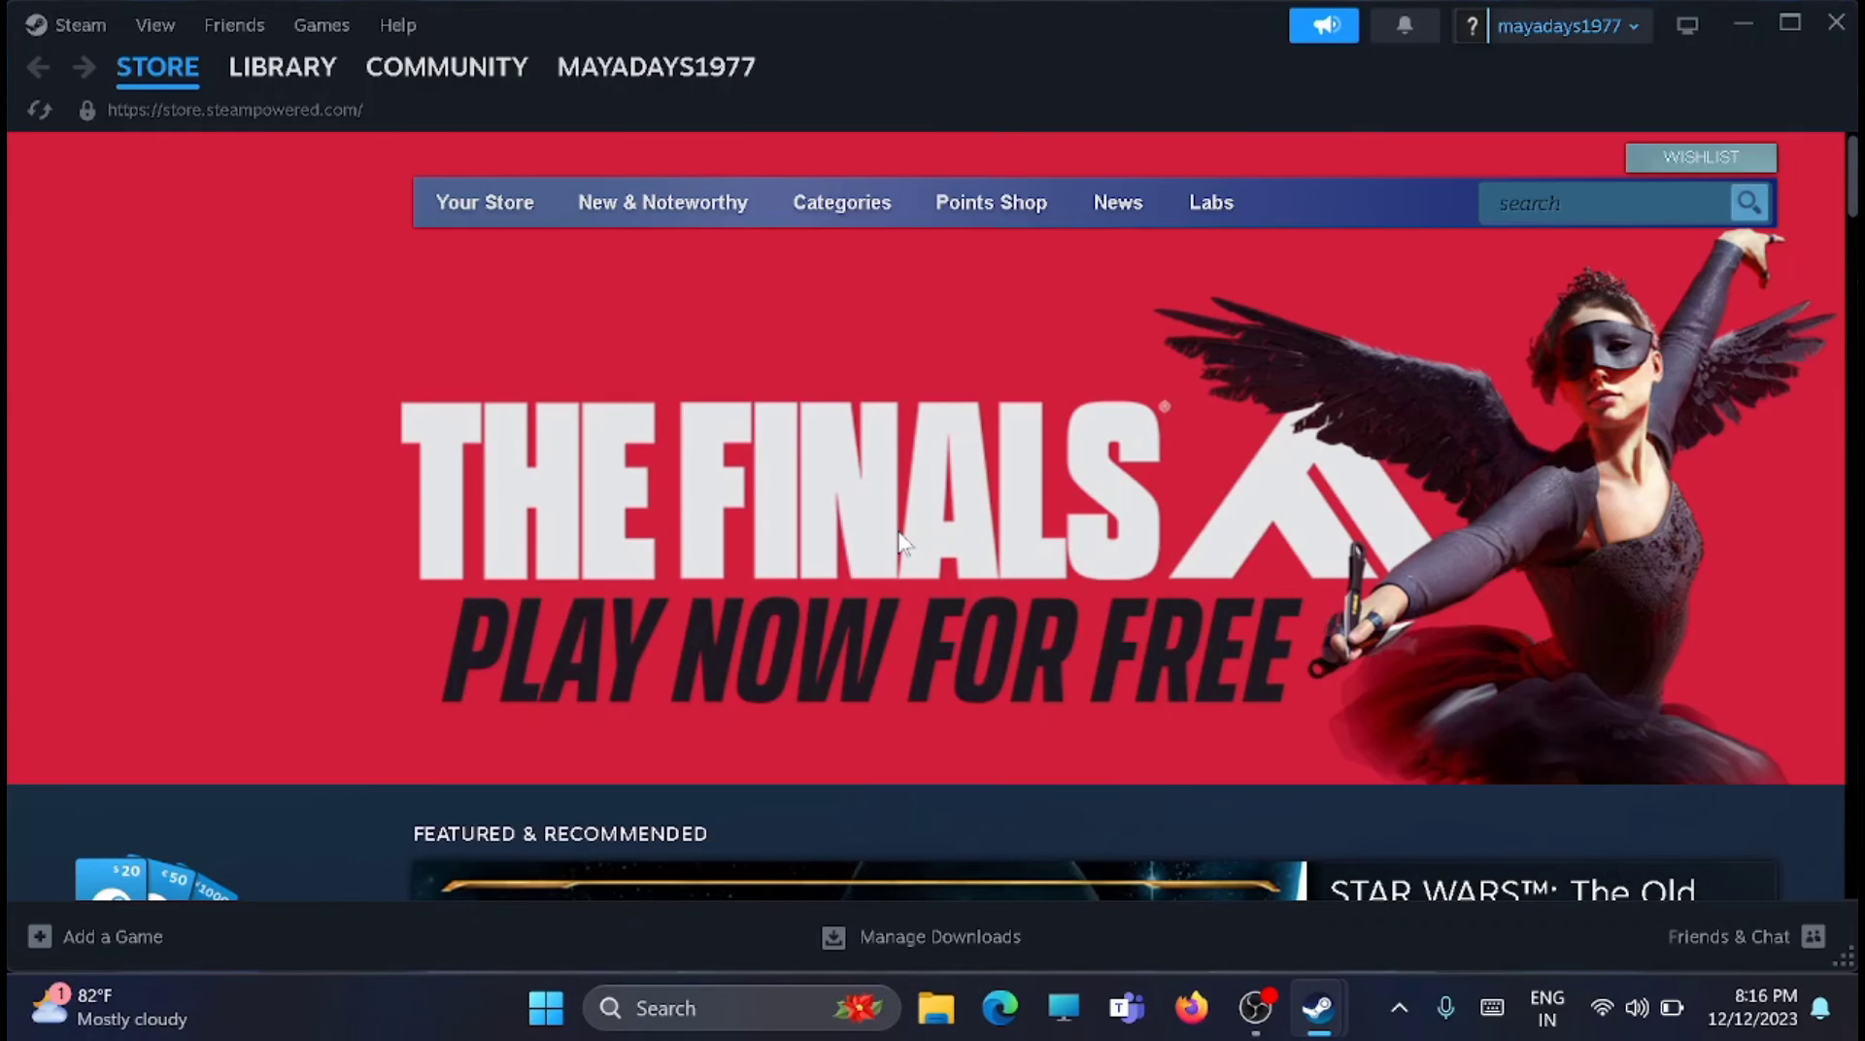
Run "C:\Program Files (x86)\Steam\bin\SteamService.exe" /repair in an administrator Command Prompt
{"action": "left_click", "coordinate": [545, 1008]}
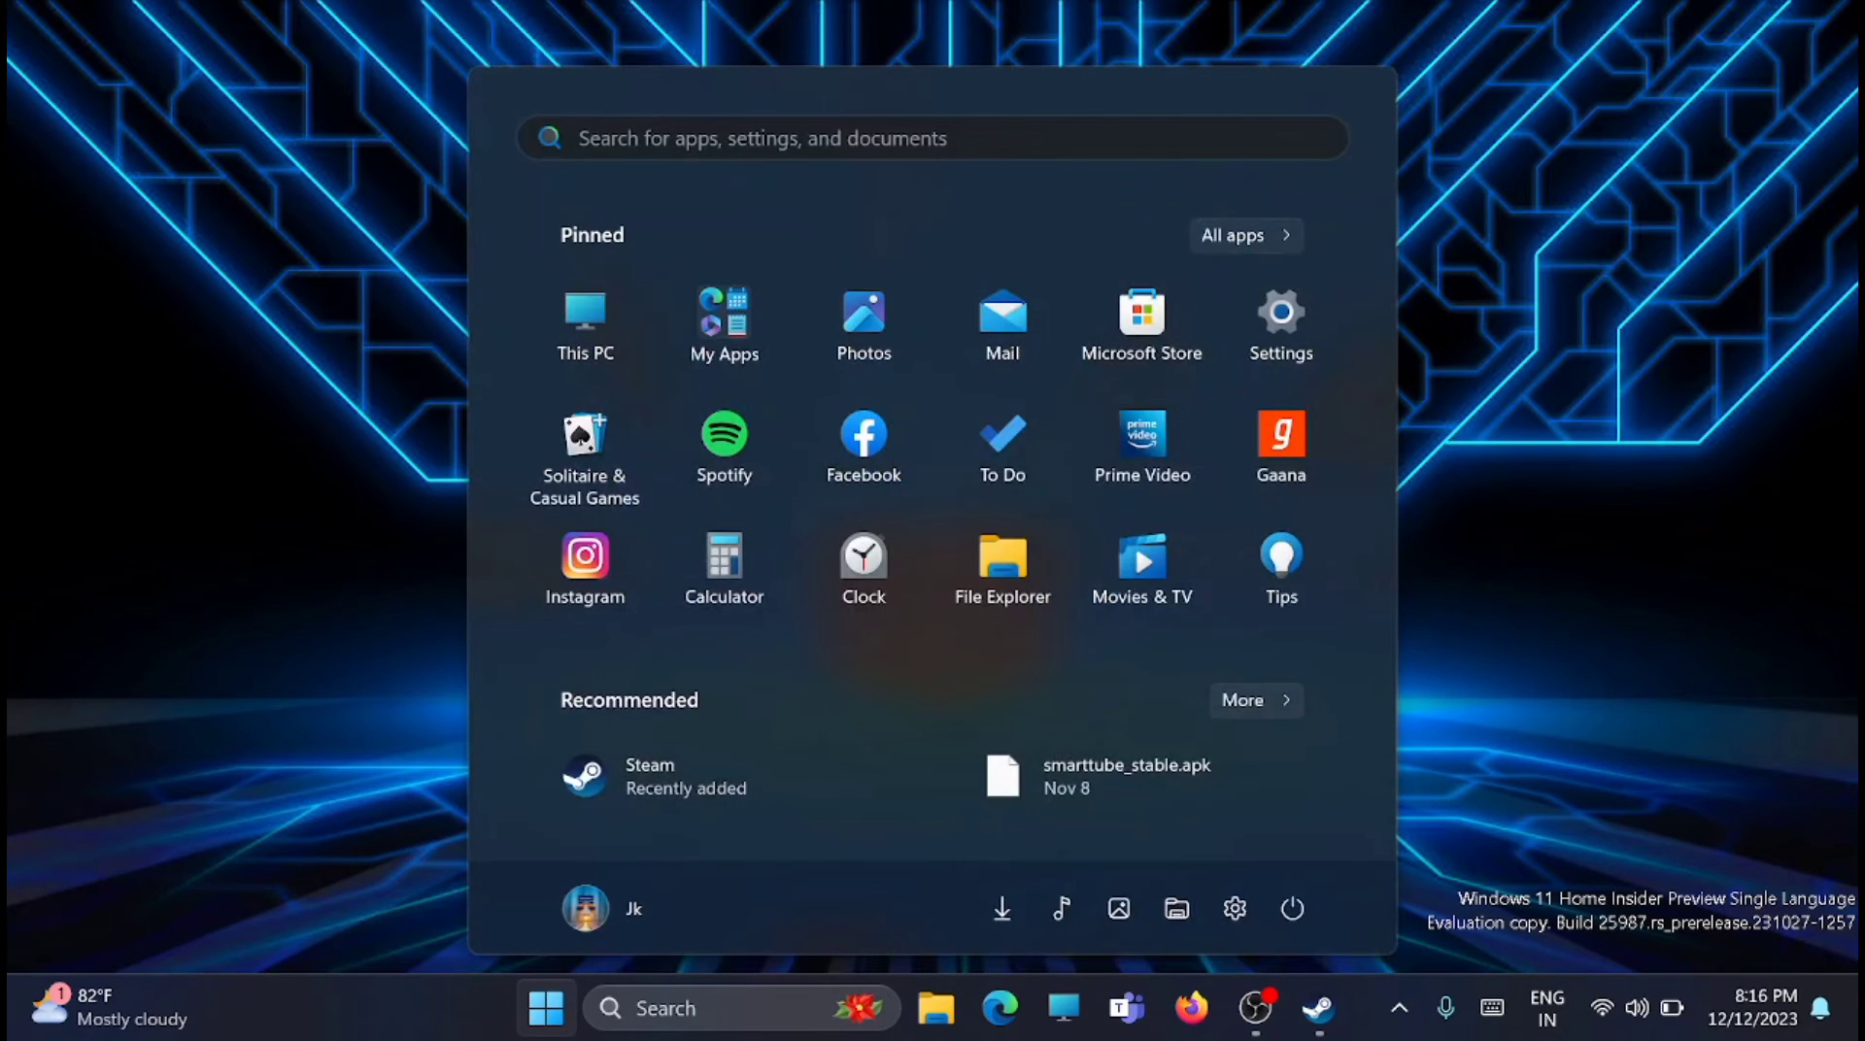
{"action": "type", "text": "calculator"}
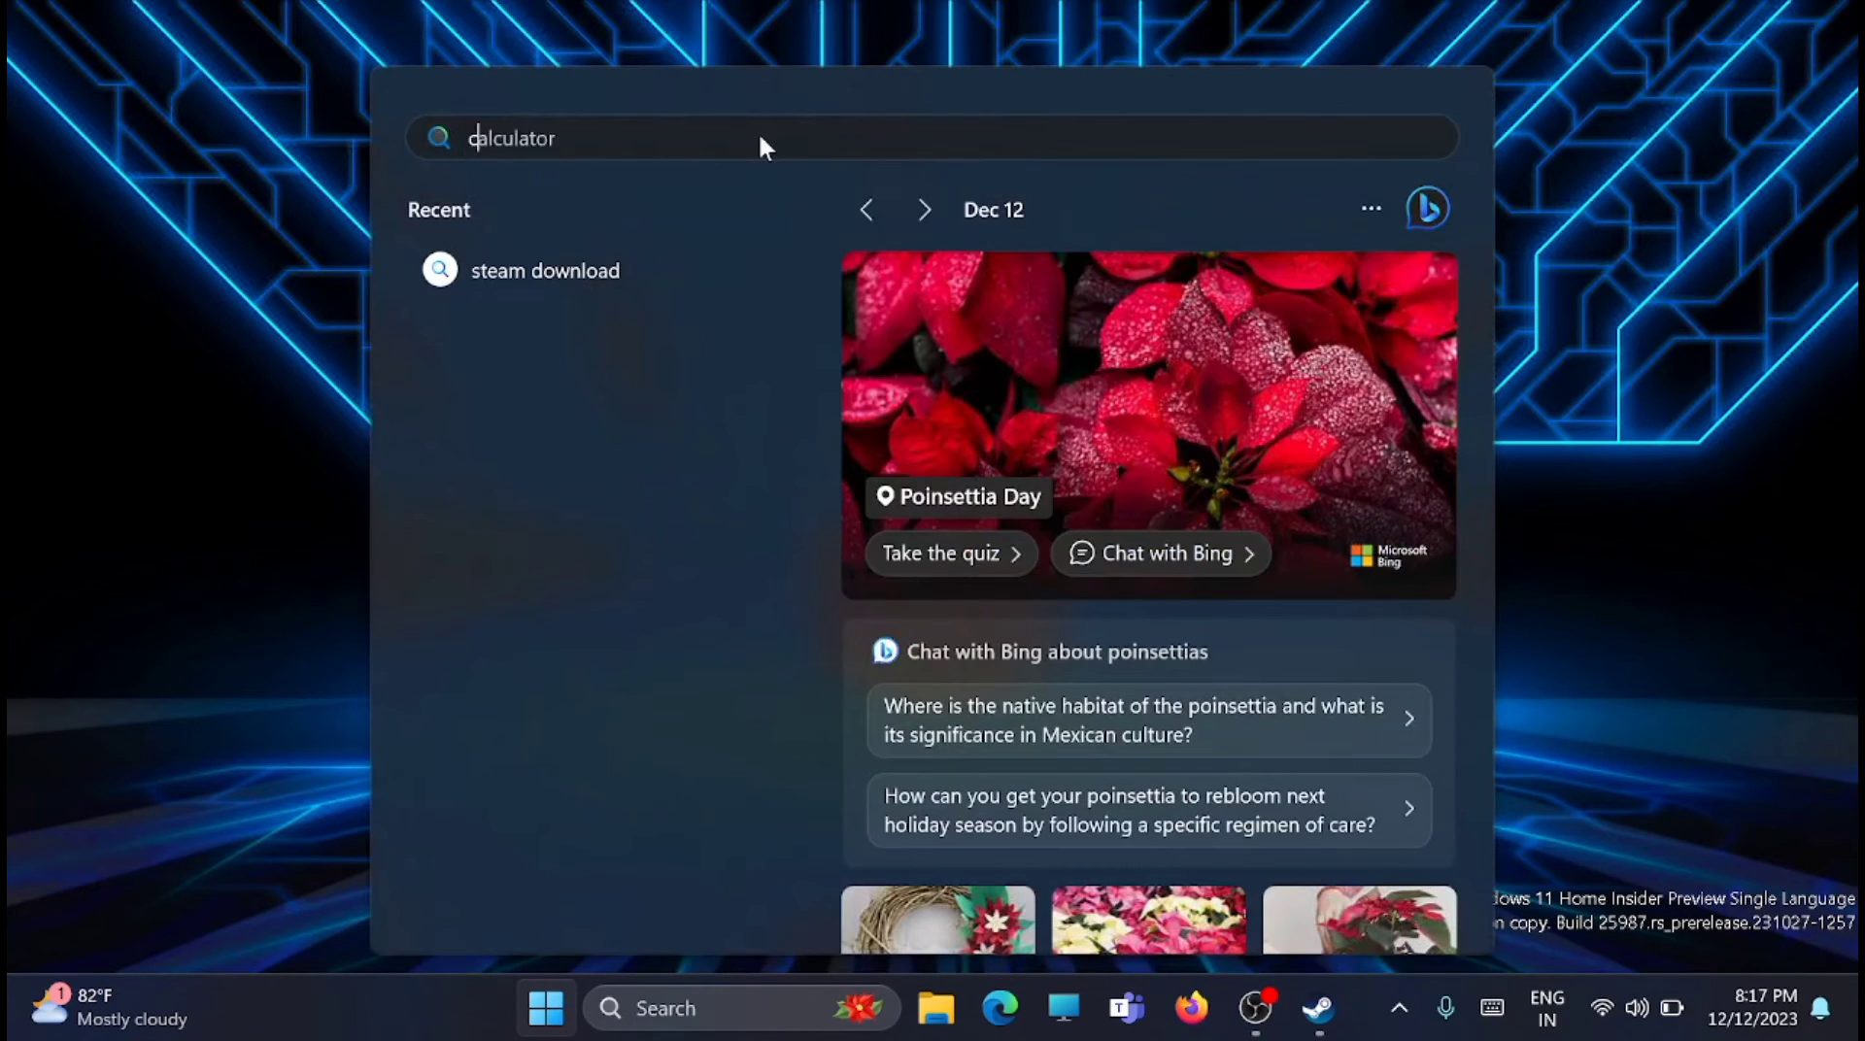
{"action": "type", "text": "cmd"}
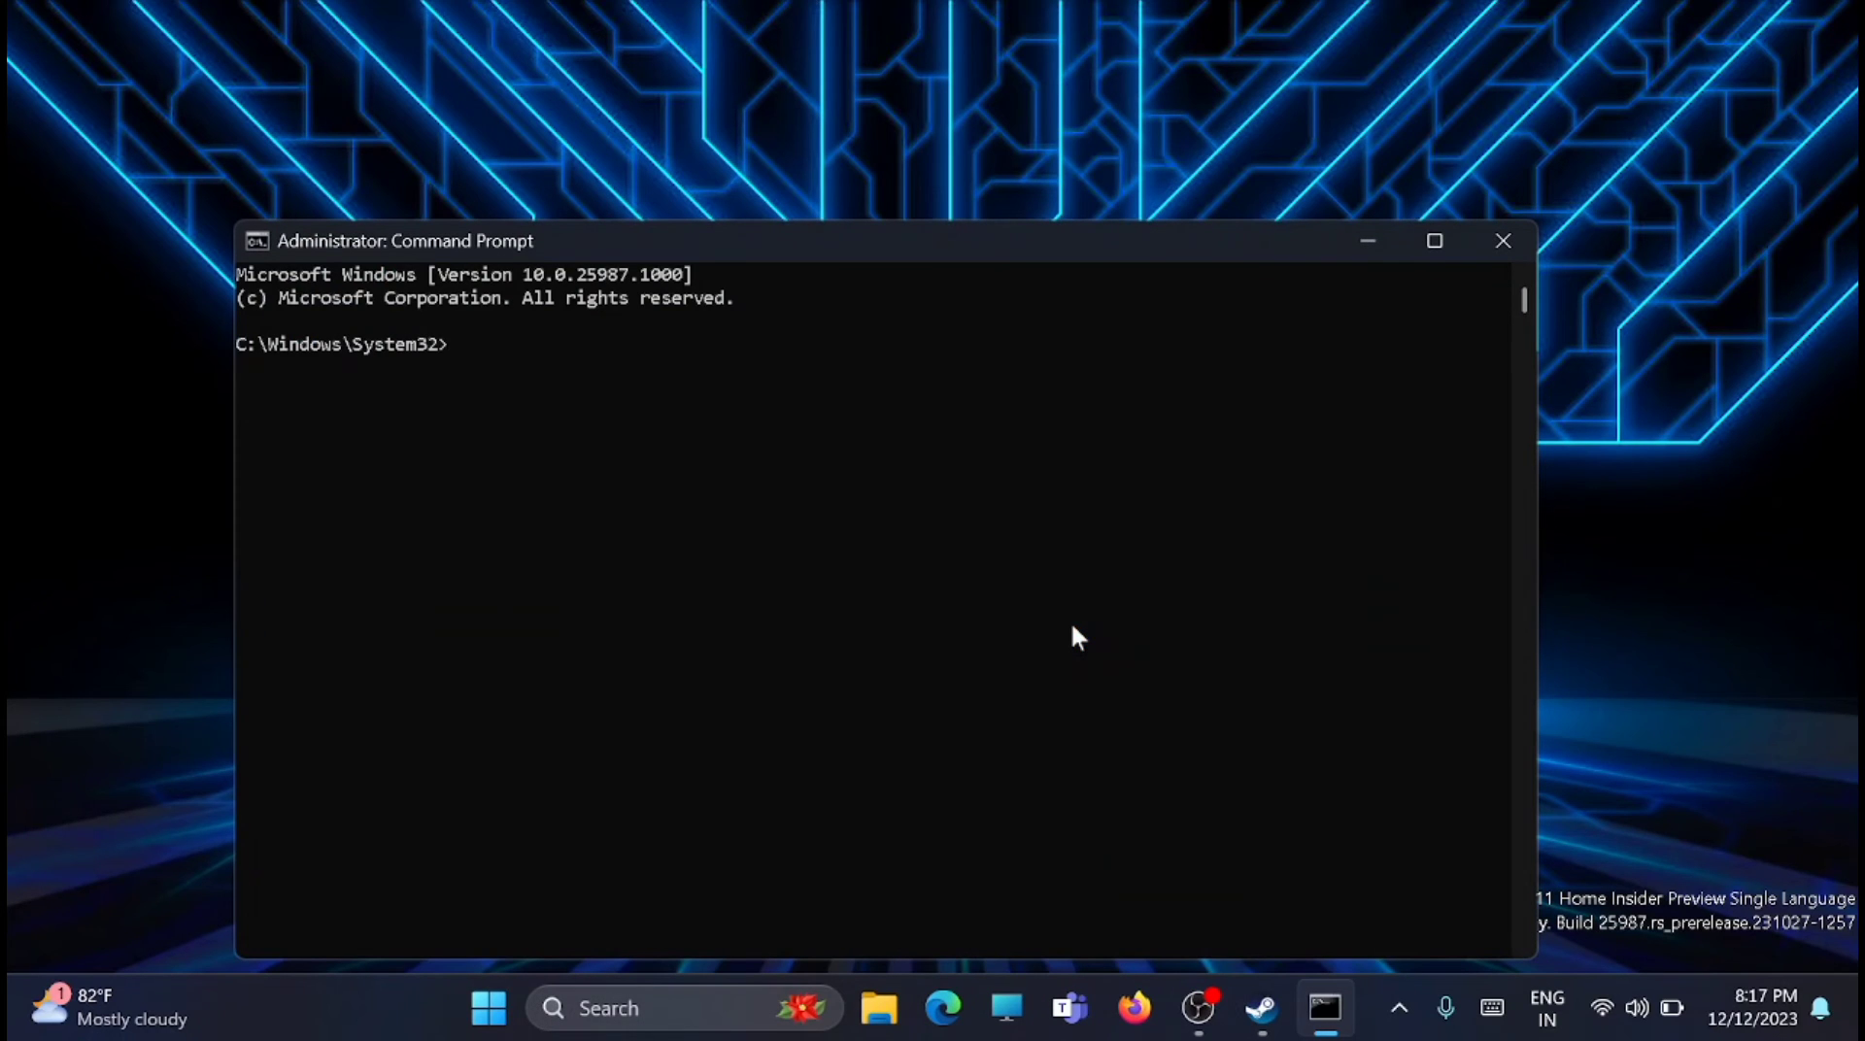
{"action": "type", "text": "\"C:\\Program Files (x86)\\"}
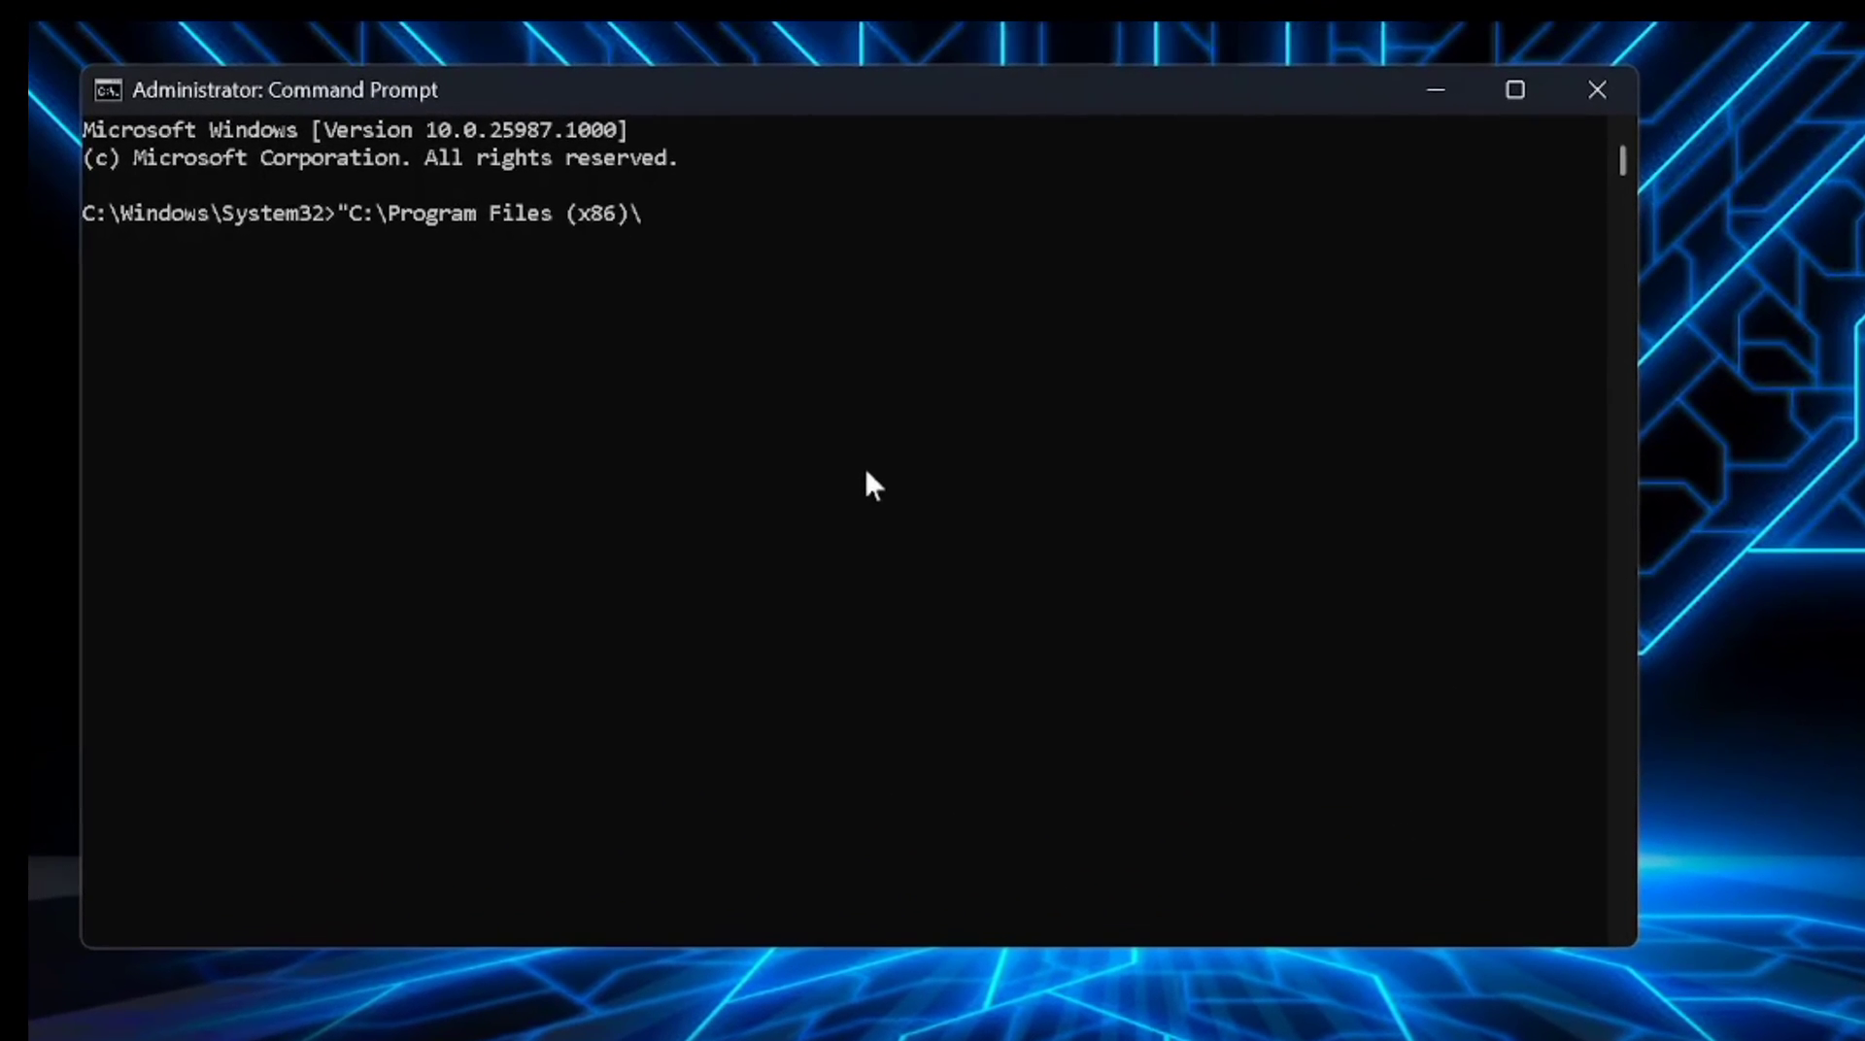
{"action": "type", "text": "Steam\\bin\\SteamService.exe"}
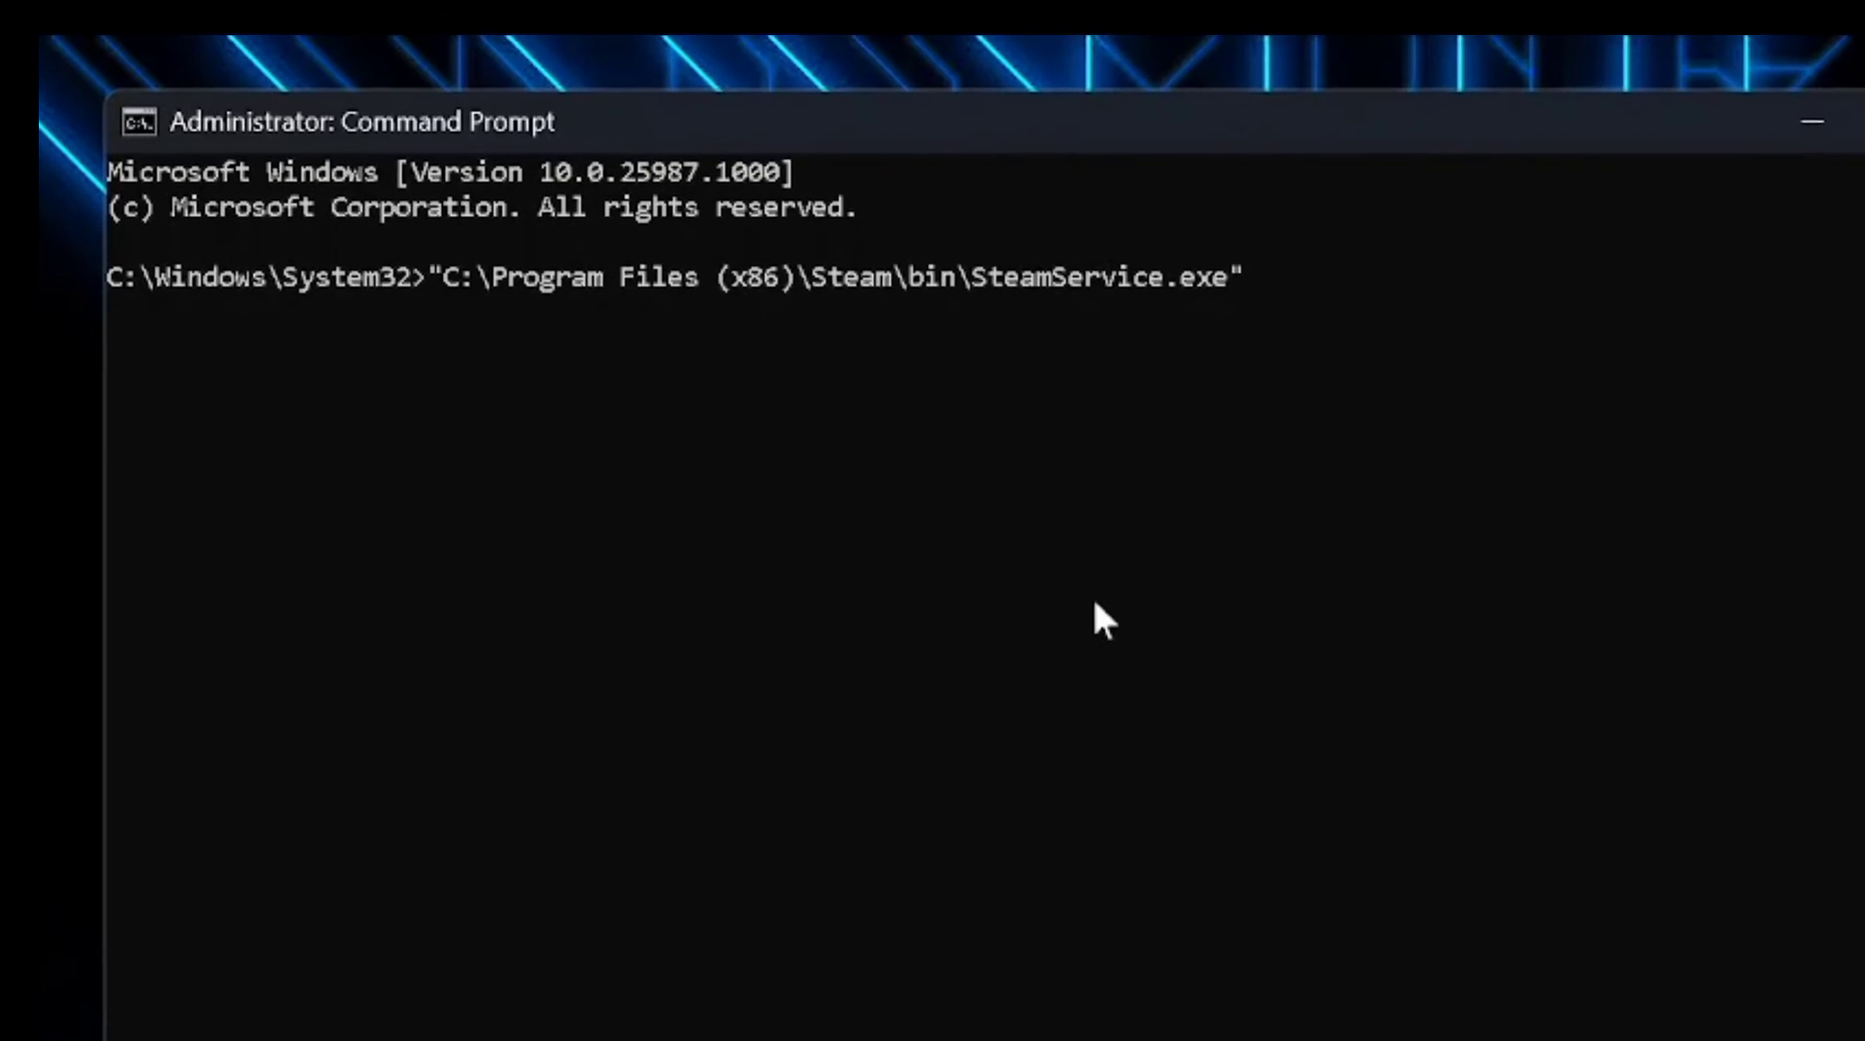
{"action": "type", "text": "/repair"}
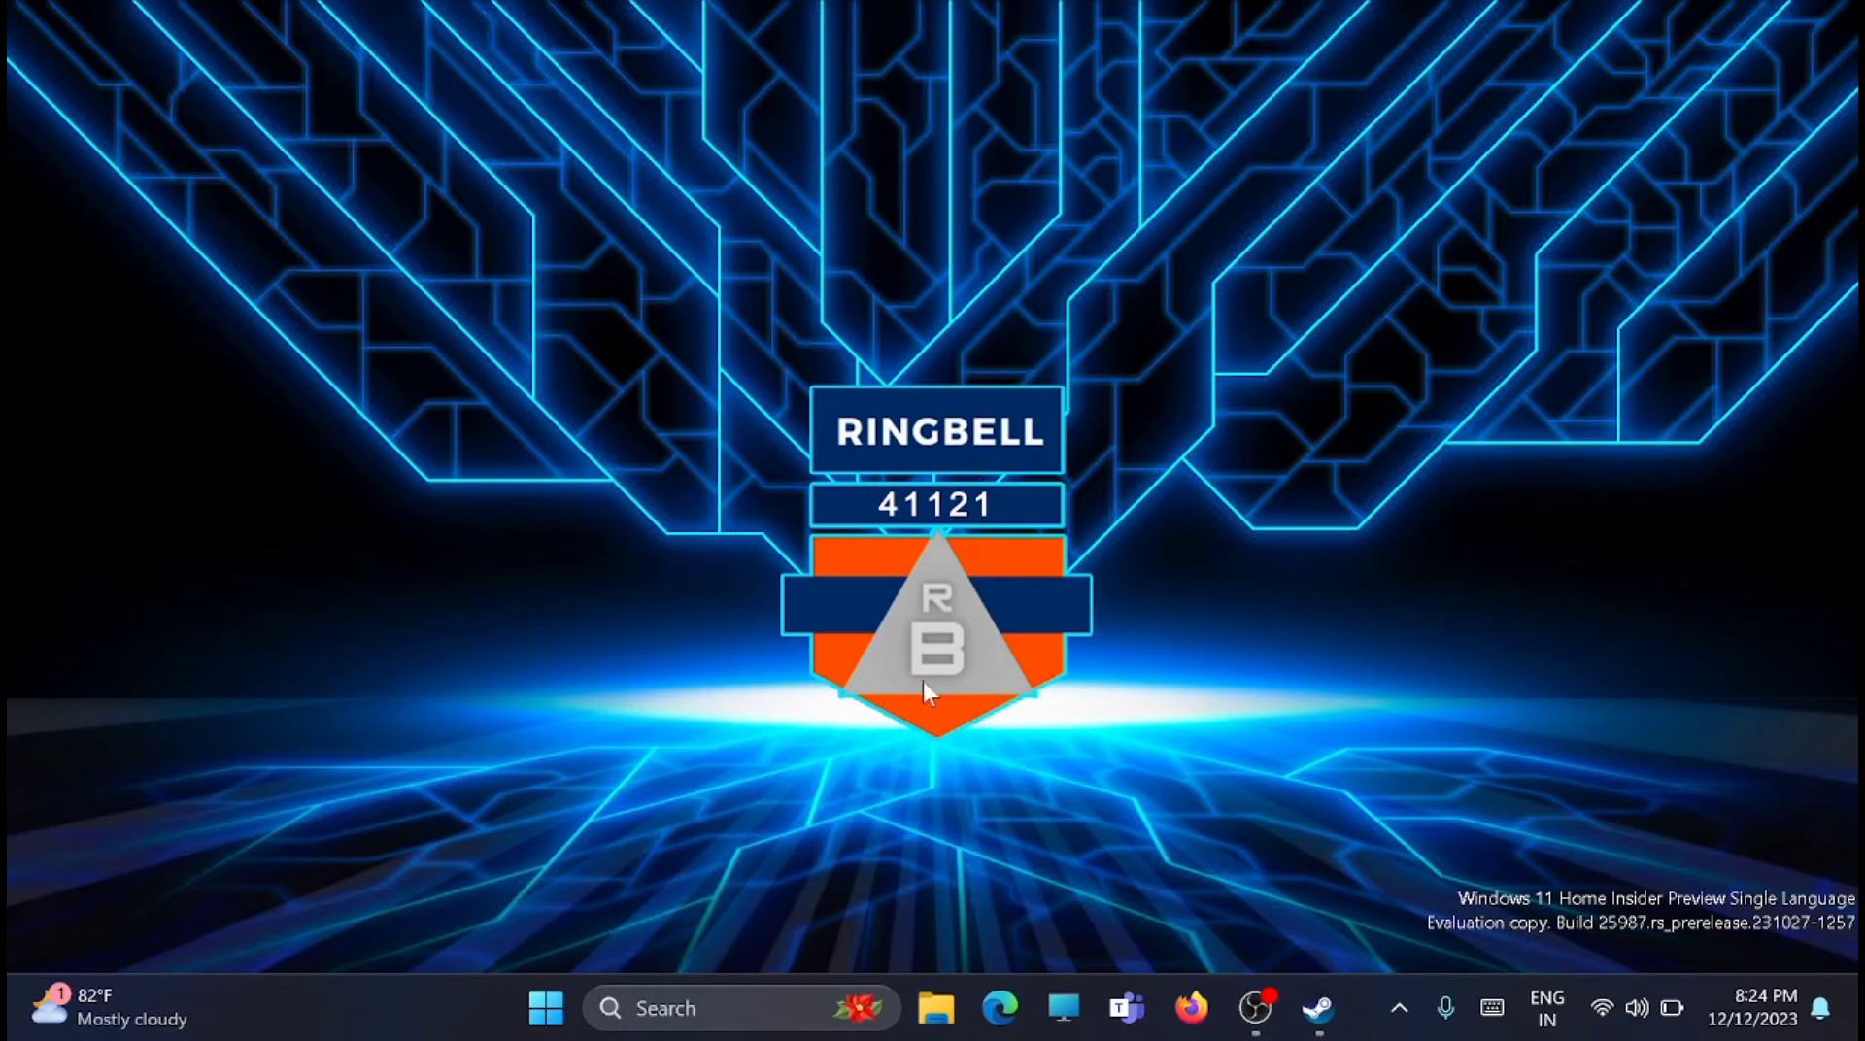
{"action": "mouse_move", "coordinate": [981, 575]}
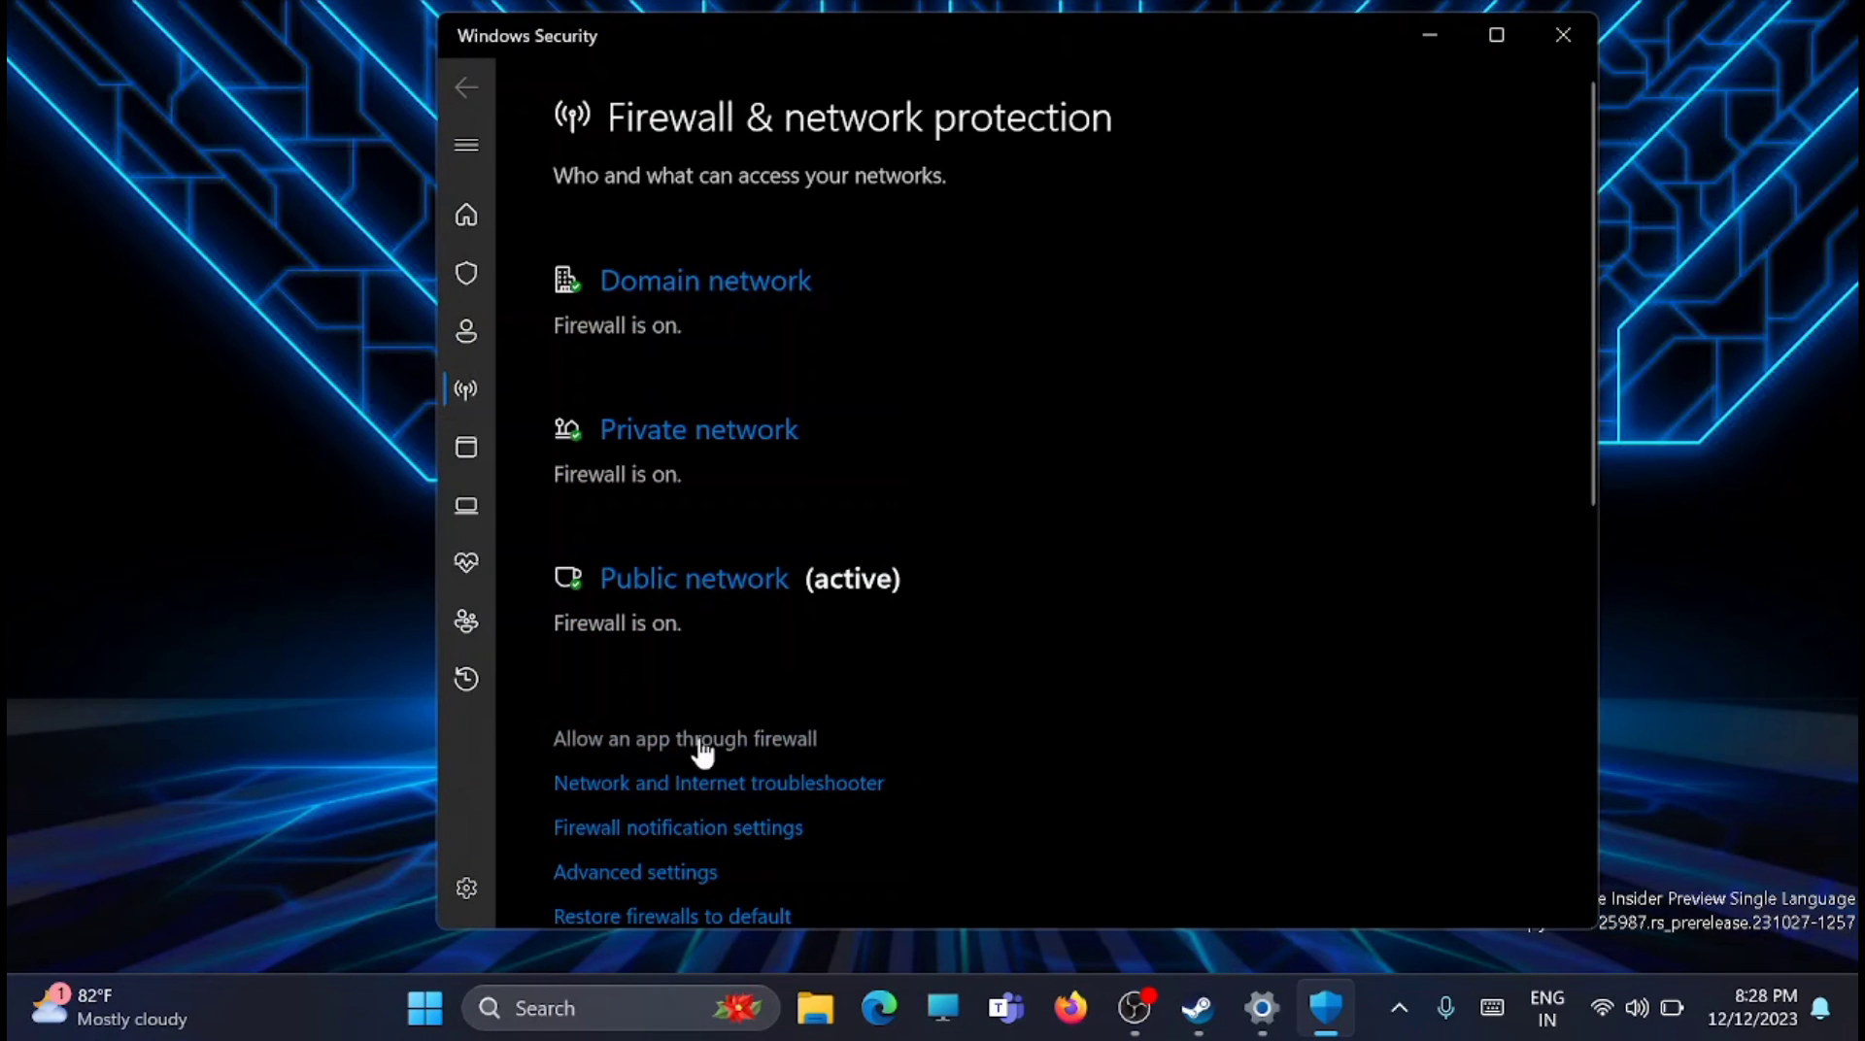
Check that Goose Goose Duck is permitted in the firewall allowed-apps list, then close Windows Security
{"action": "left_click", "coordinate": [684, 738]}
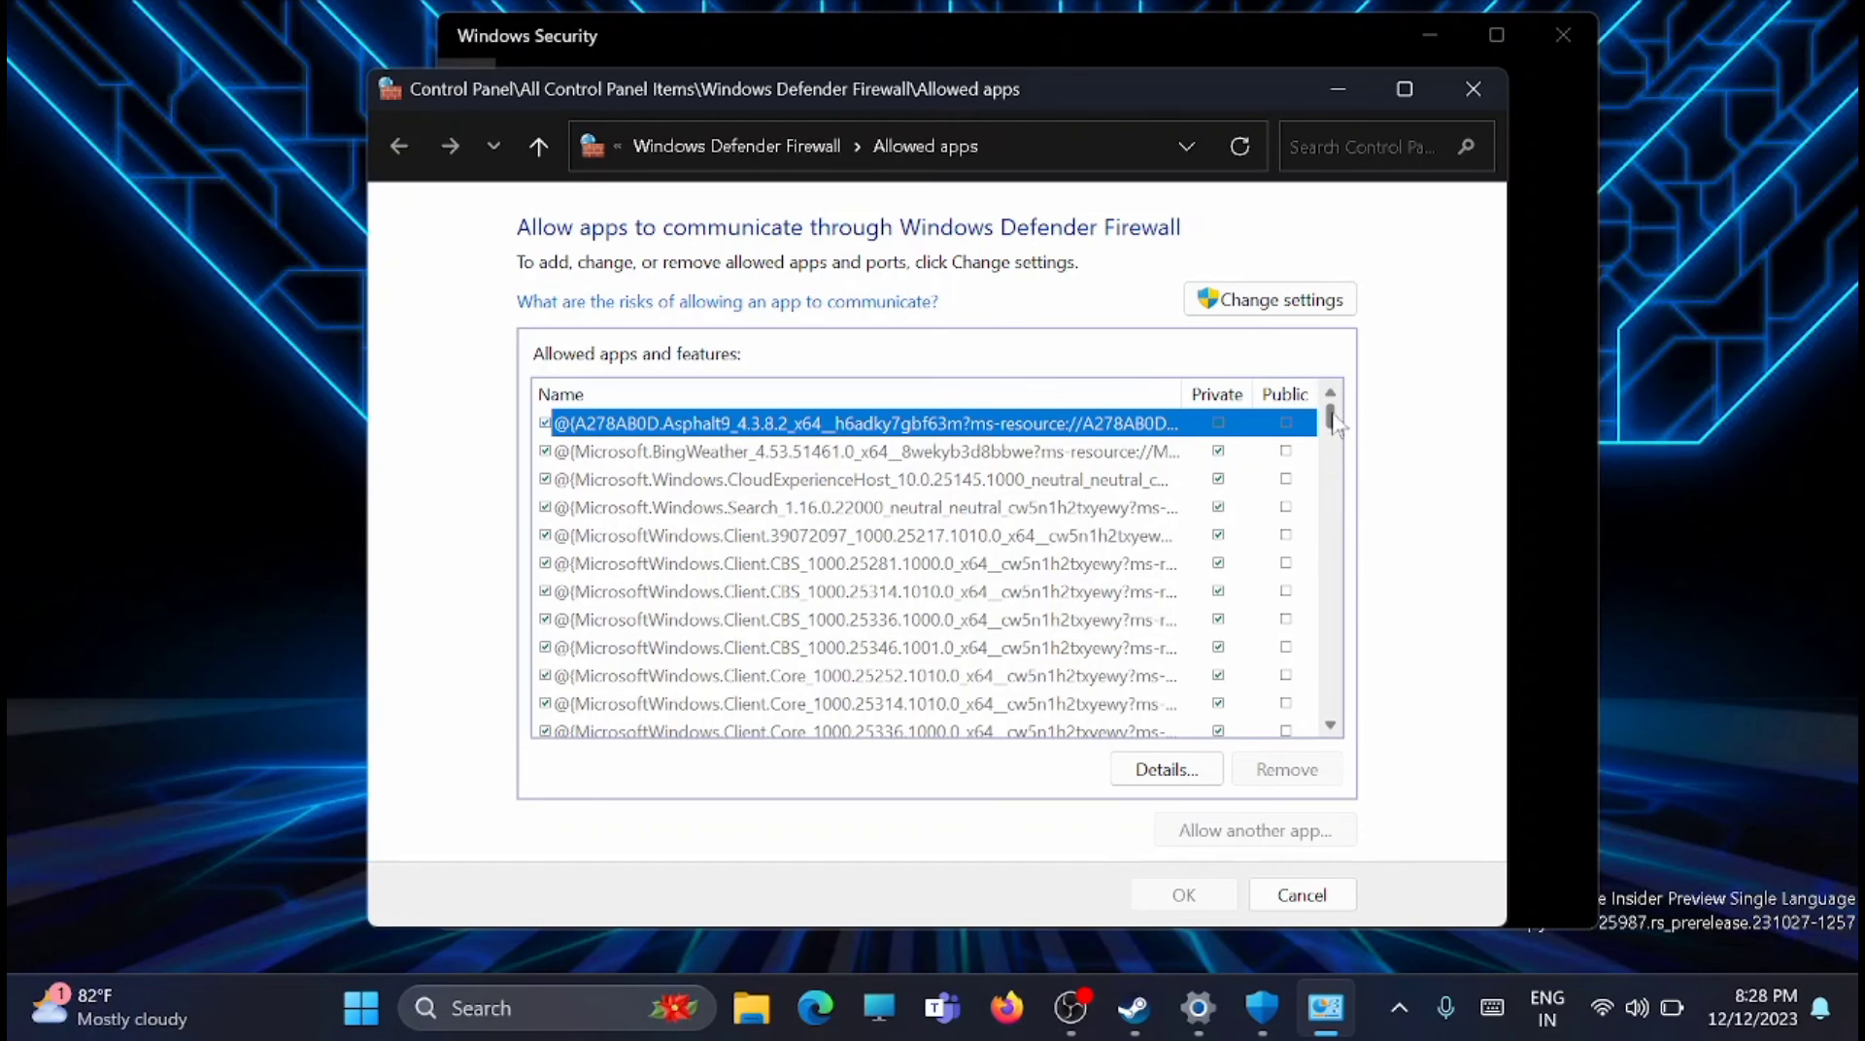
{"action": "scroll", "scroll_direction": "down", "scroll_amount": 3}
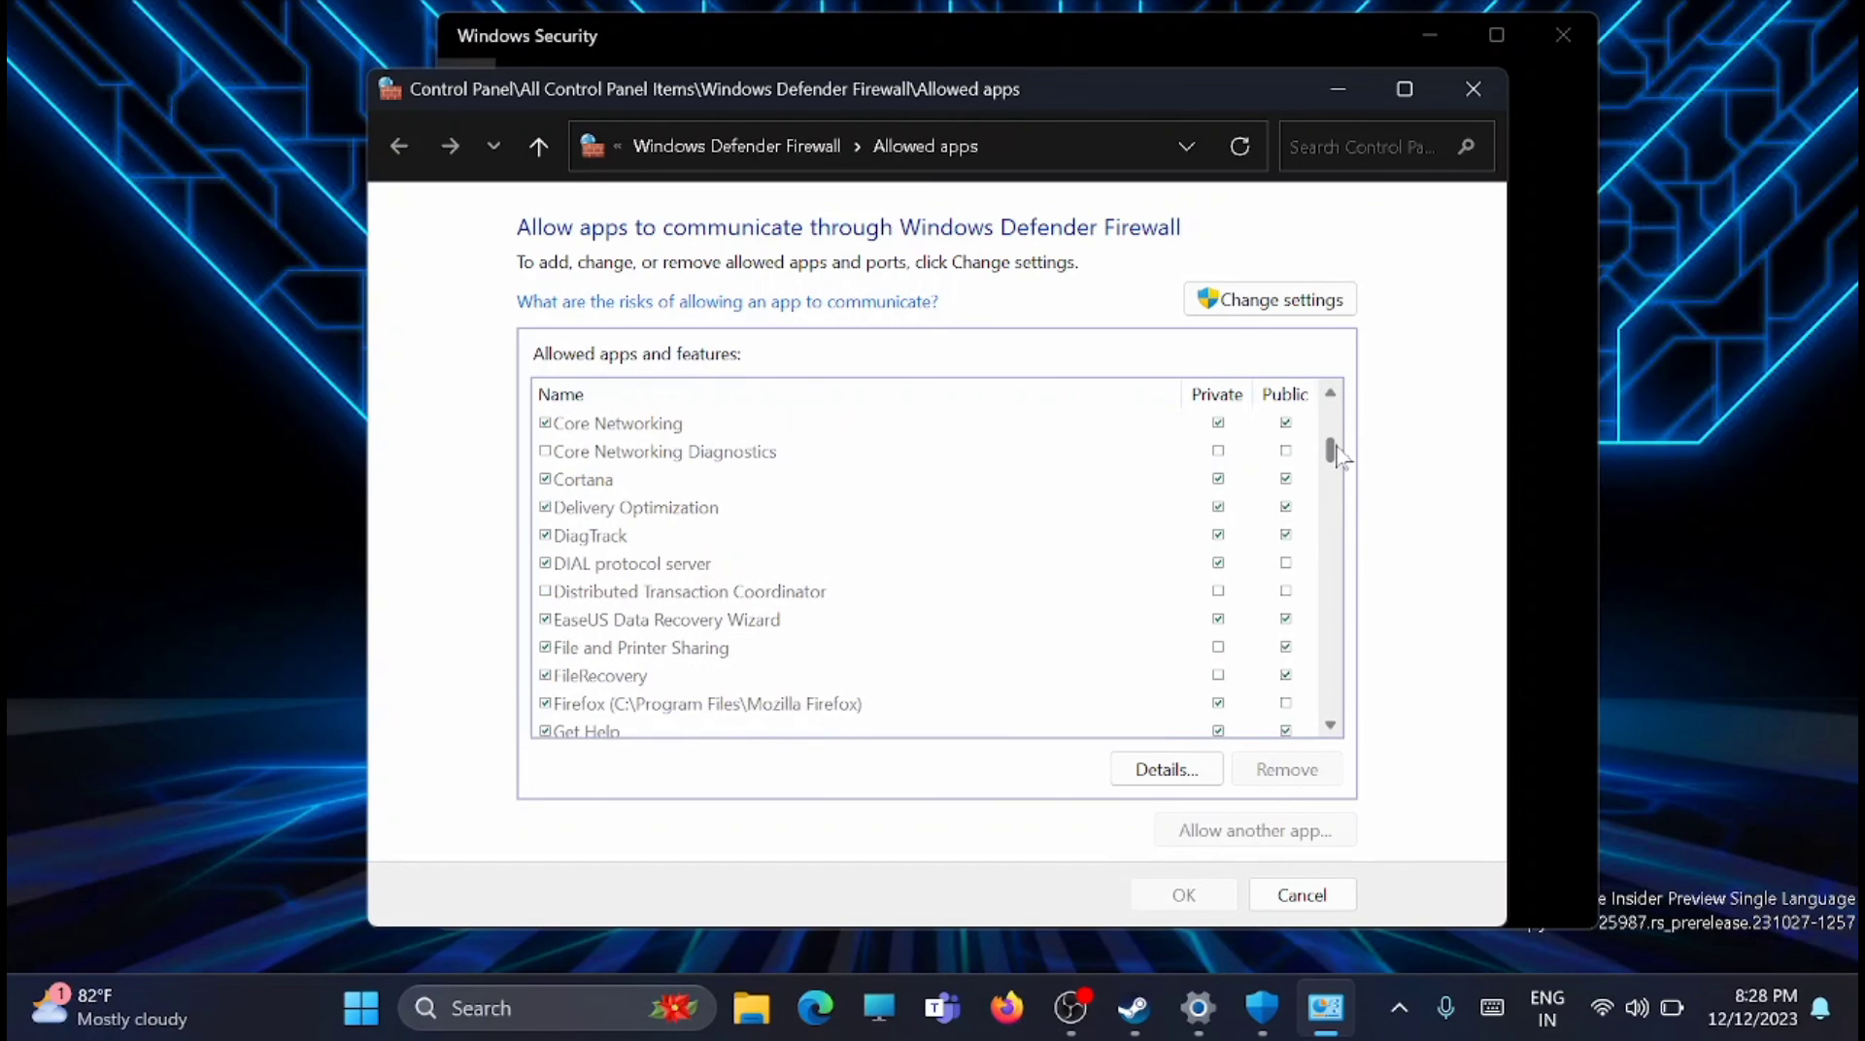
{"action": "scroll", "scroll_direction": "down", "scroll_amount": 3}
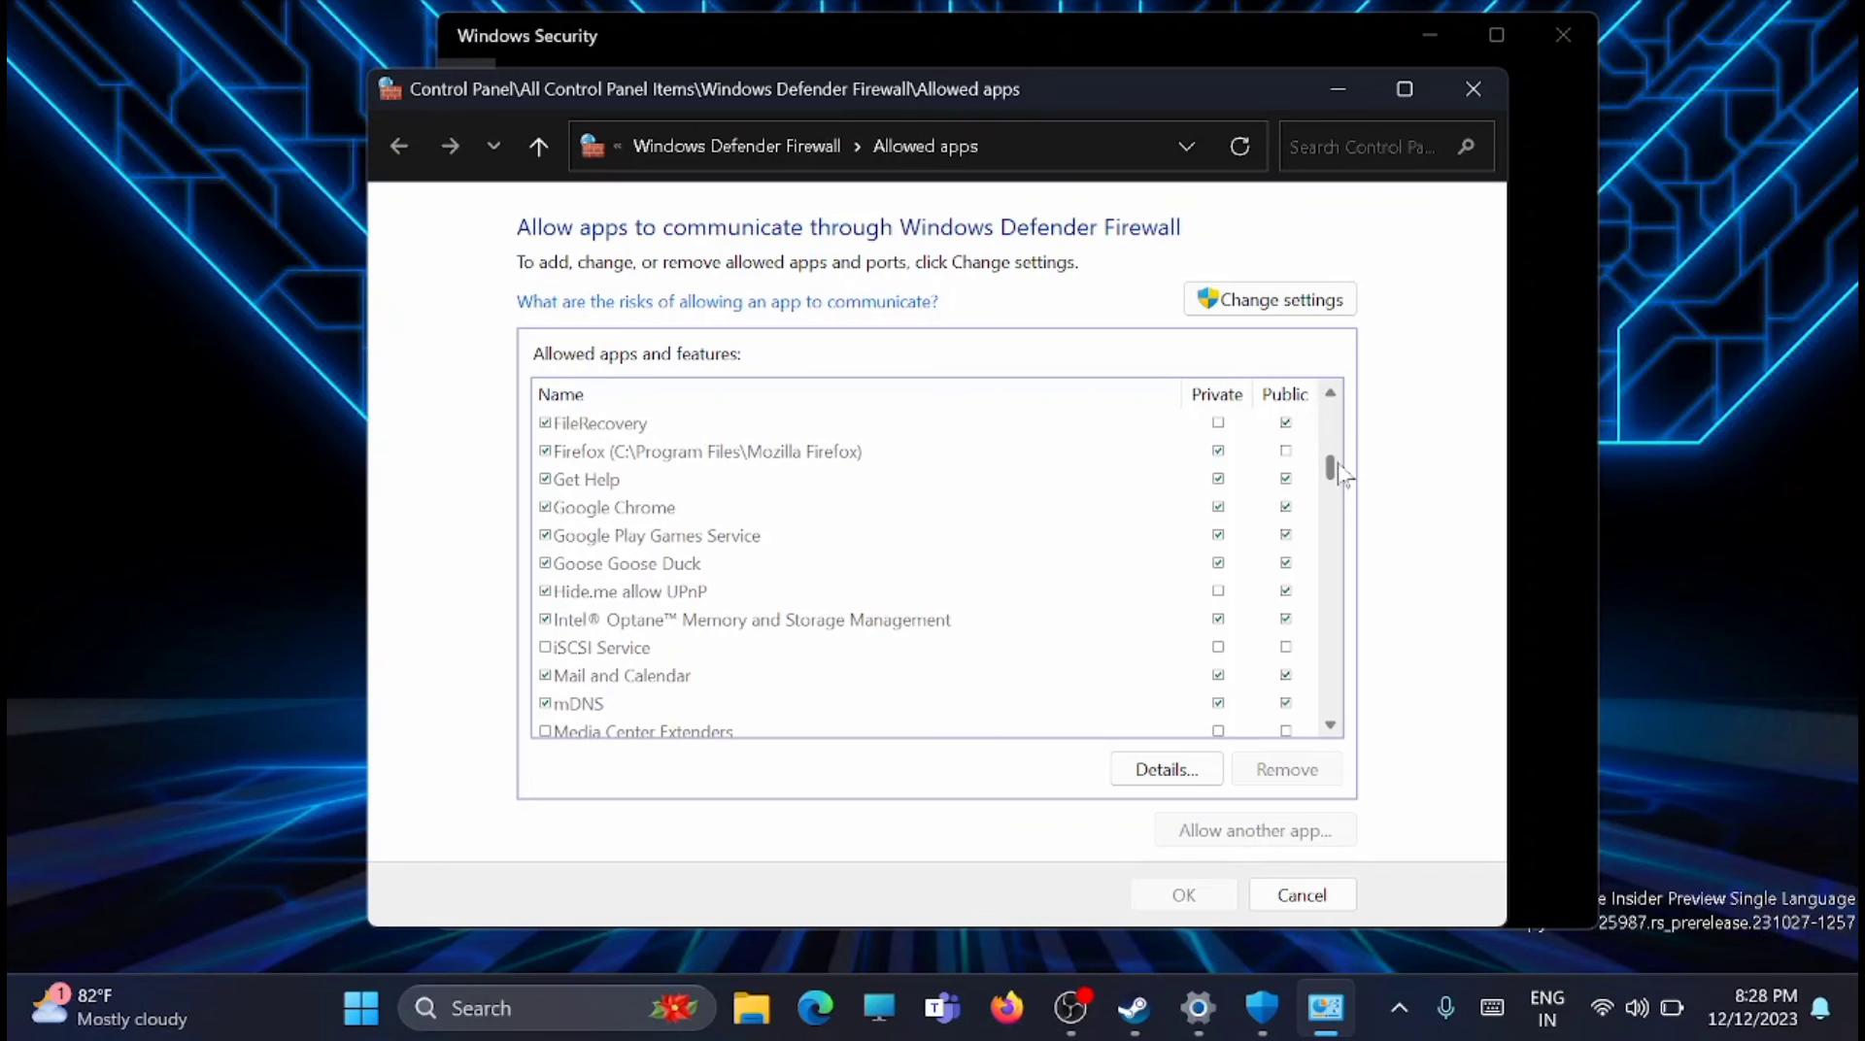
{"action": "scroll", "scroll_direction": "down", "scroll_amount": 3}
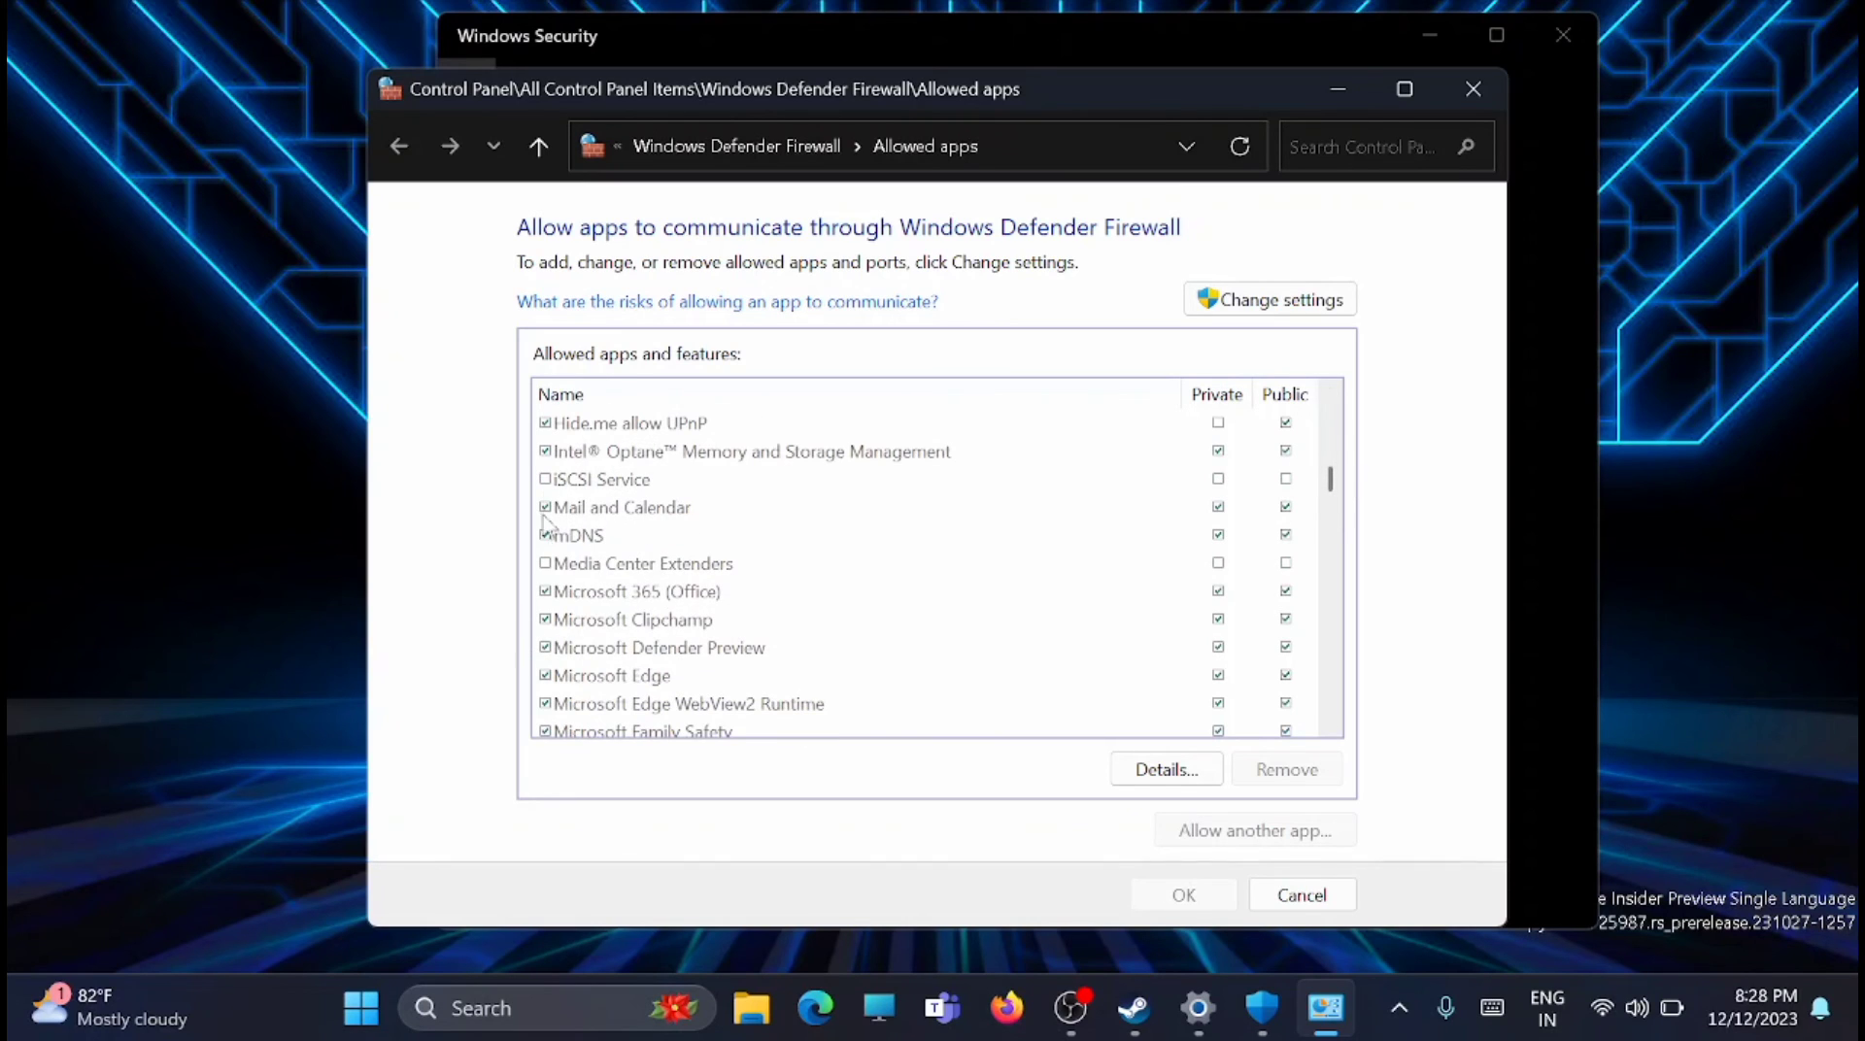
{"action": "mouse_move", "coordinate": [1329, 799]}
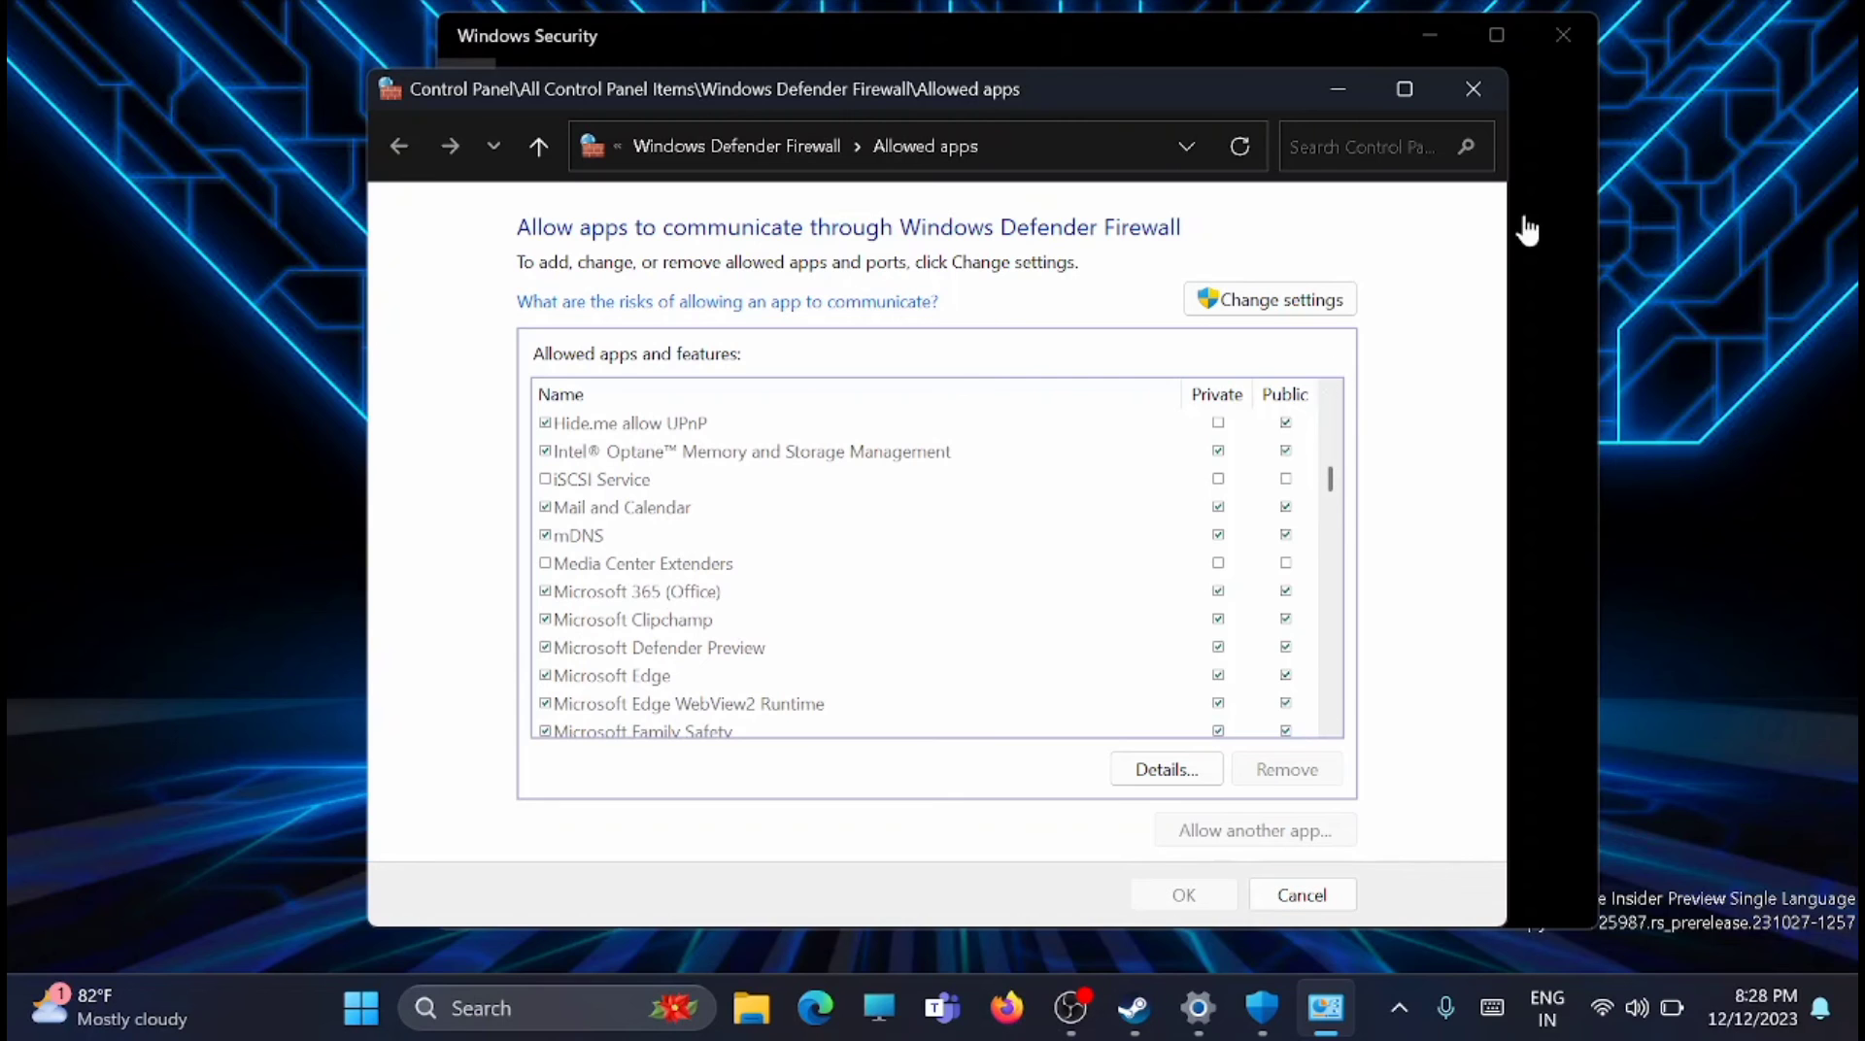
{"action": "left_click", "coordinate": [1473, 90]}
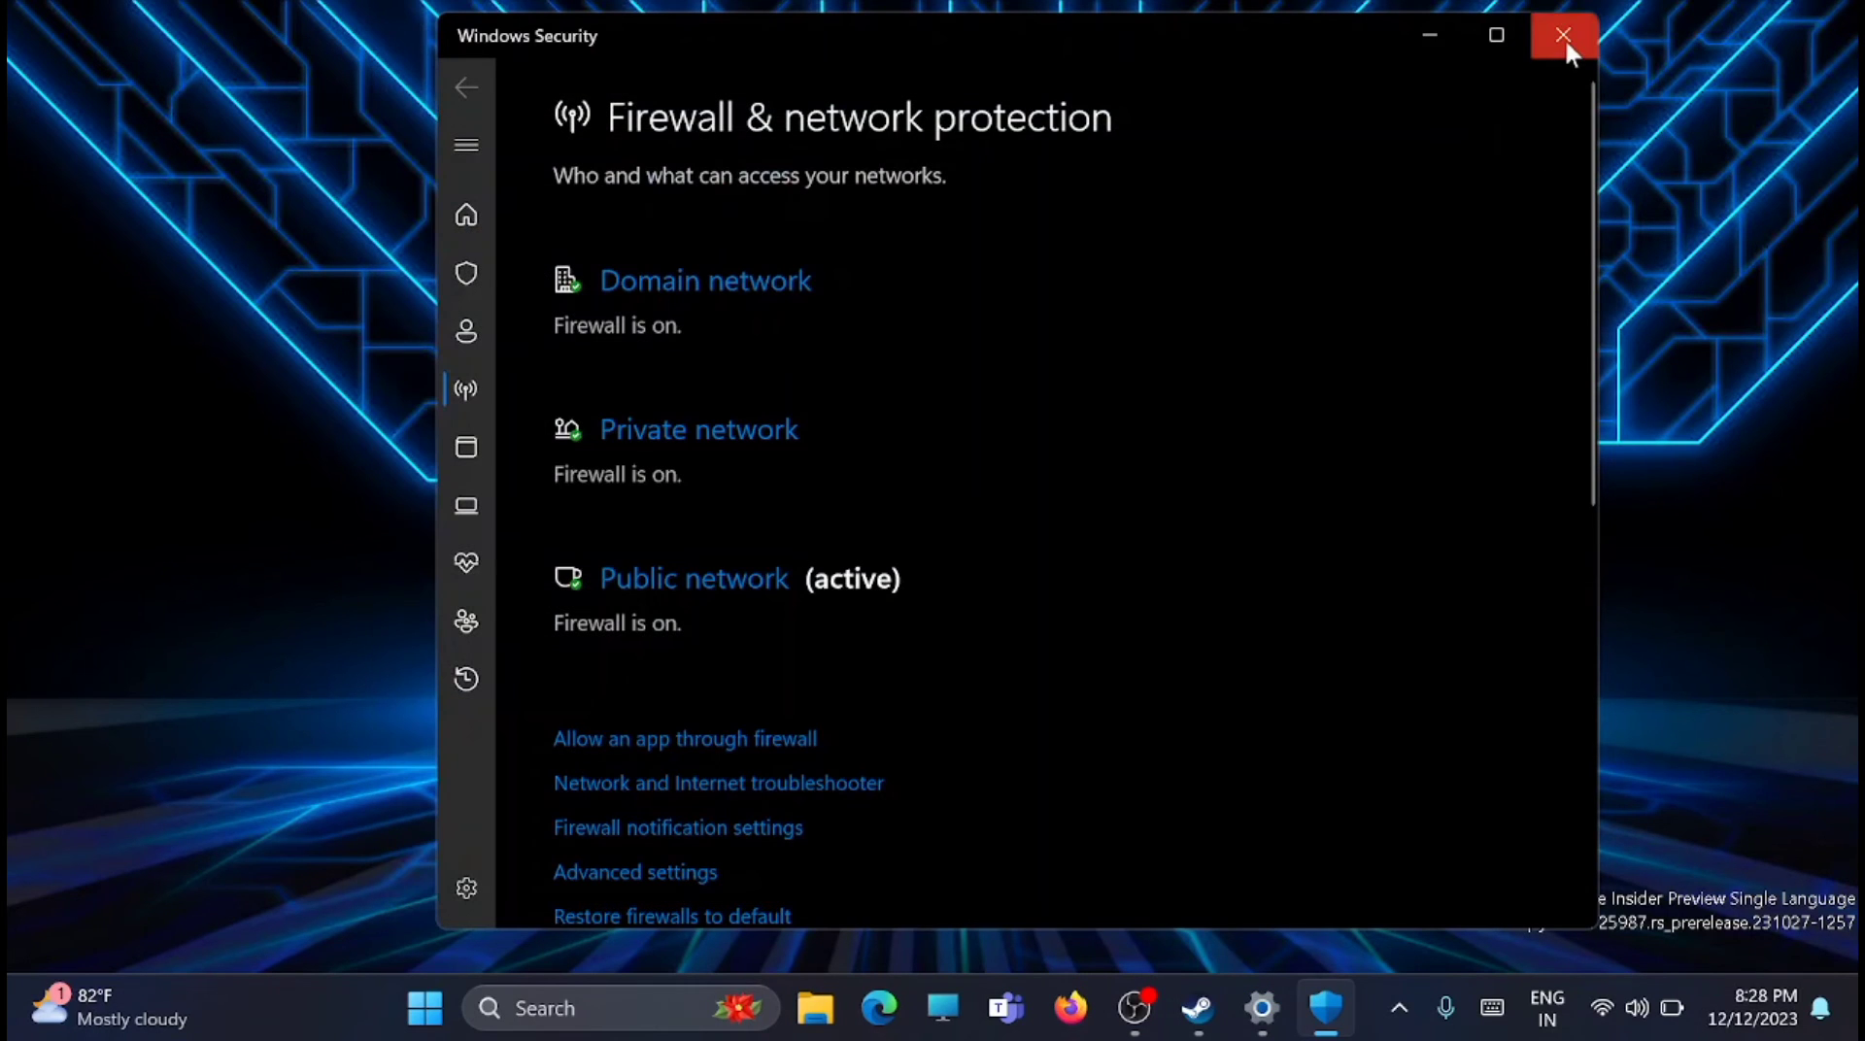
{"action": "left_click", "coordinate": [1563, 35]}
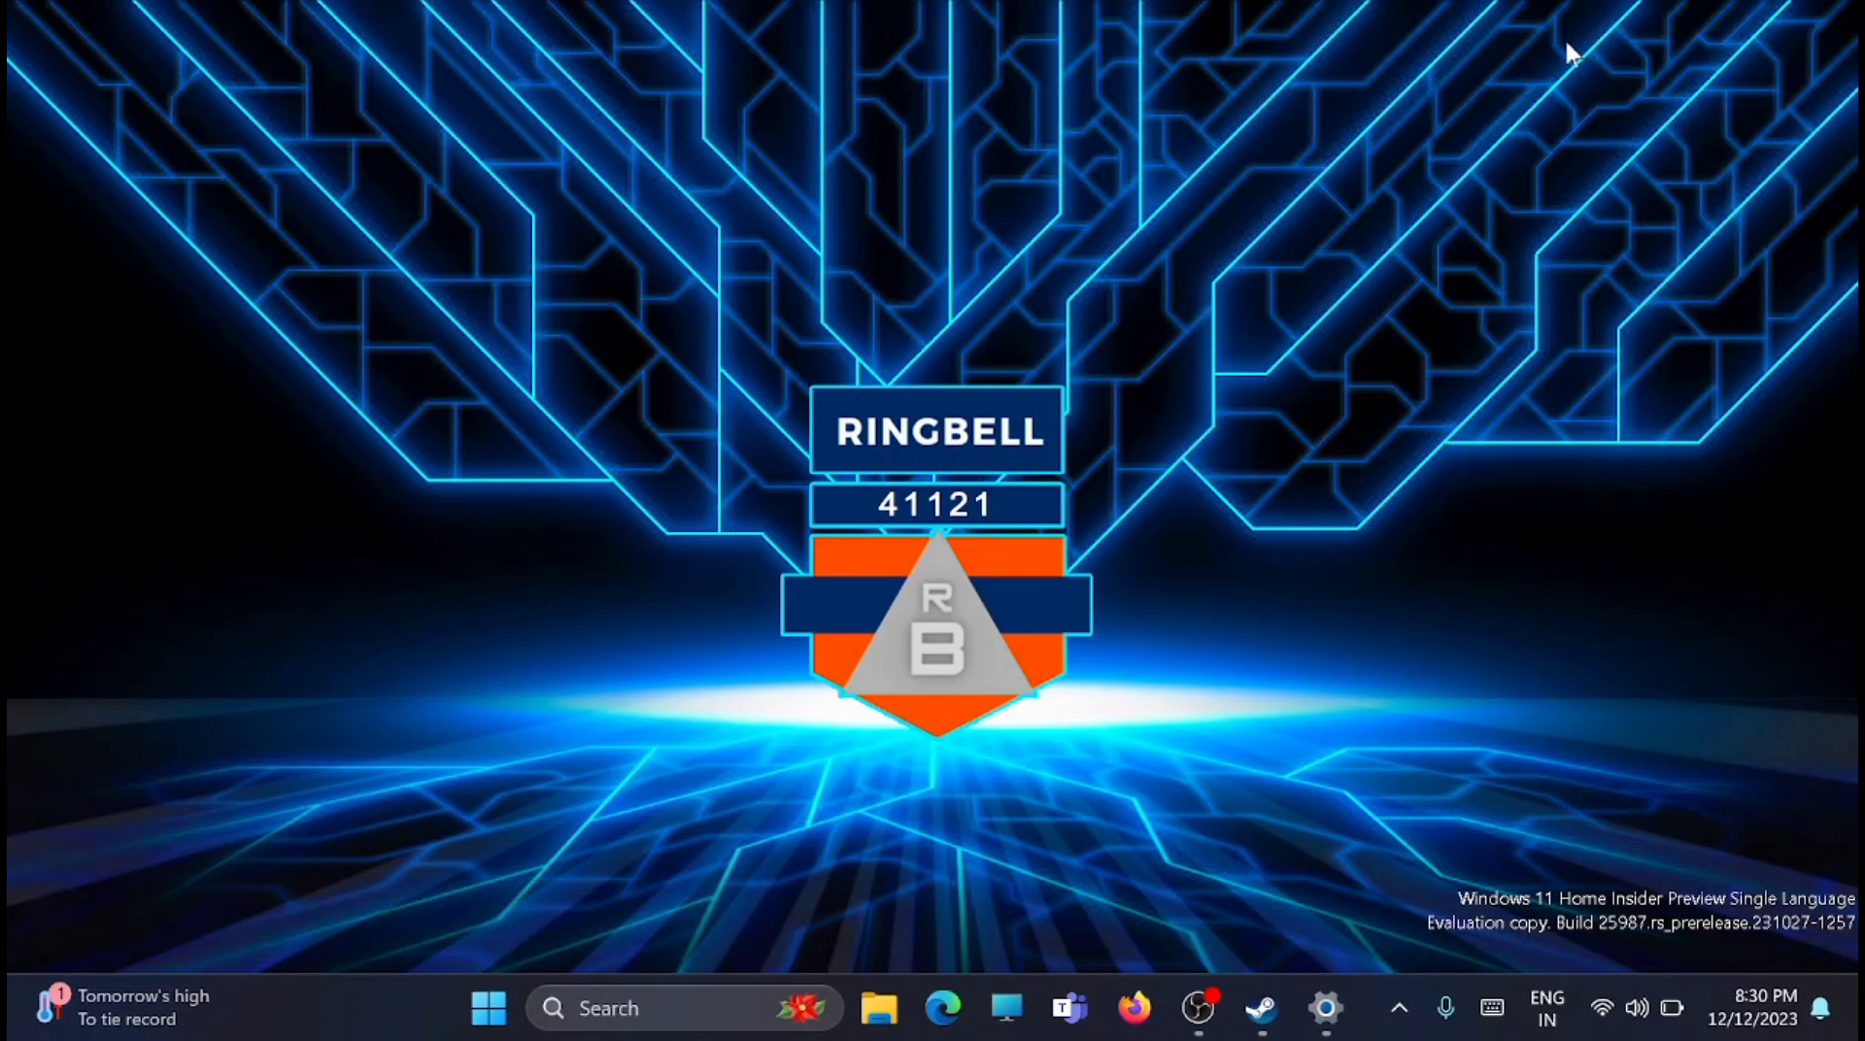
{"action": "mouse_move", "coordinate": [993, 714]}
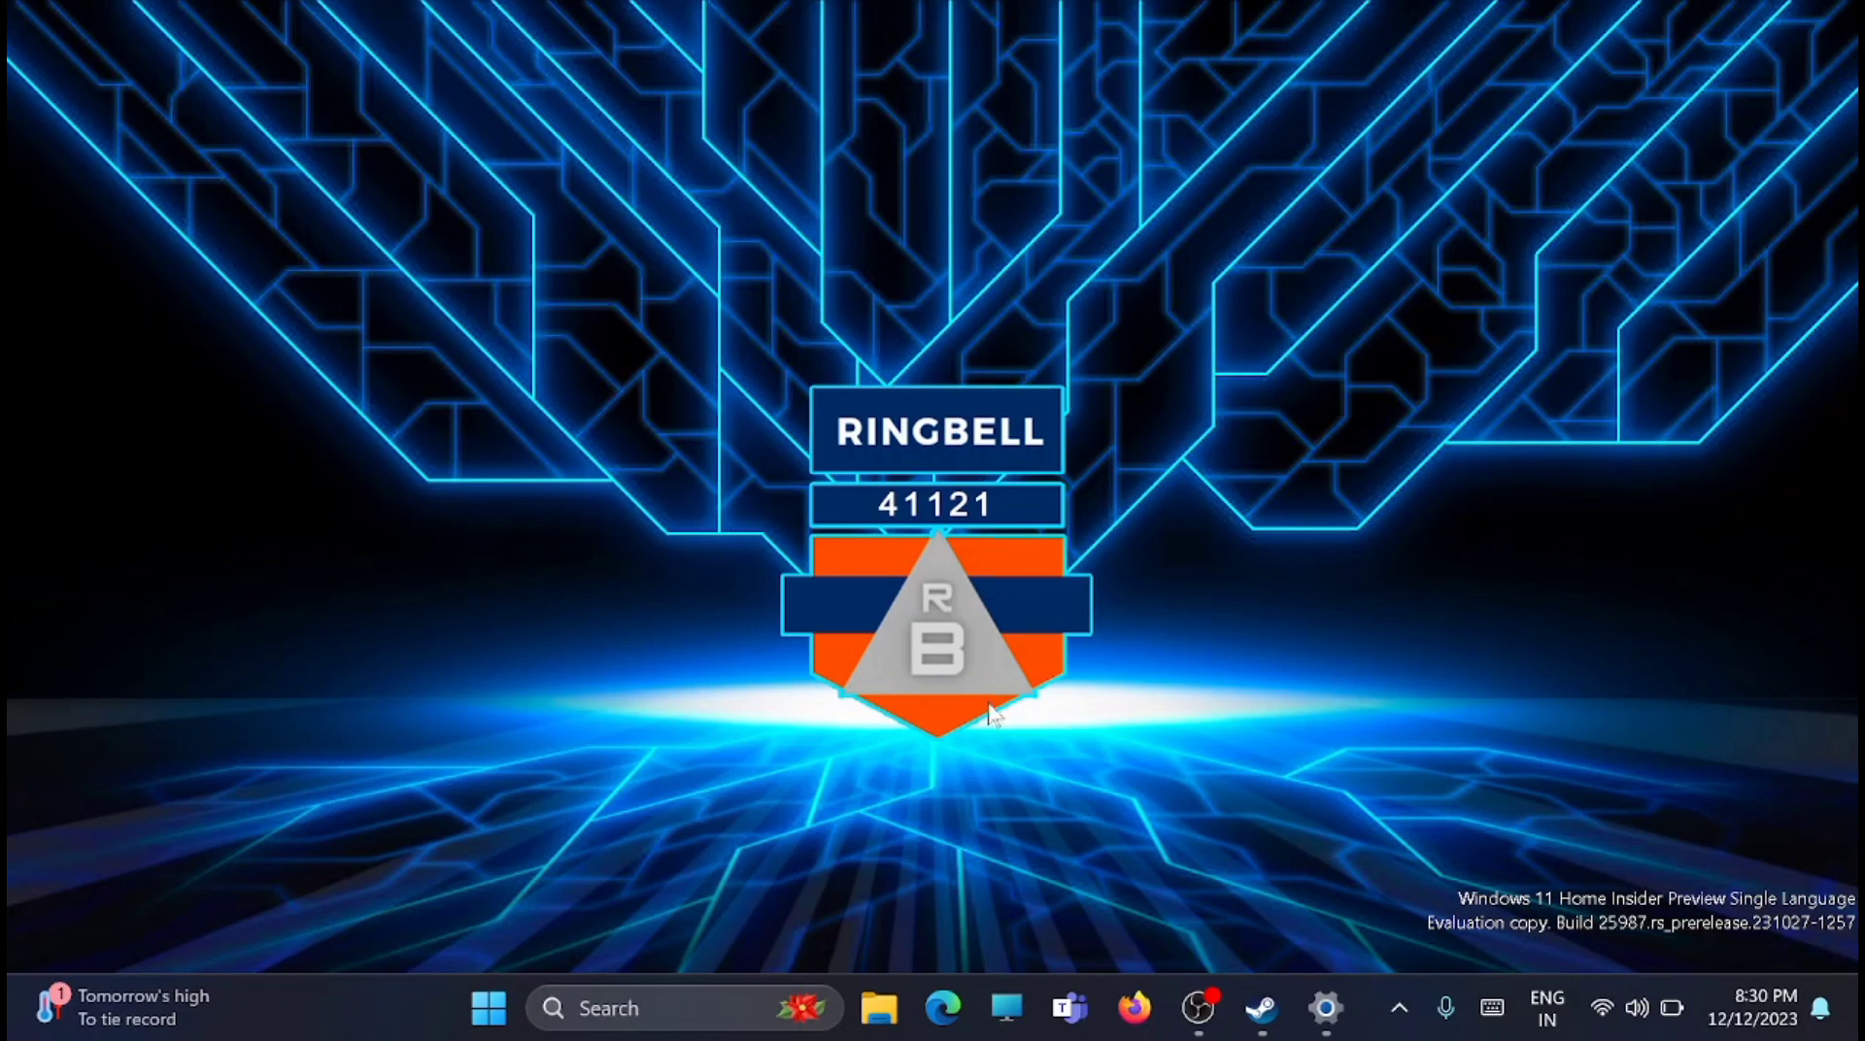
{"action": "left_click", "coordinate": [880, 1008]}
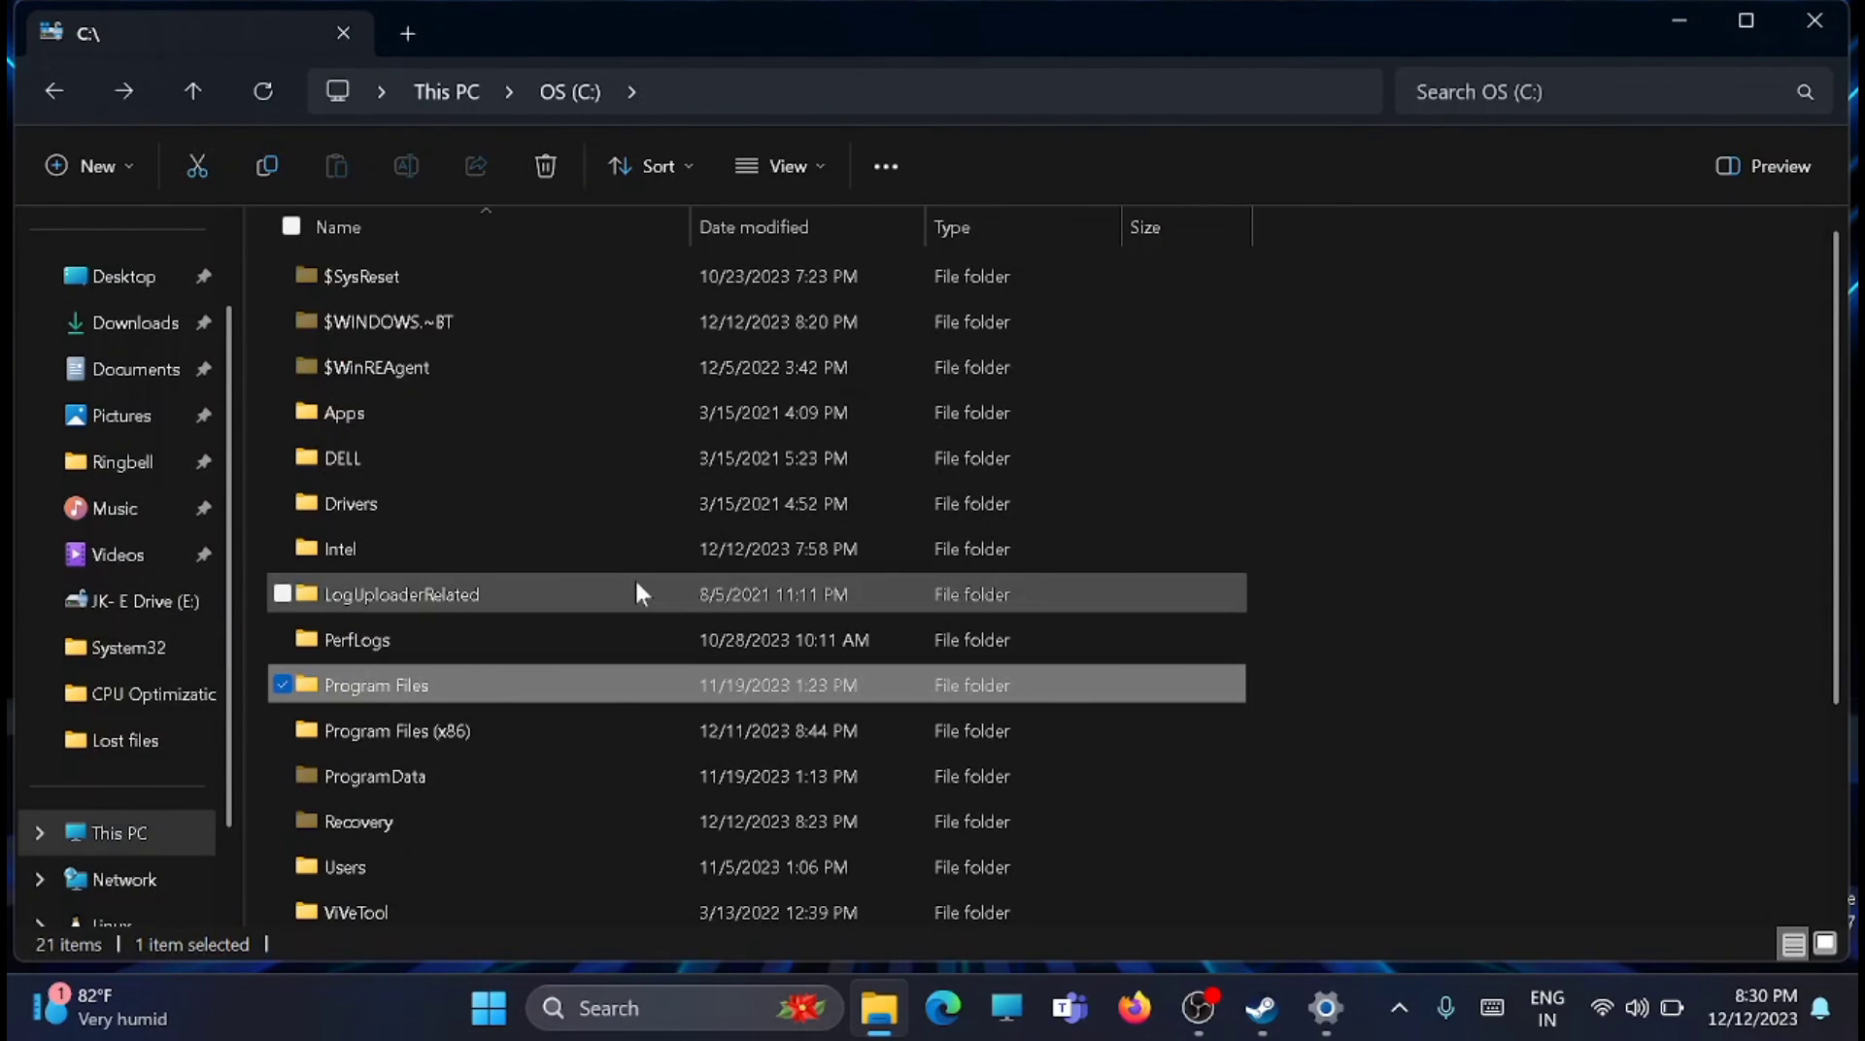
{"action": "mouse_move", "coordinate": [450, 730]}
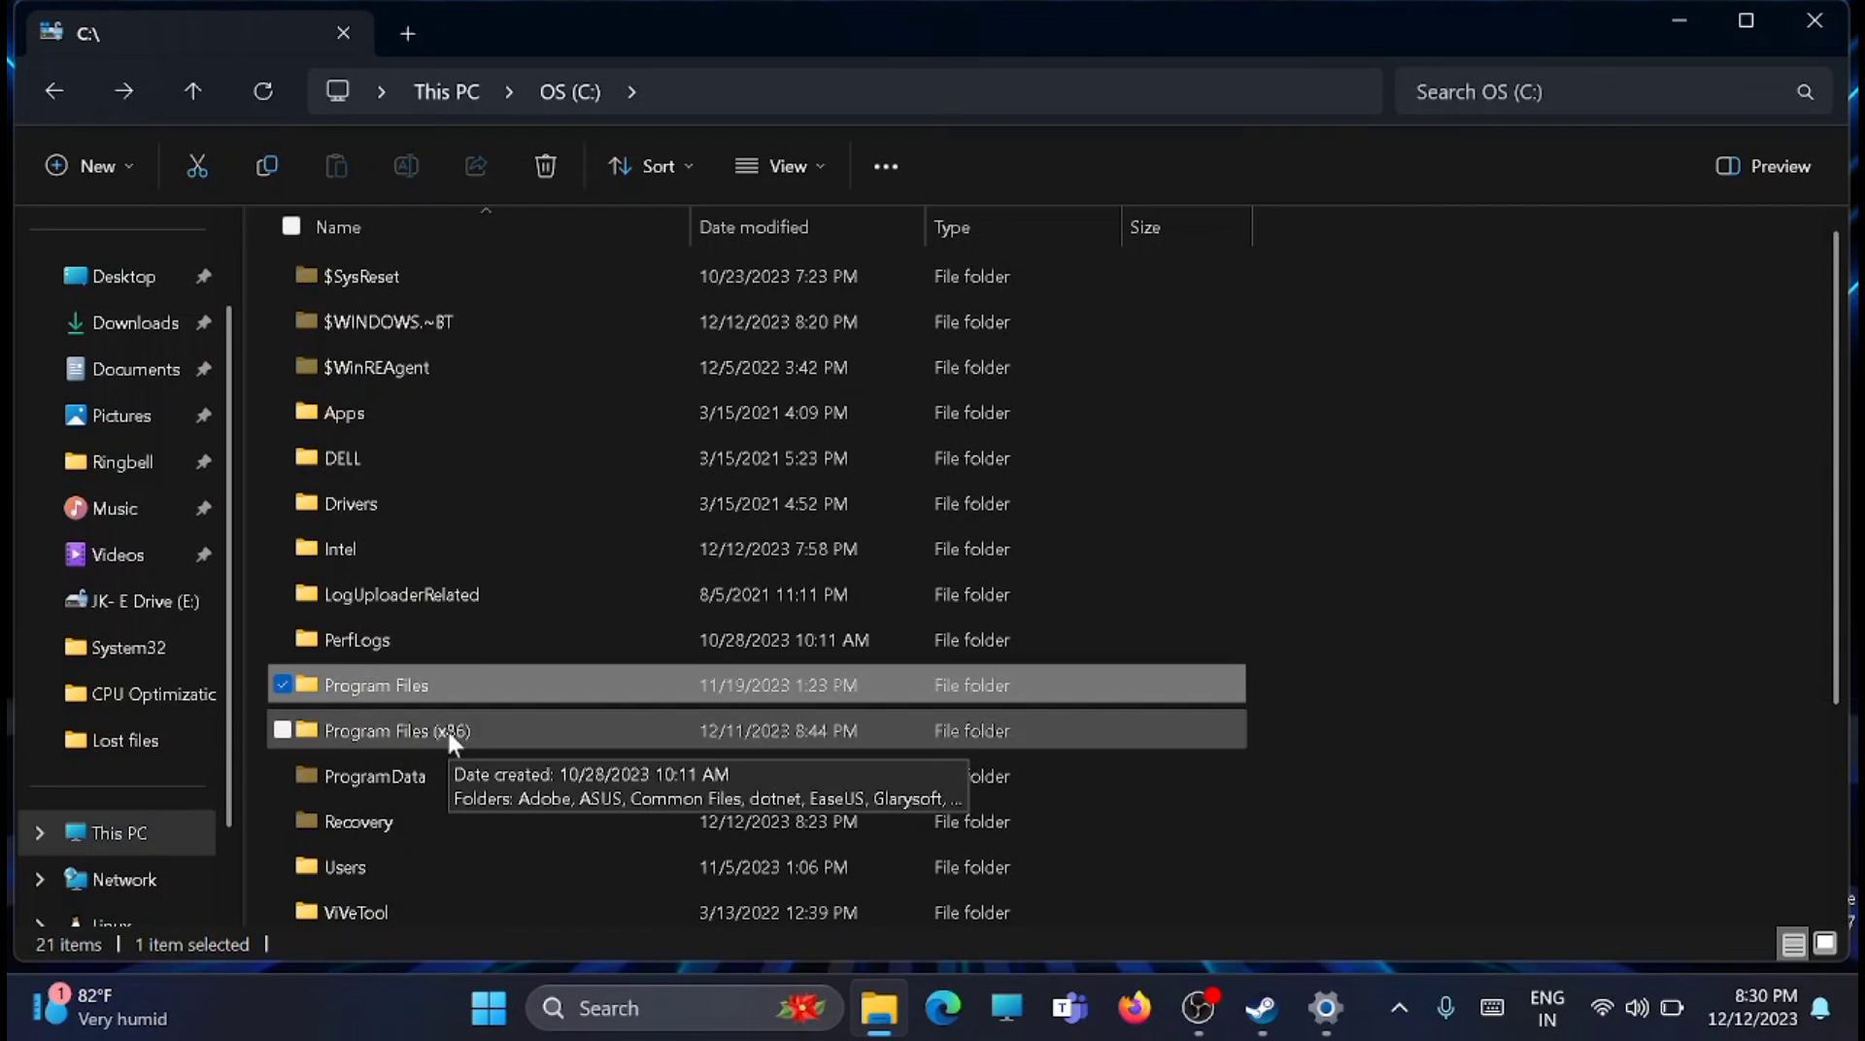
{"action": "double_click", "coordinate": [396, 730]}
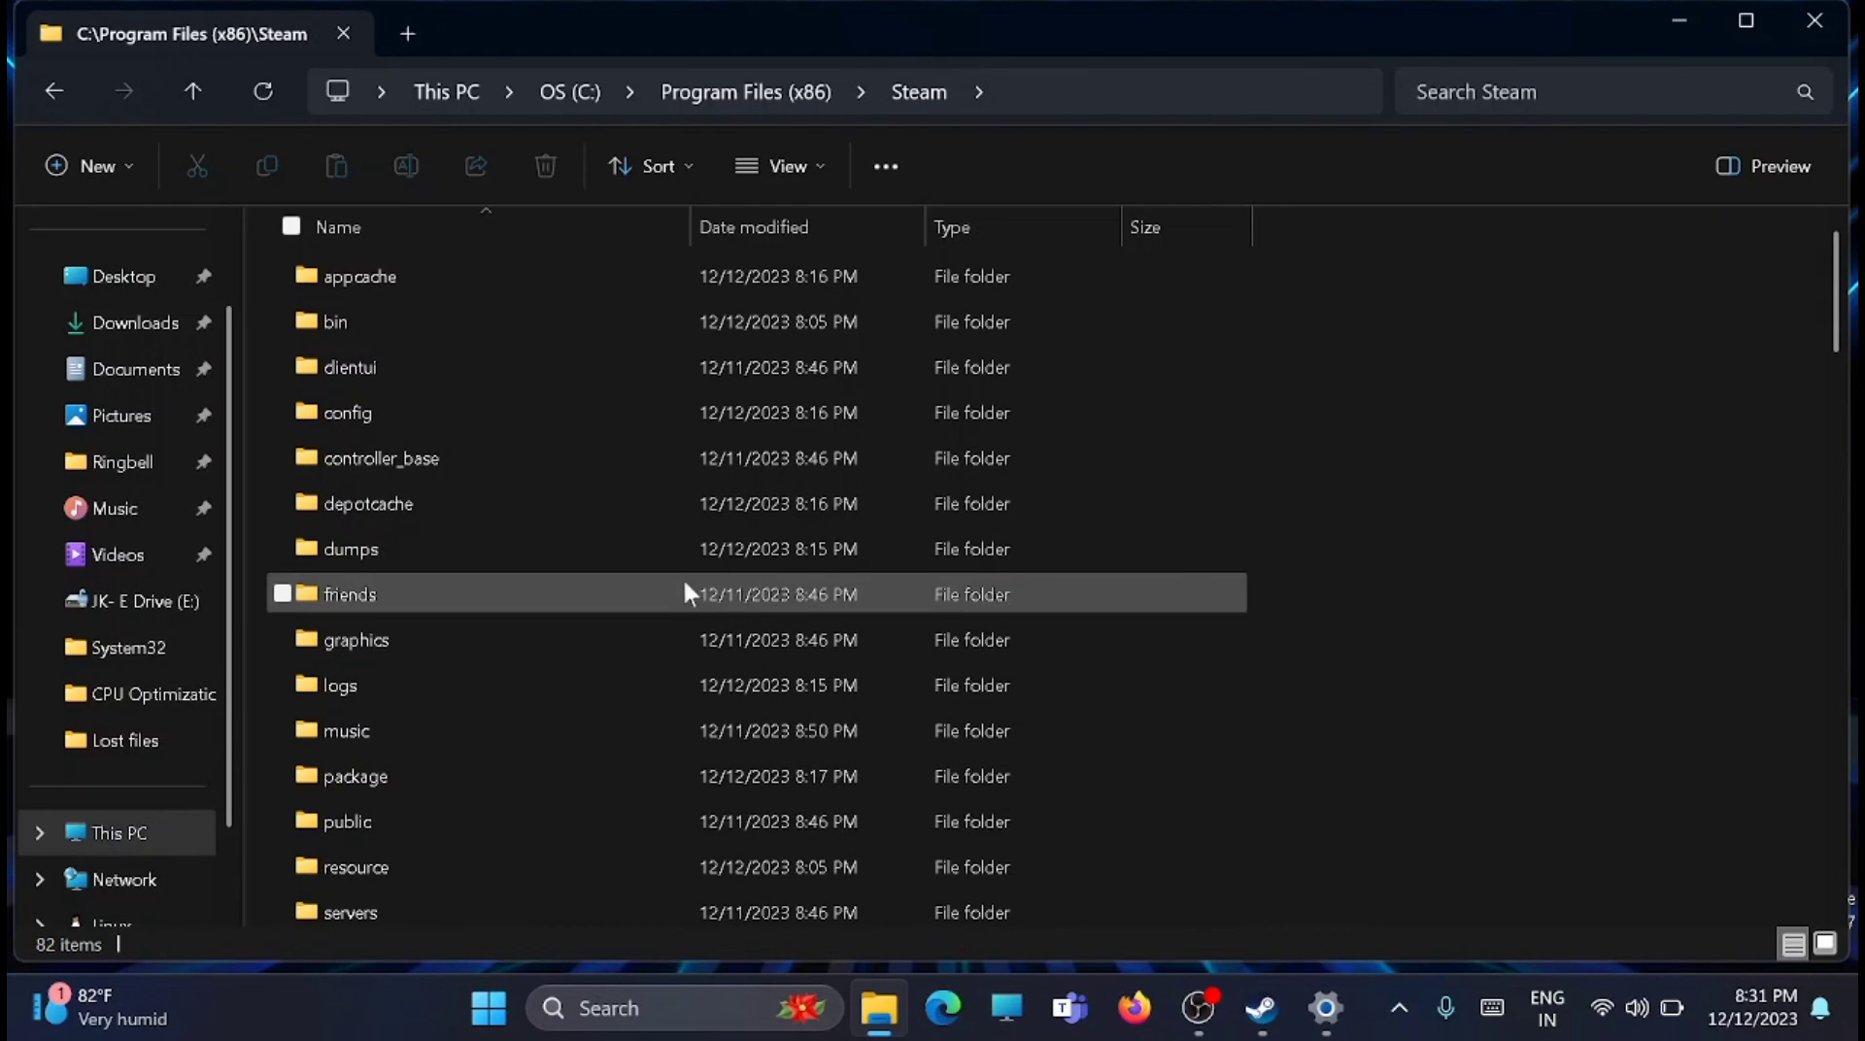
{"action": "scroll", "scroll_direction": "down", "scroll_amount": 3}
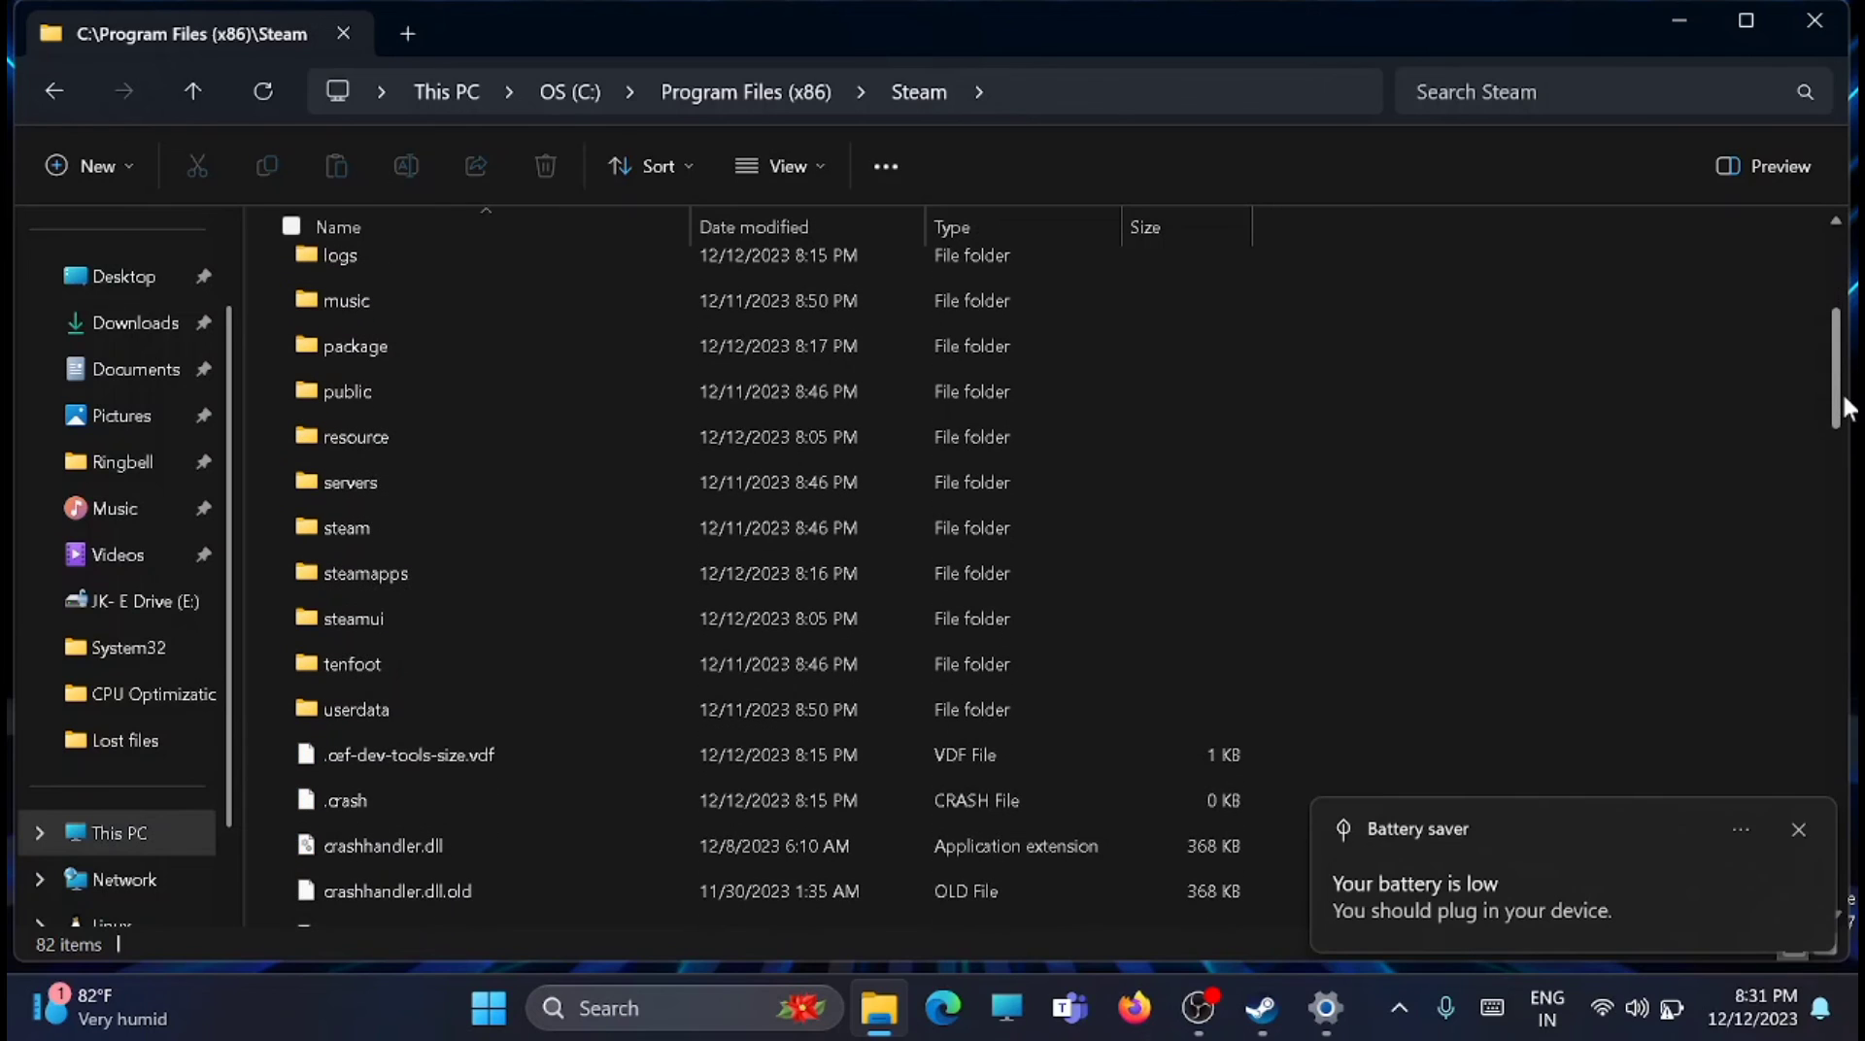
{"action": "double_click", "coordinate": [365, 572]}
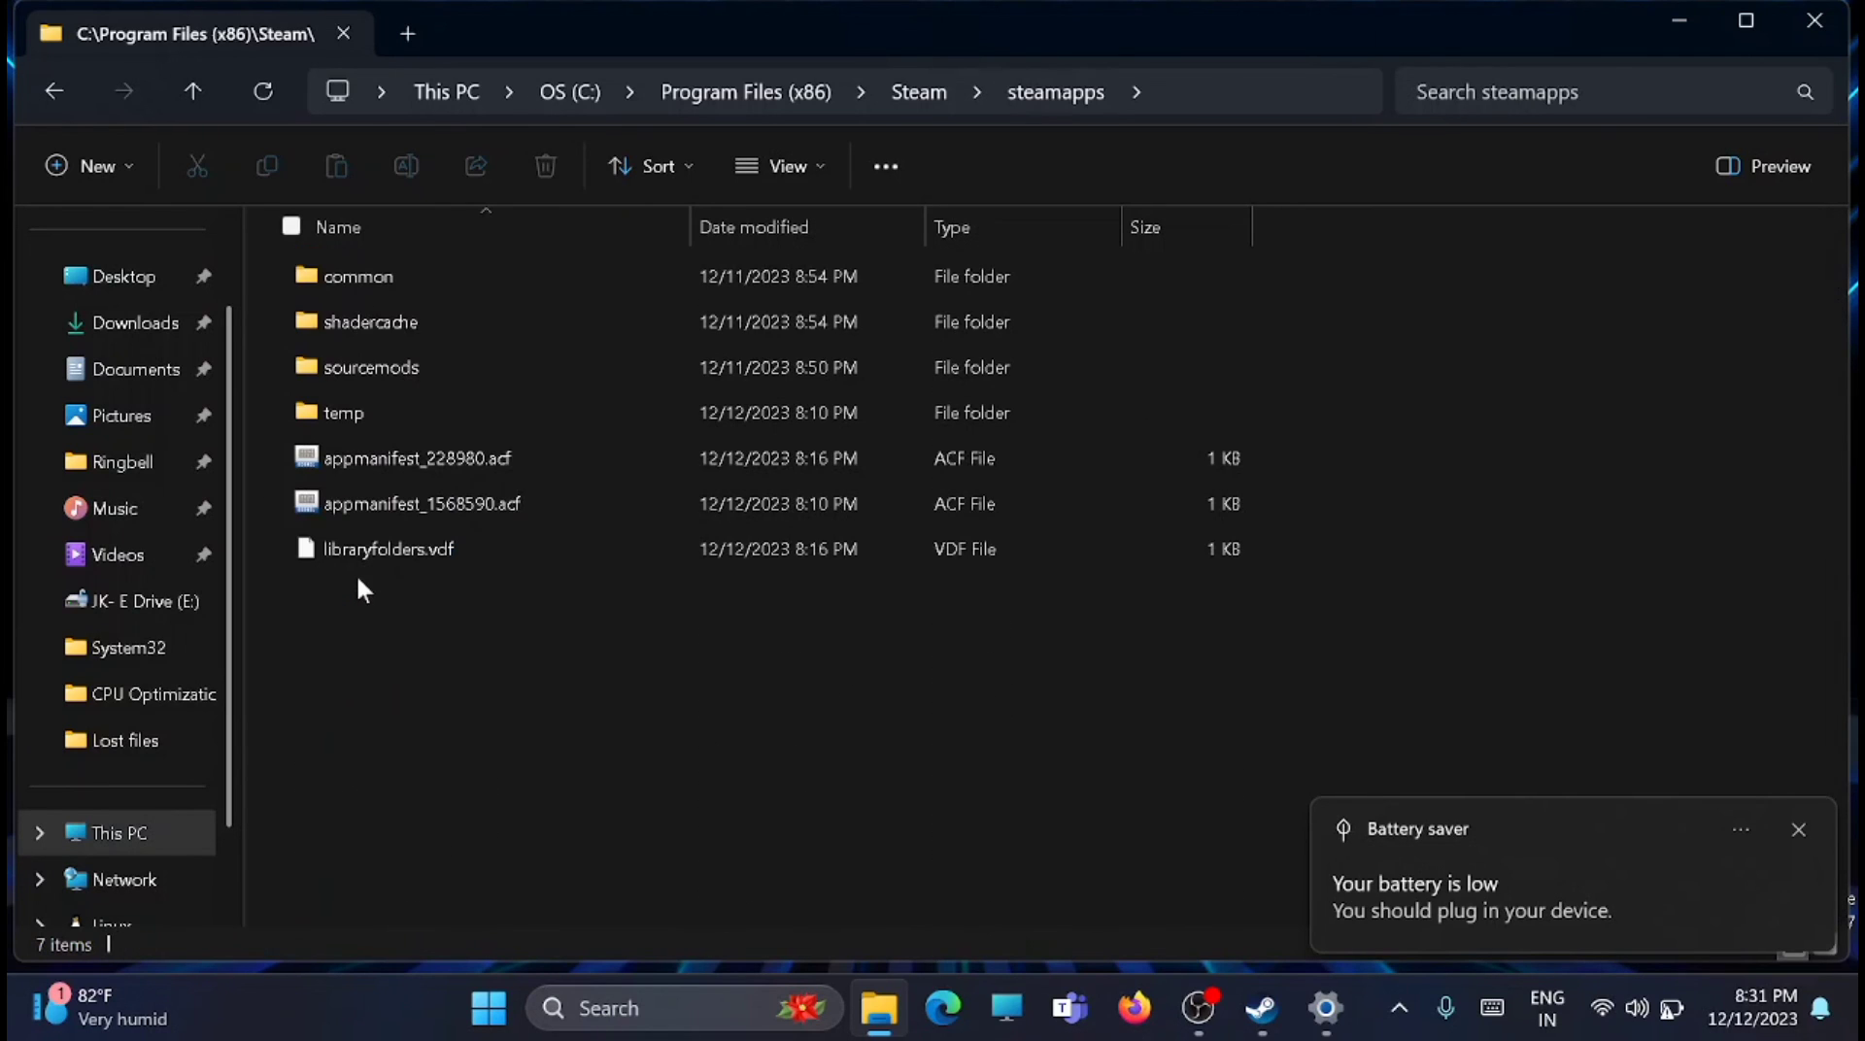
{"action": "left_click", "coordinate": [356, 276]}
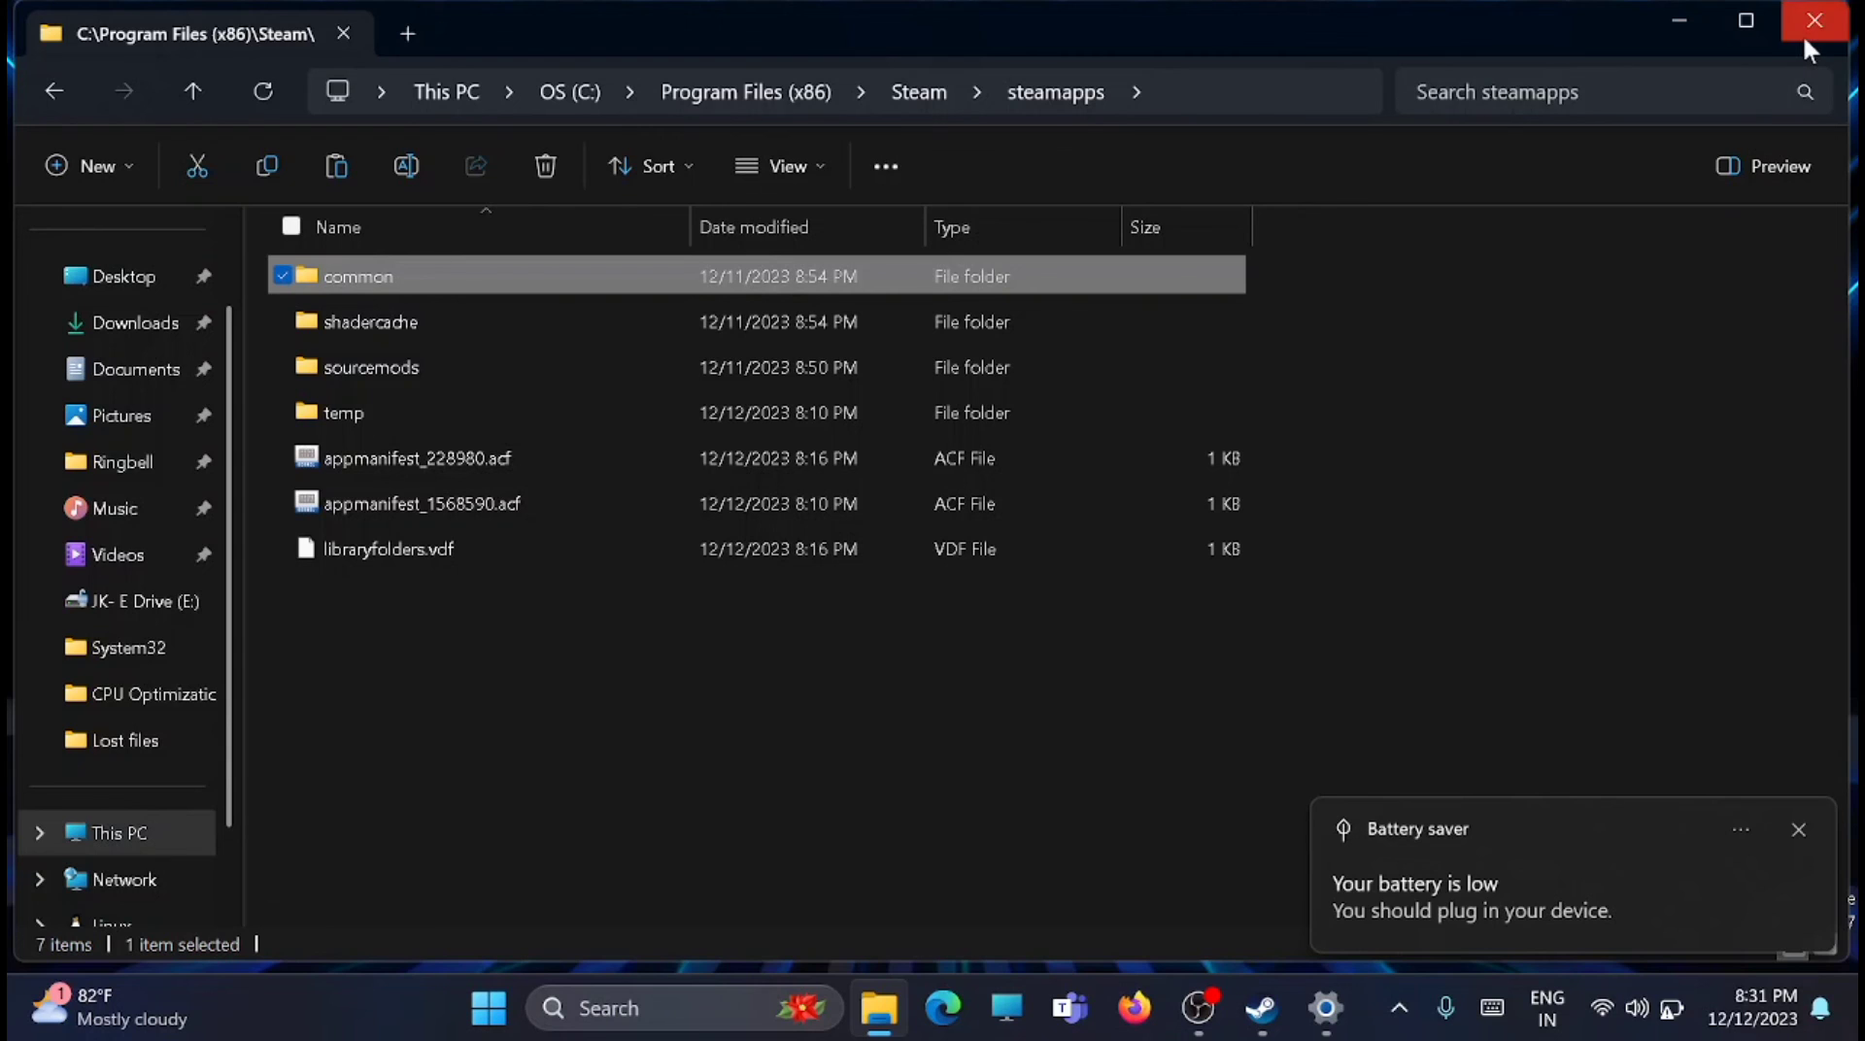
{"action": "left_click", "coordinate": [1813, 20]}
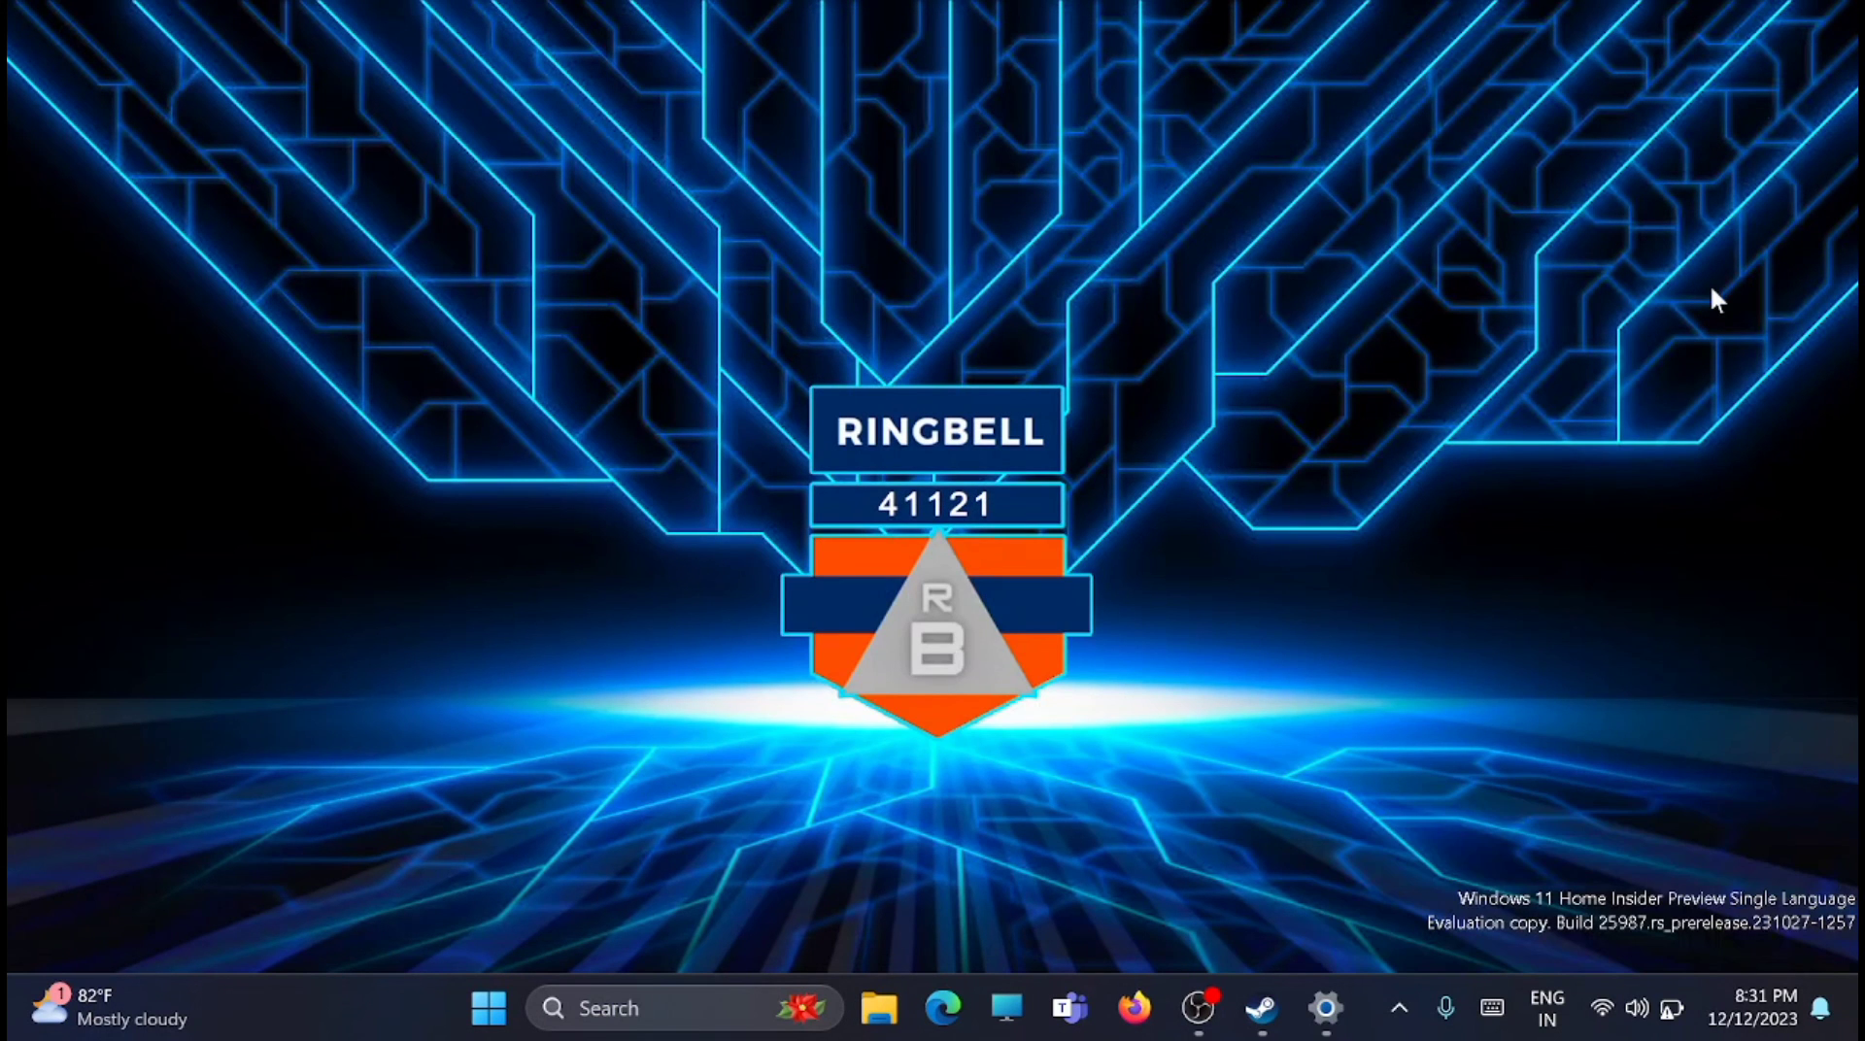